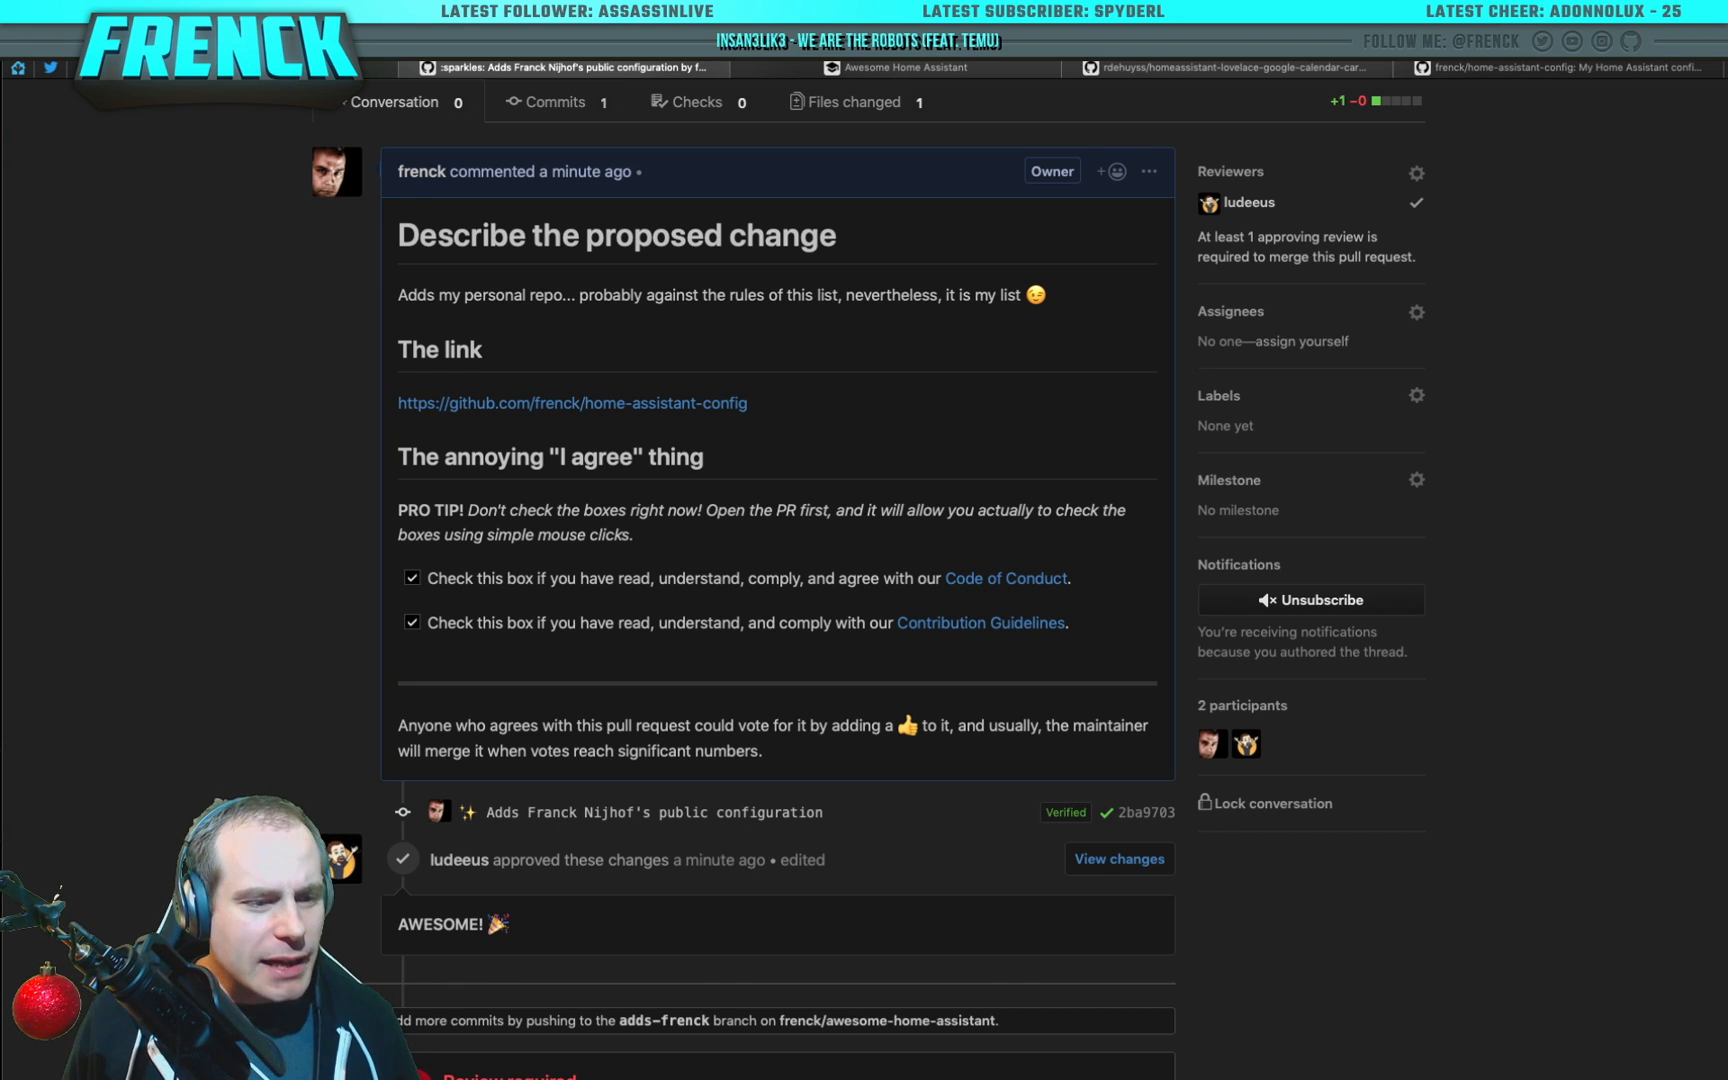
Step: Scroll down the pull request page to reach the merge controls
scroll(down, 3)
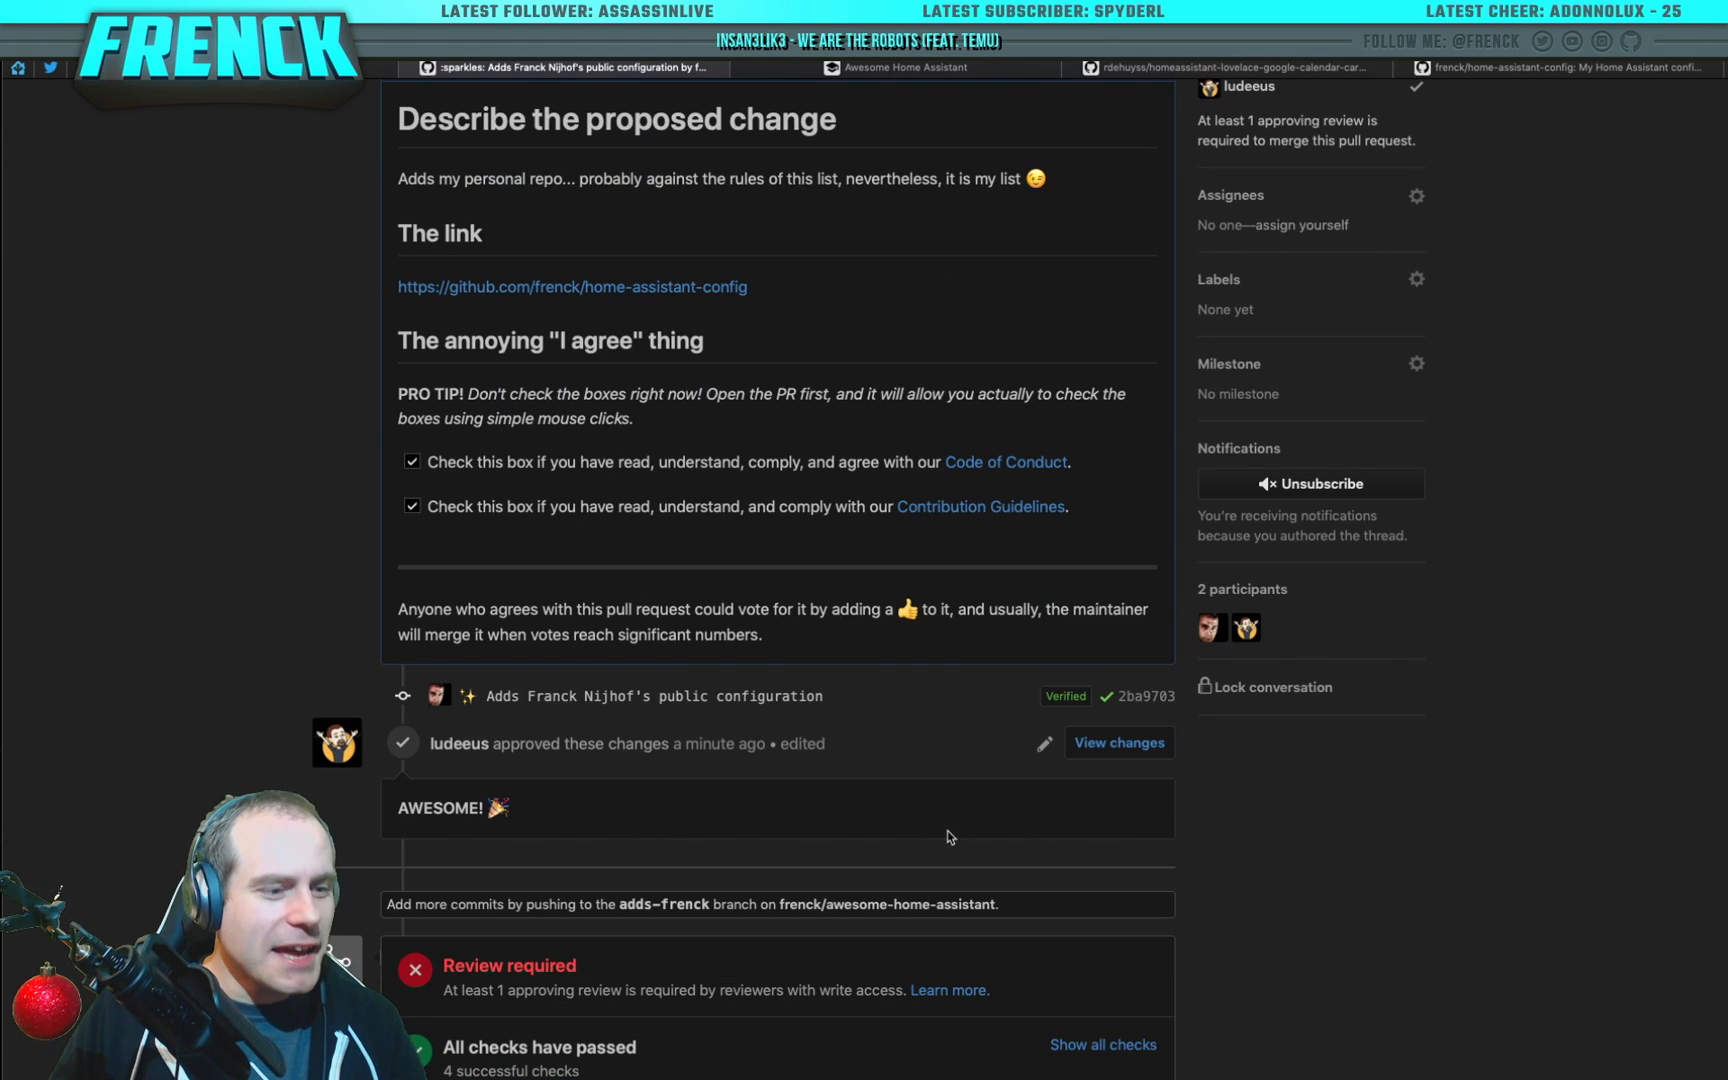
scroll(down, 3)
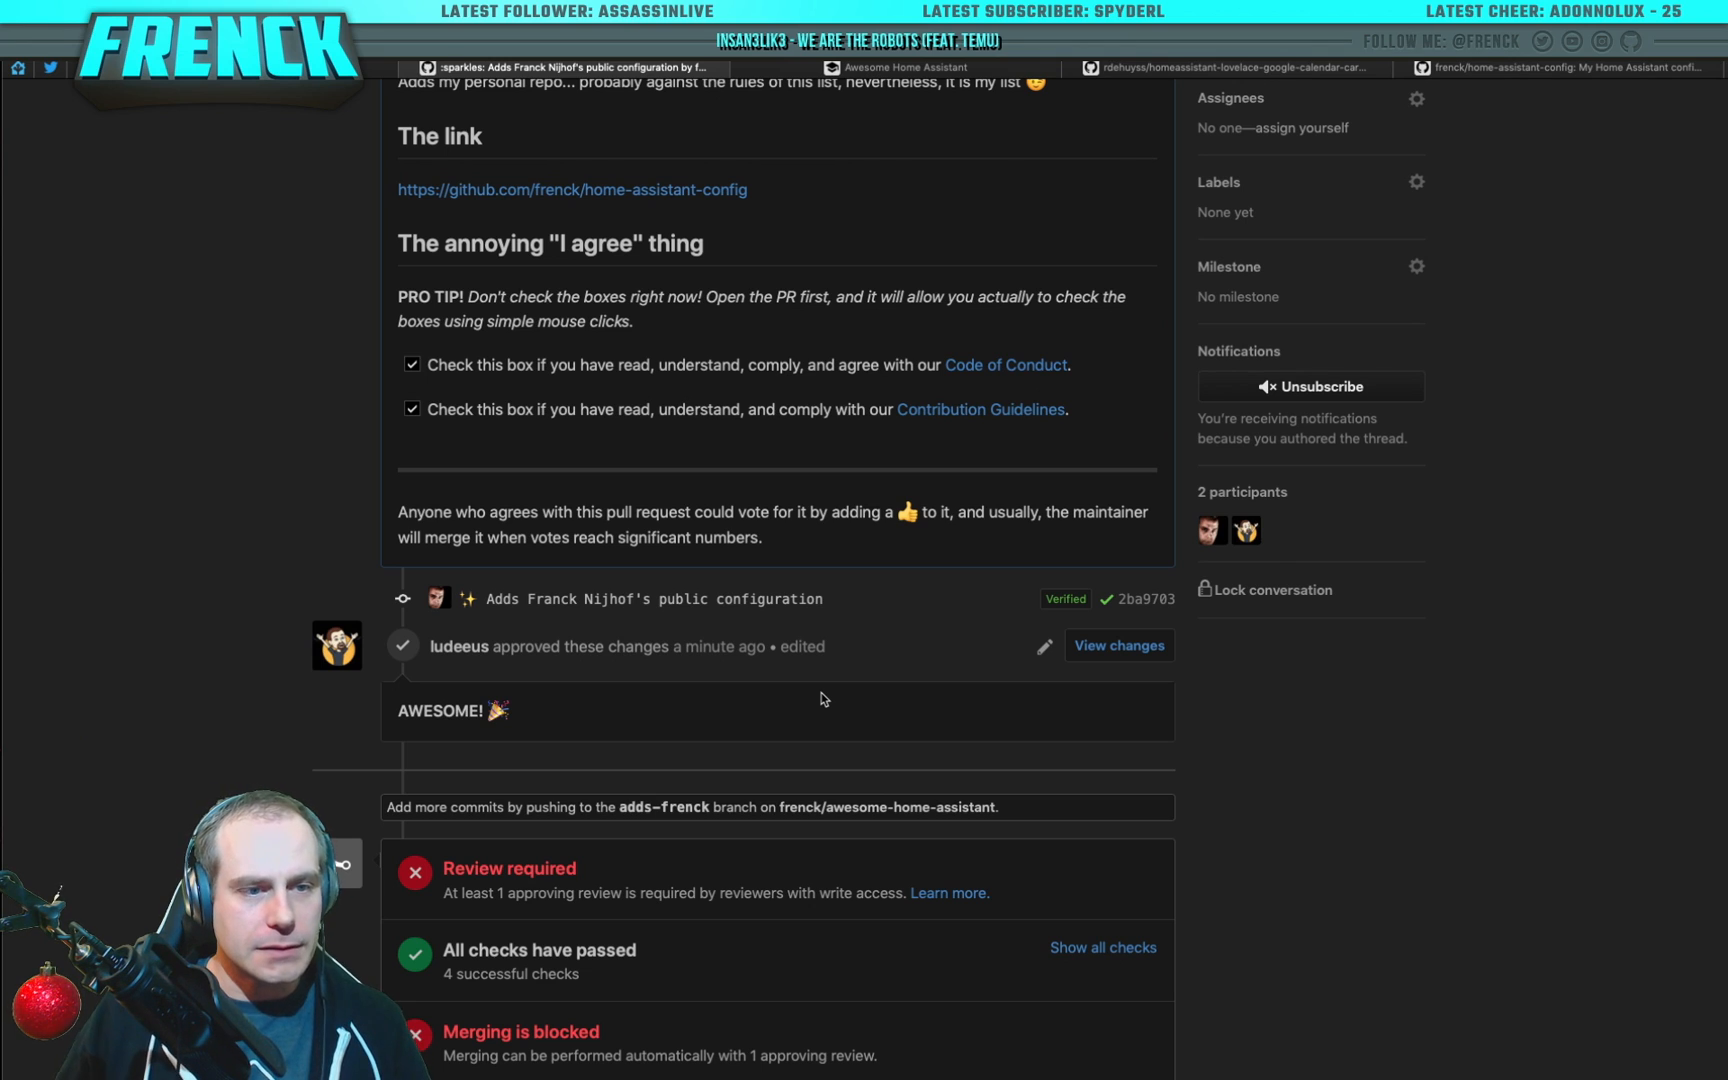
scroll(down, 3)
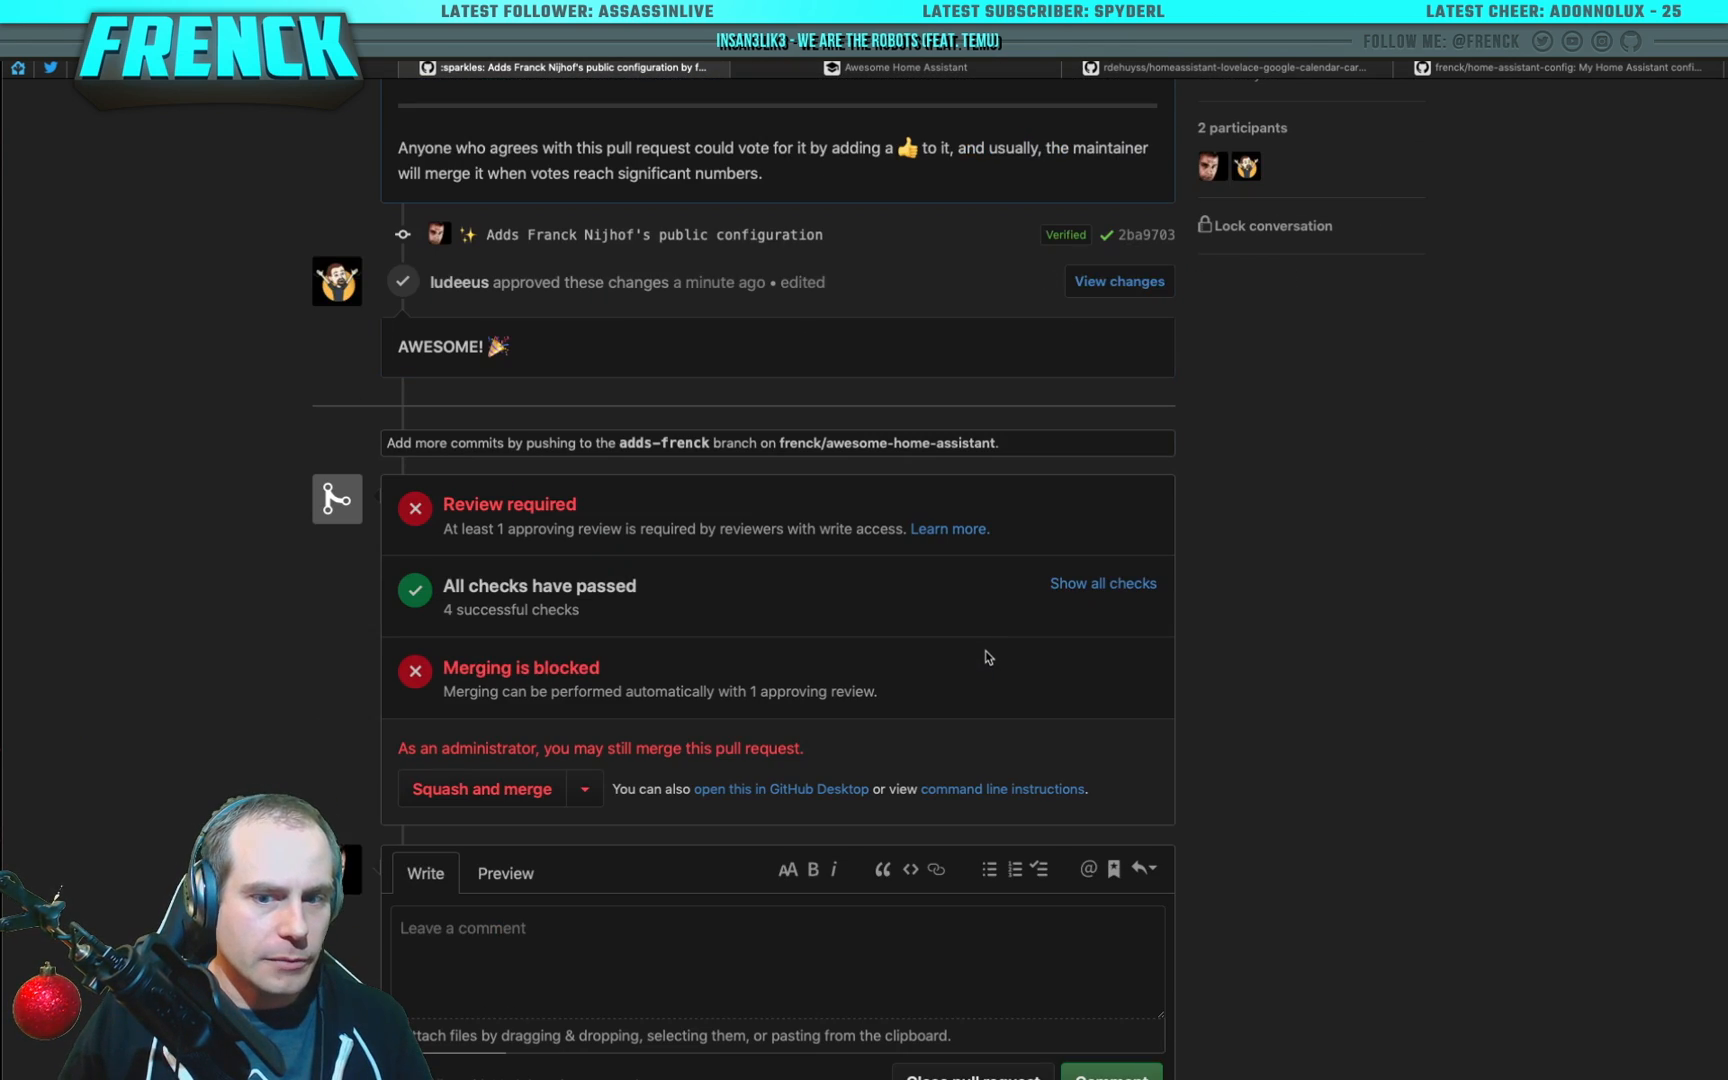
mouse_move(1174, 704)
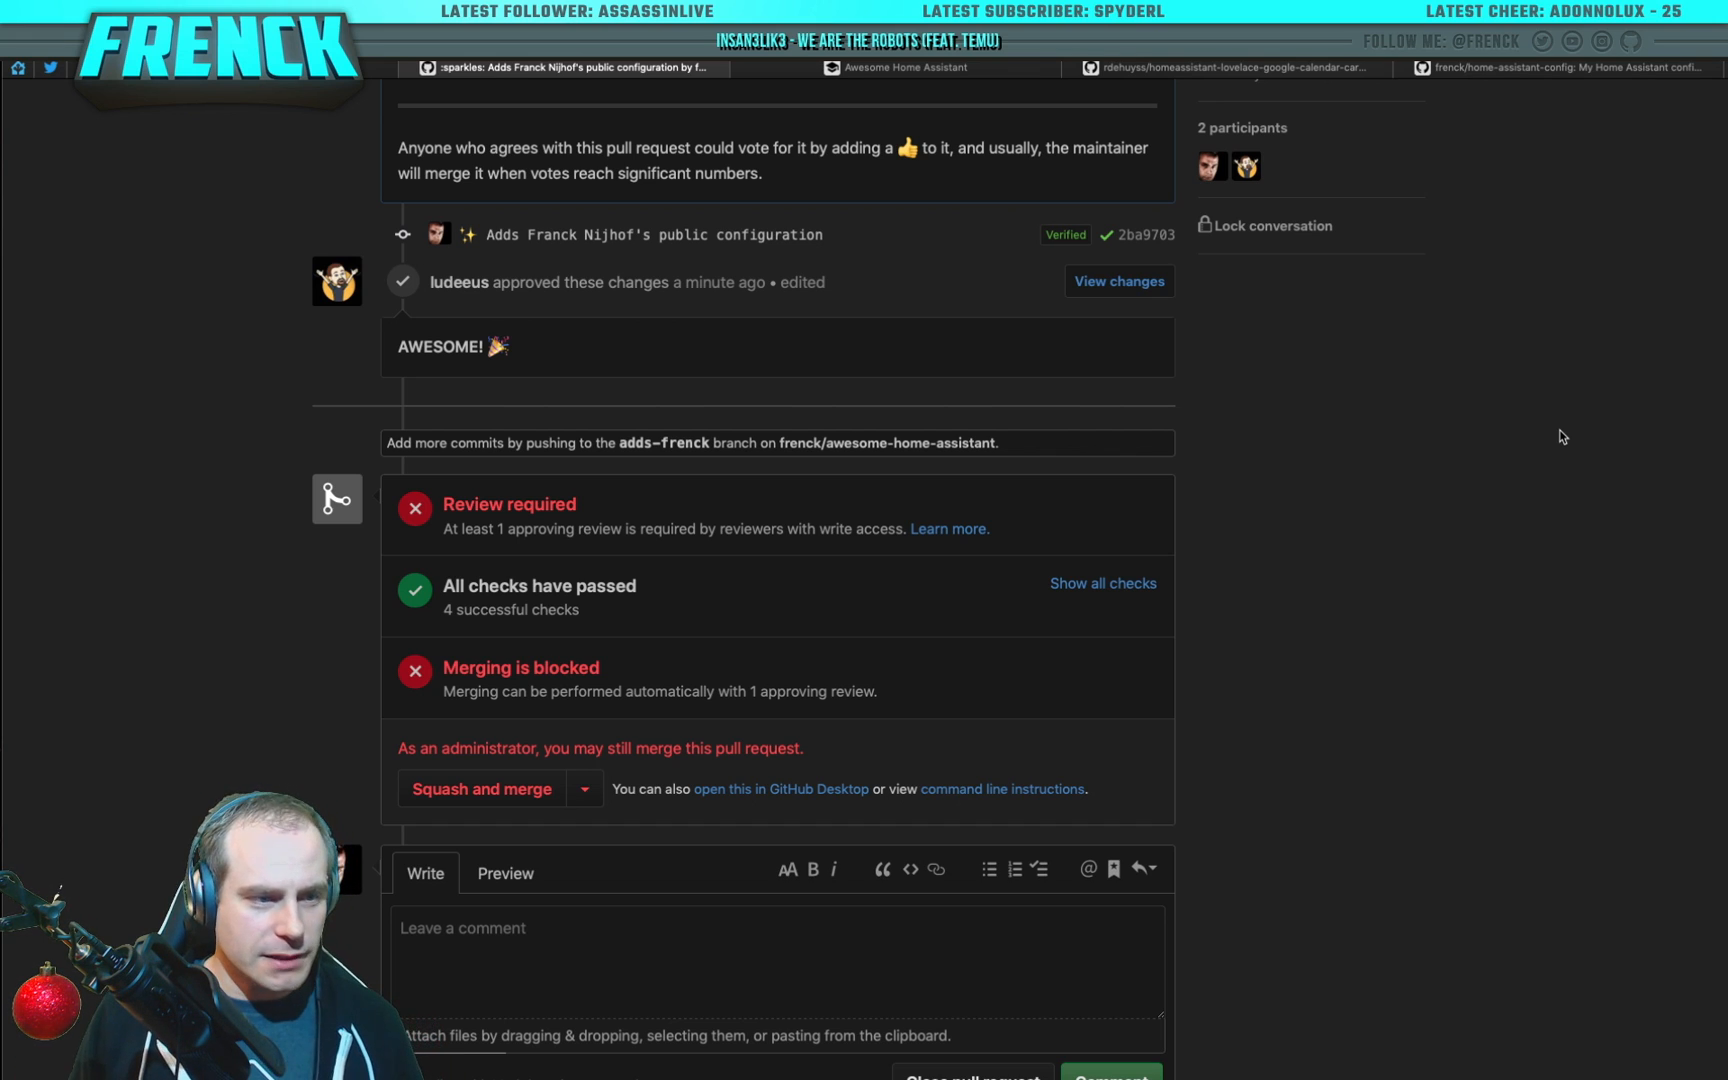
scroll(down, 3)
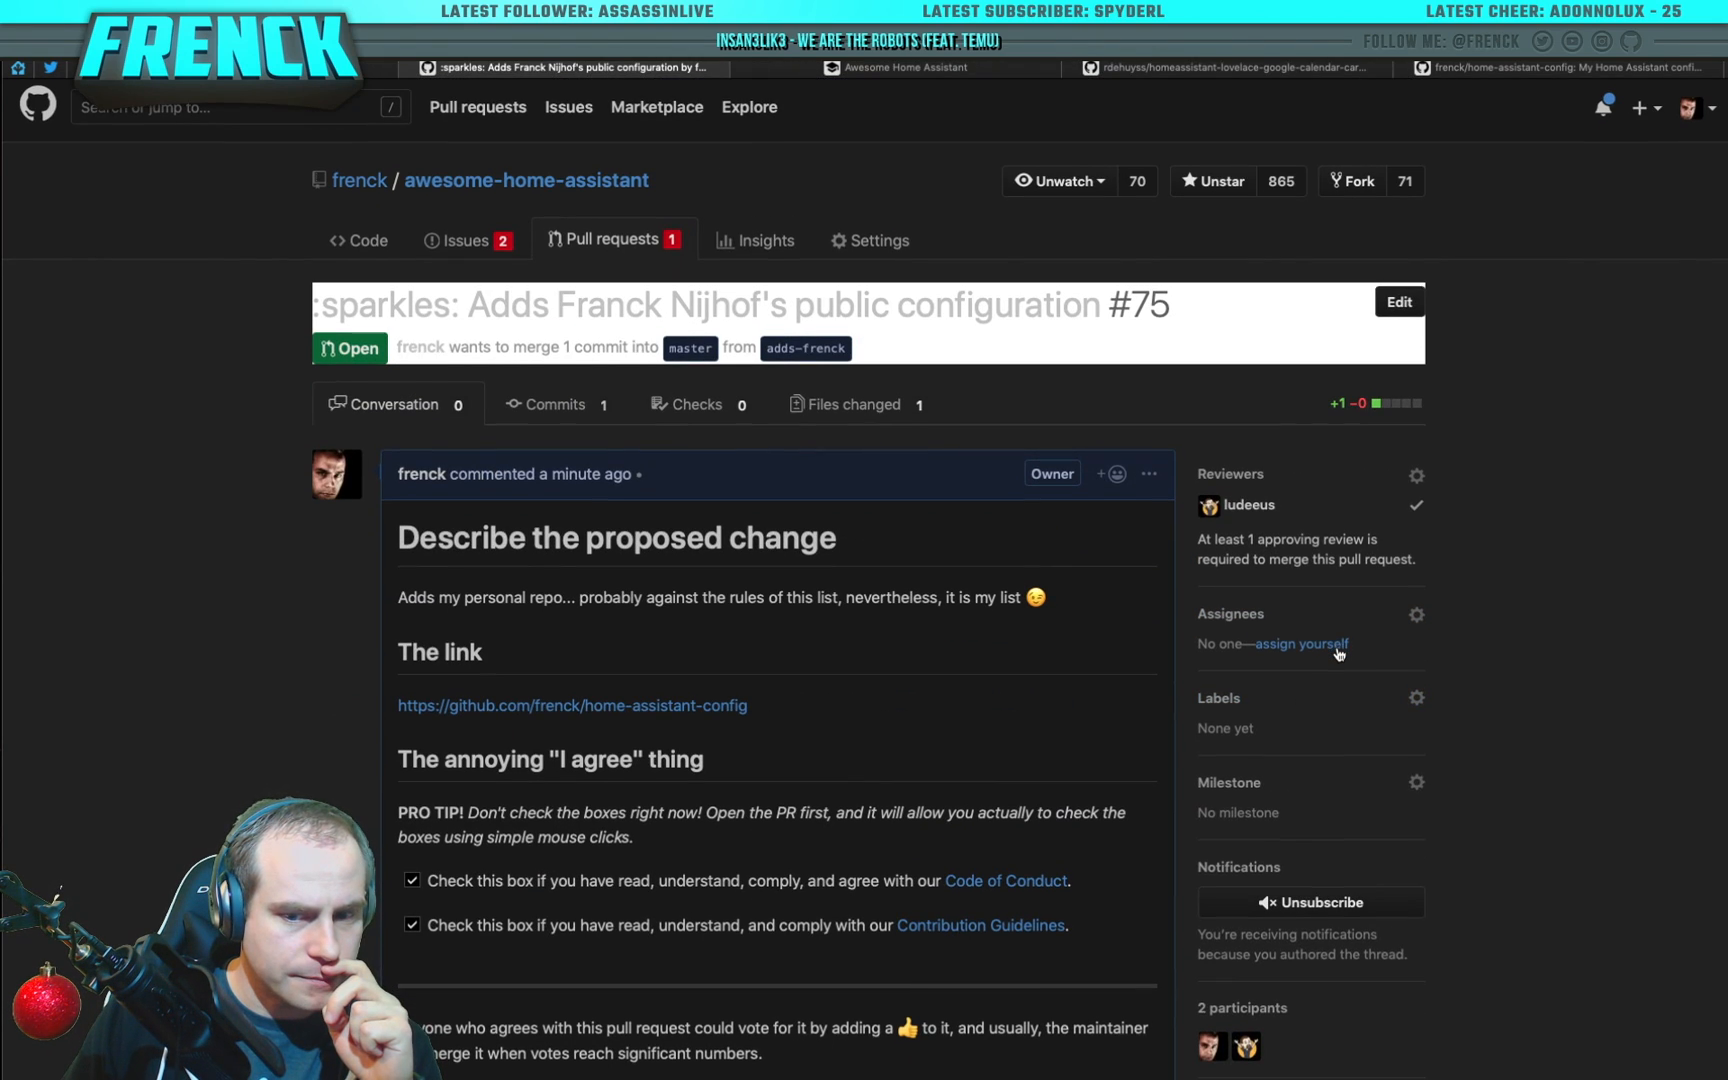
scroll(down, 3)
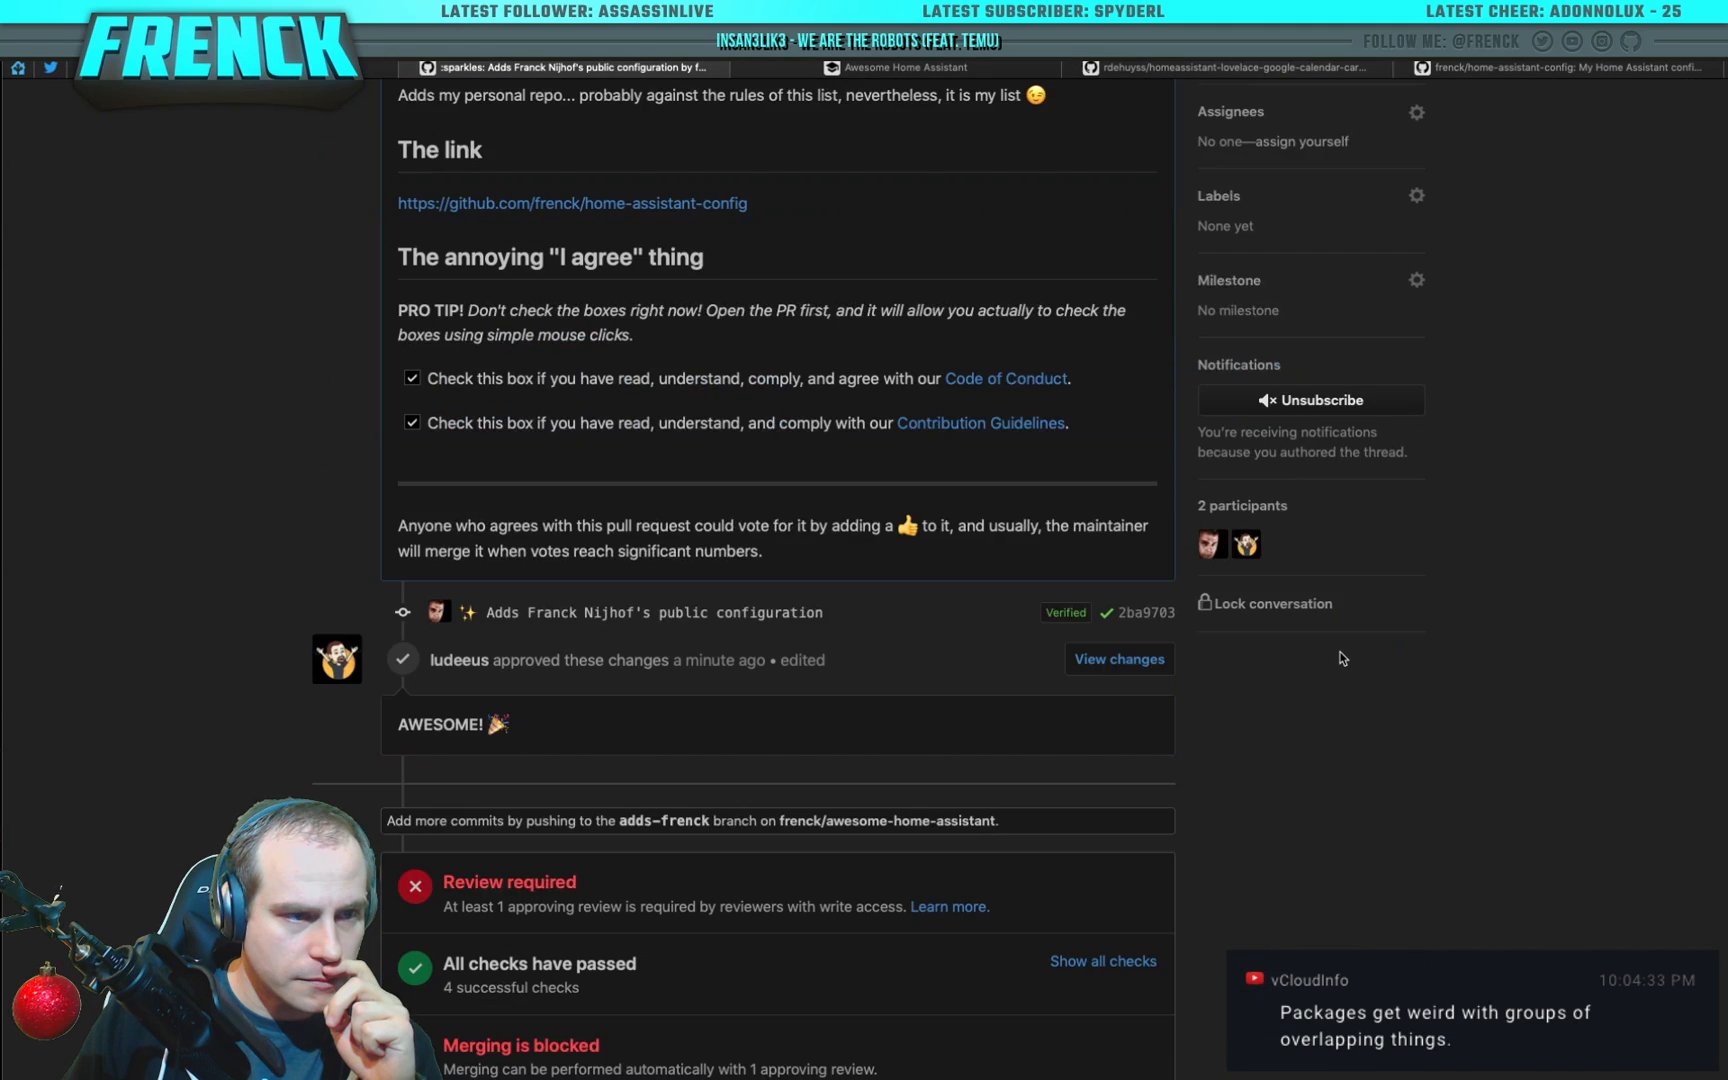
scroll(down, 3)
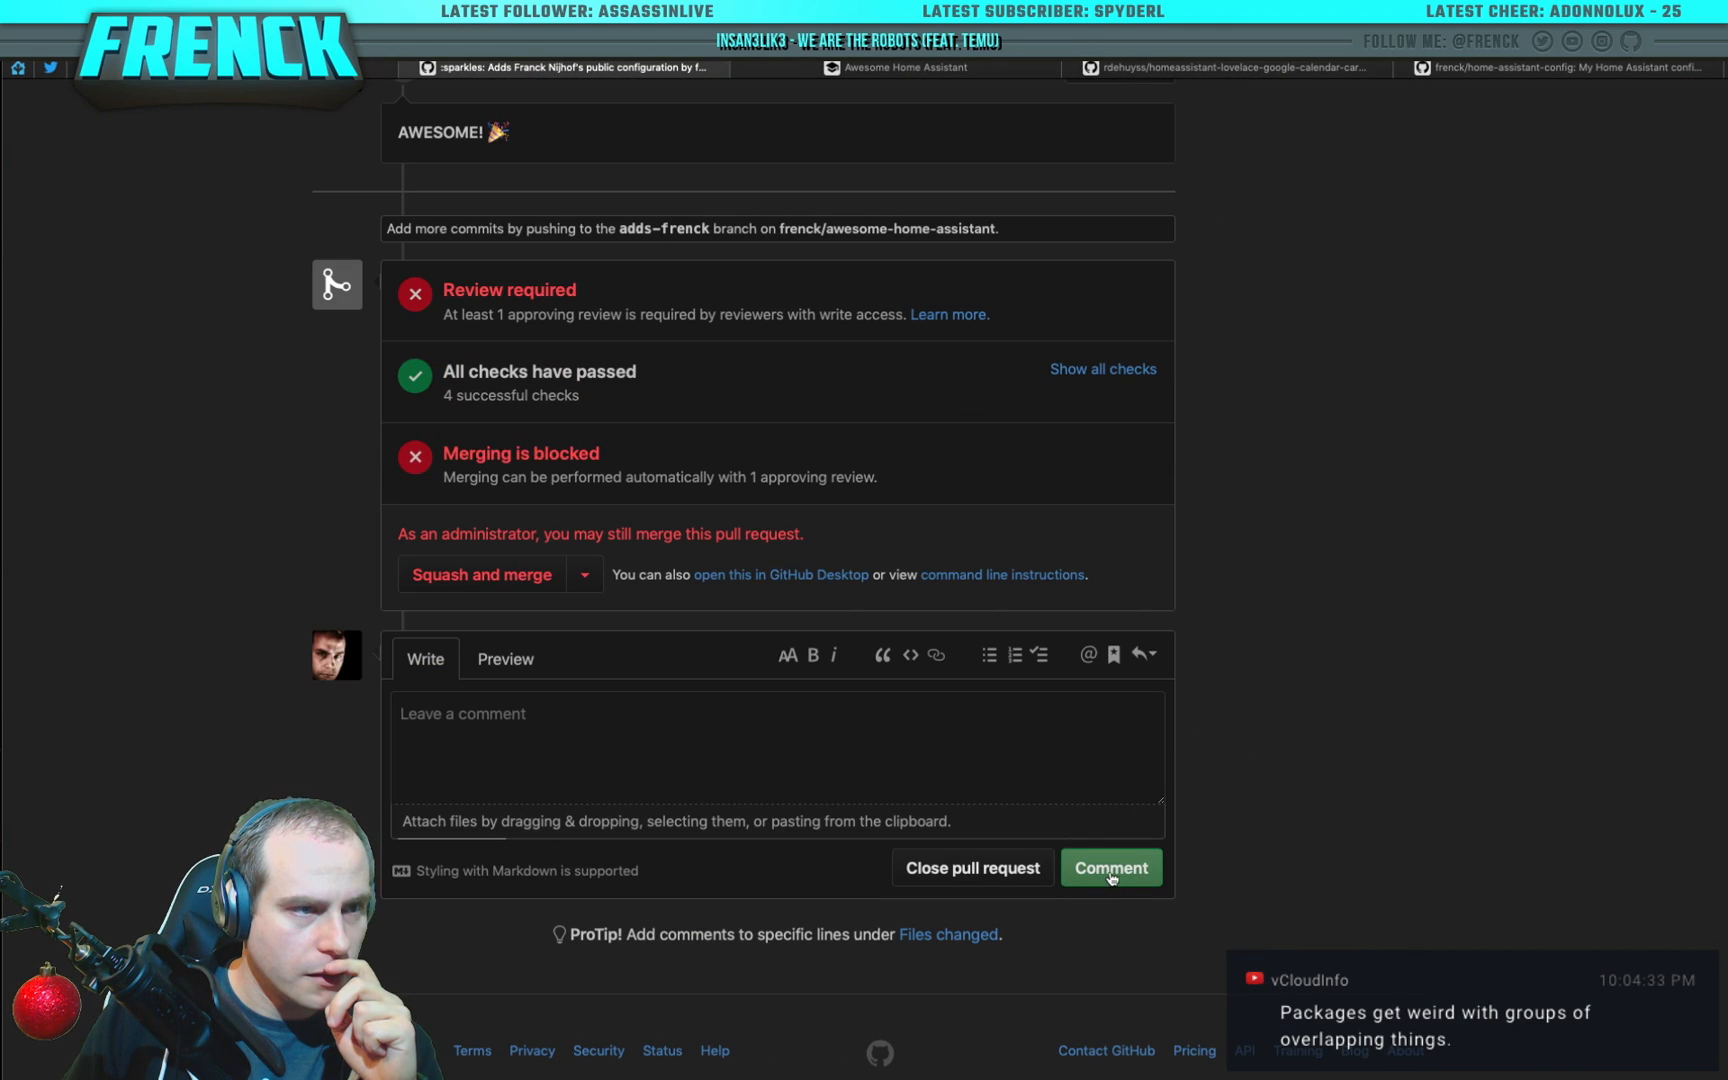
mouse_move(1206, 890)
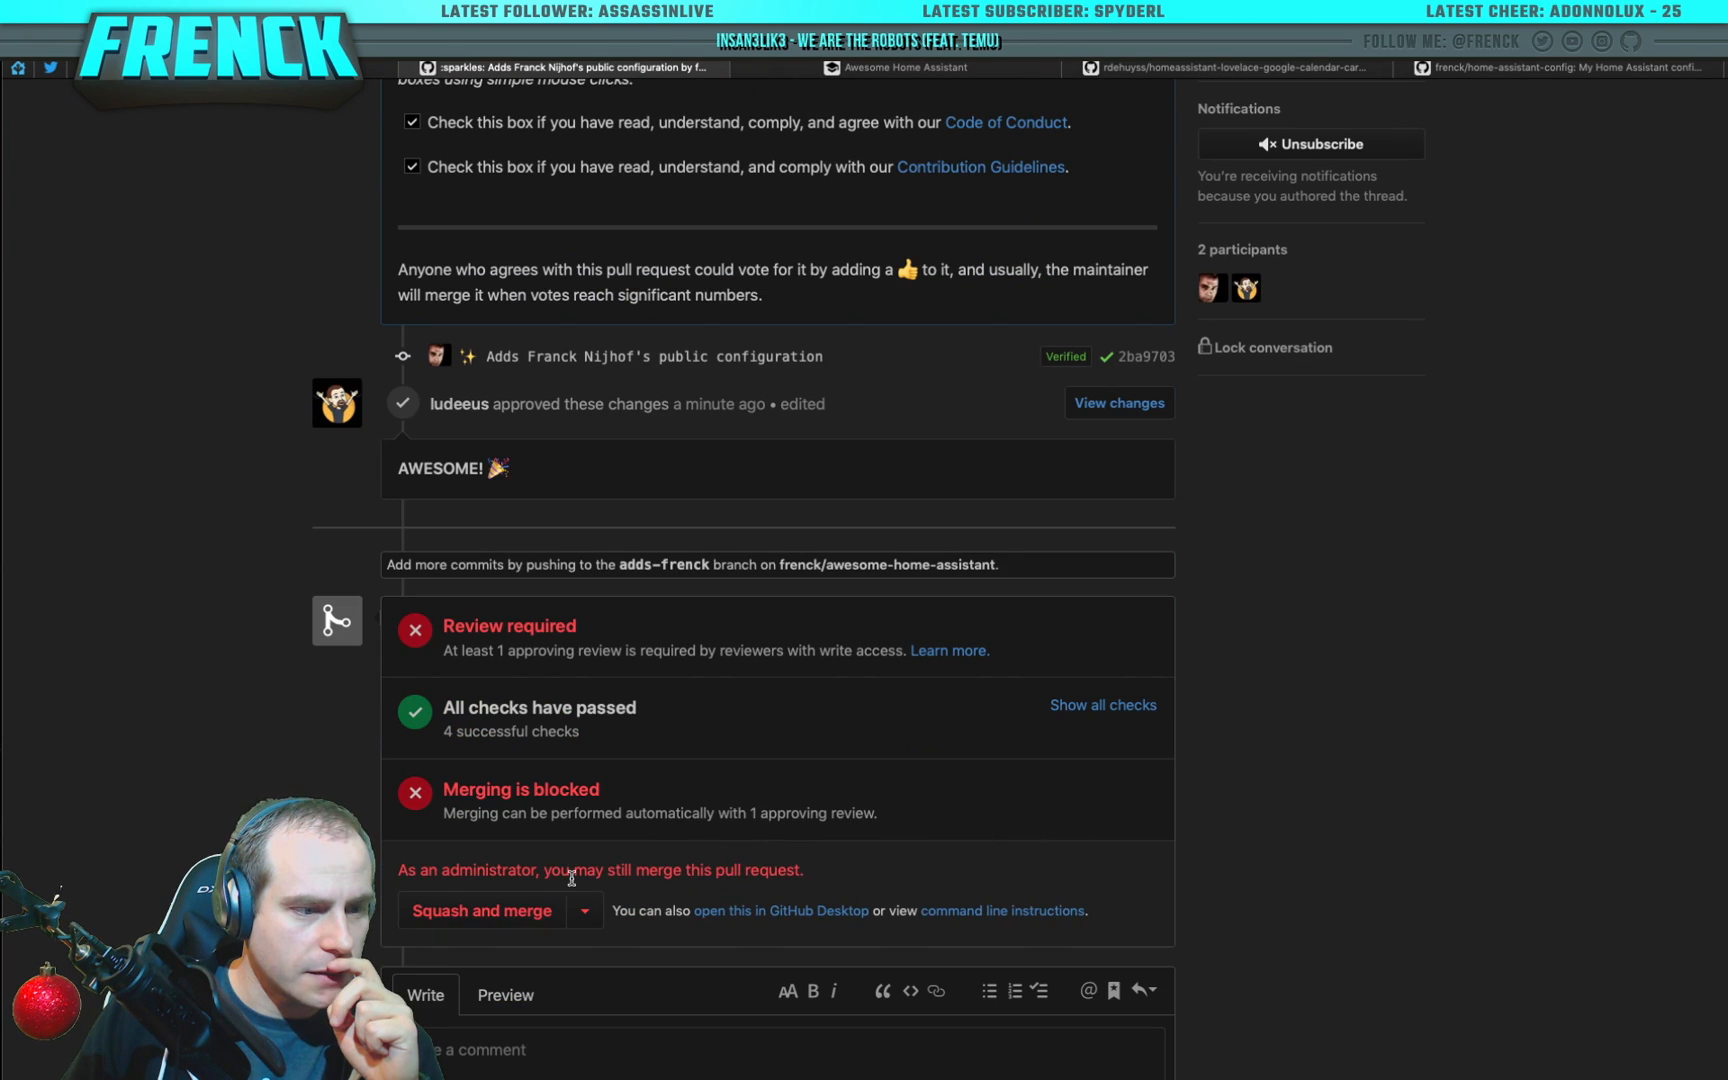
Step: Squash-merge the pull request into master and delete the merged adds-frenck branch
click(480, 910)
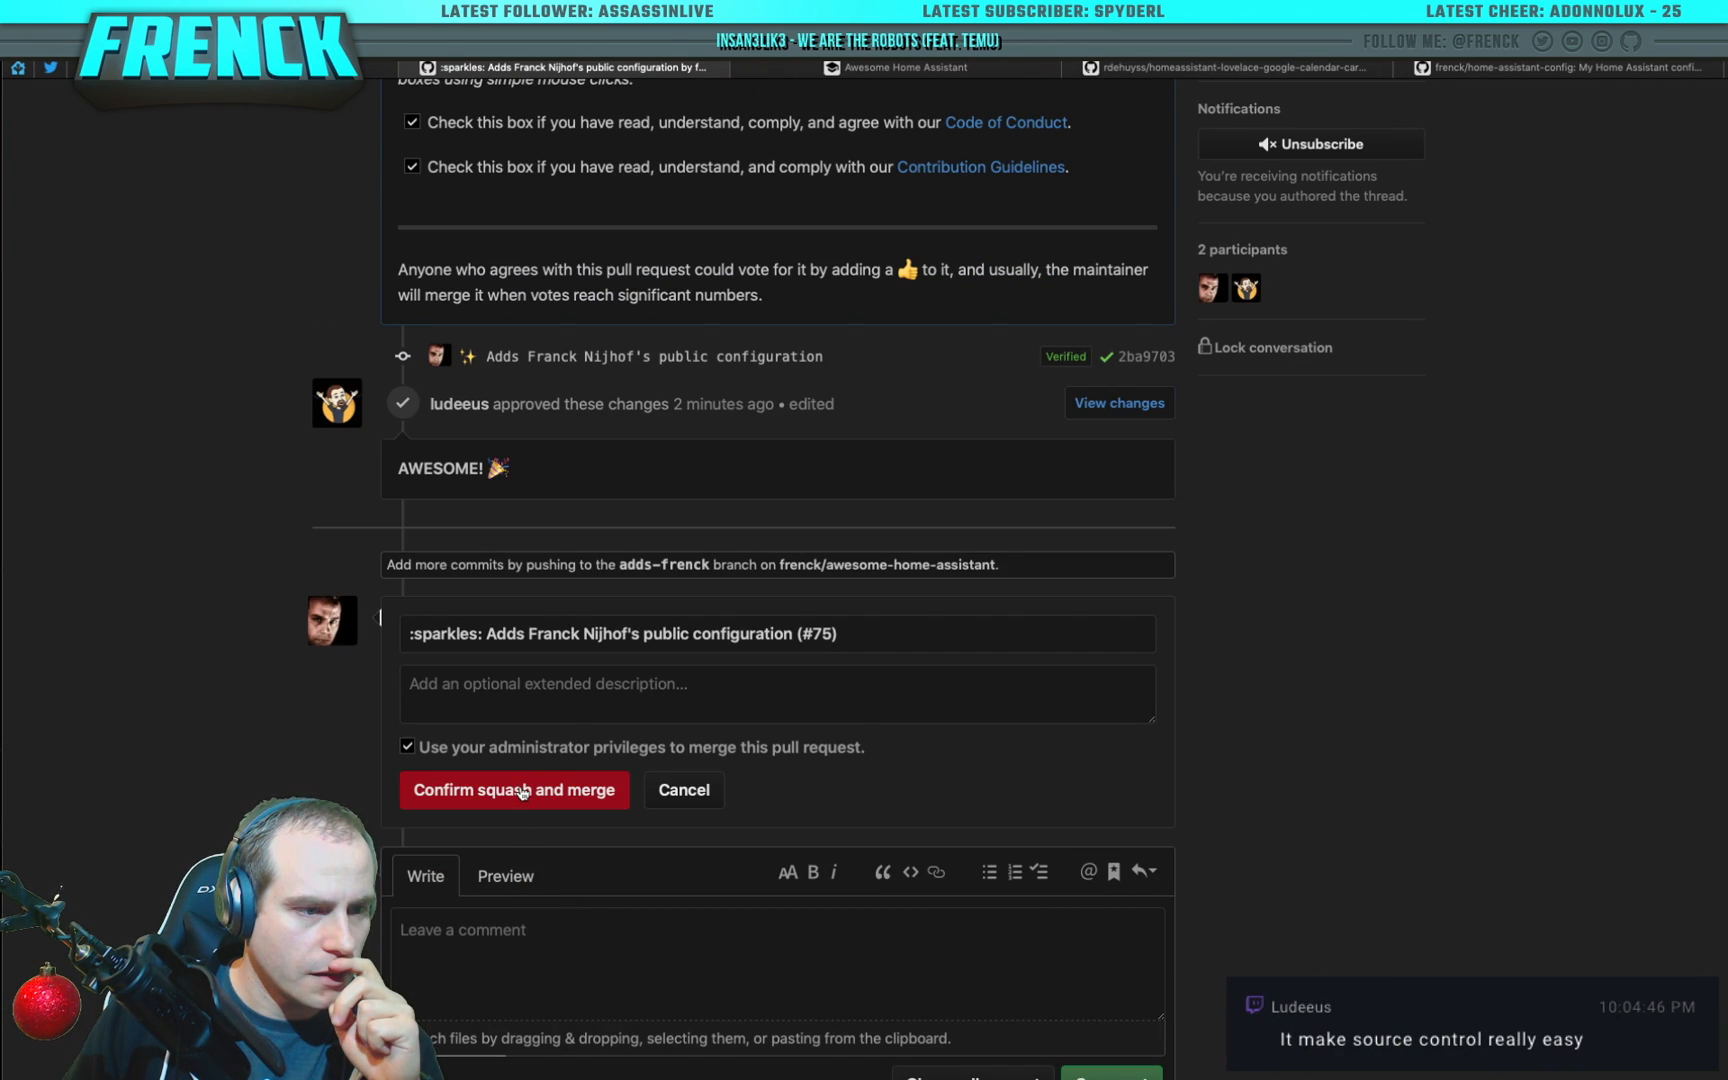
click(514, 790)
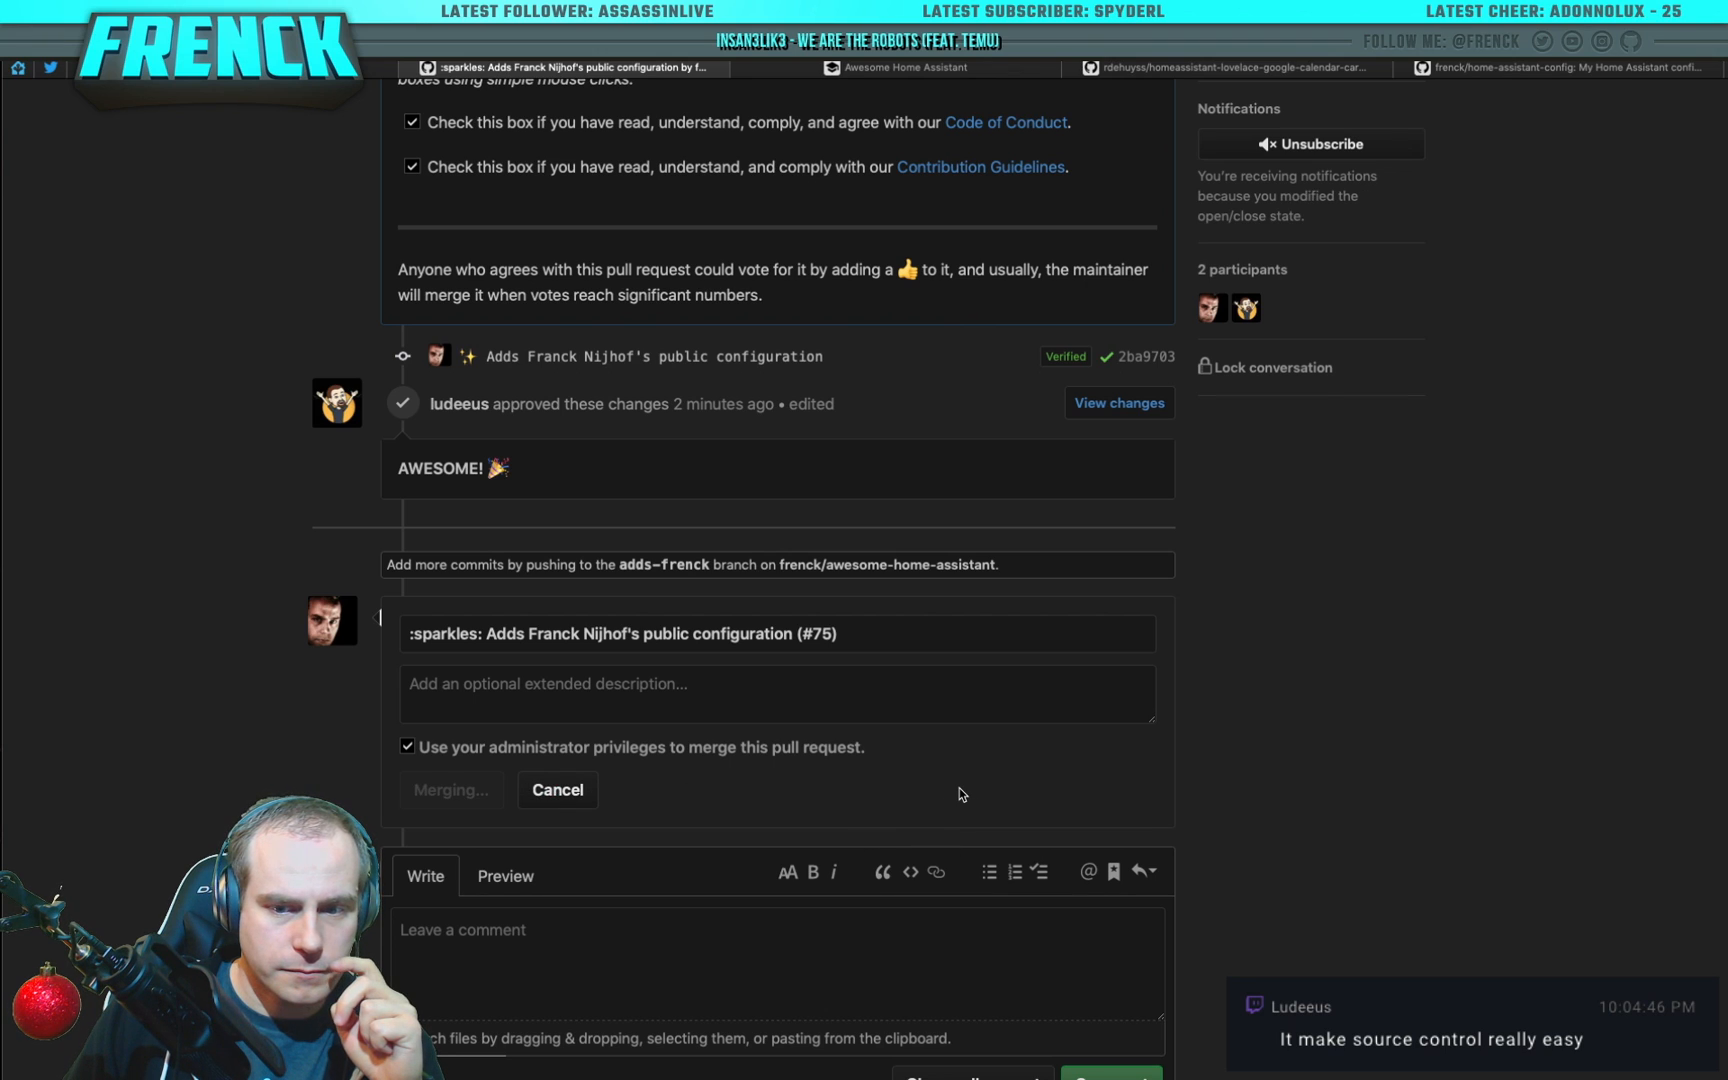
click(448, 790)
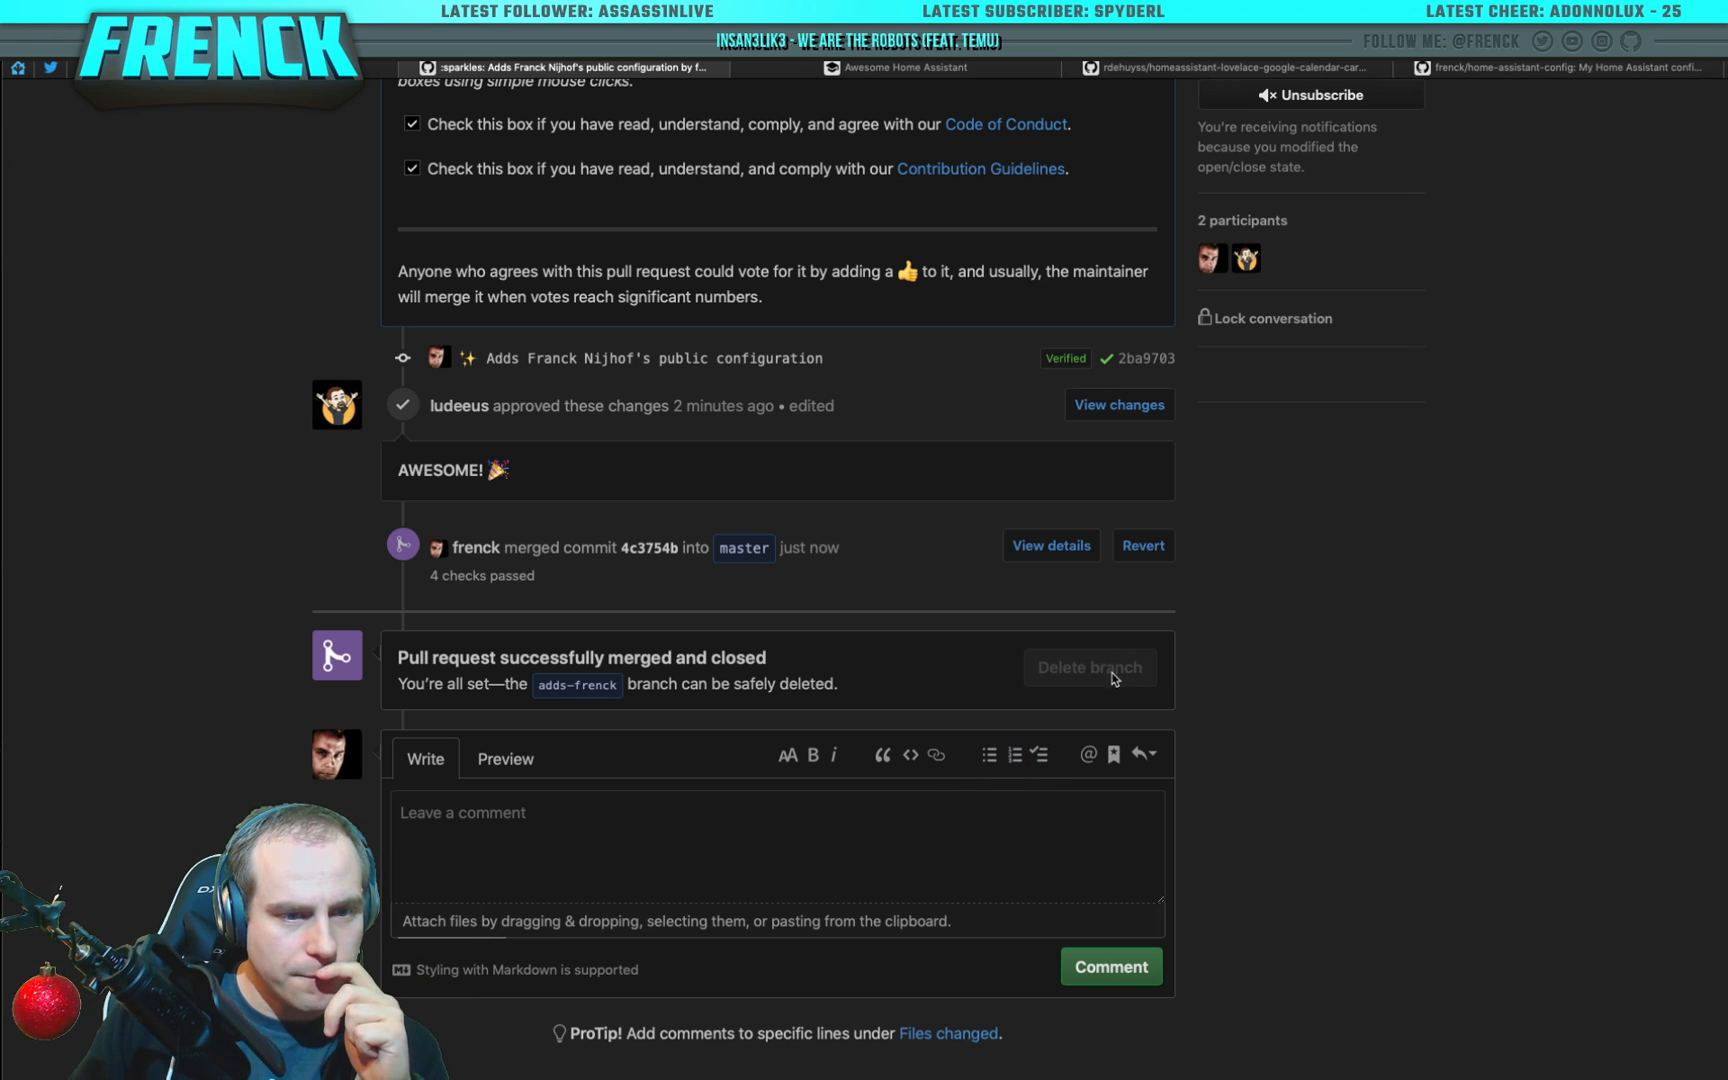
click(1088, 666)
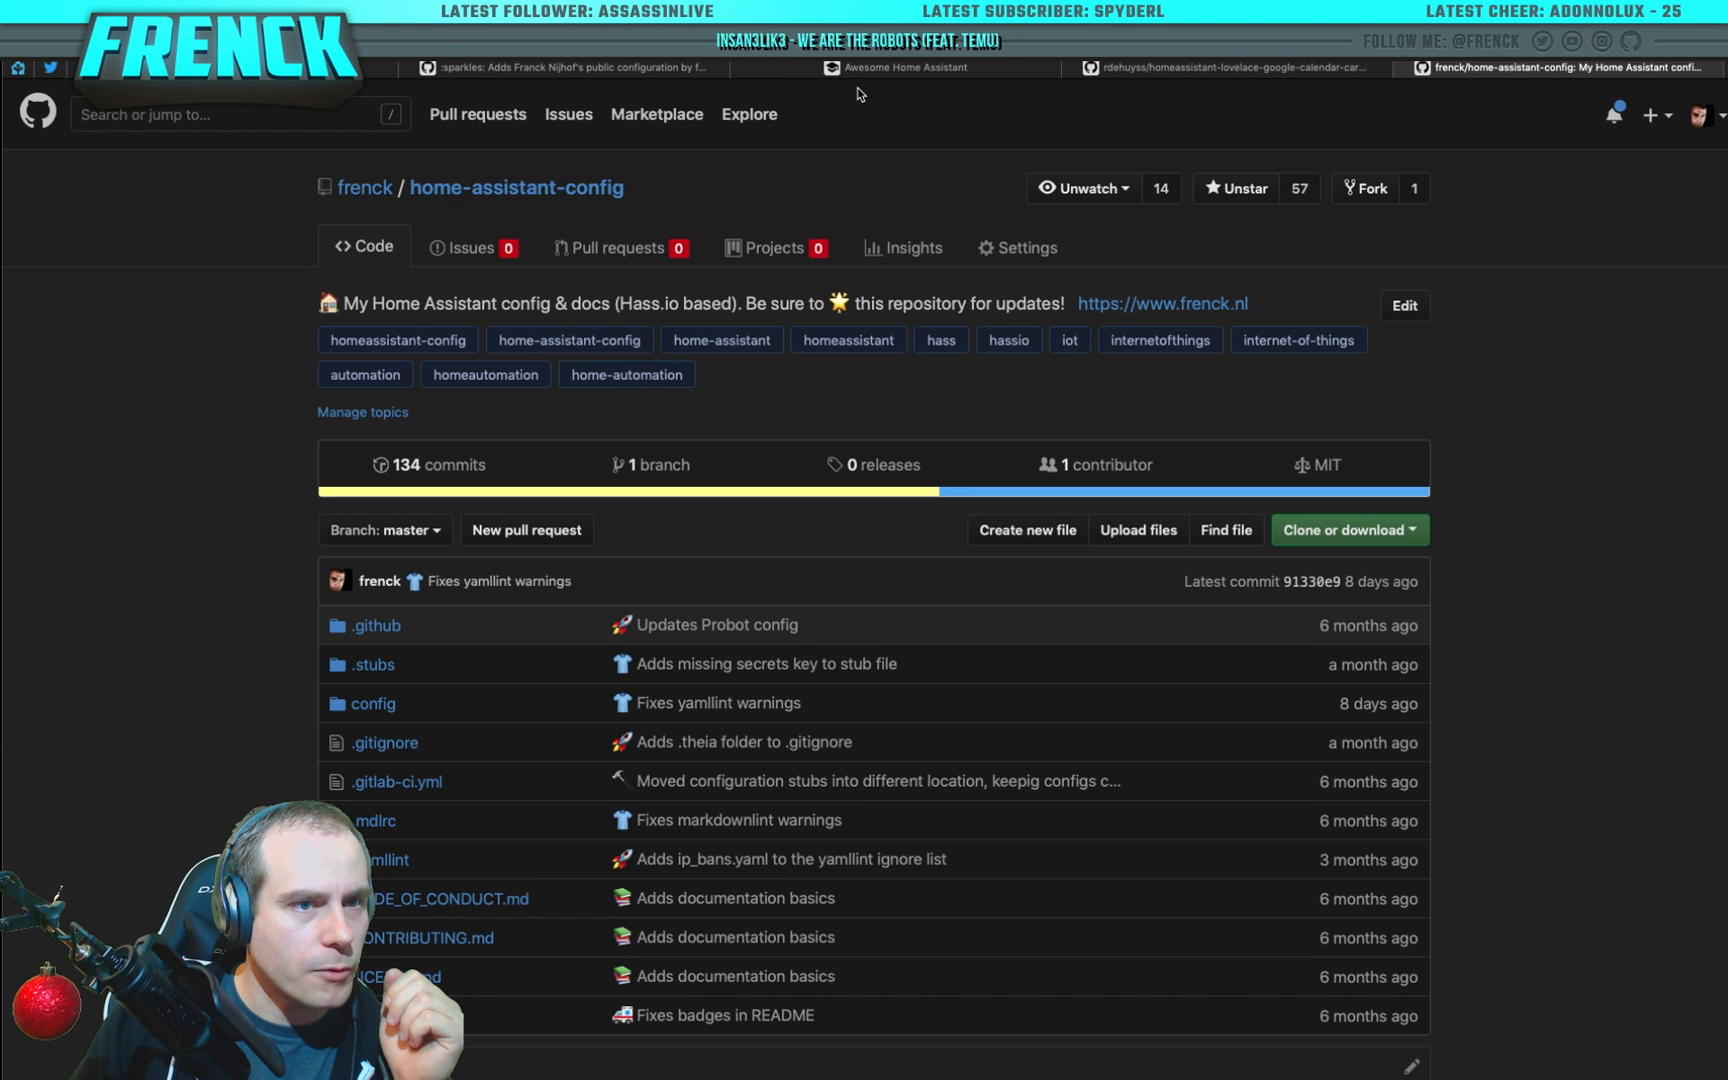
Step: Reach Carlo Costanzo's Home-AssistantConfig repository from the Awesome Home Assistant list
click(902, 68)
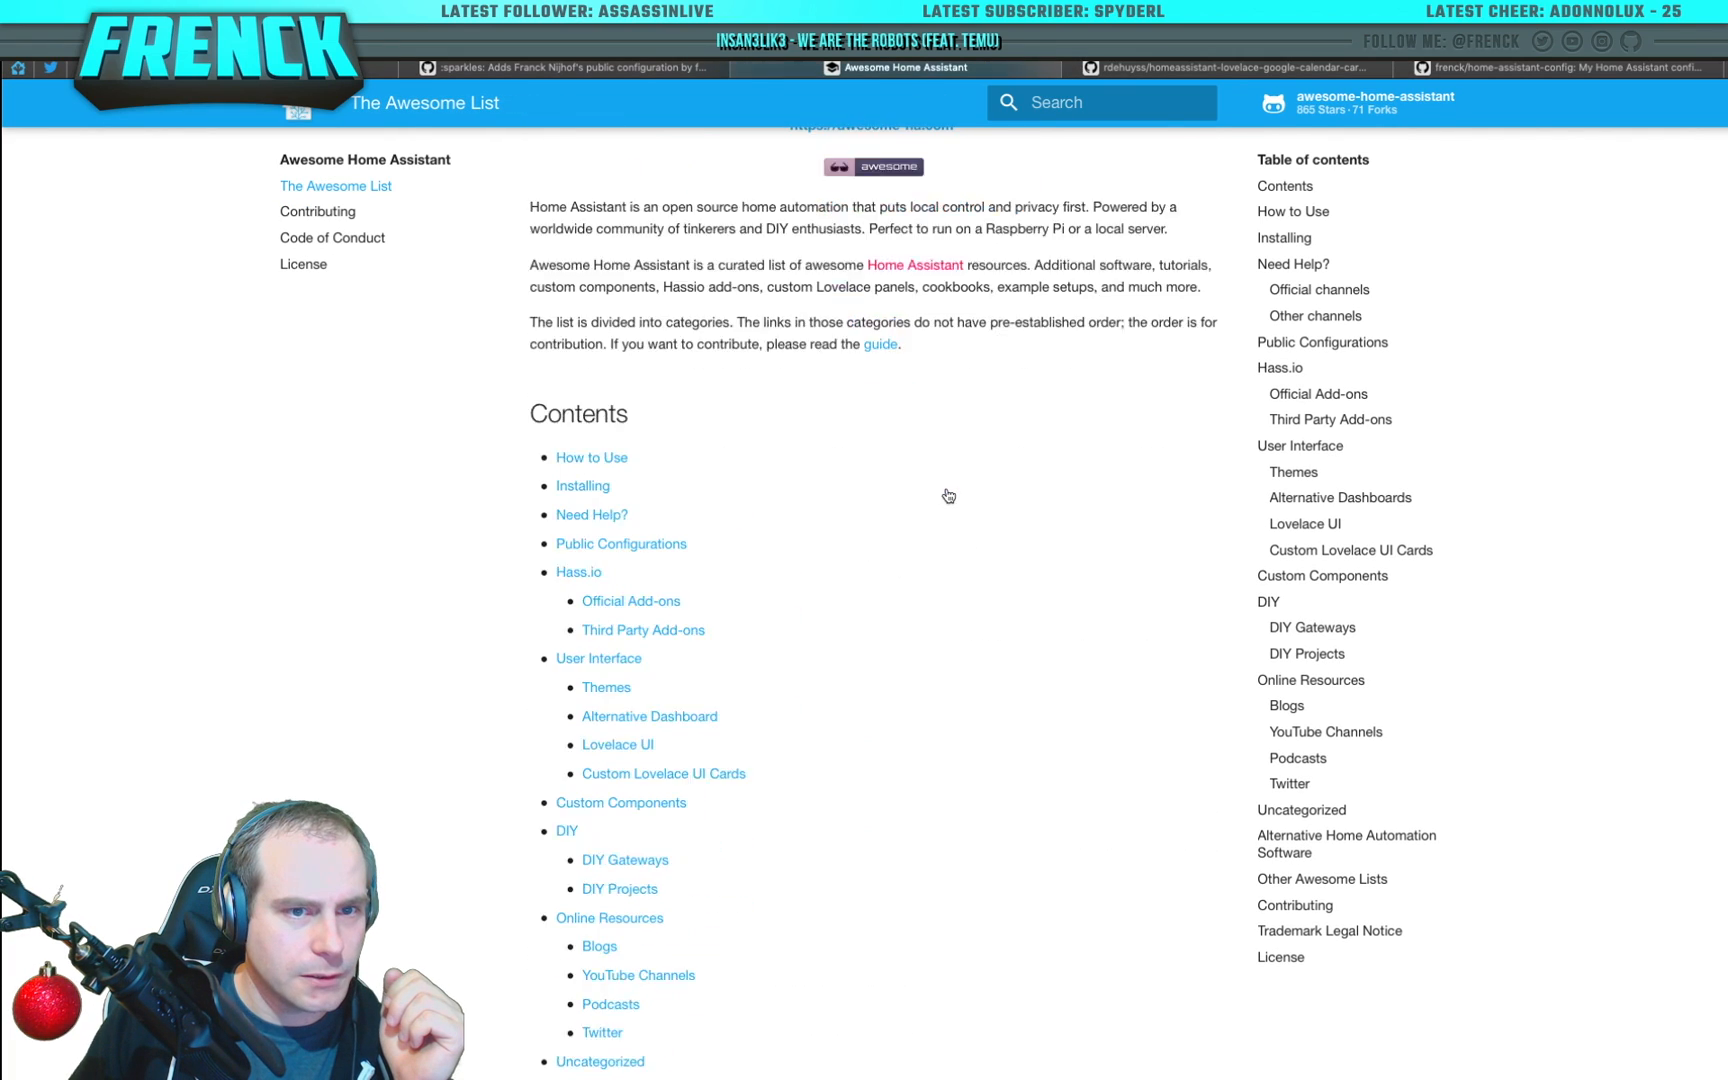
scroll(down, 3)
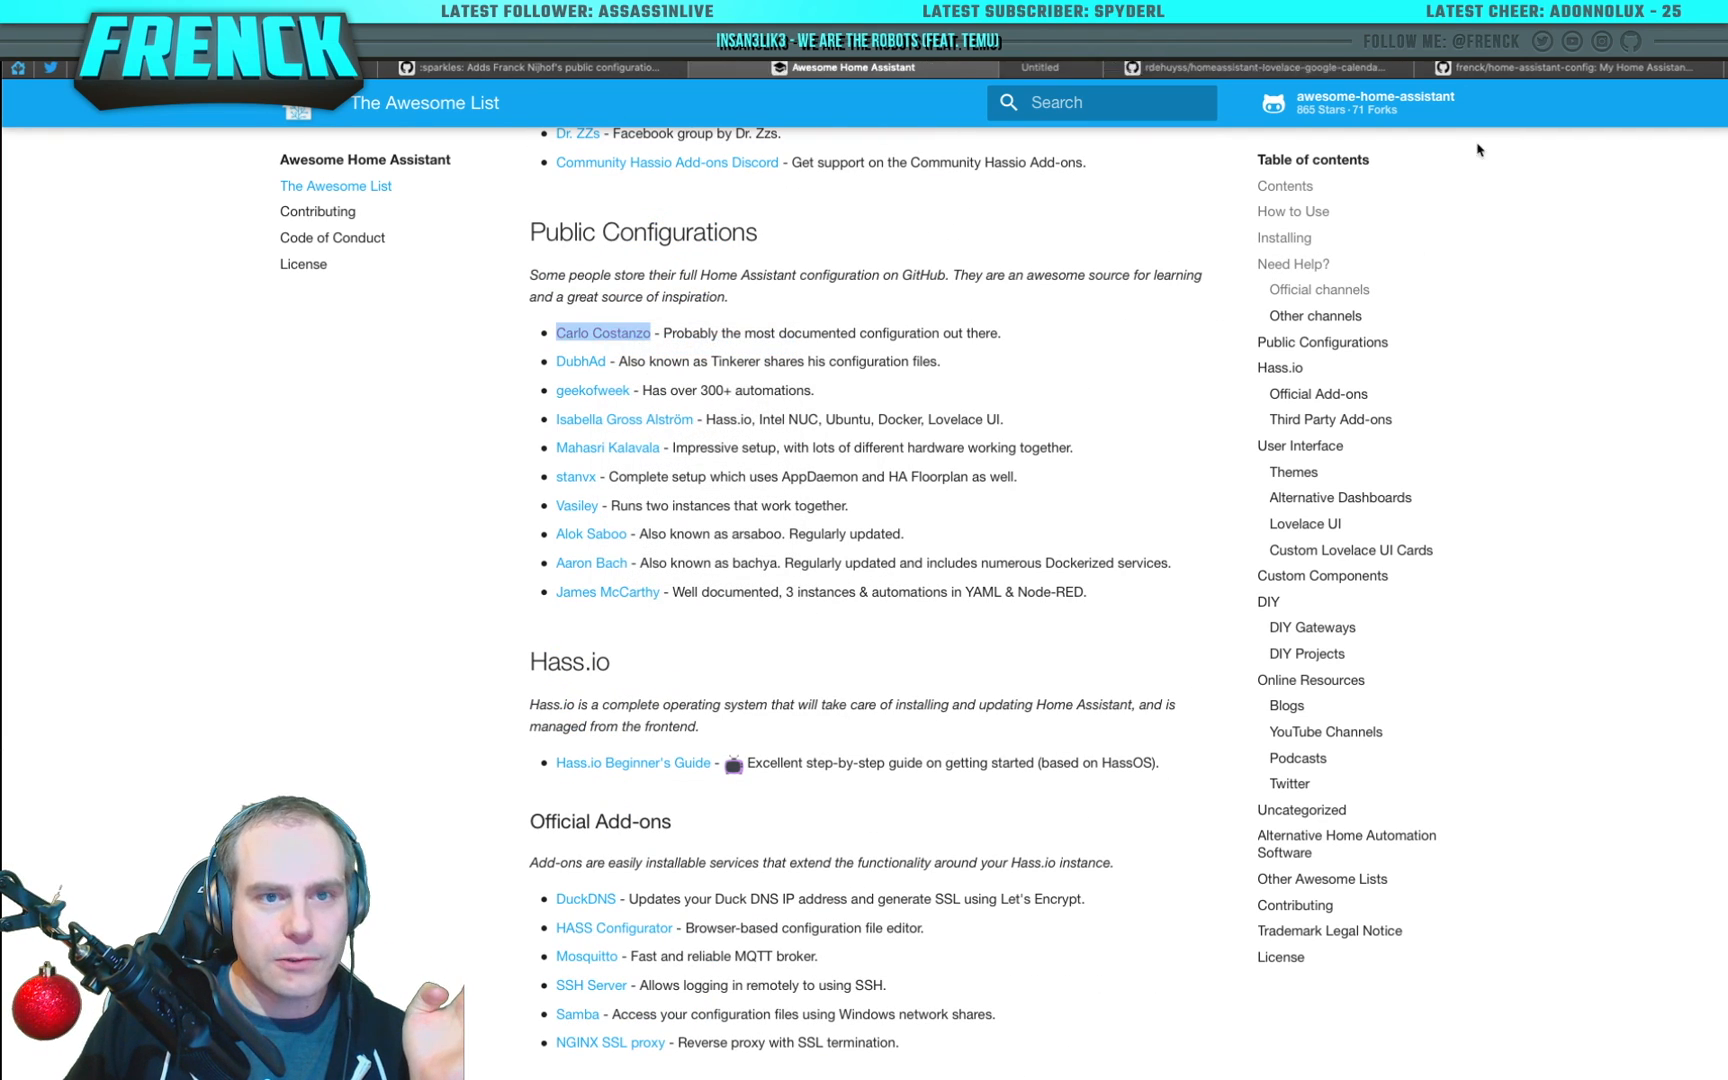
click(602, 332)
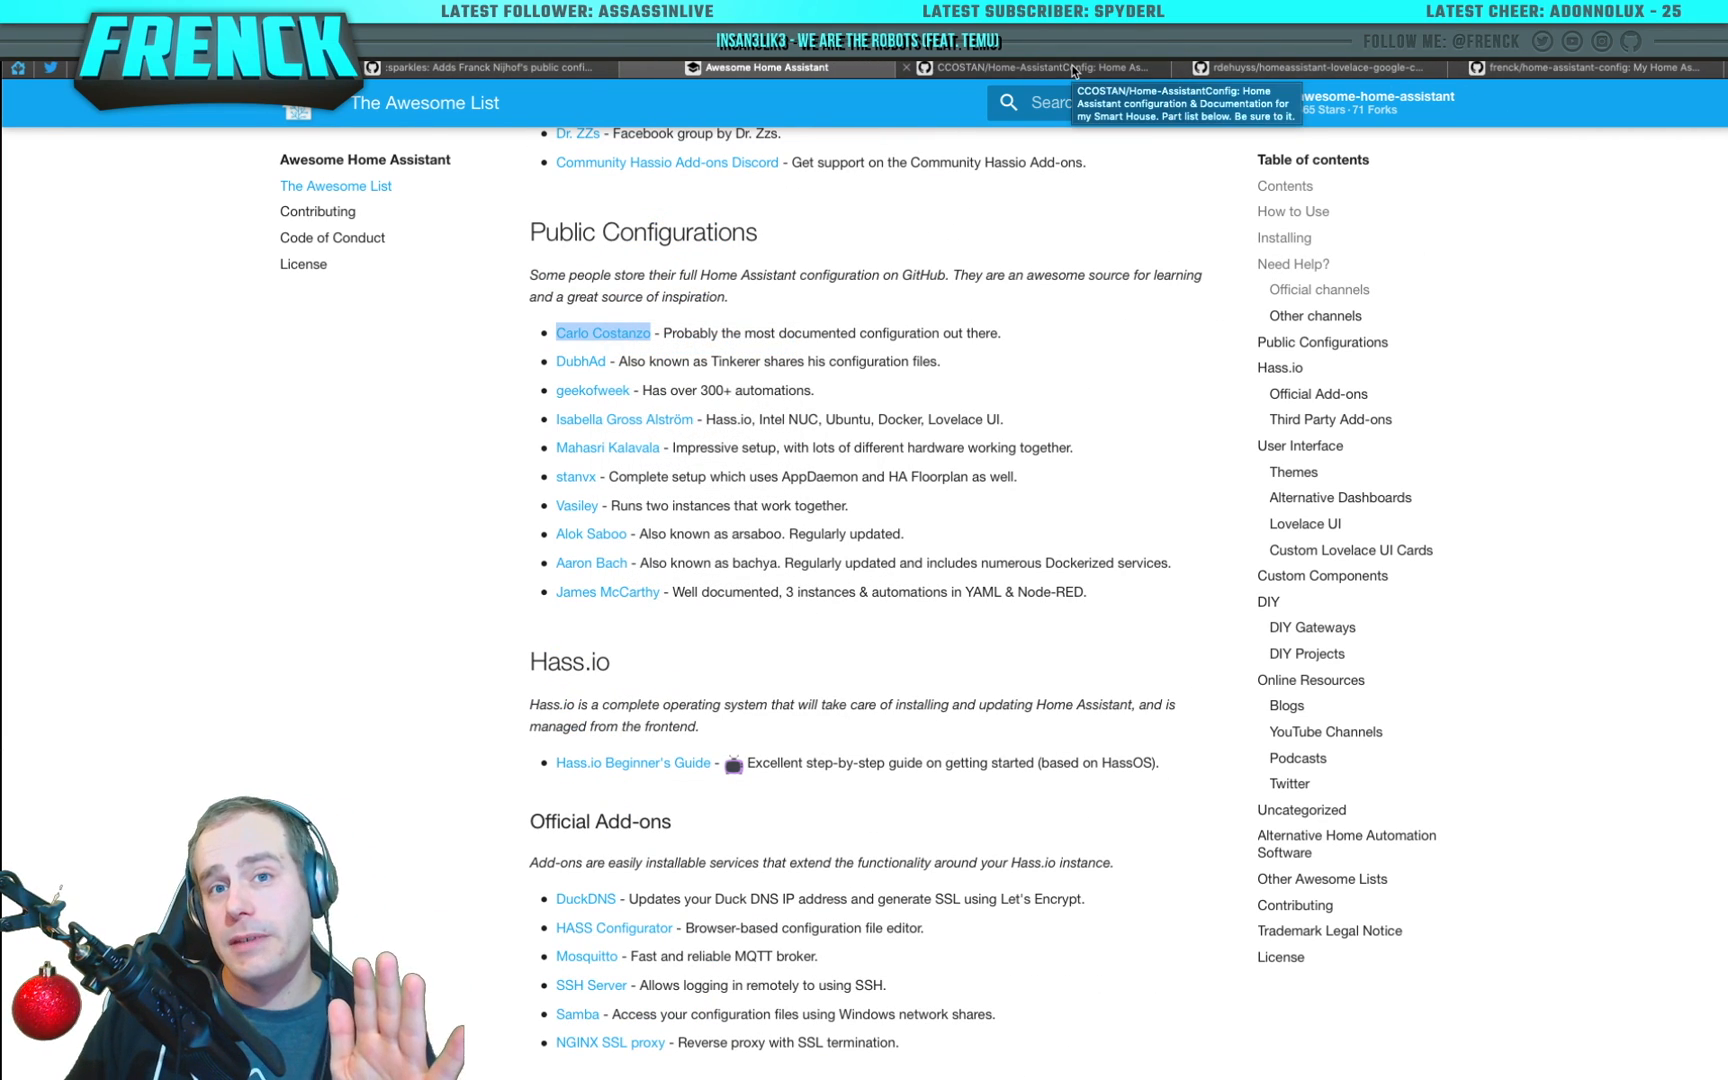
click(1028, 68)
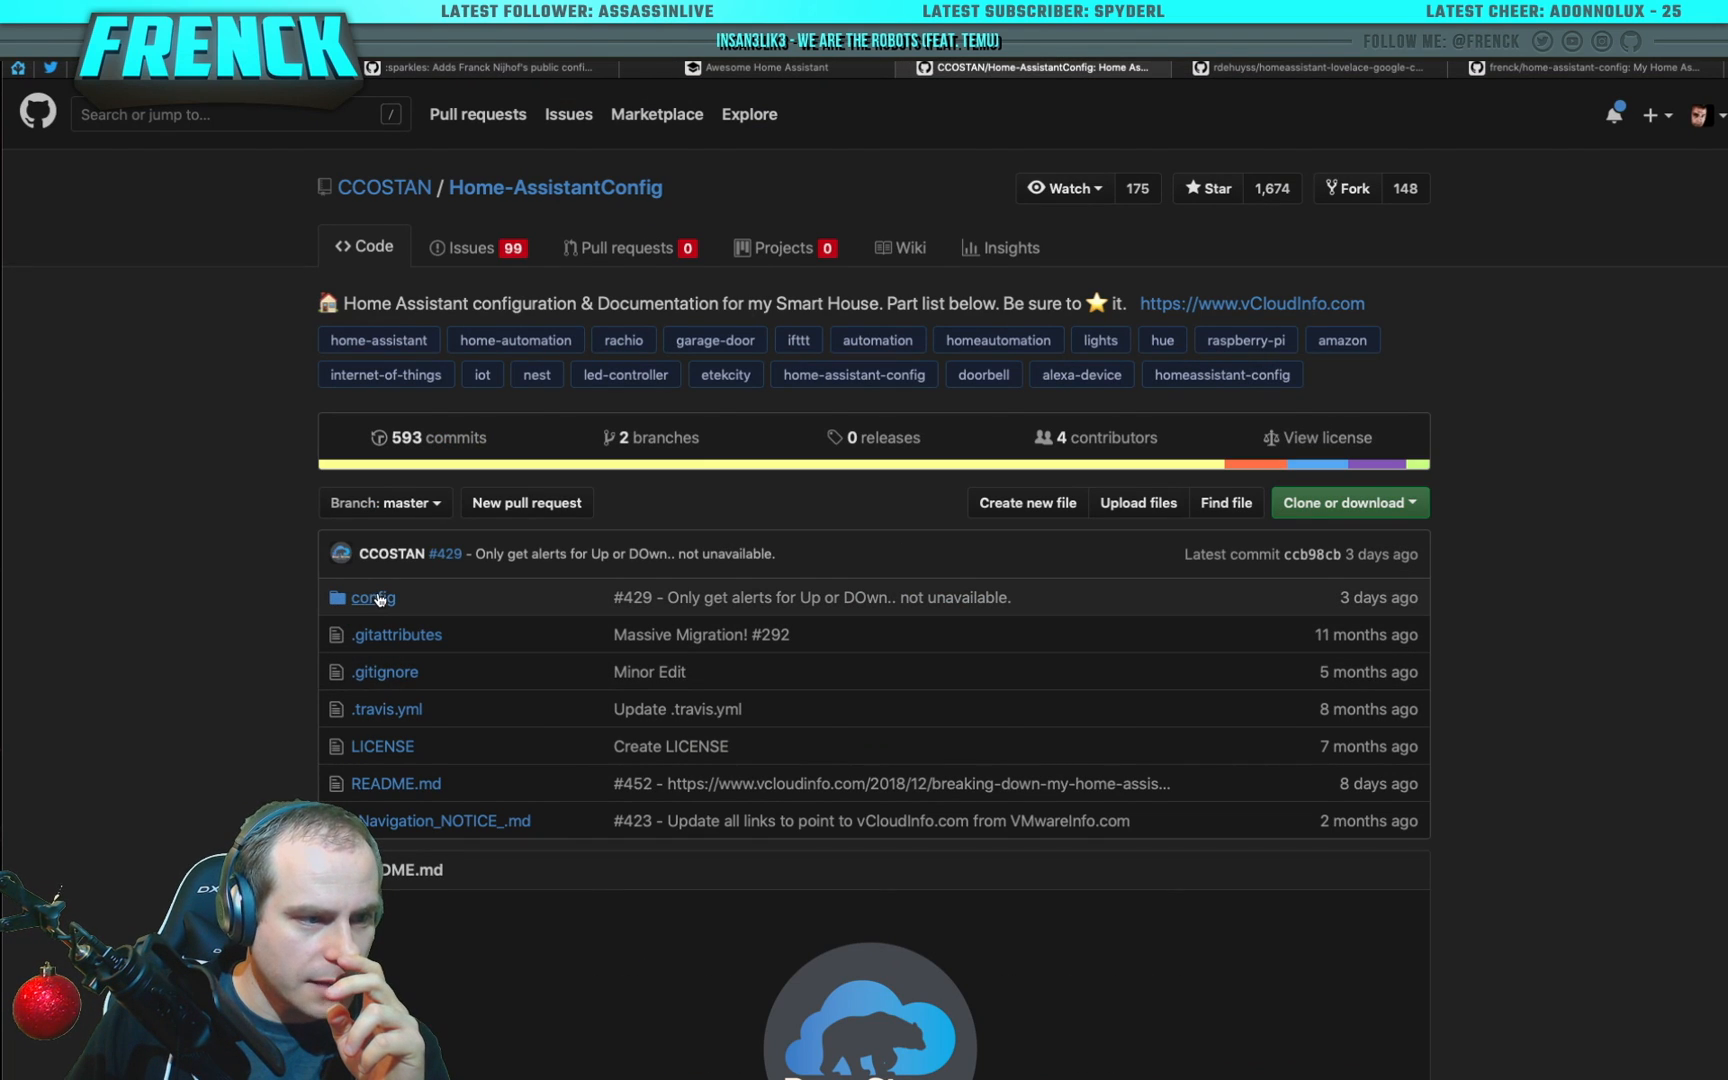
Step: Browse into the config folder and then its packages subfolder
click(372, 598)
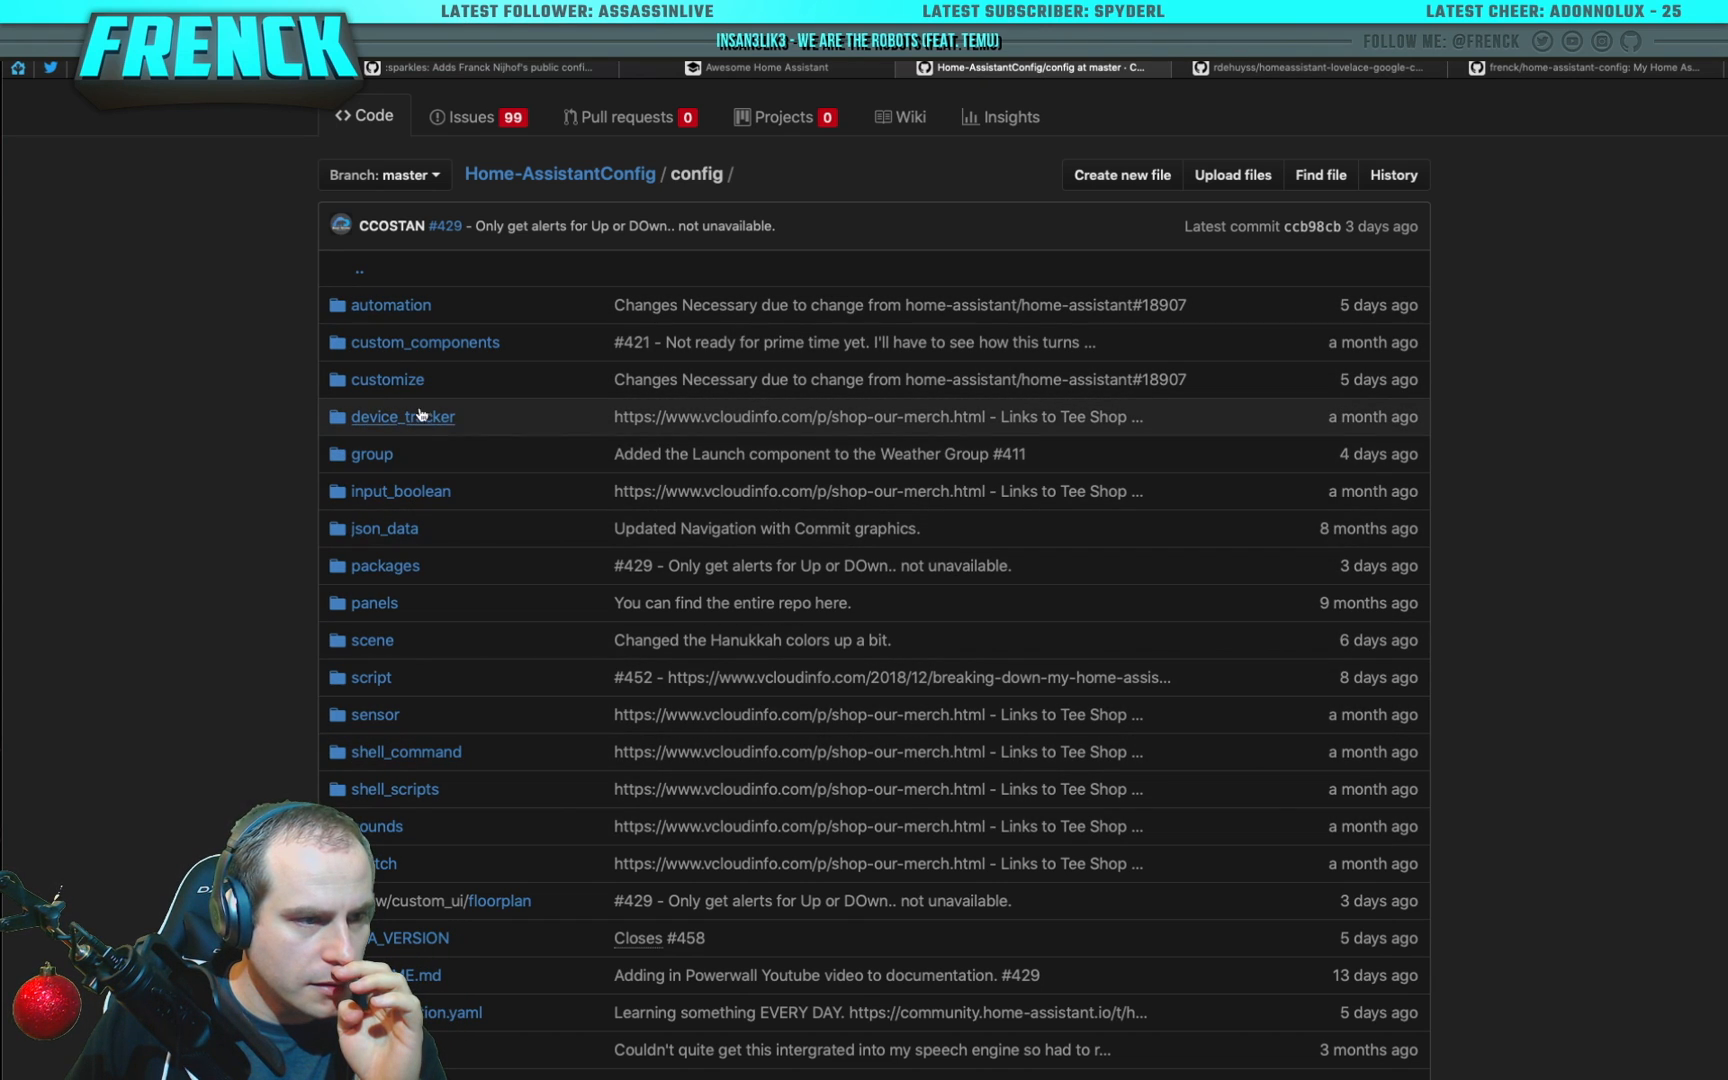
mouse_move(392, 460)
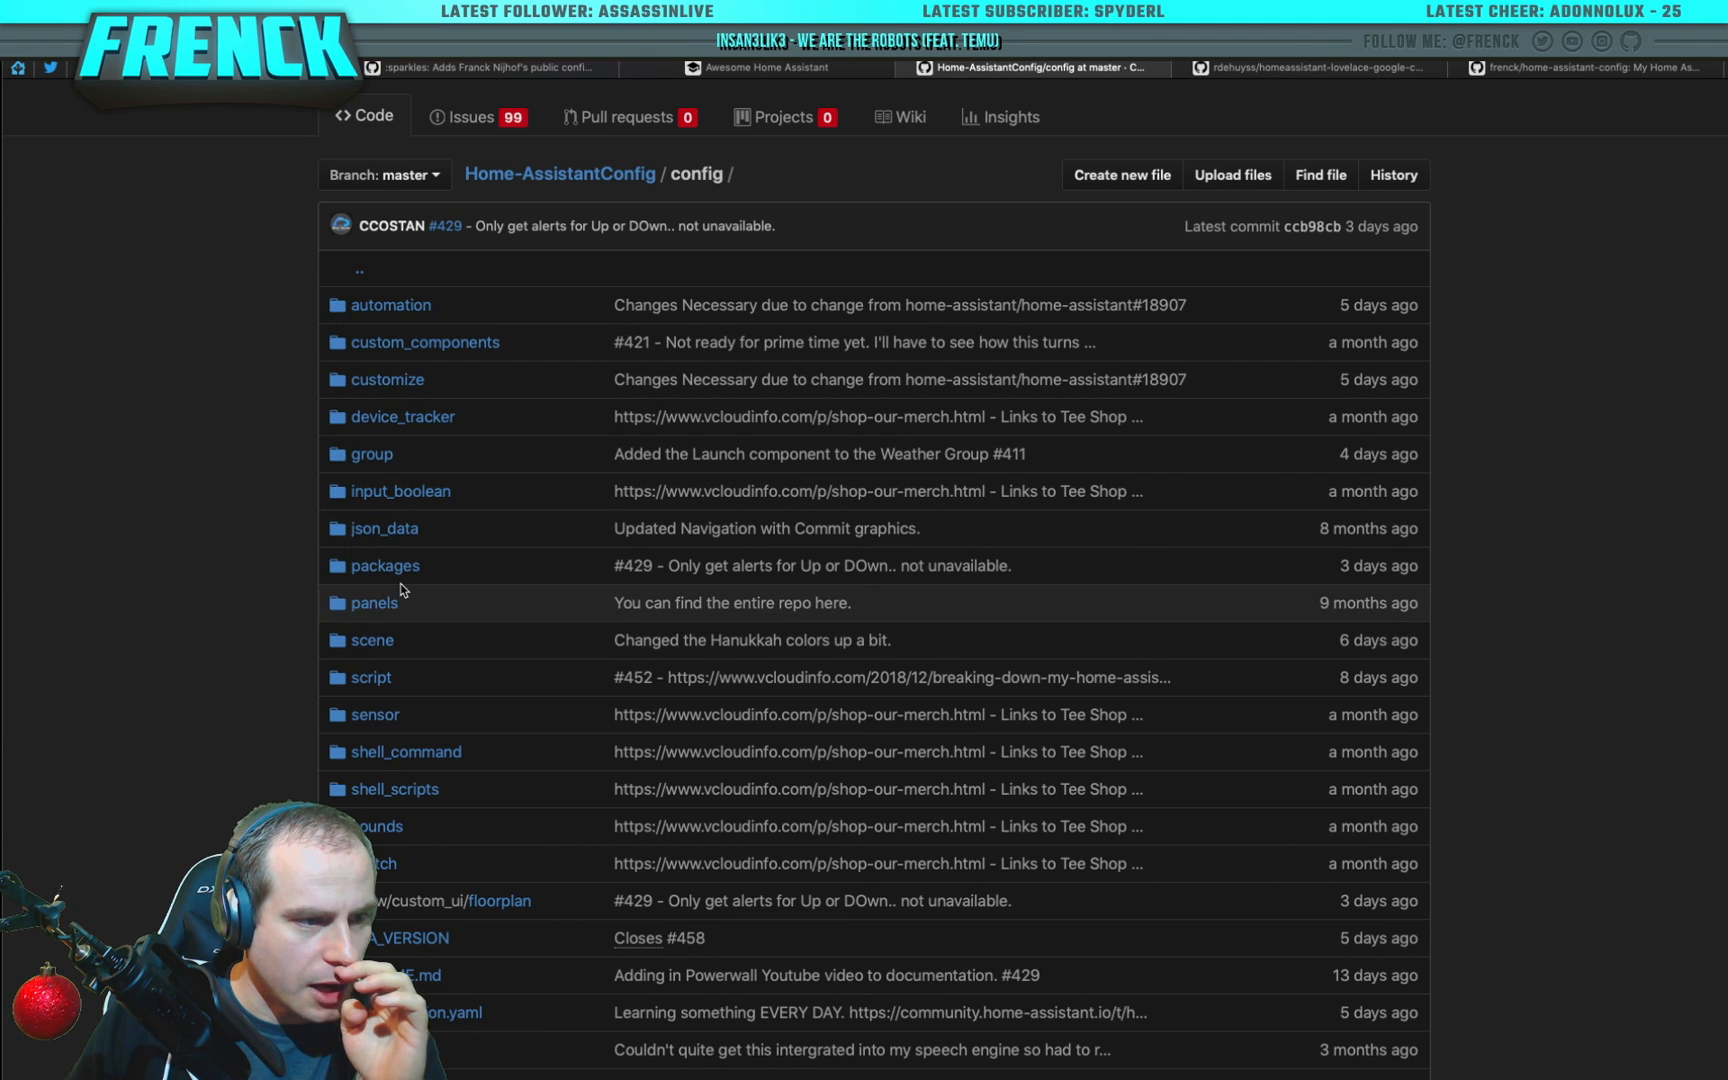
click(384, 566)
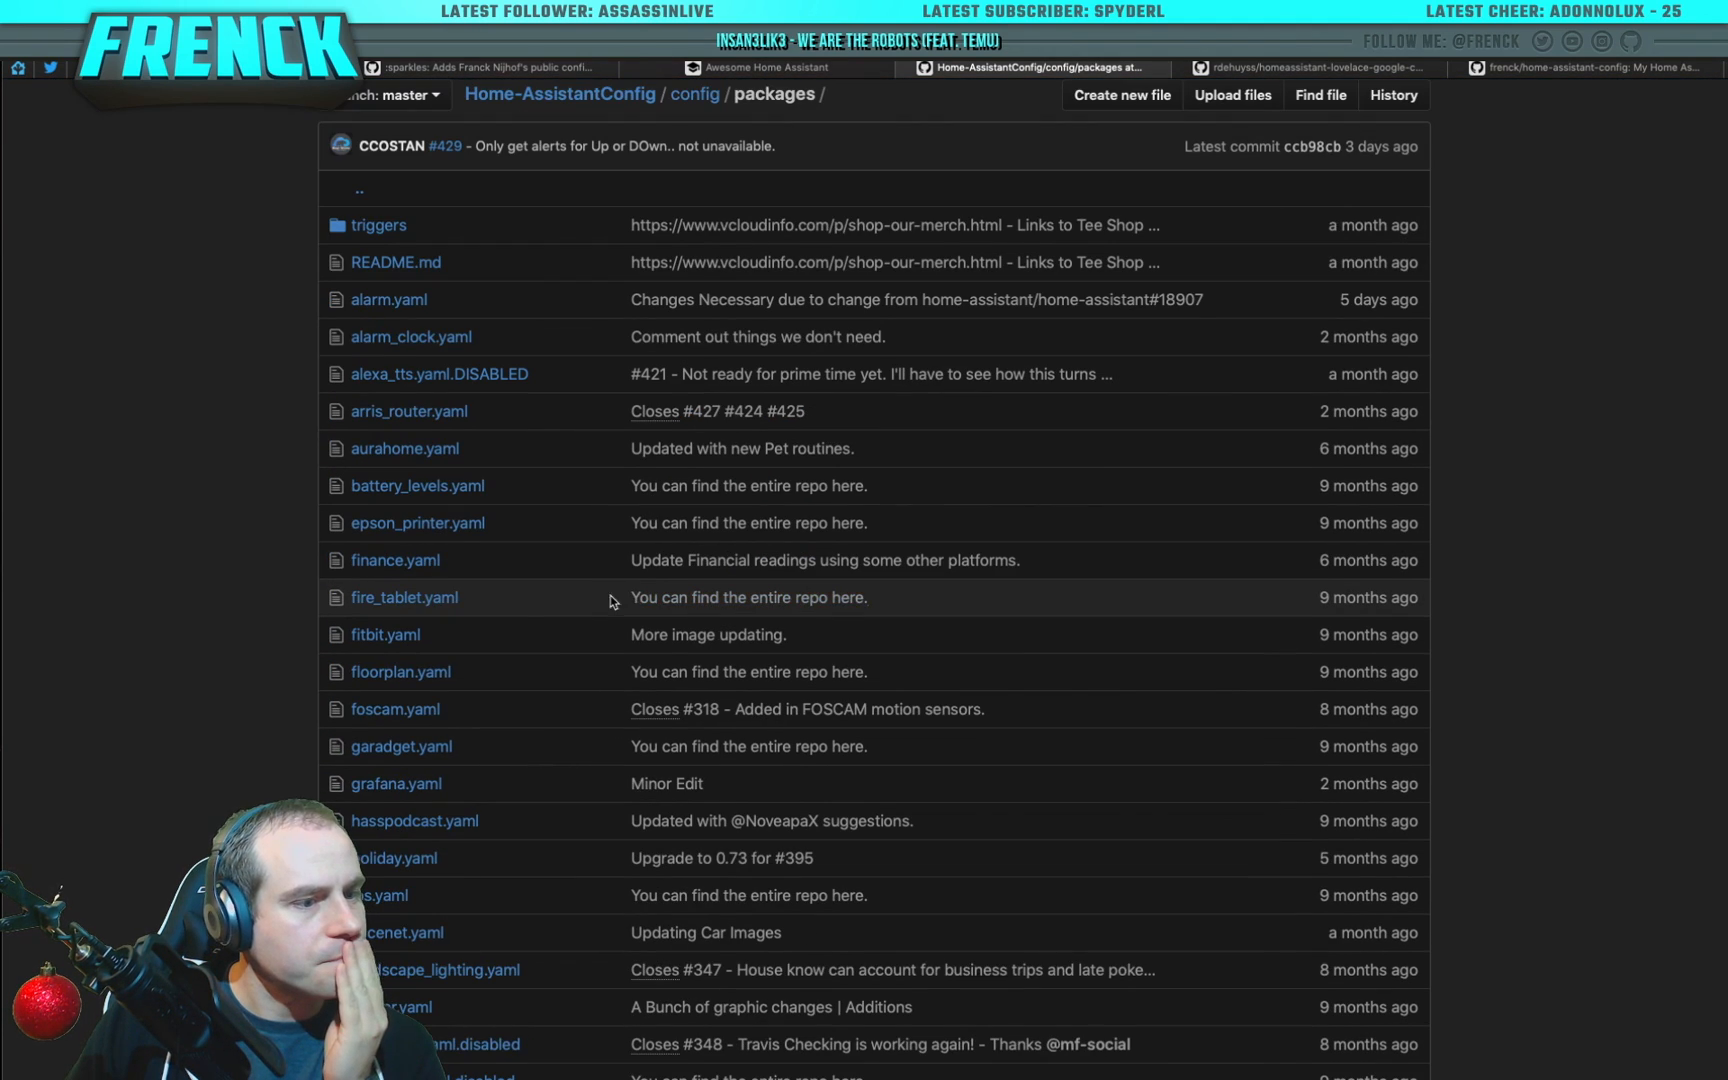
scroll(down, 3)
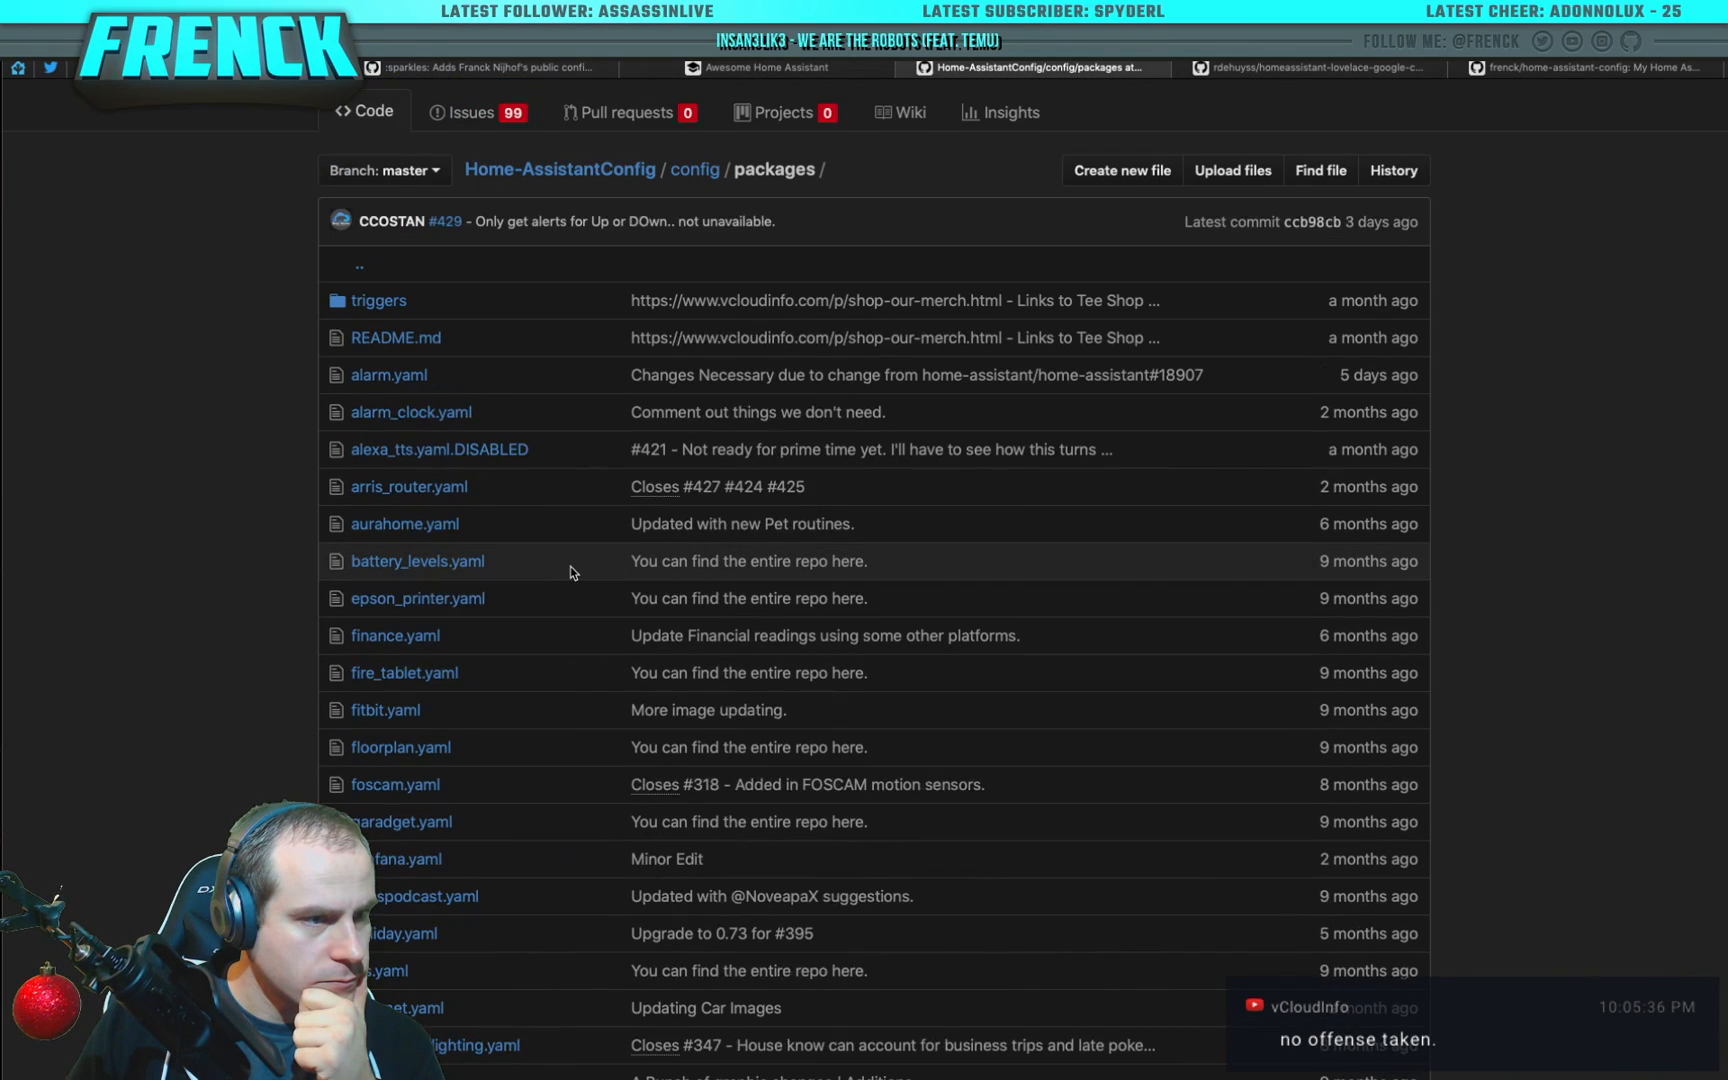
mouse_move(402, 398)
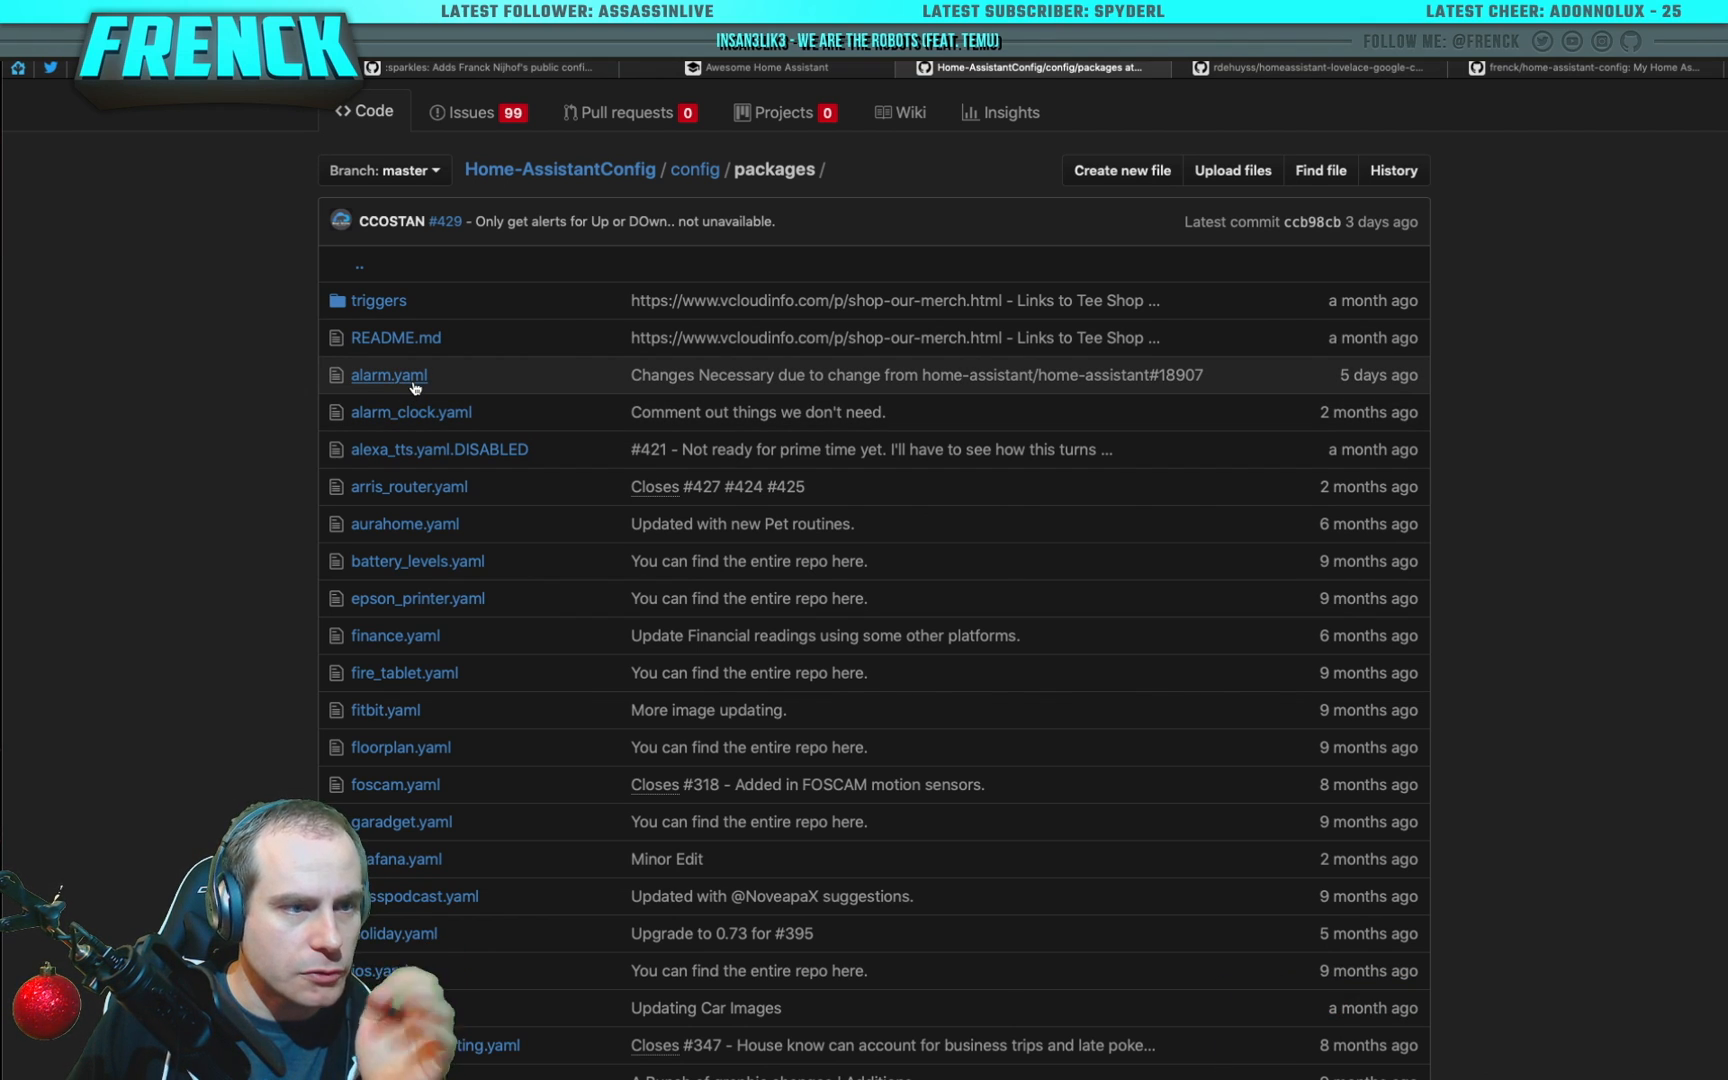
Step: Read through alarm.yaml's MQTT door/window sensors, entry-points group and HVAC automations
click(388, 374)
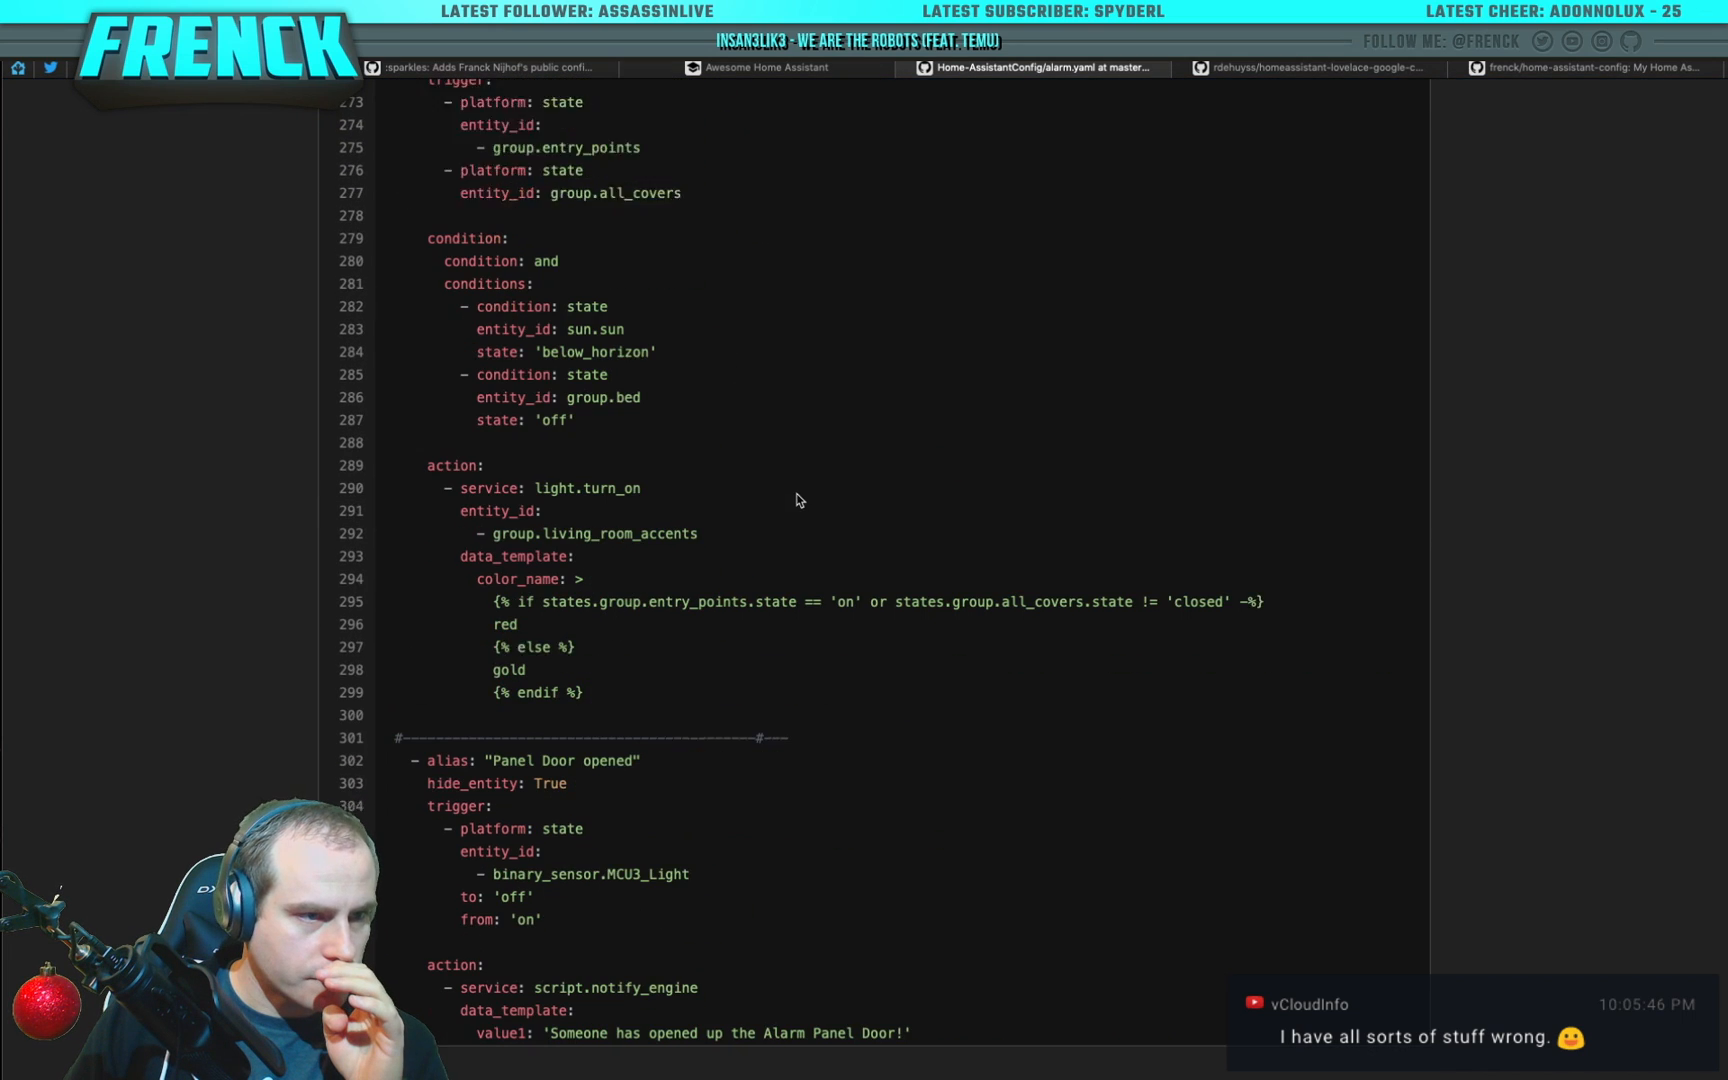
scroll(down, 3)
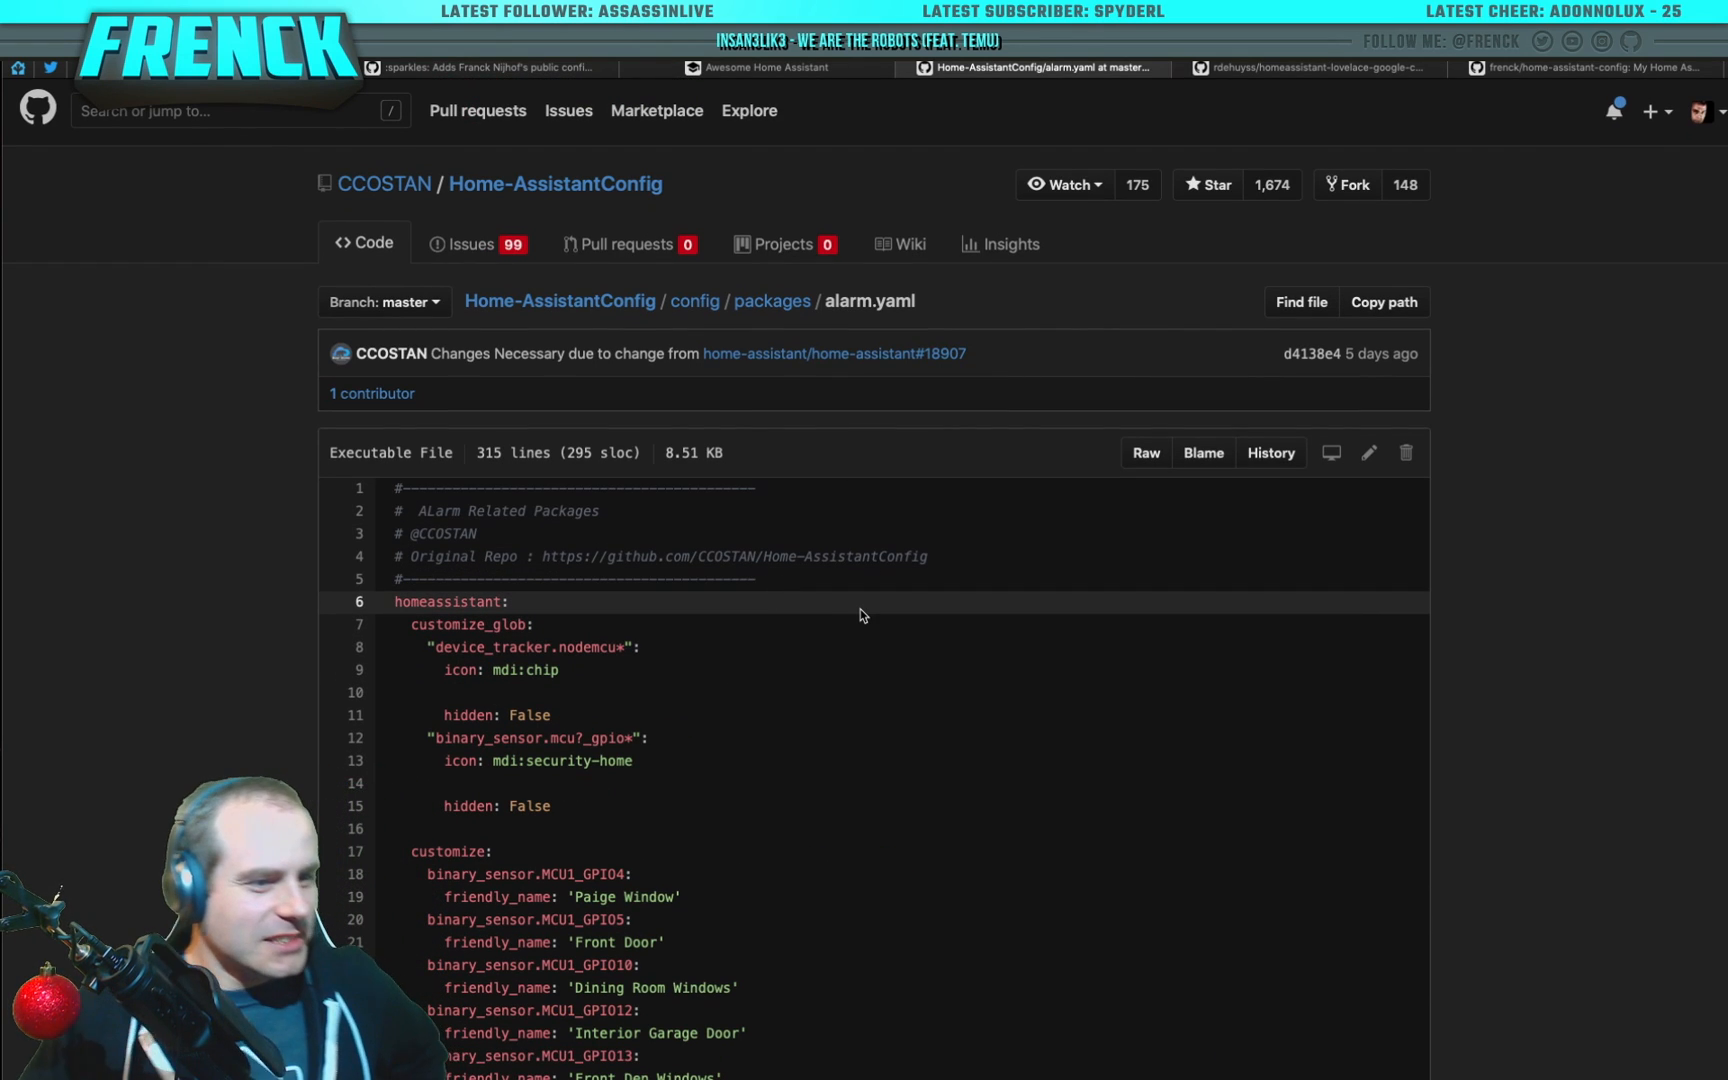
mouse_move(858, 352)
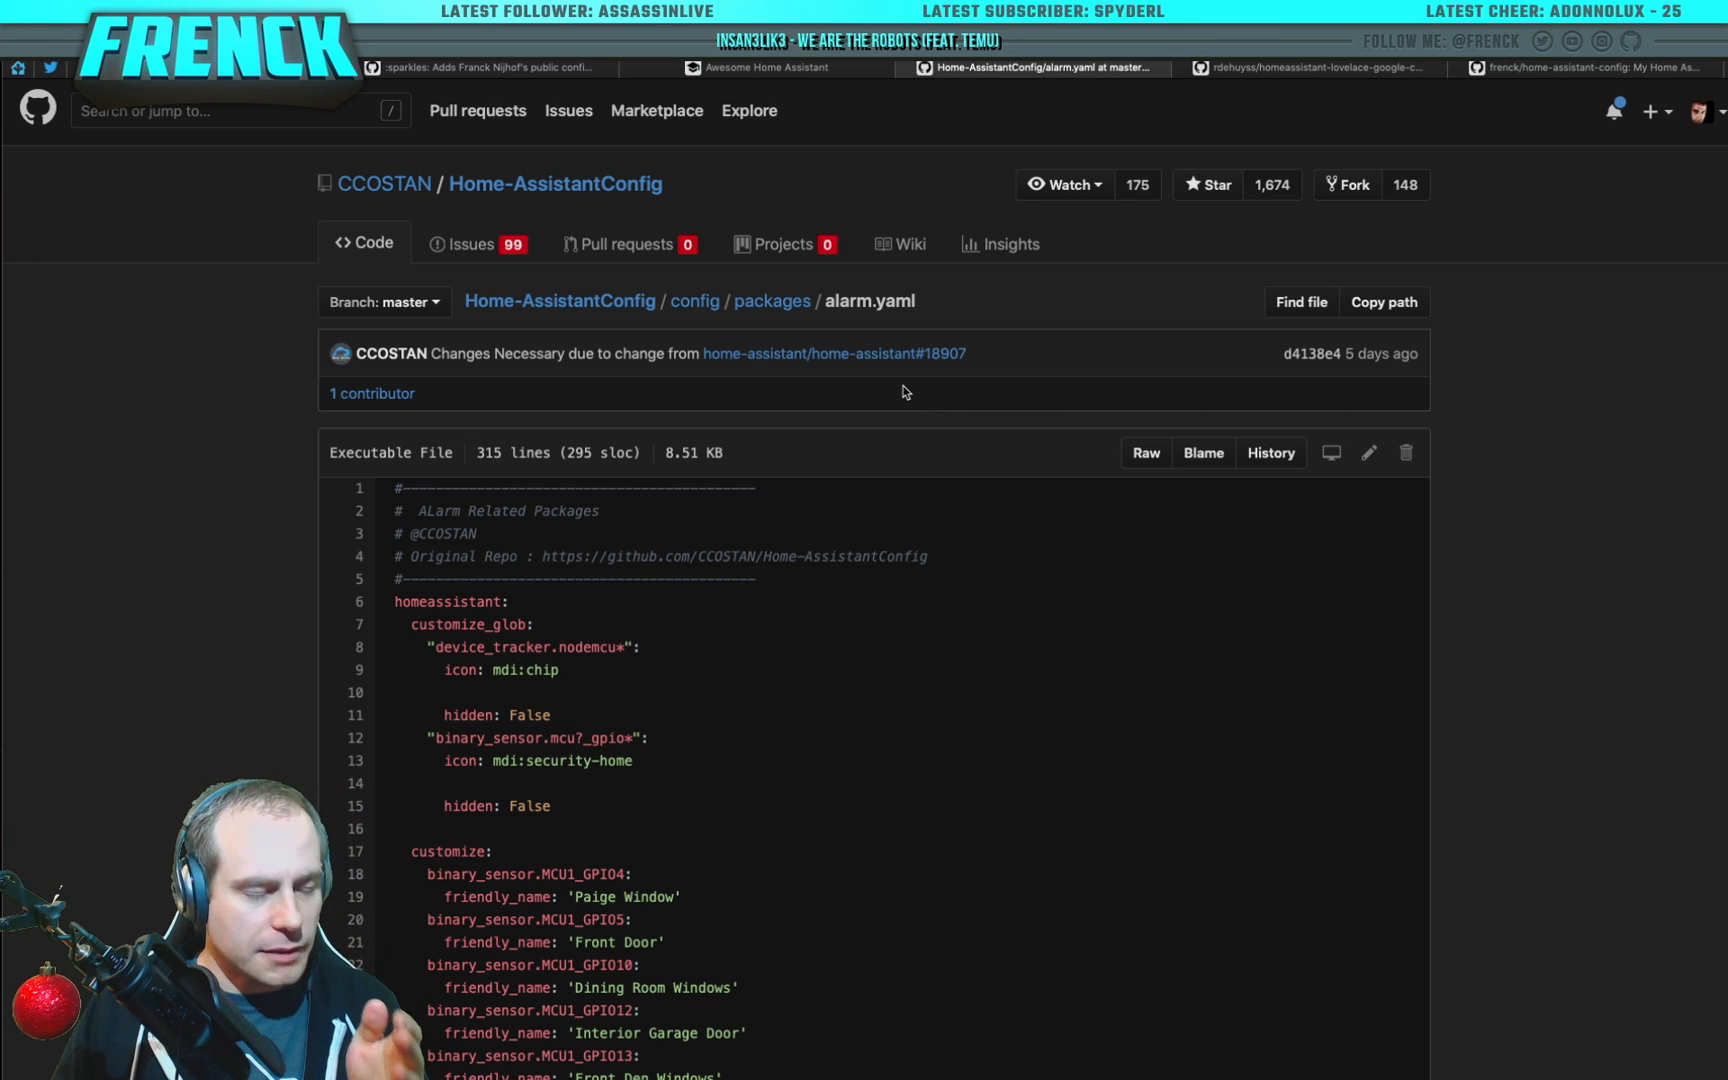
scroll(down, 3)
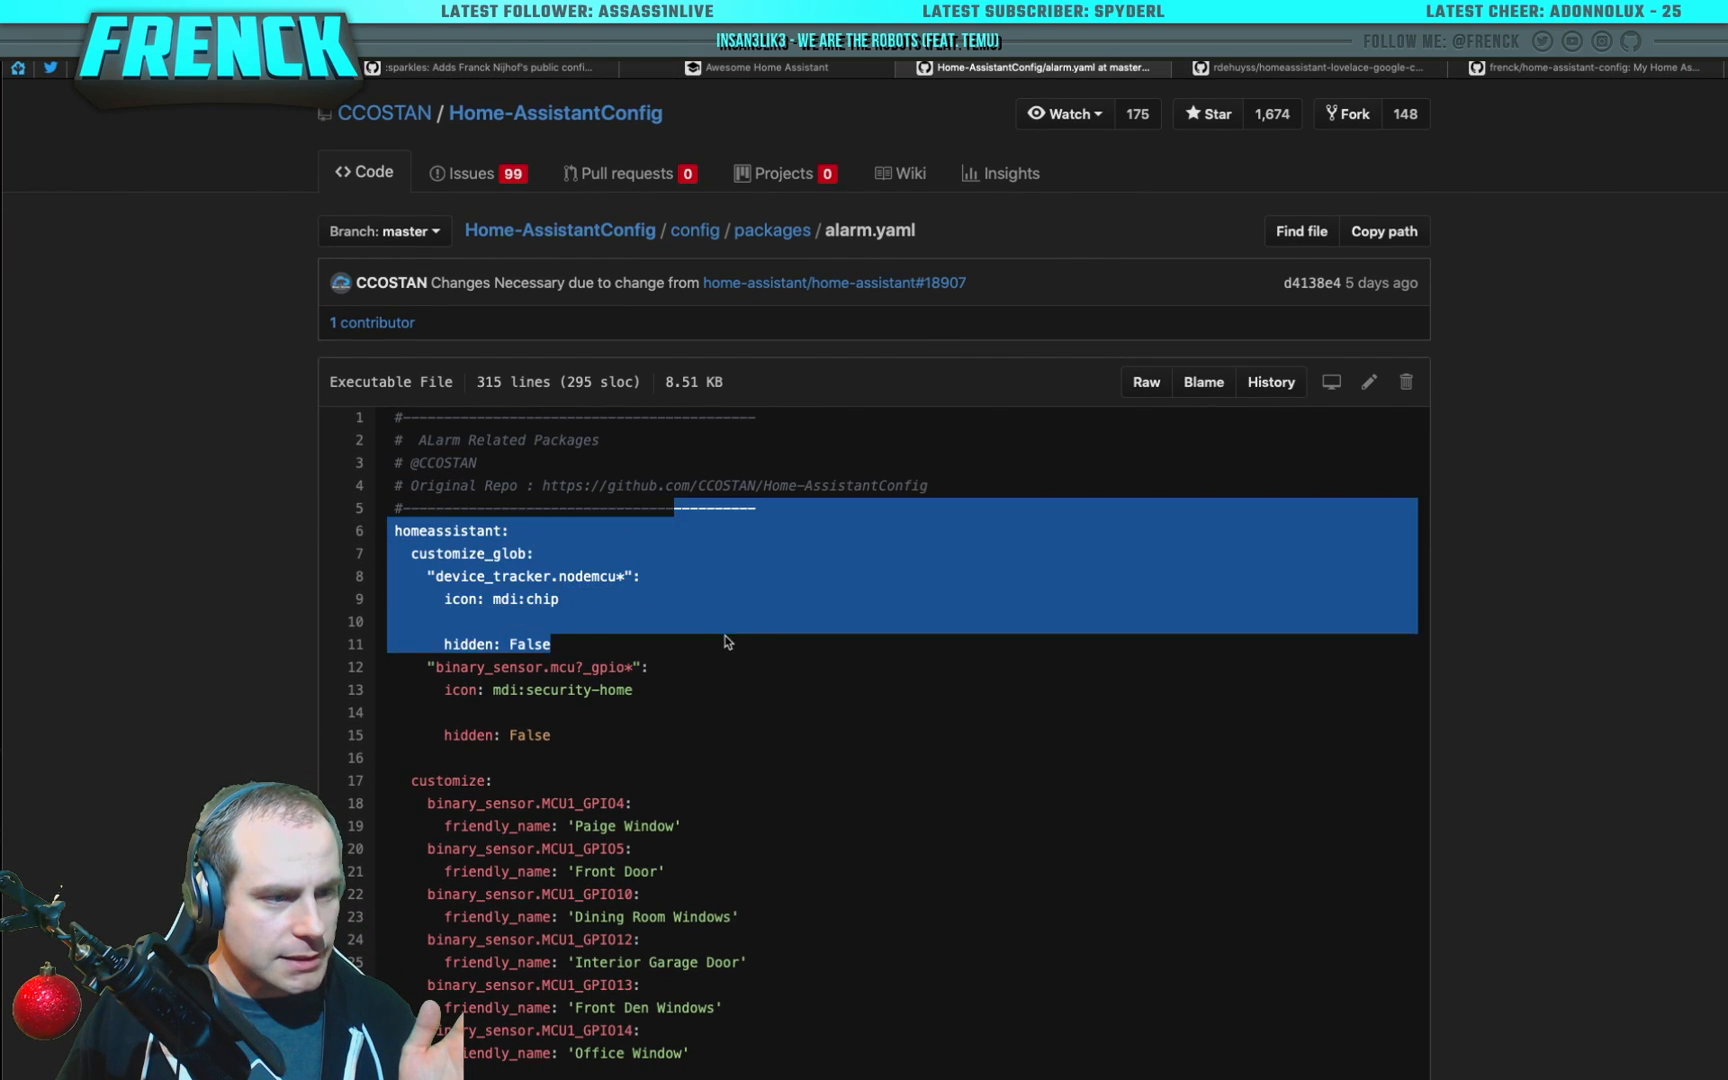
scroll(down, 3)
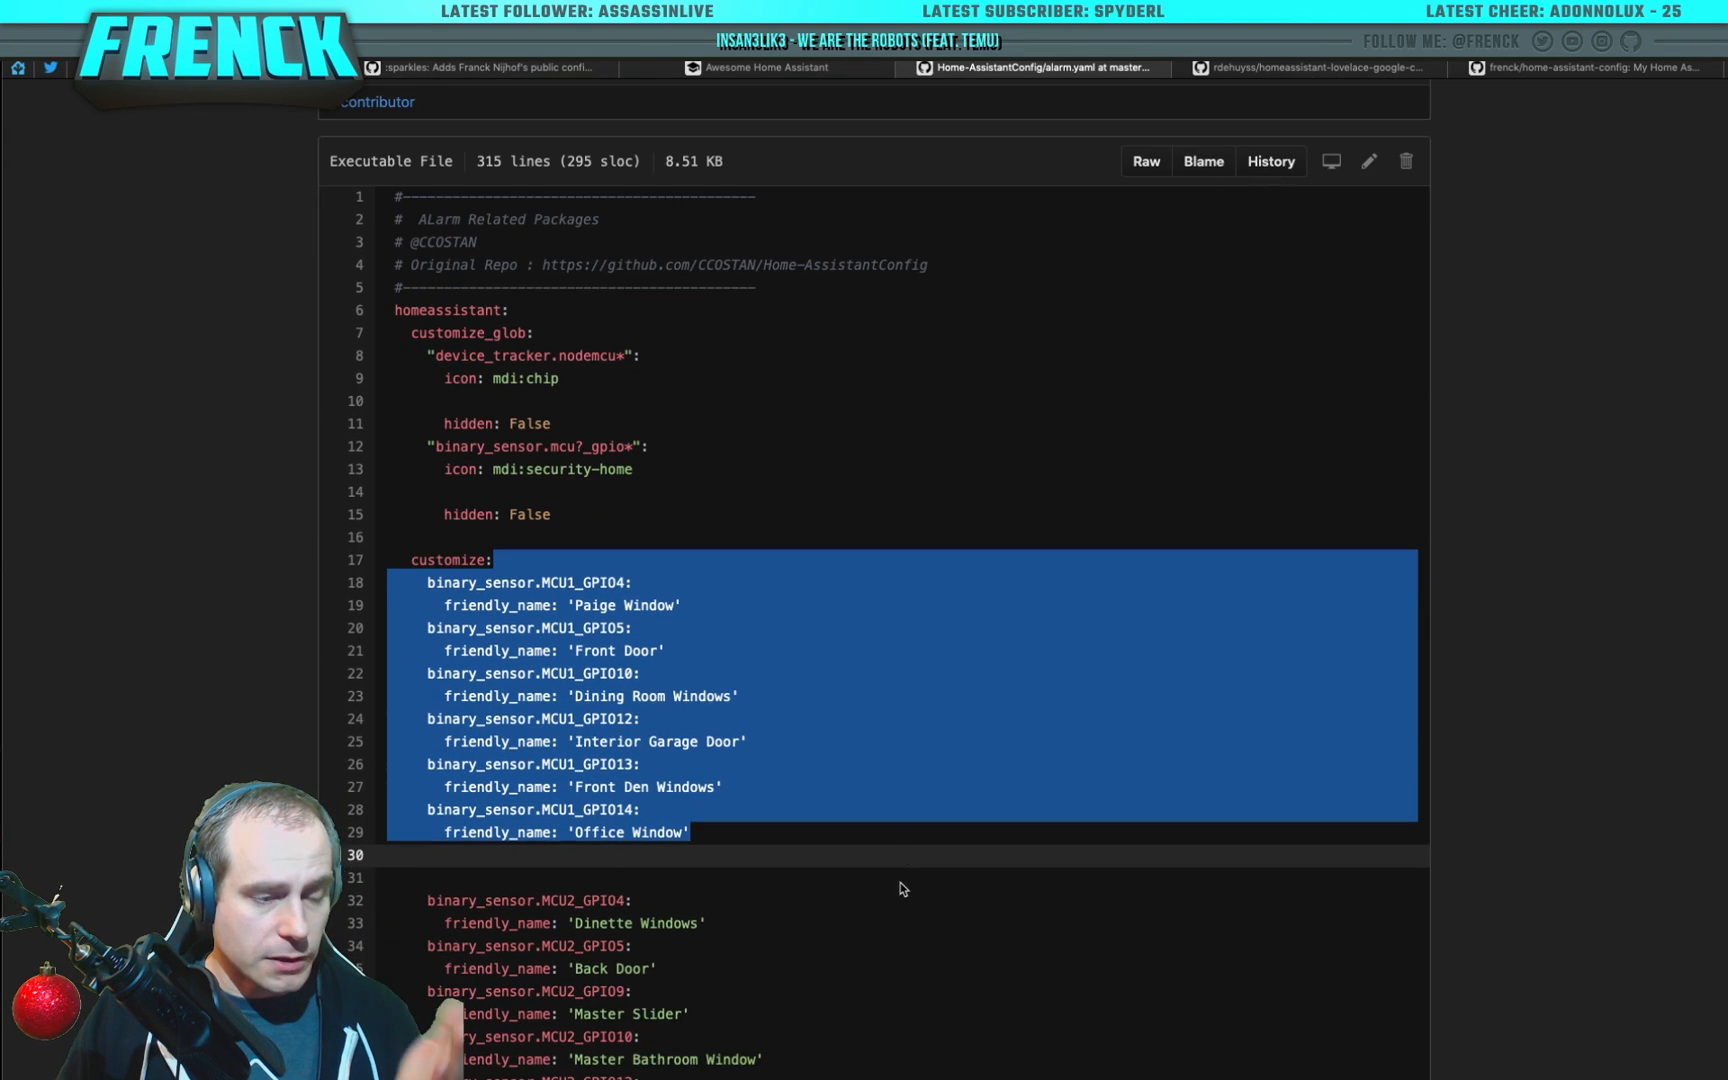
scroll(down, 3)
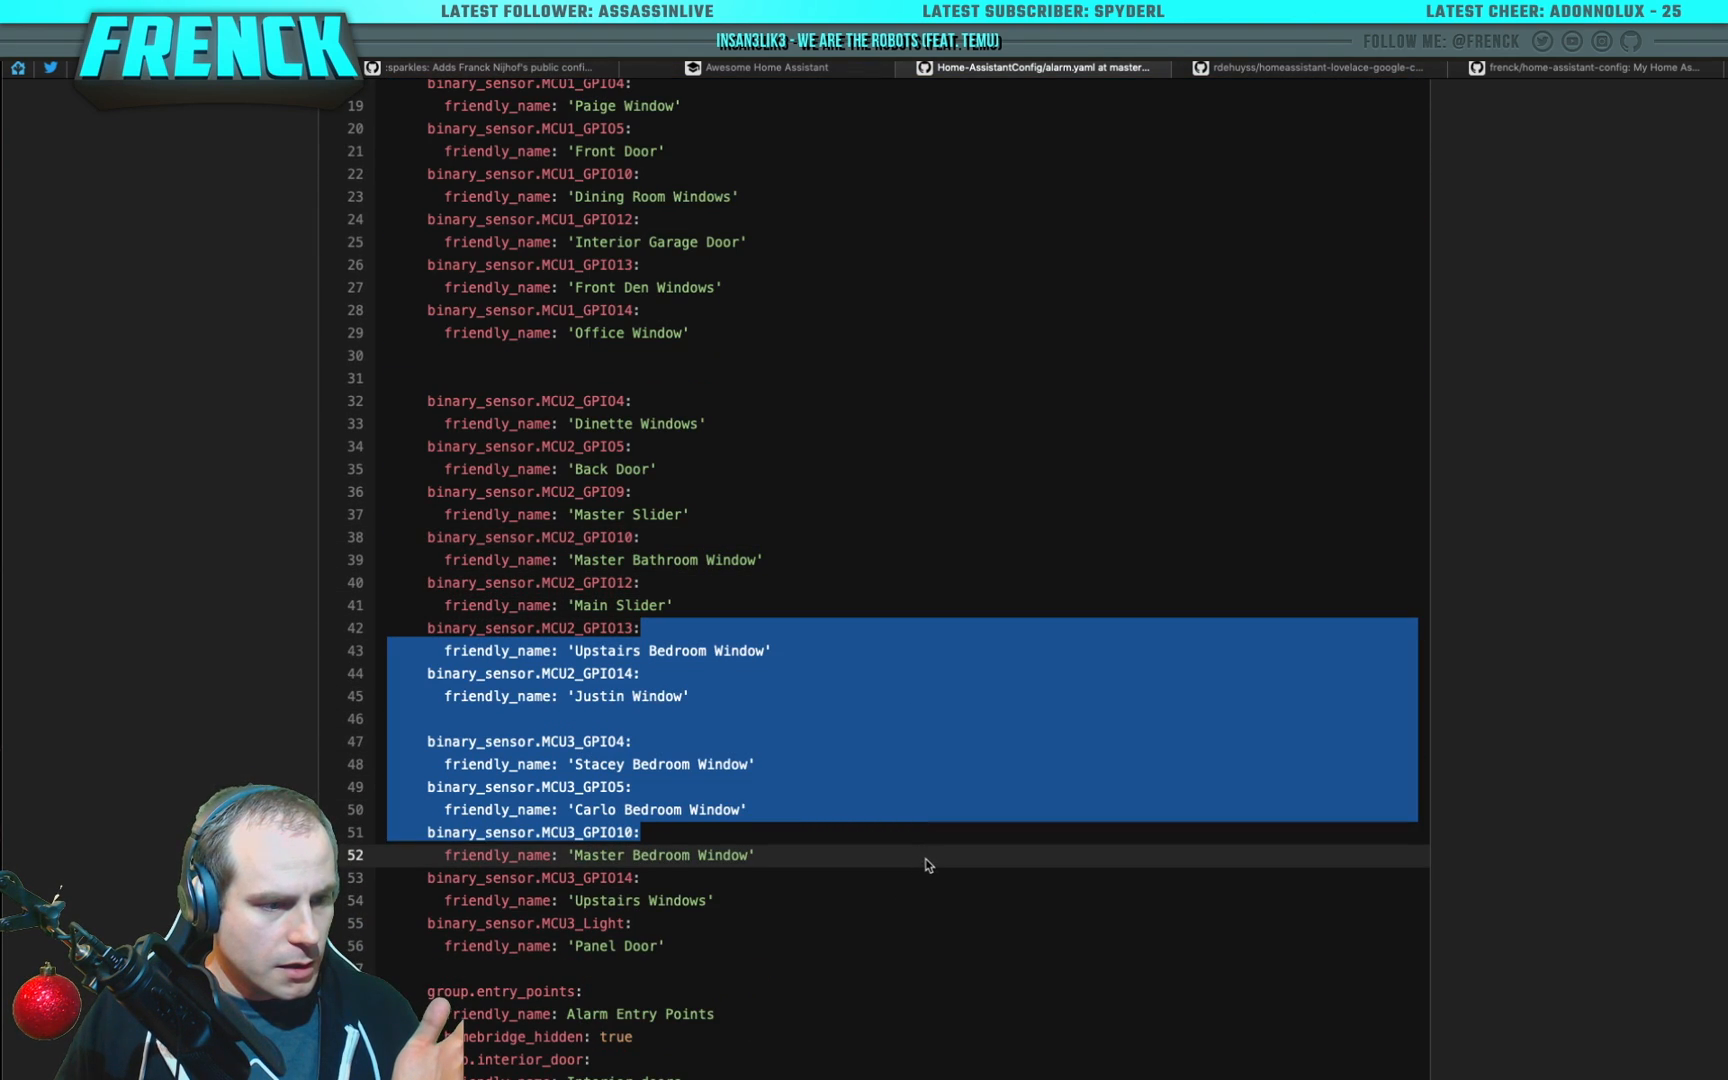
scroll(down, 3)
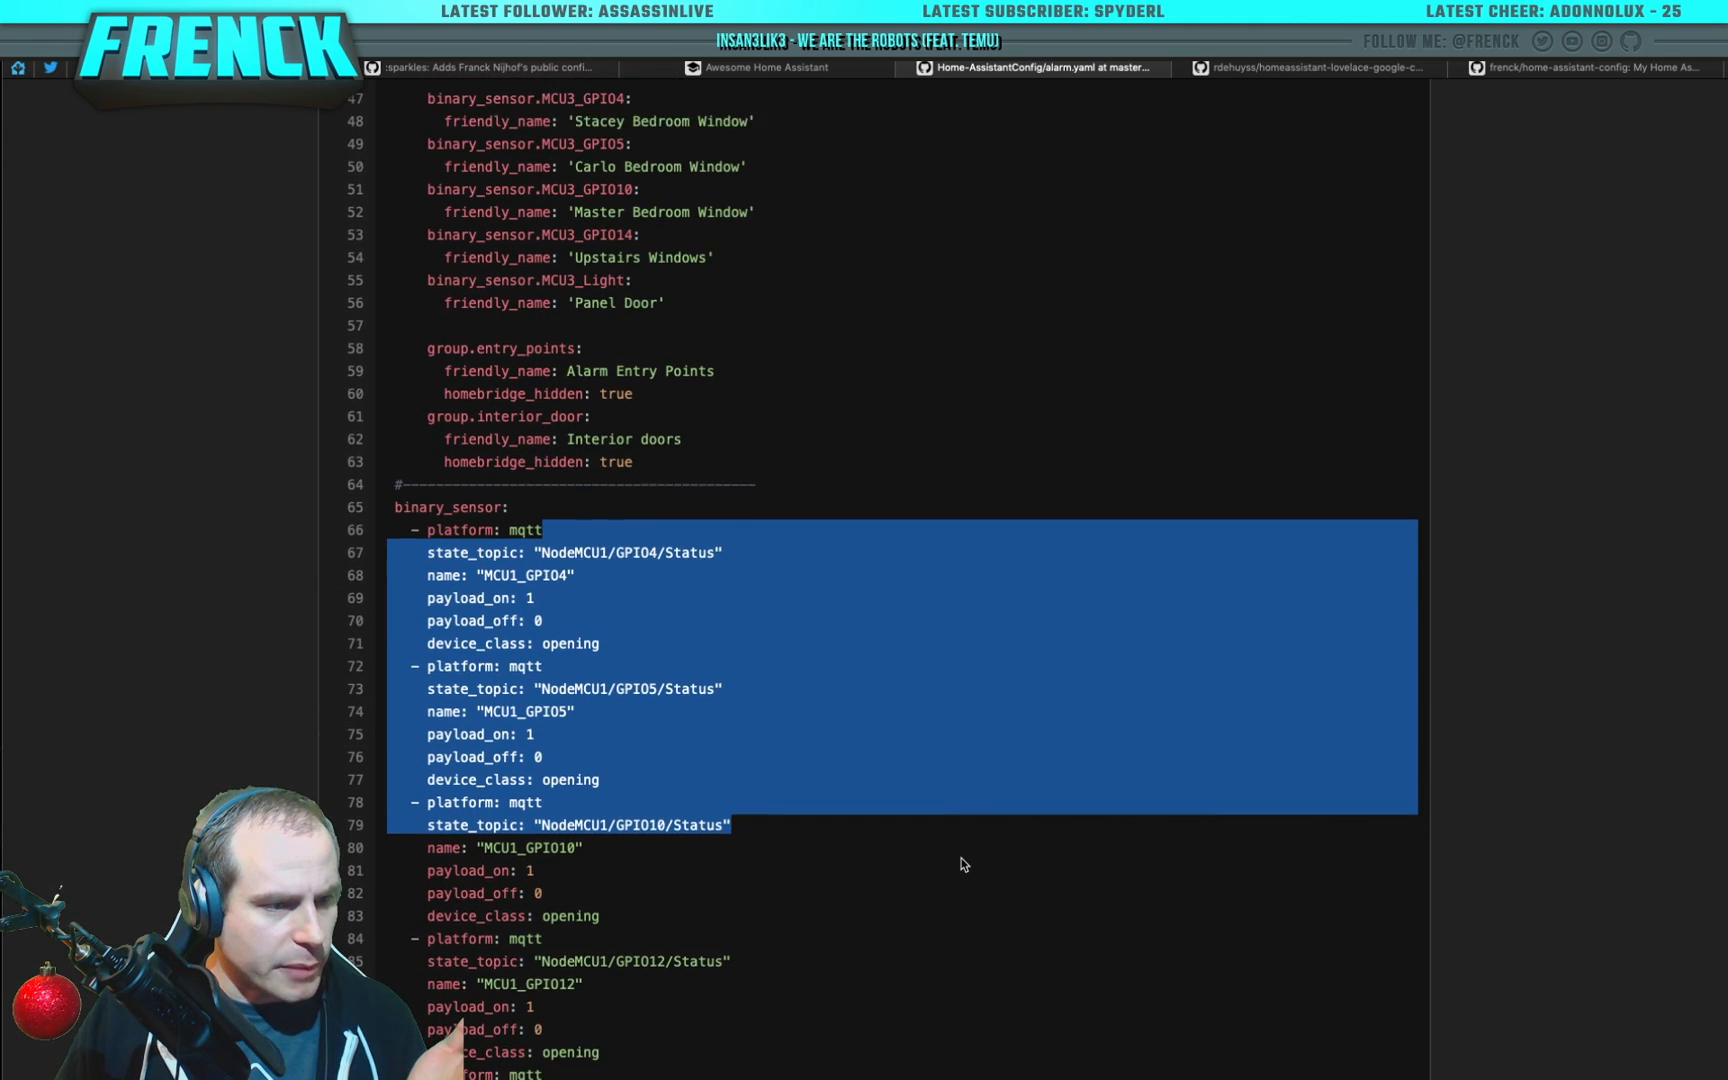
scroll(down, 3)
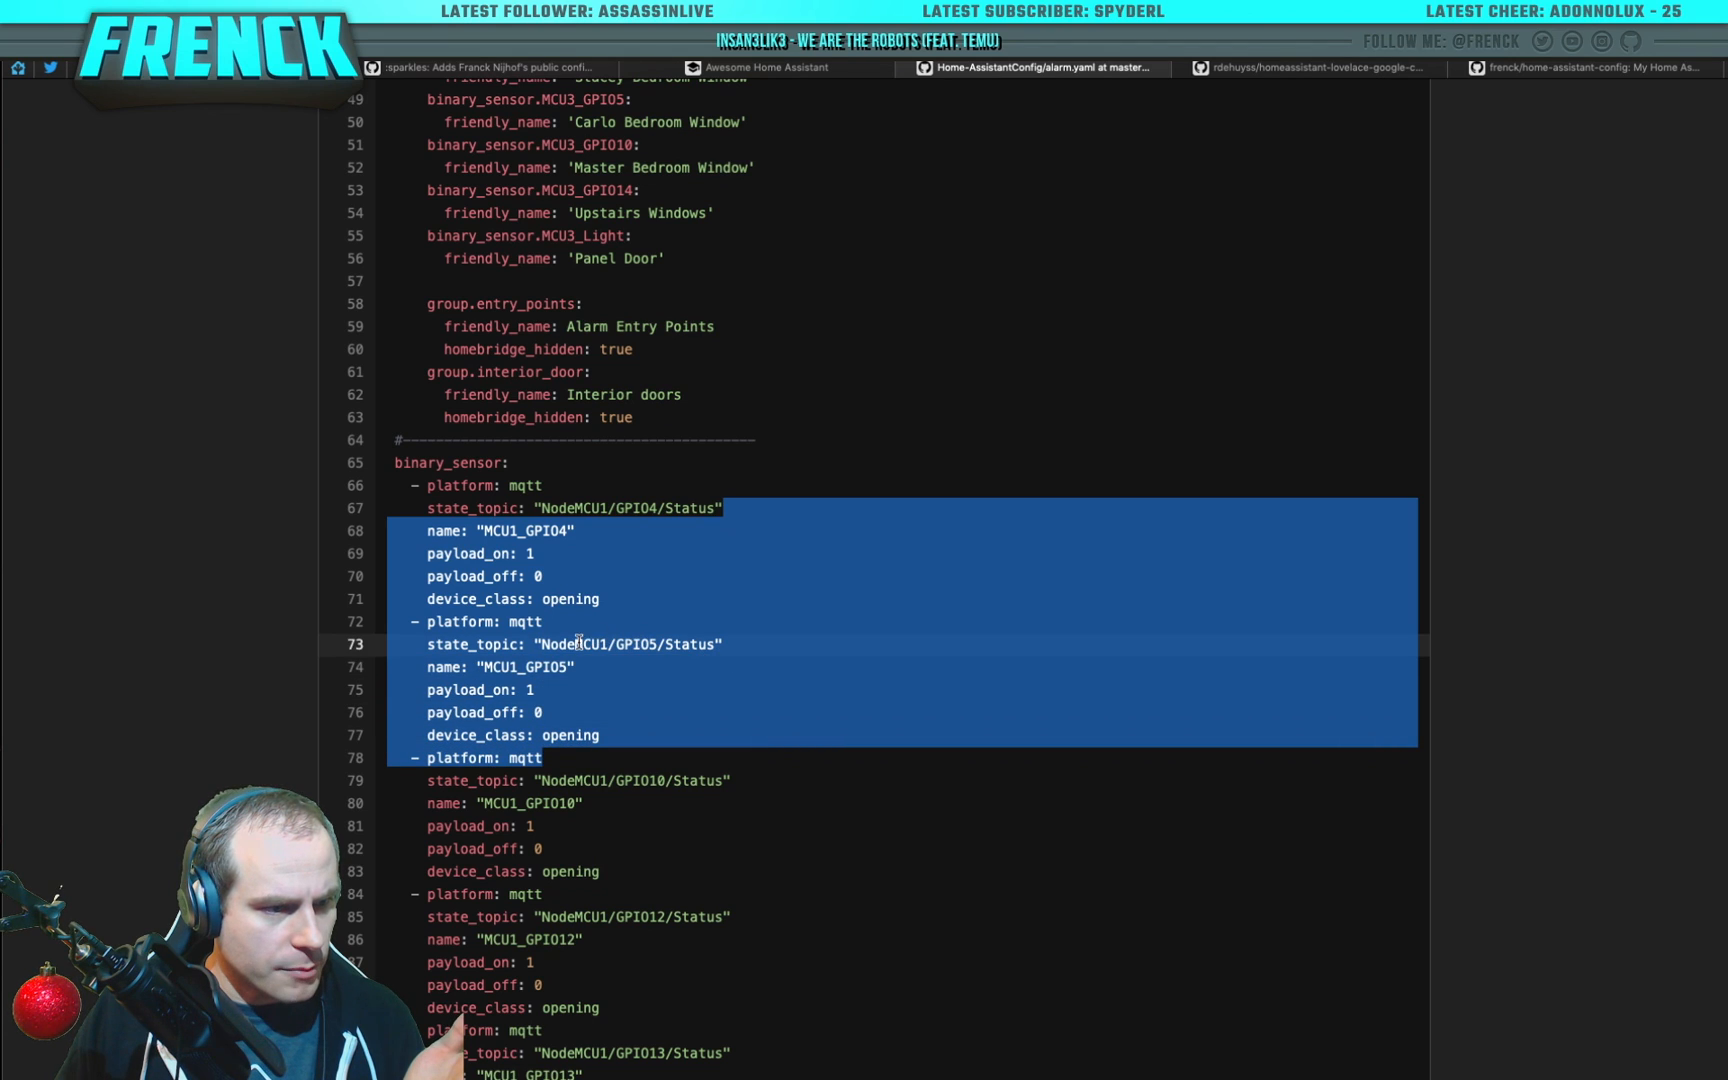
scroll(down, 3)
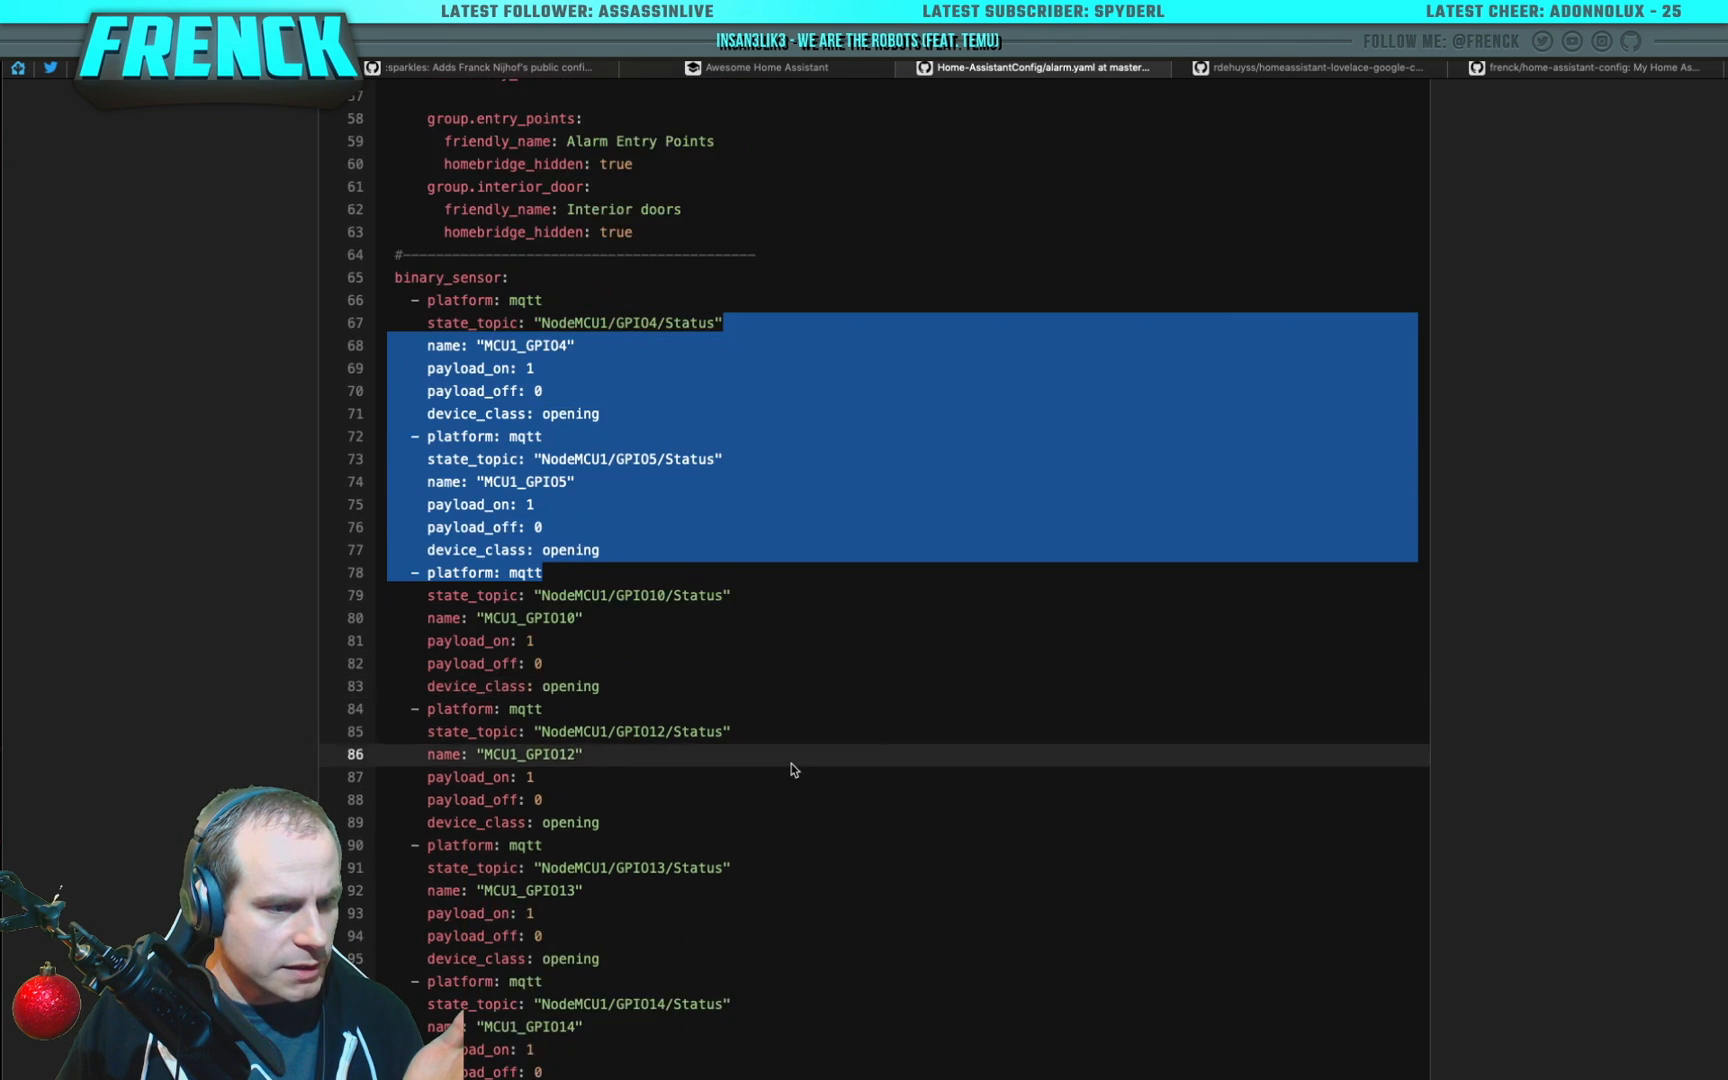
scroll(down, 3)
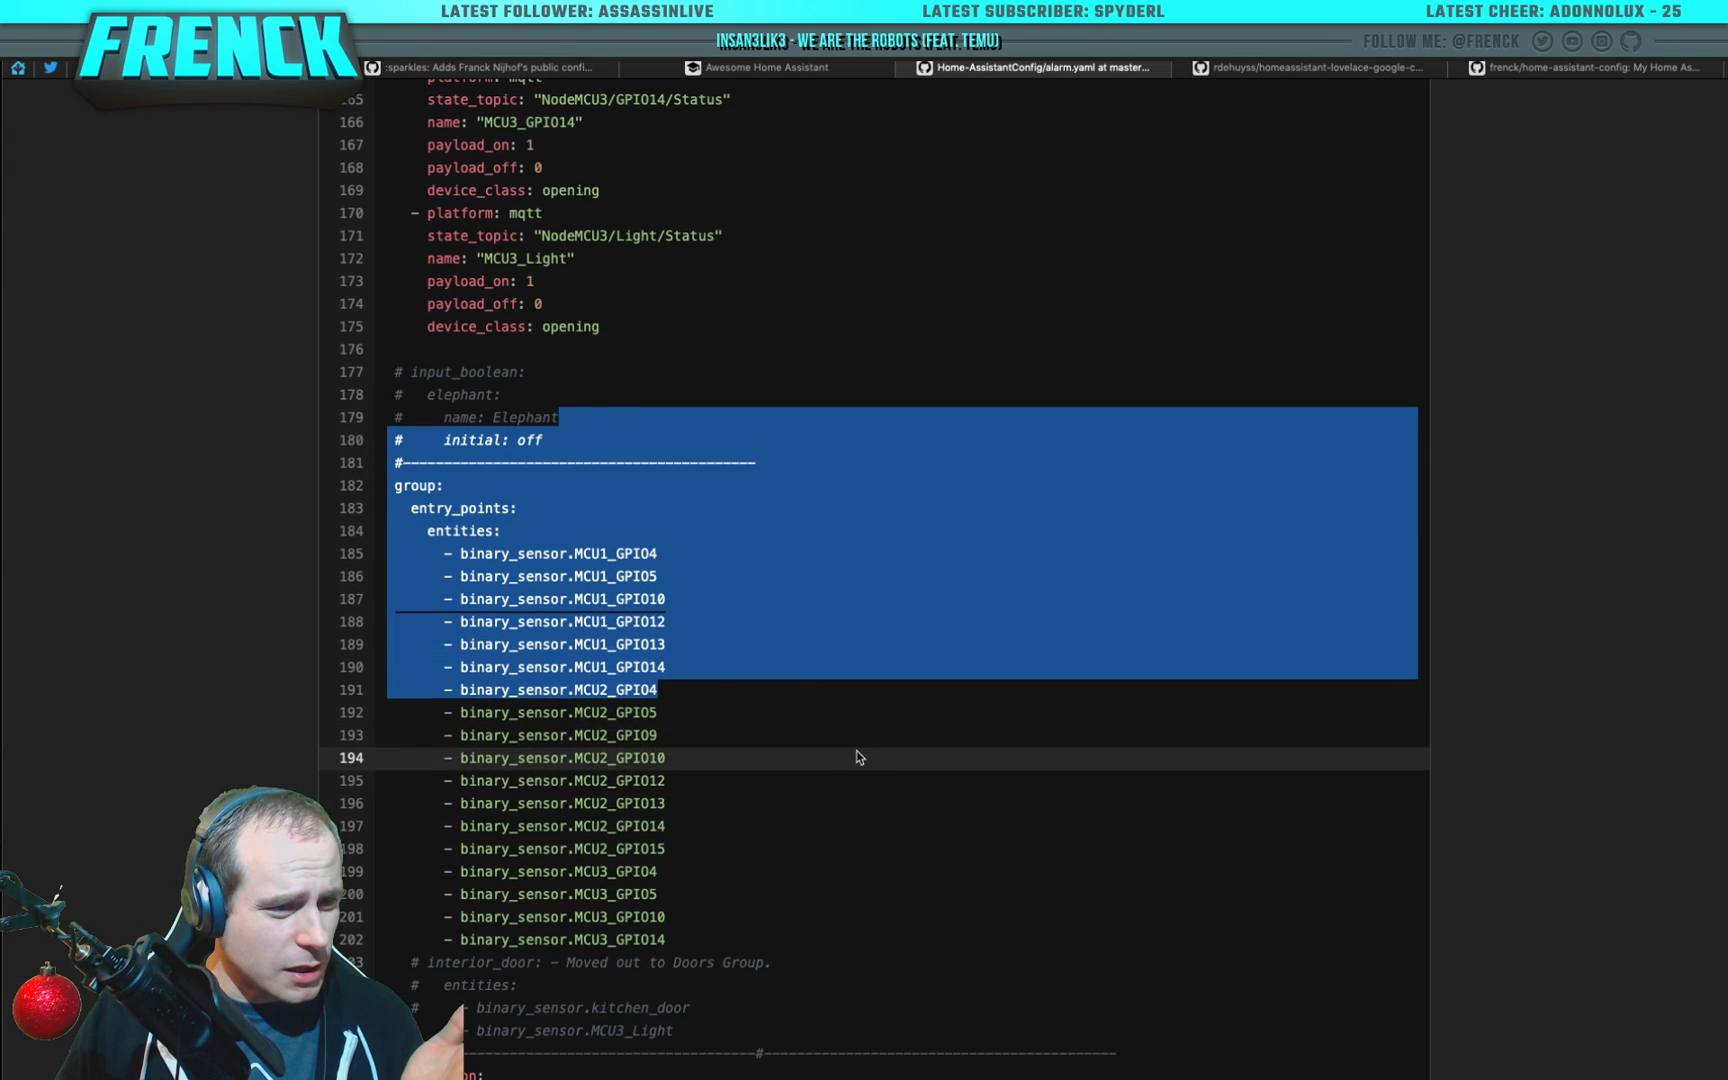
scroll(down, 3)
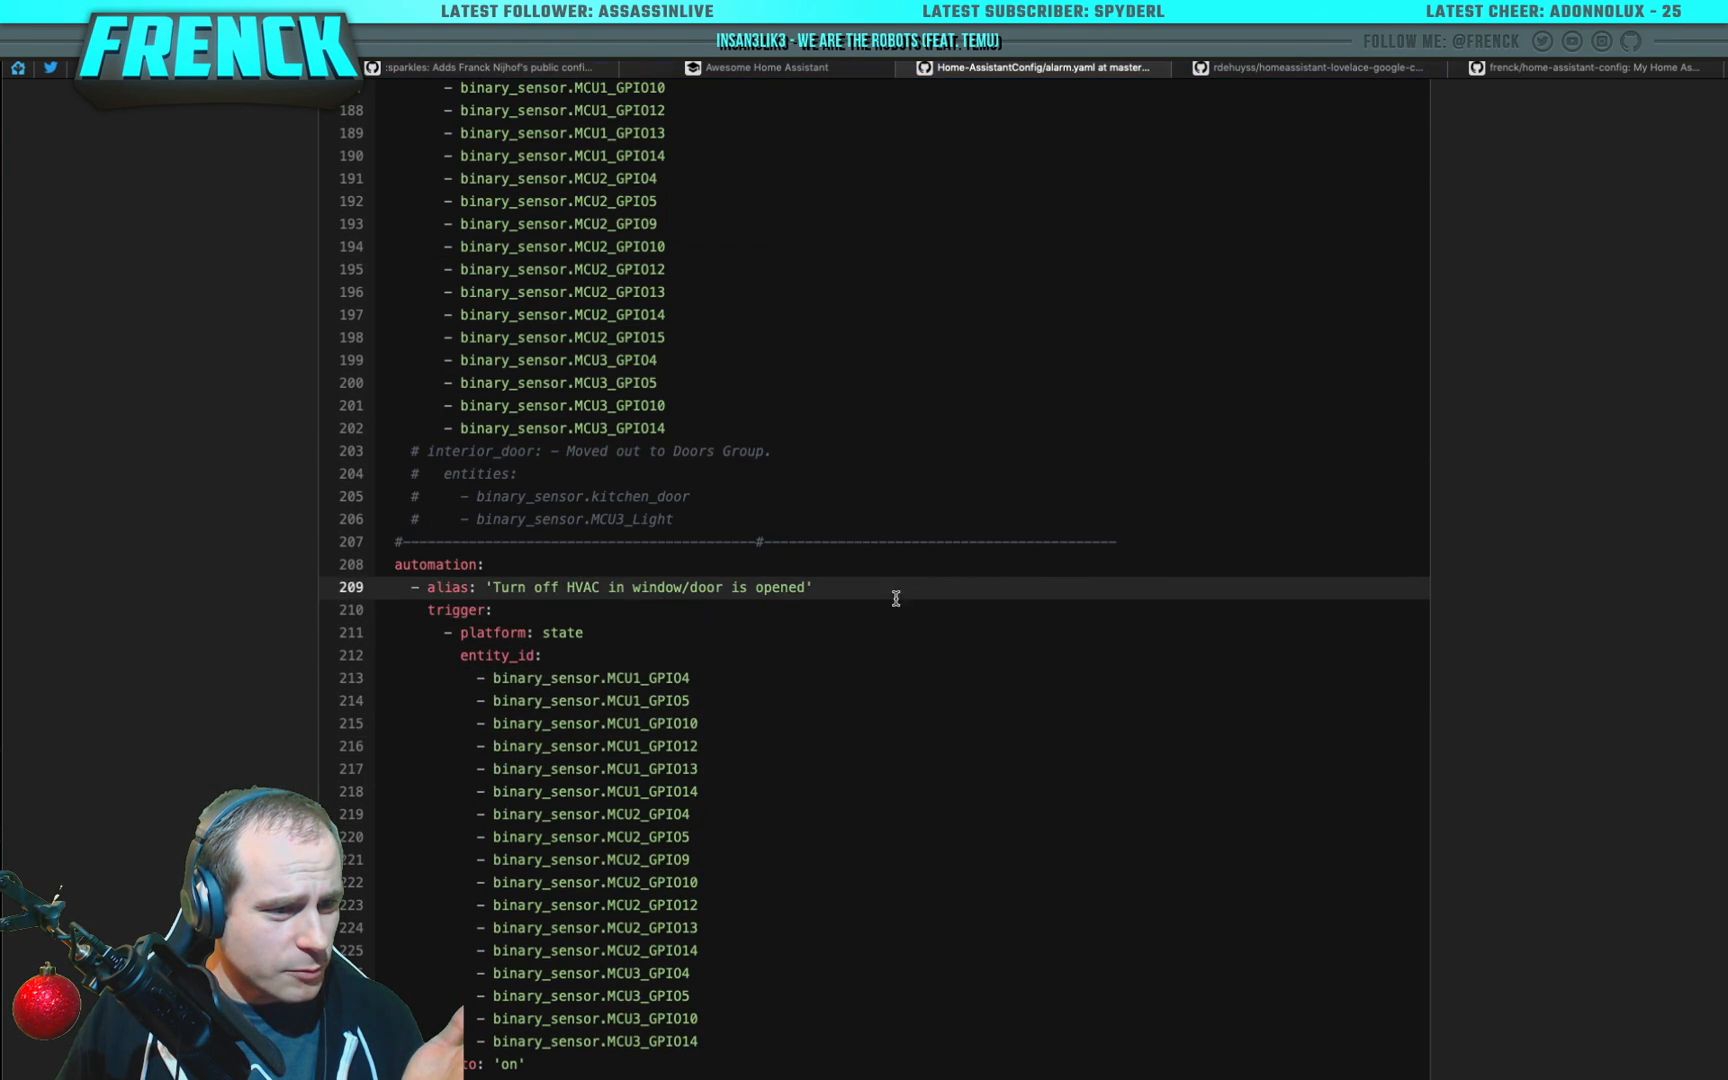
scroll(down, 3)
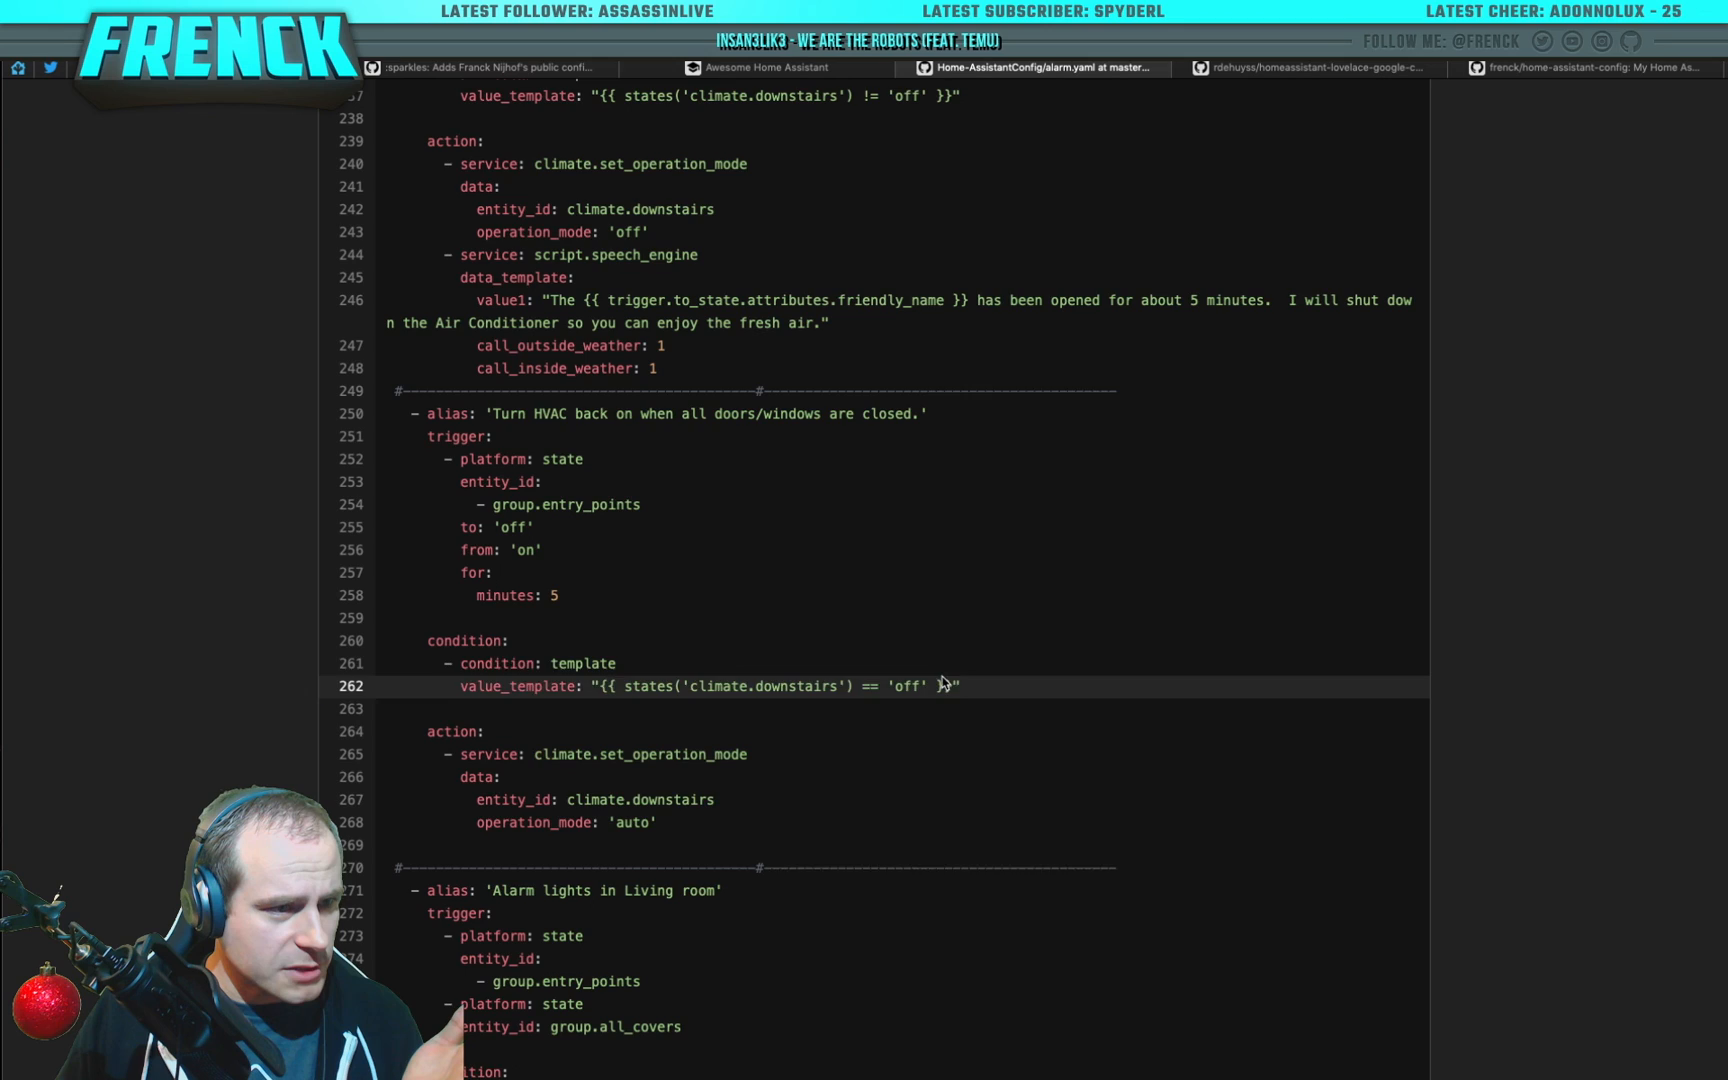
scroll(down, 3)
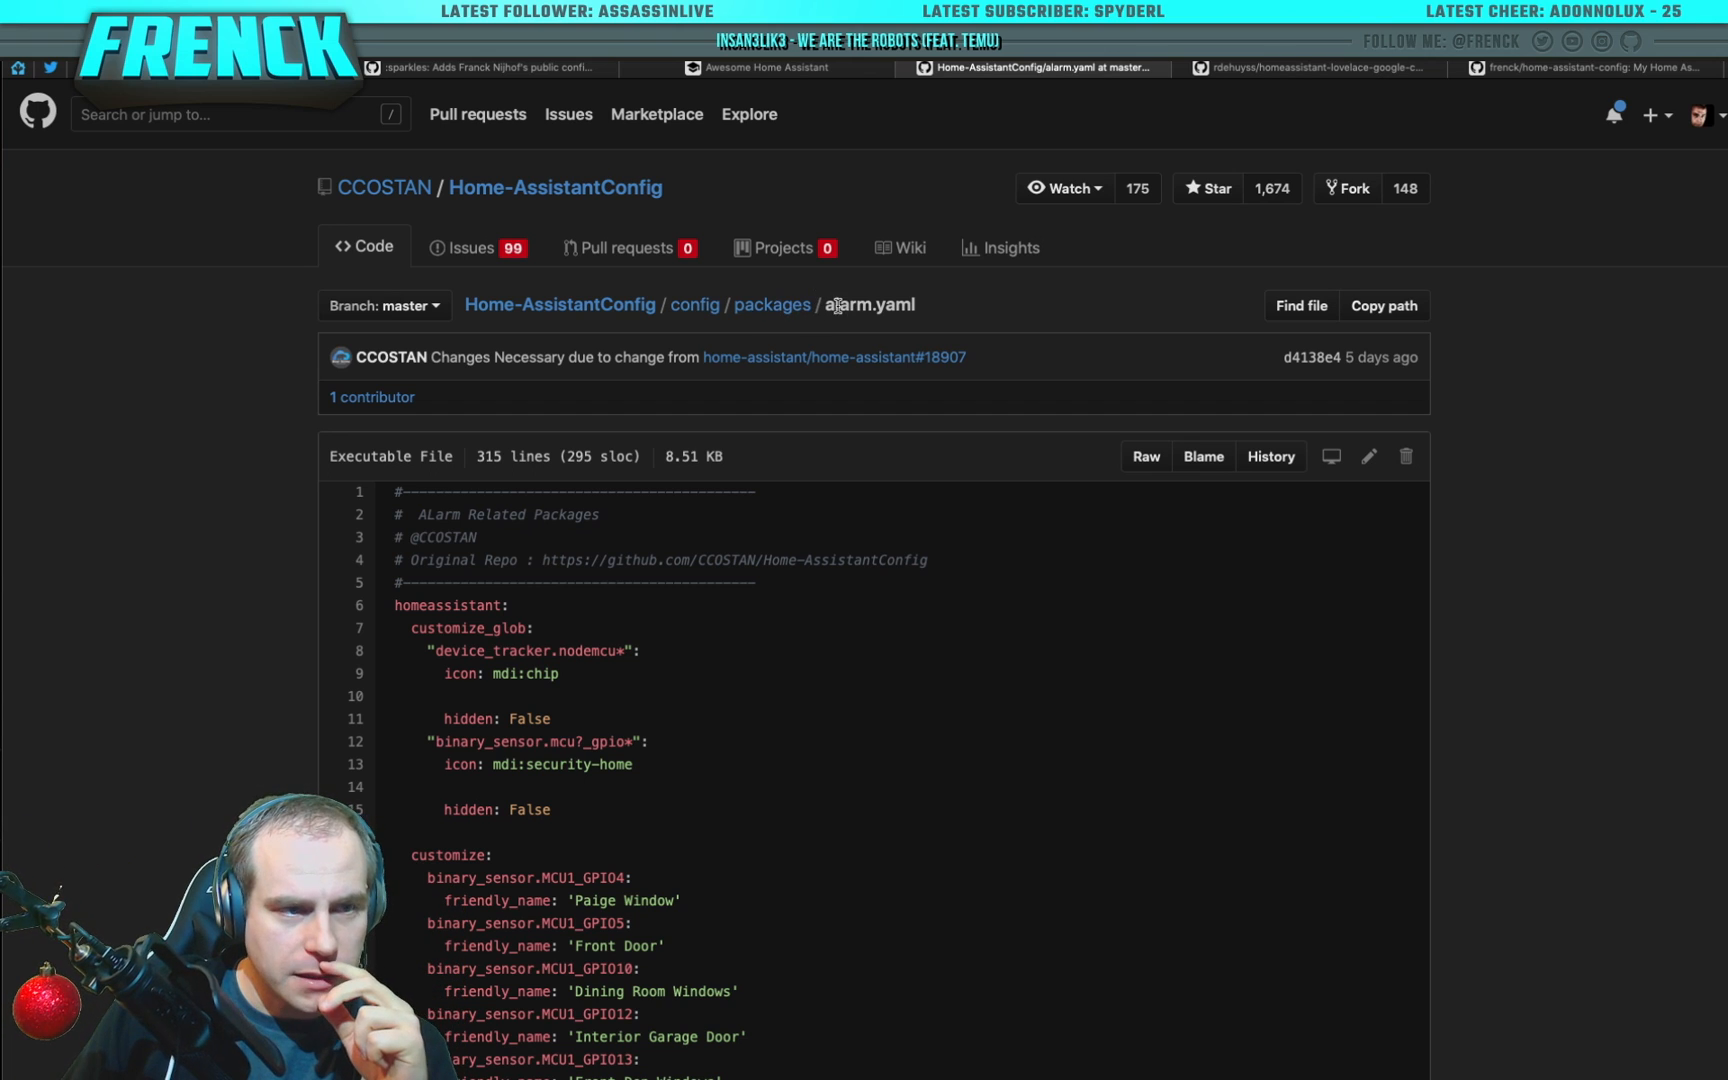
Step: Go up to config and browse into the automation folder
click(772, 304)
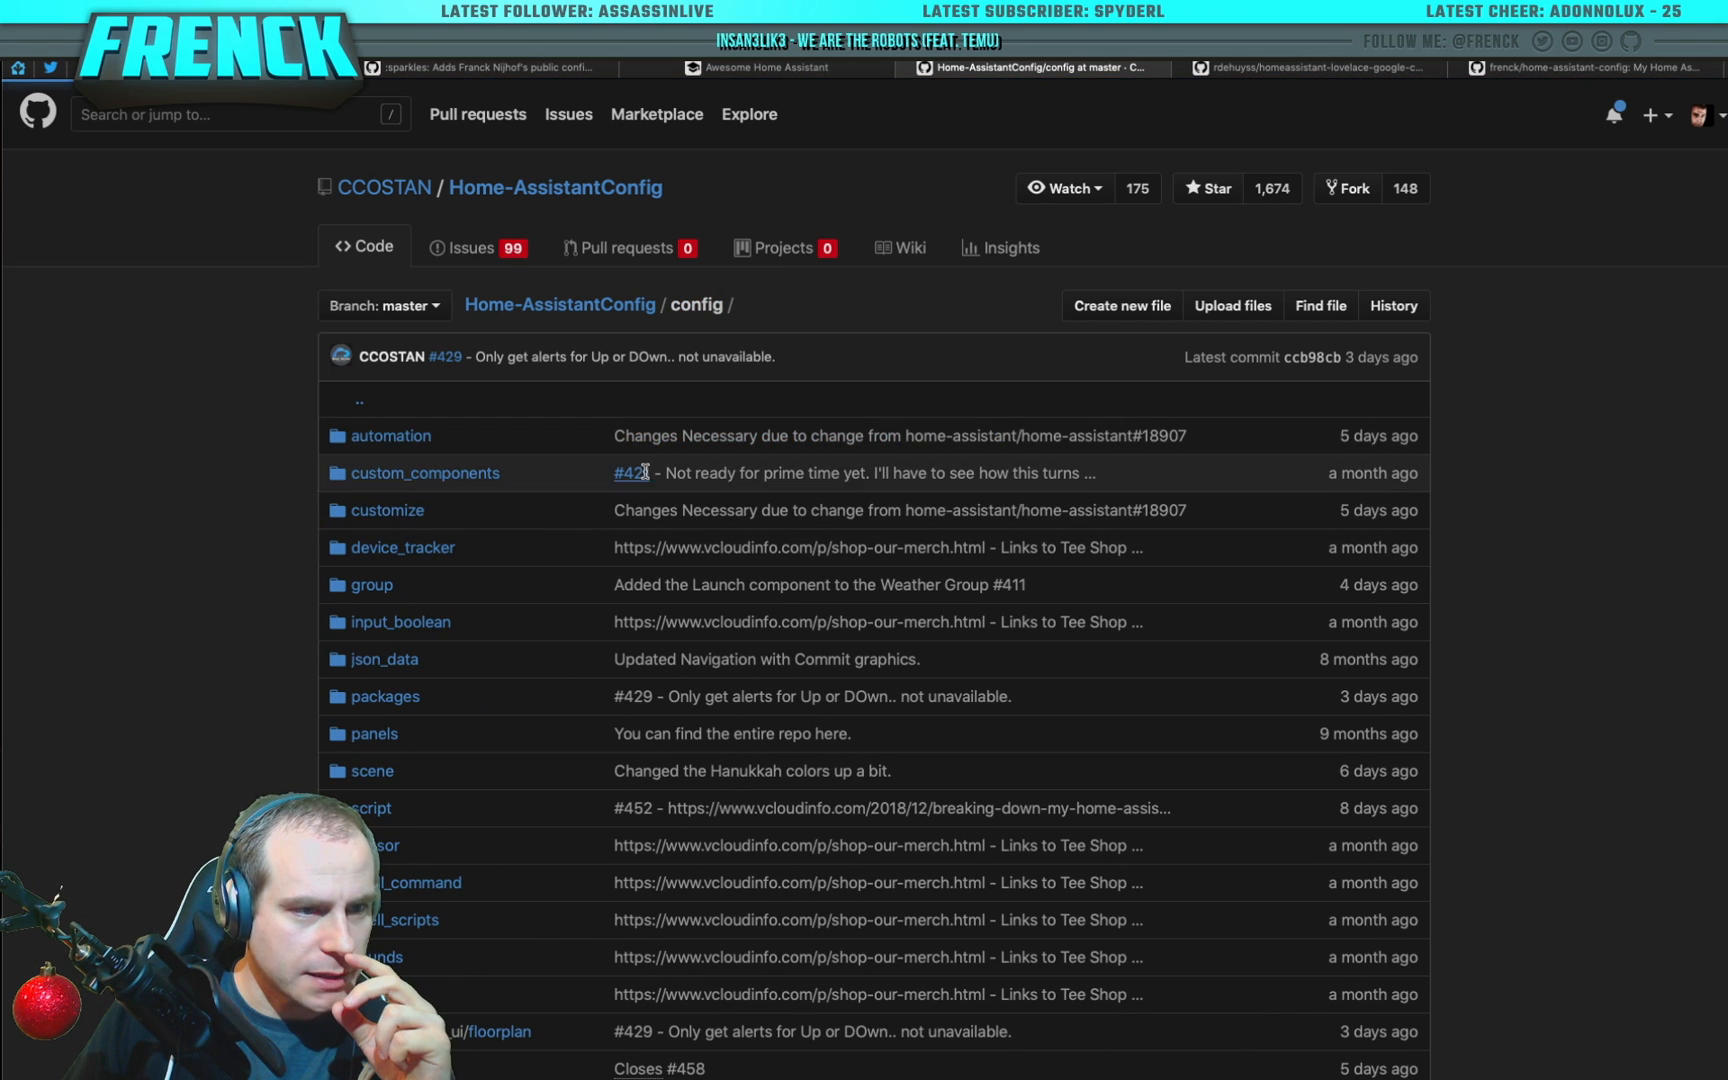
click(390, 434)
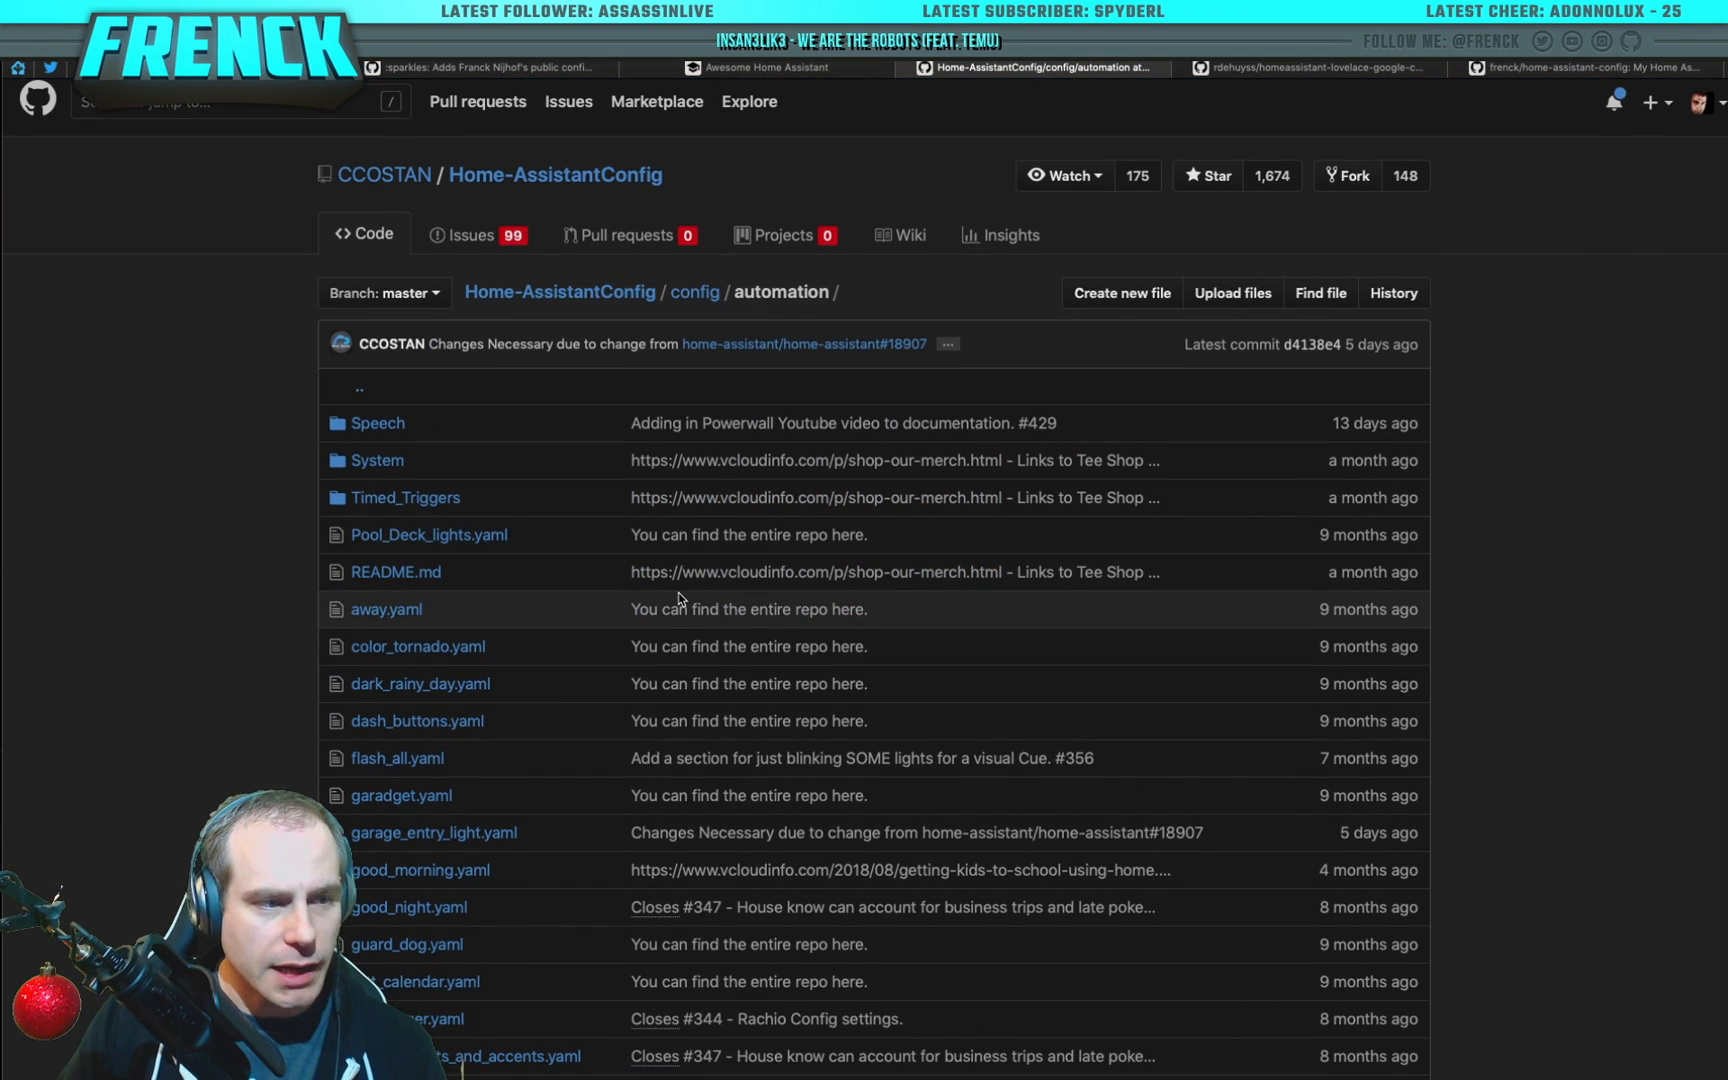
scroll(down, 3)
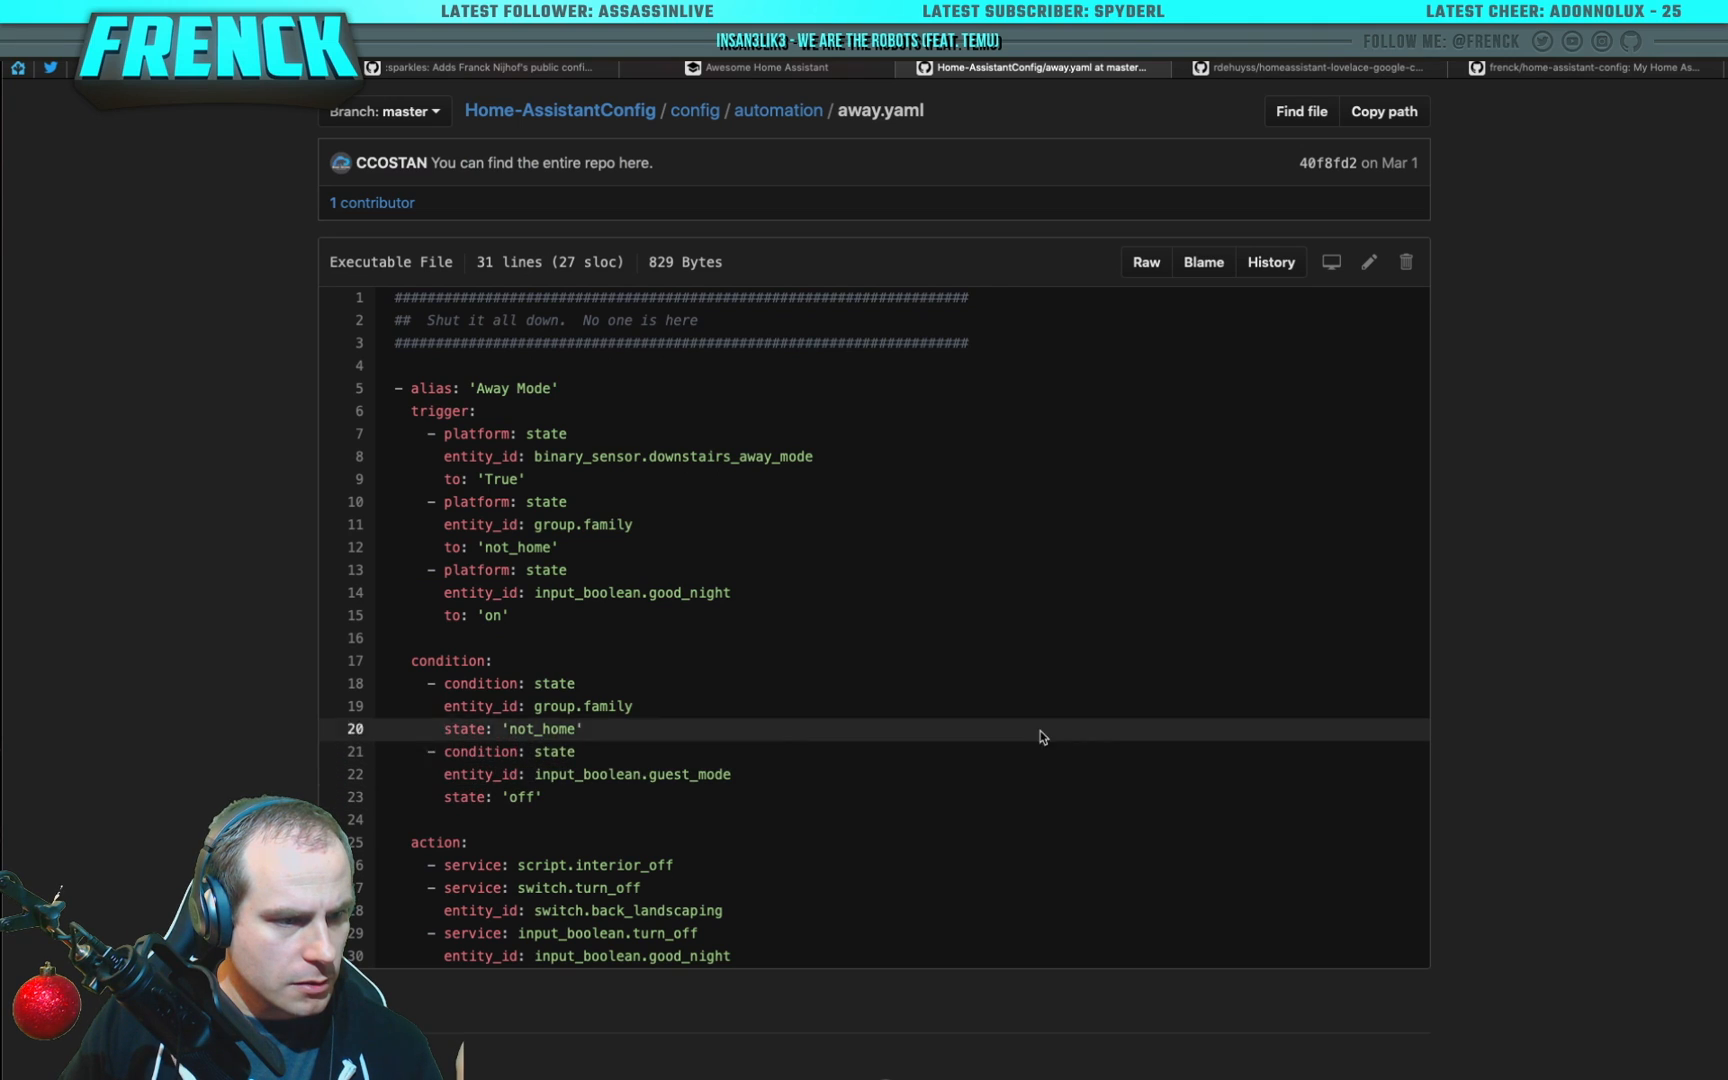
Step: Read away.yaml, highlighting the back_landscaping switch entity line
drag(674, 864, 640, 888)
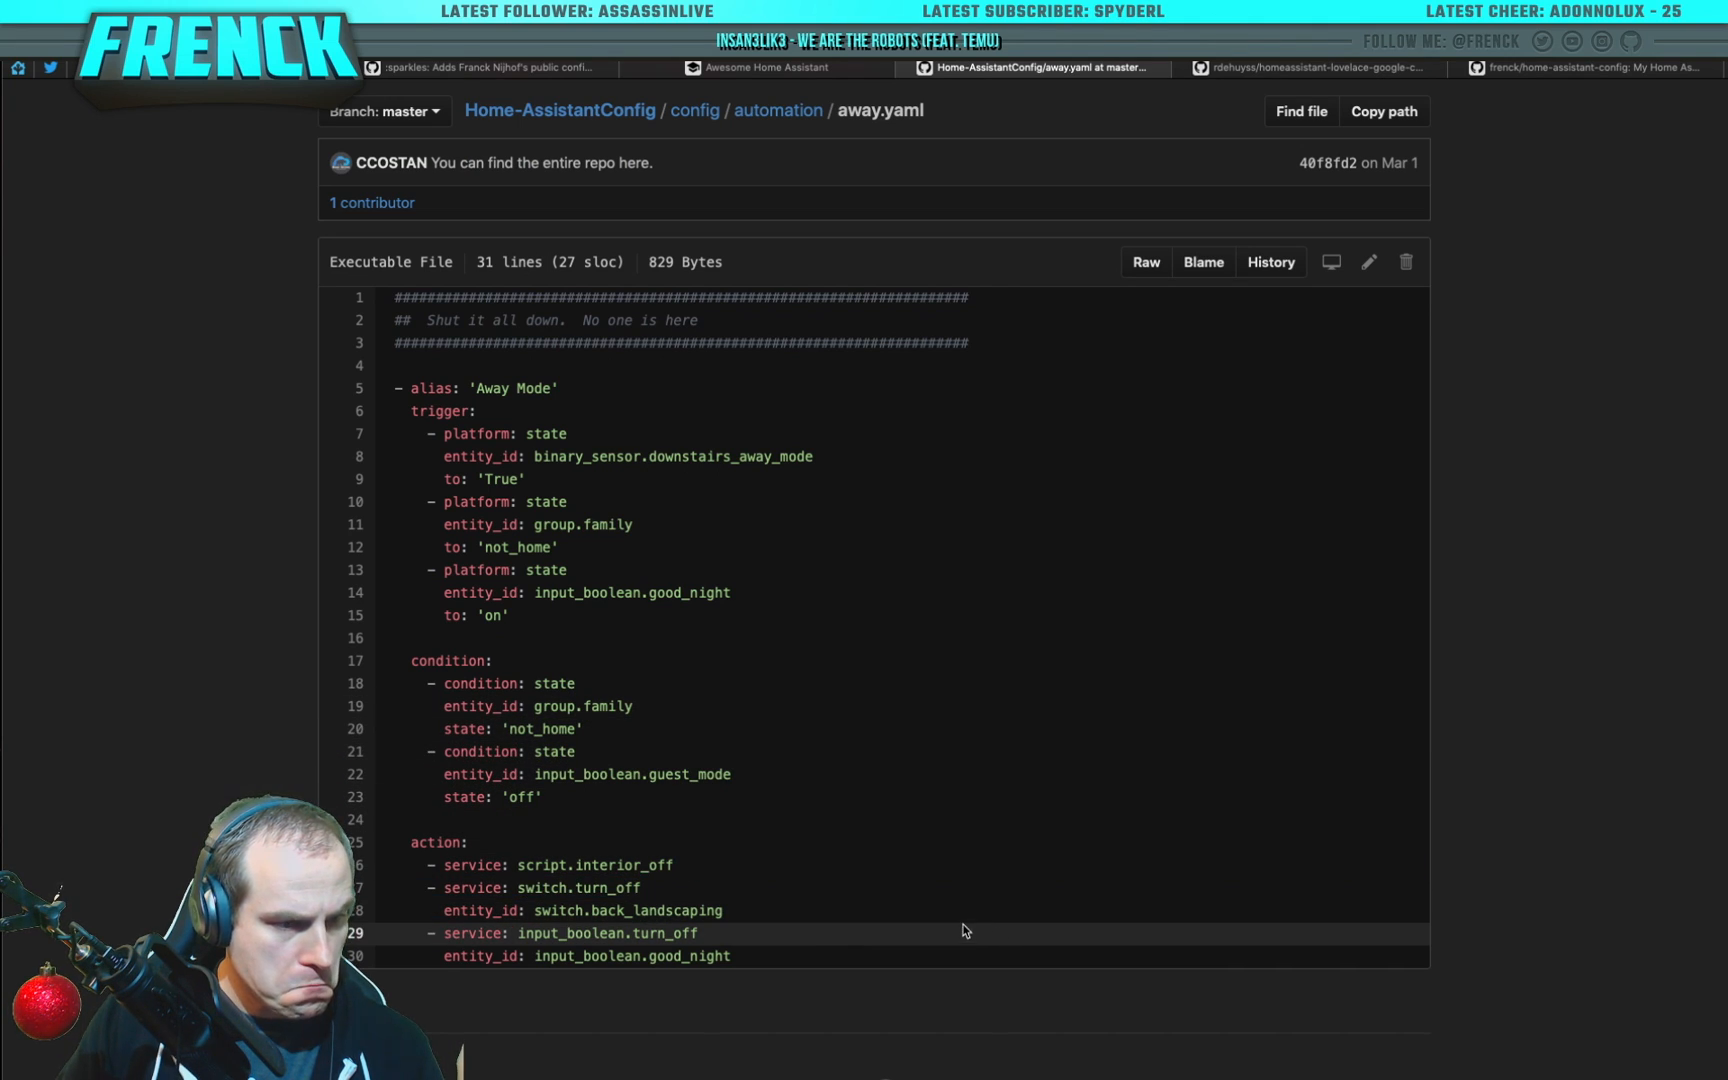
double_click(674, 910)
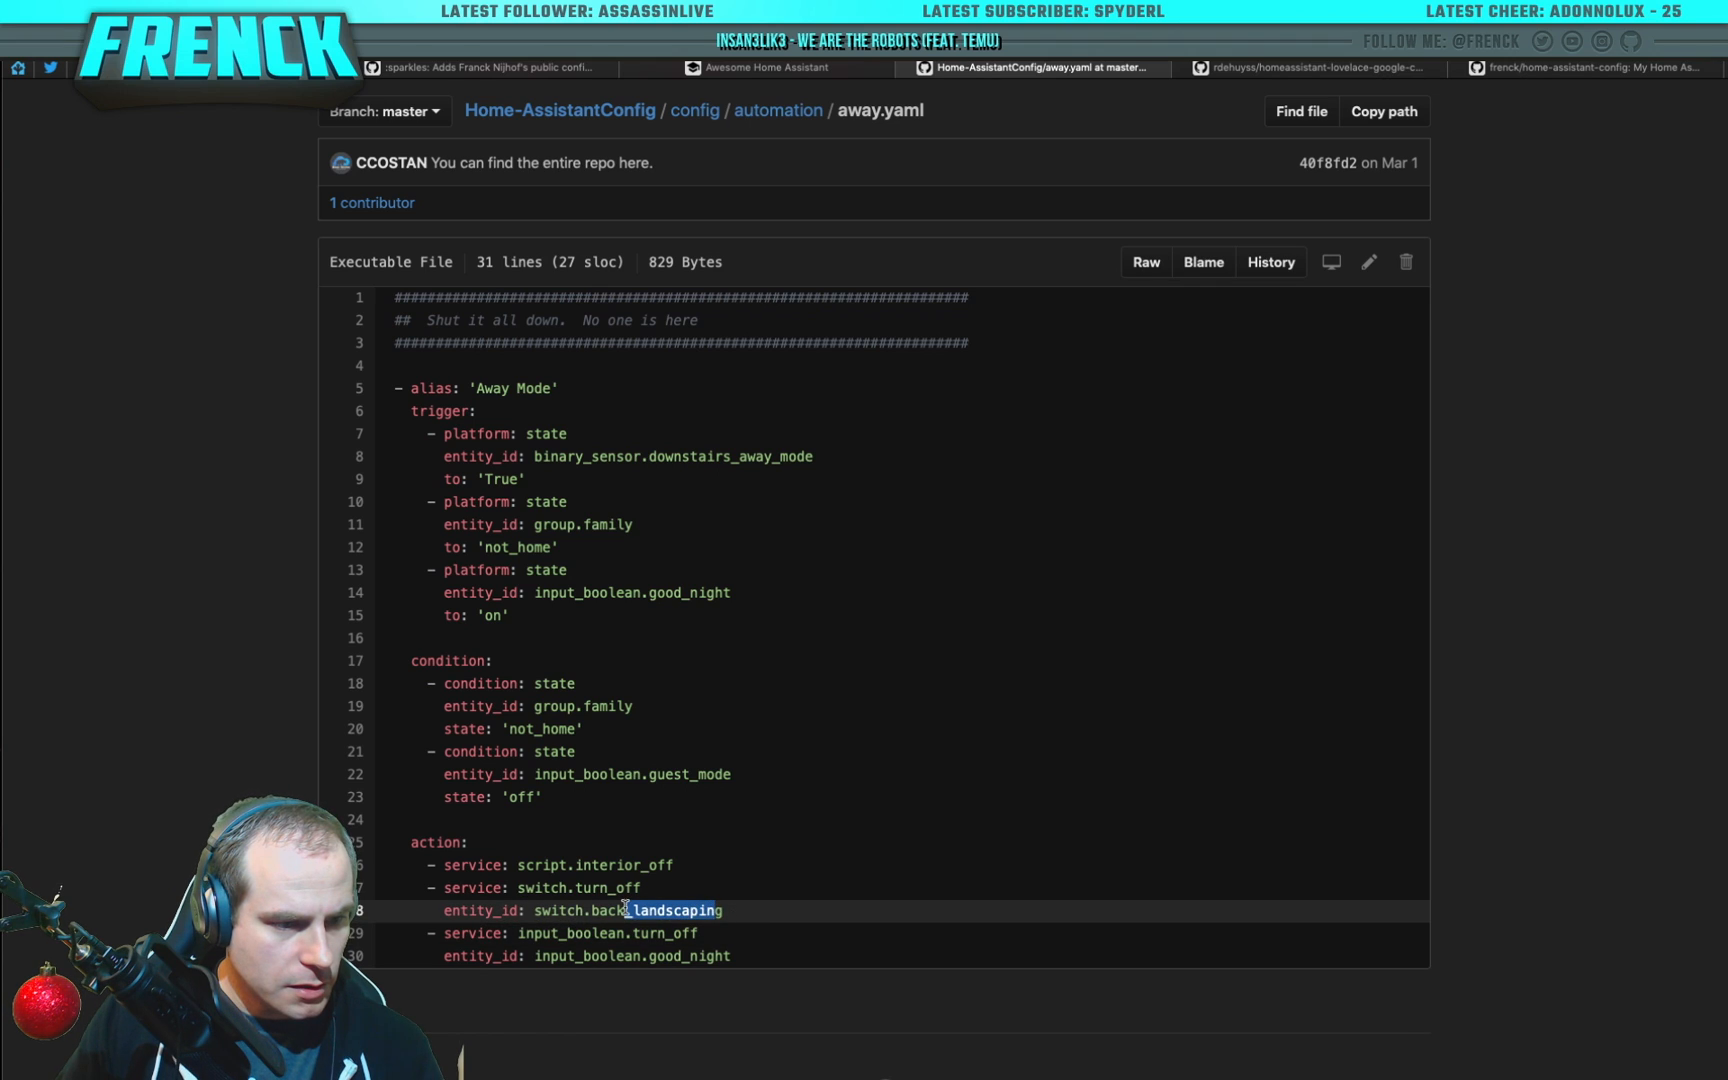
double_click(578, 910)
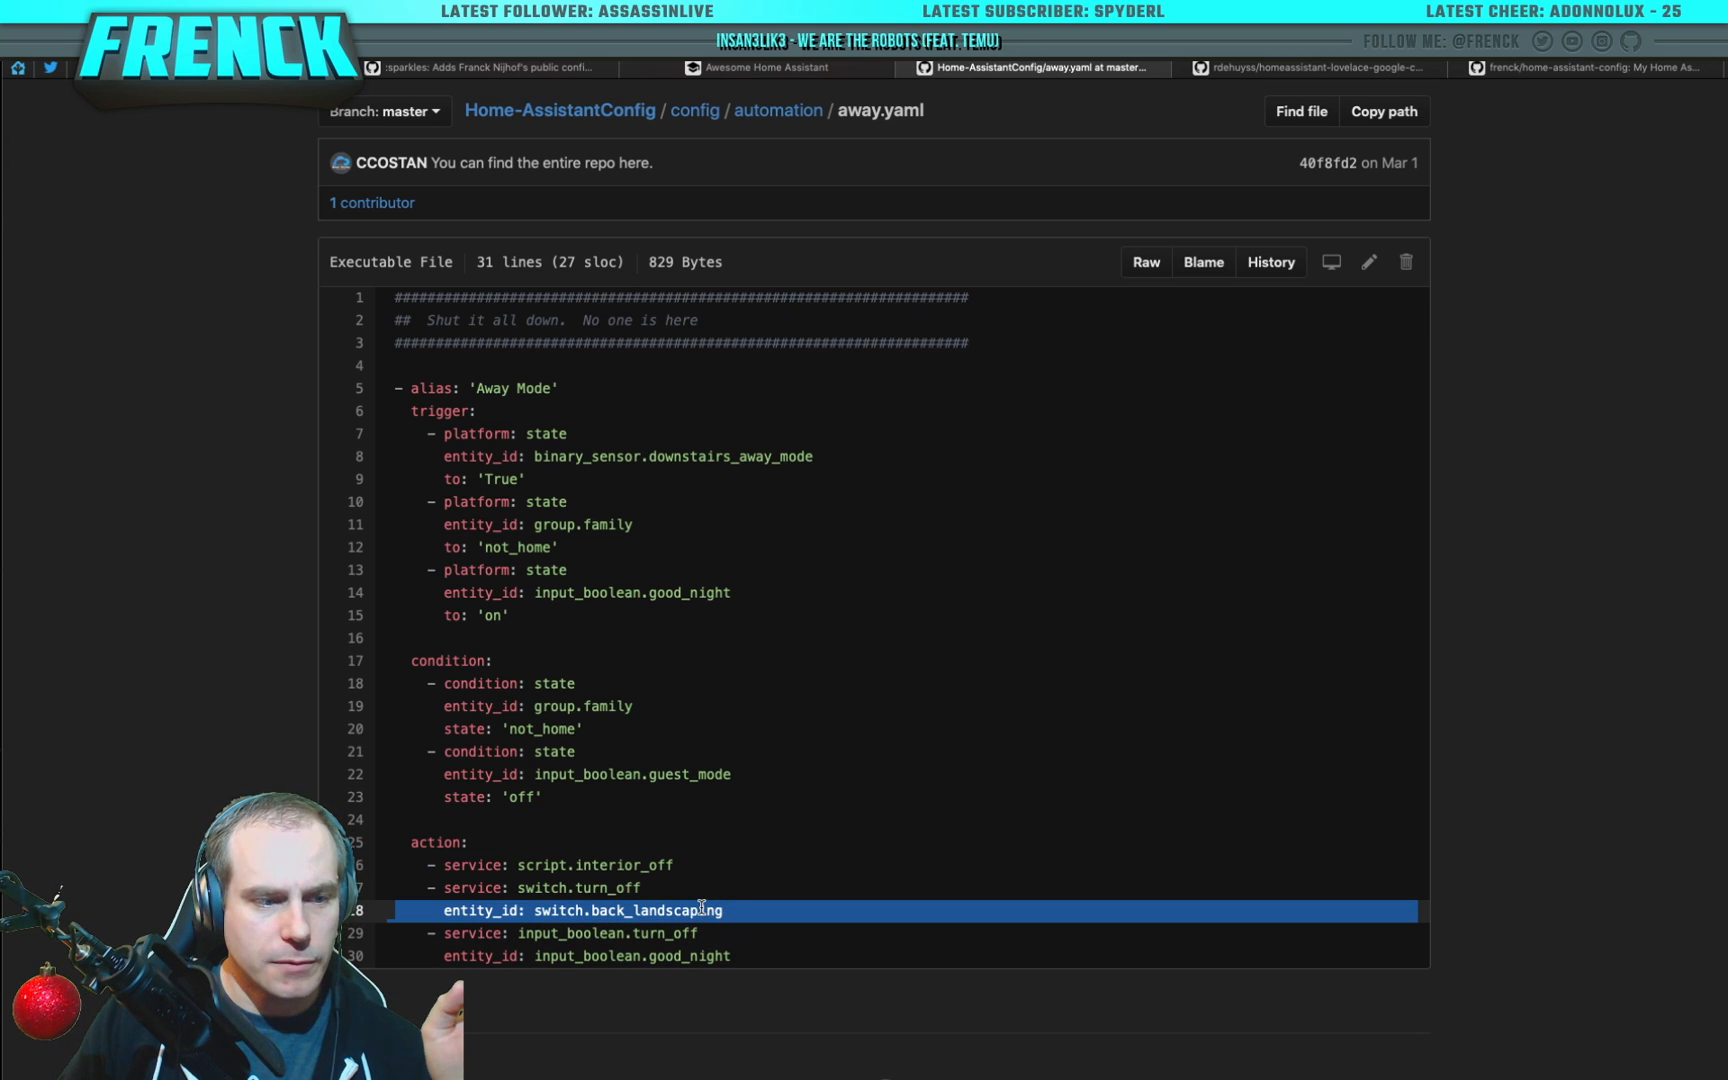
double_click(628, 910)
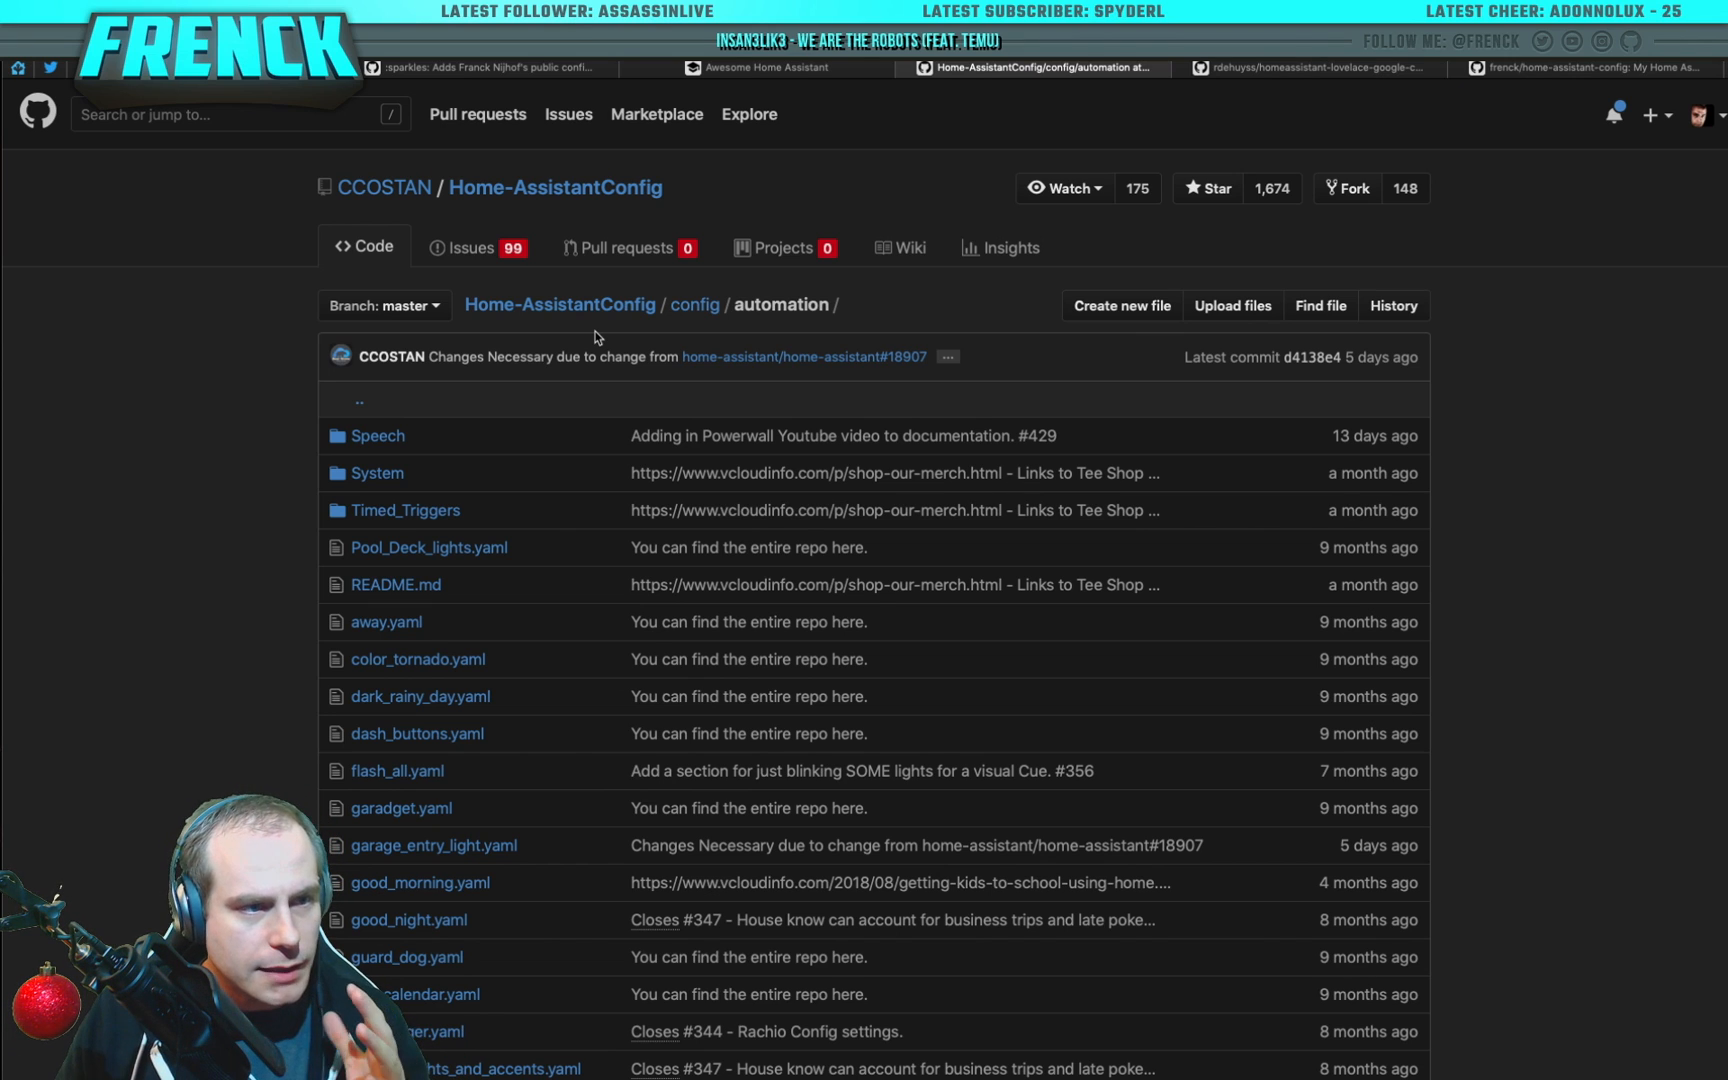
Step: View Pool_Deck_lights.yaml, then switch to frenck's config folder listing for comparison
scroll(down, 3)
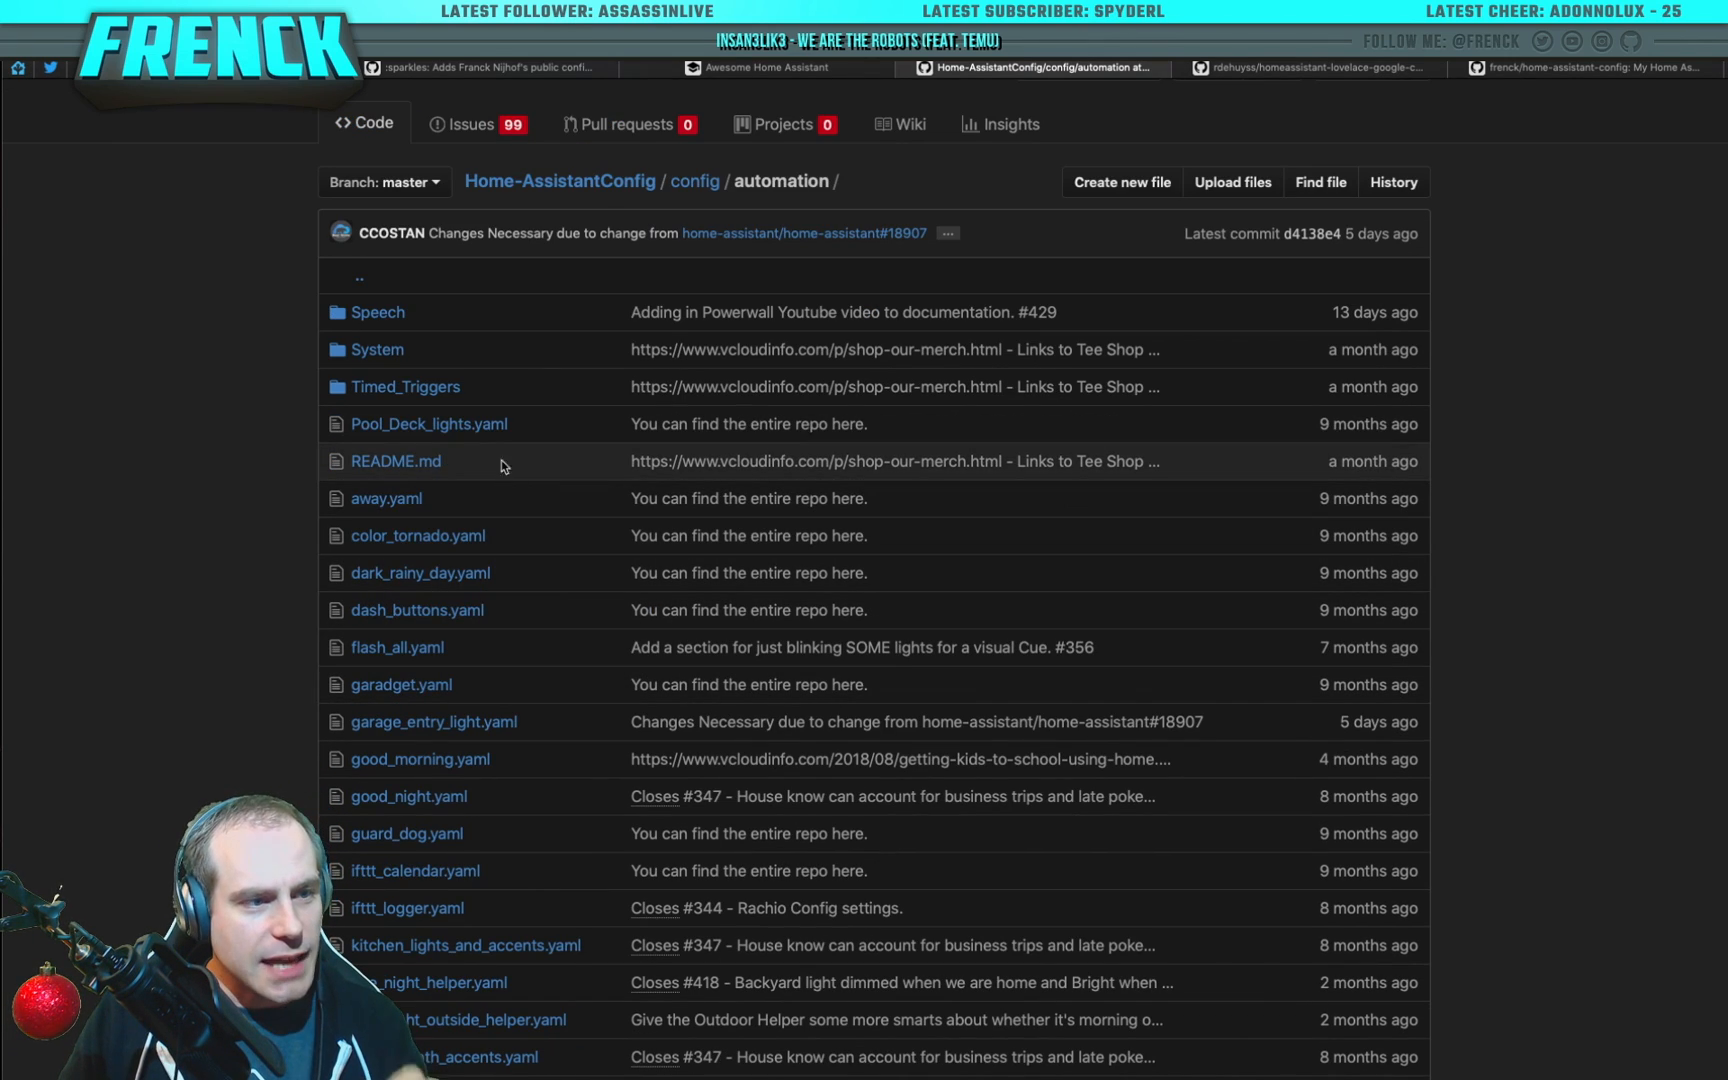
click(428, 424)
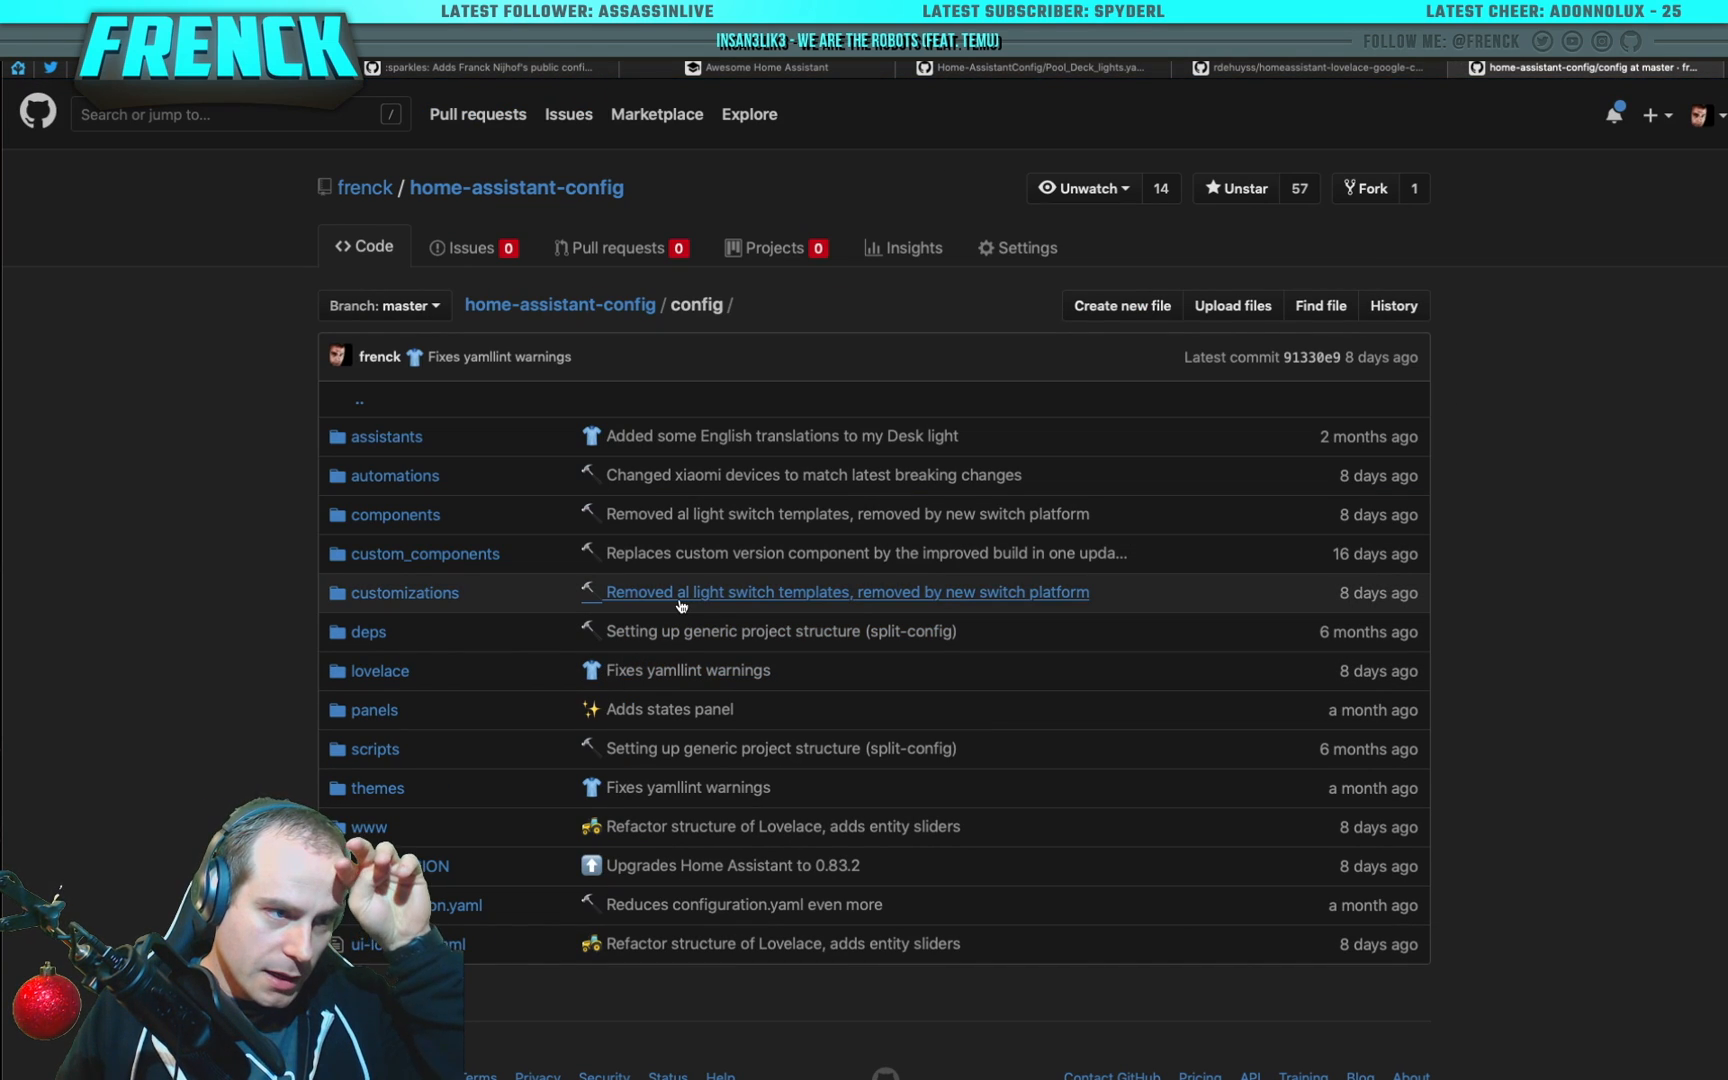
mouse_move(680, 606)
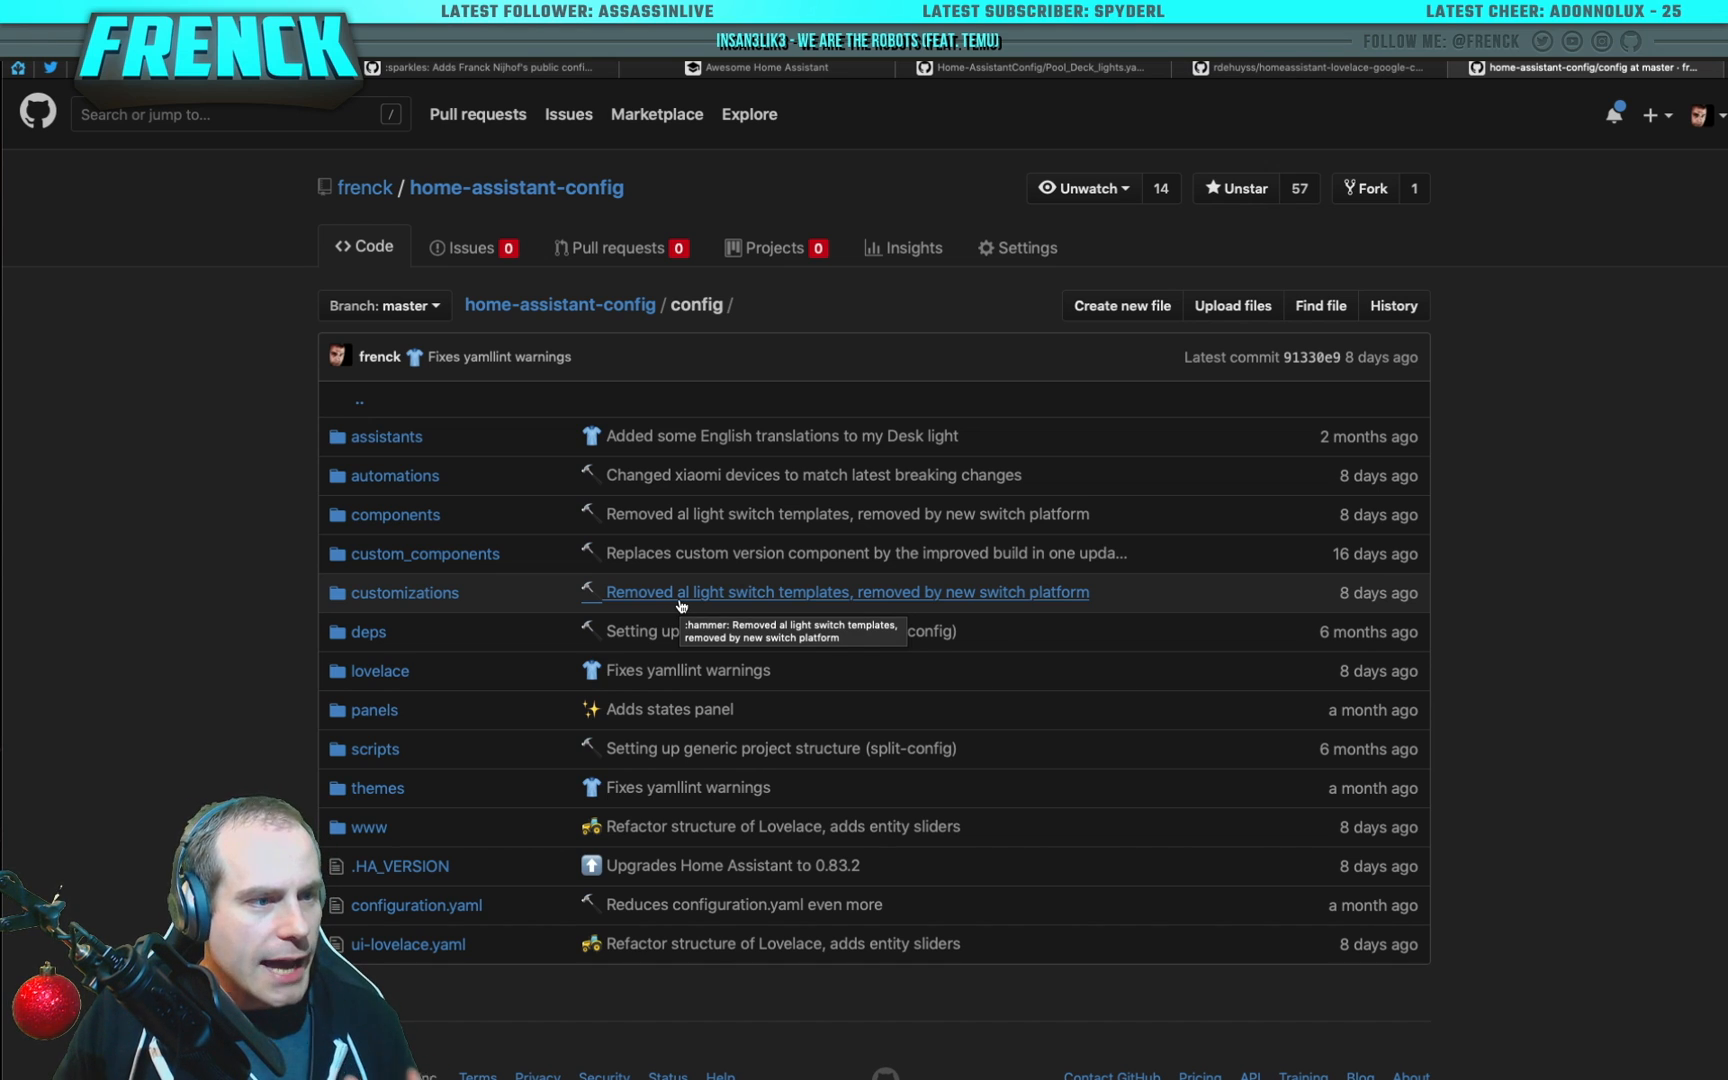
mouse_move(484, 488)
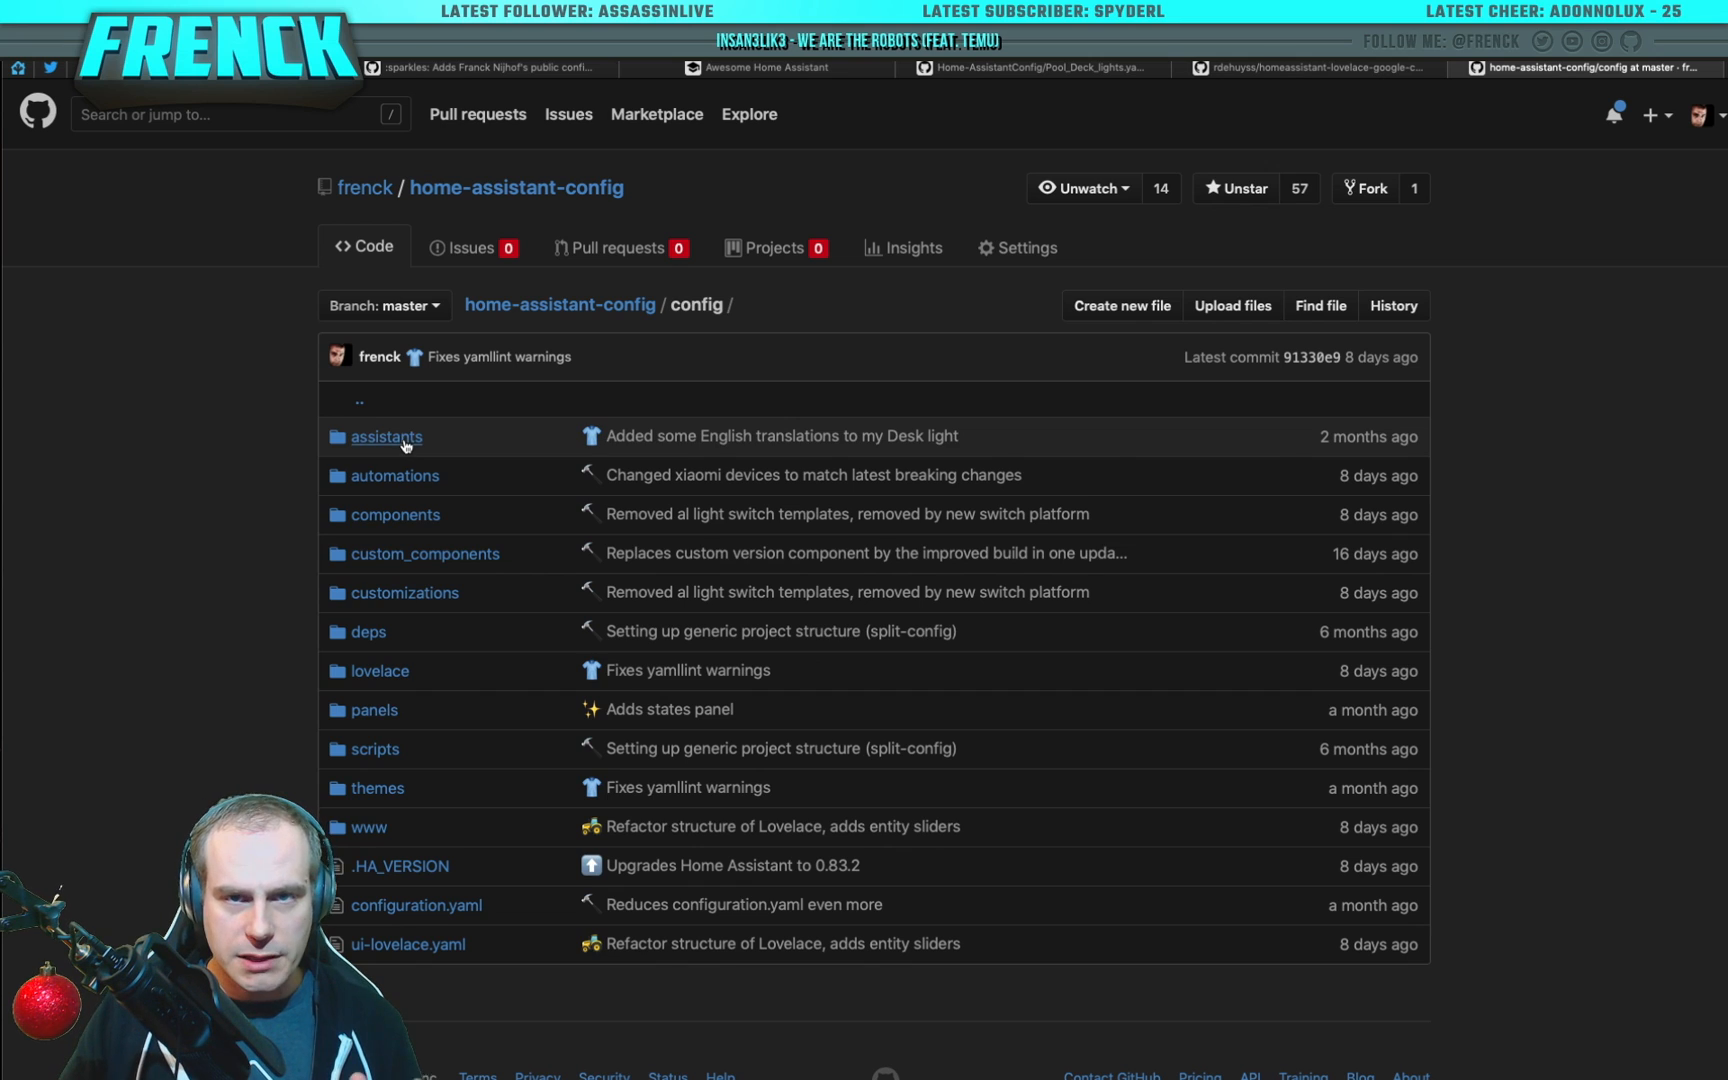
mouse_move(386, 436)
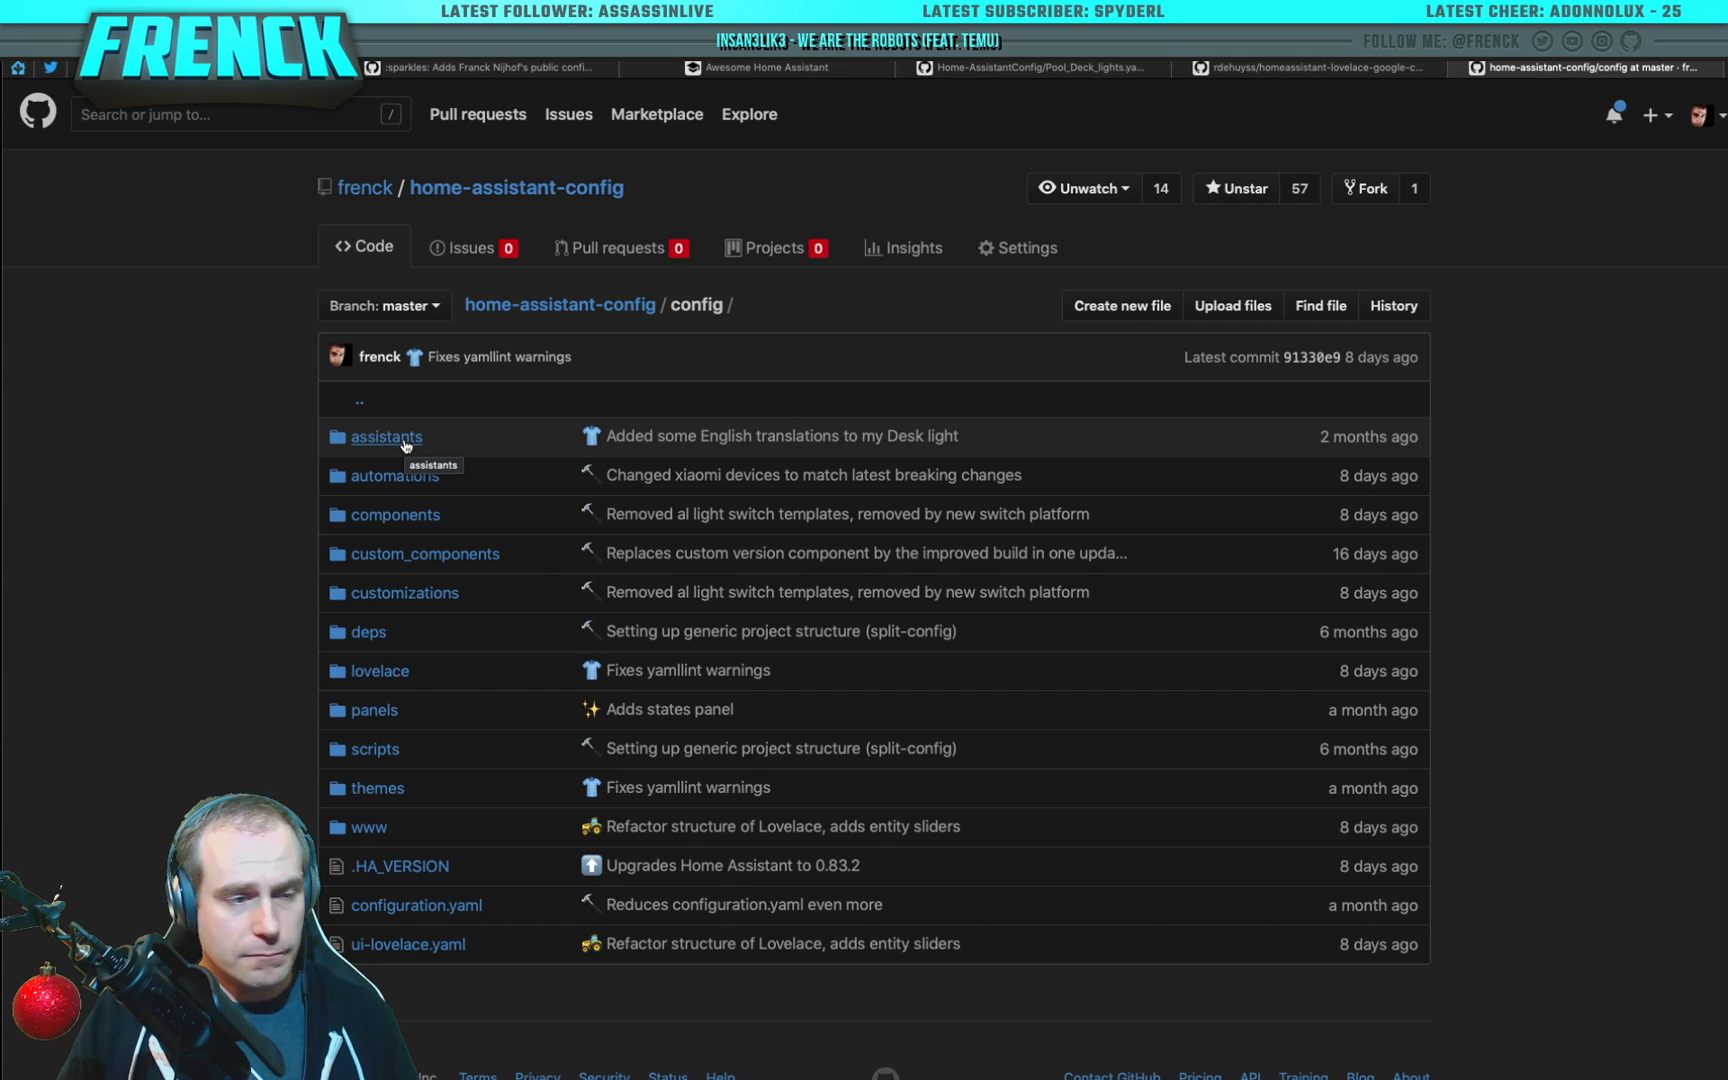
mouse_move(394, 474)
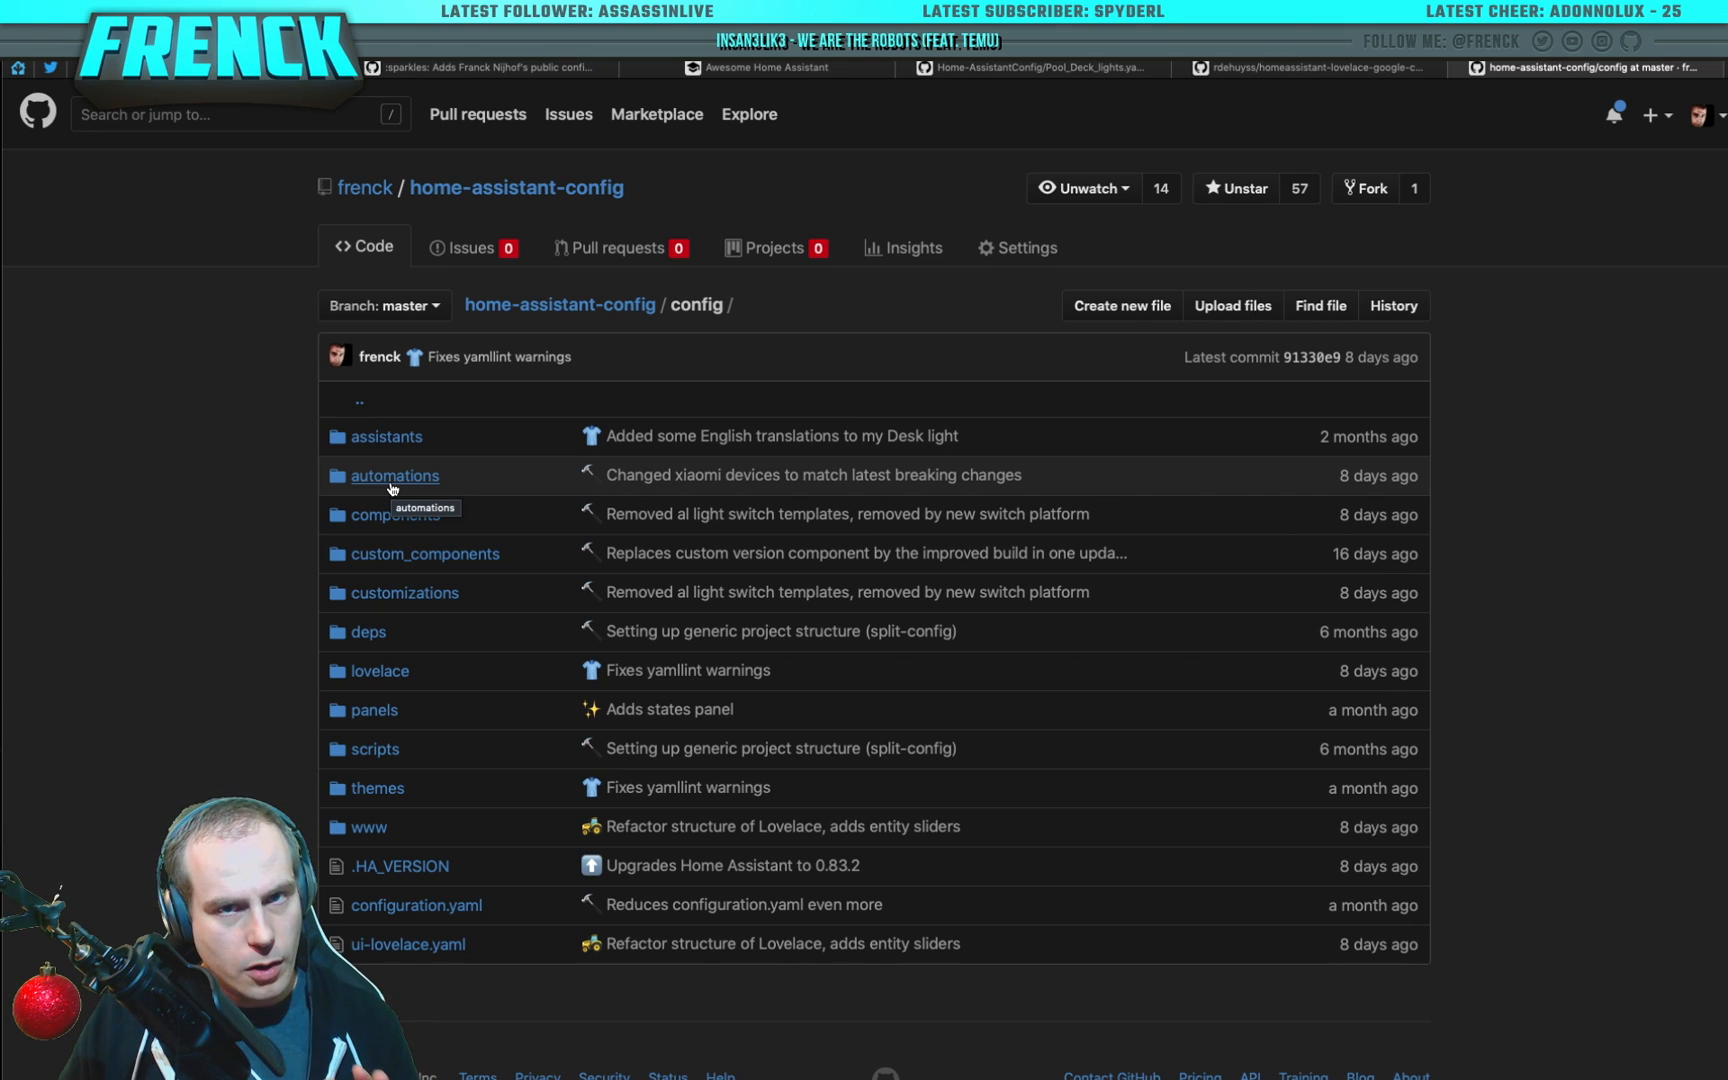
mouse_move(472, 536)
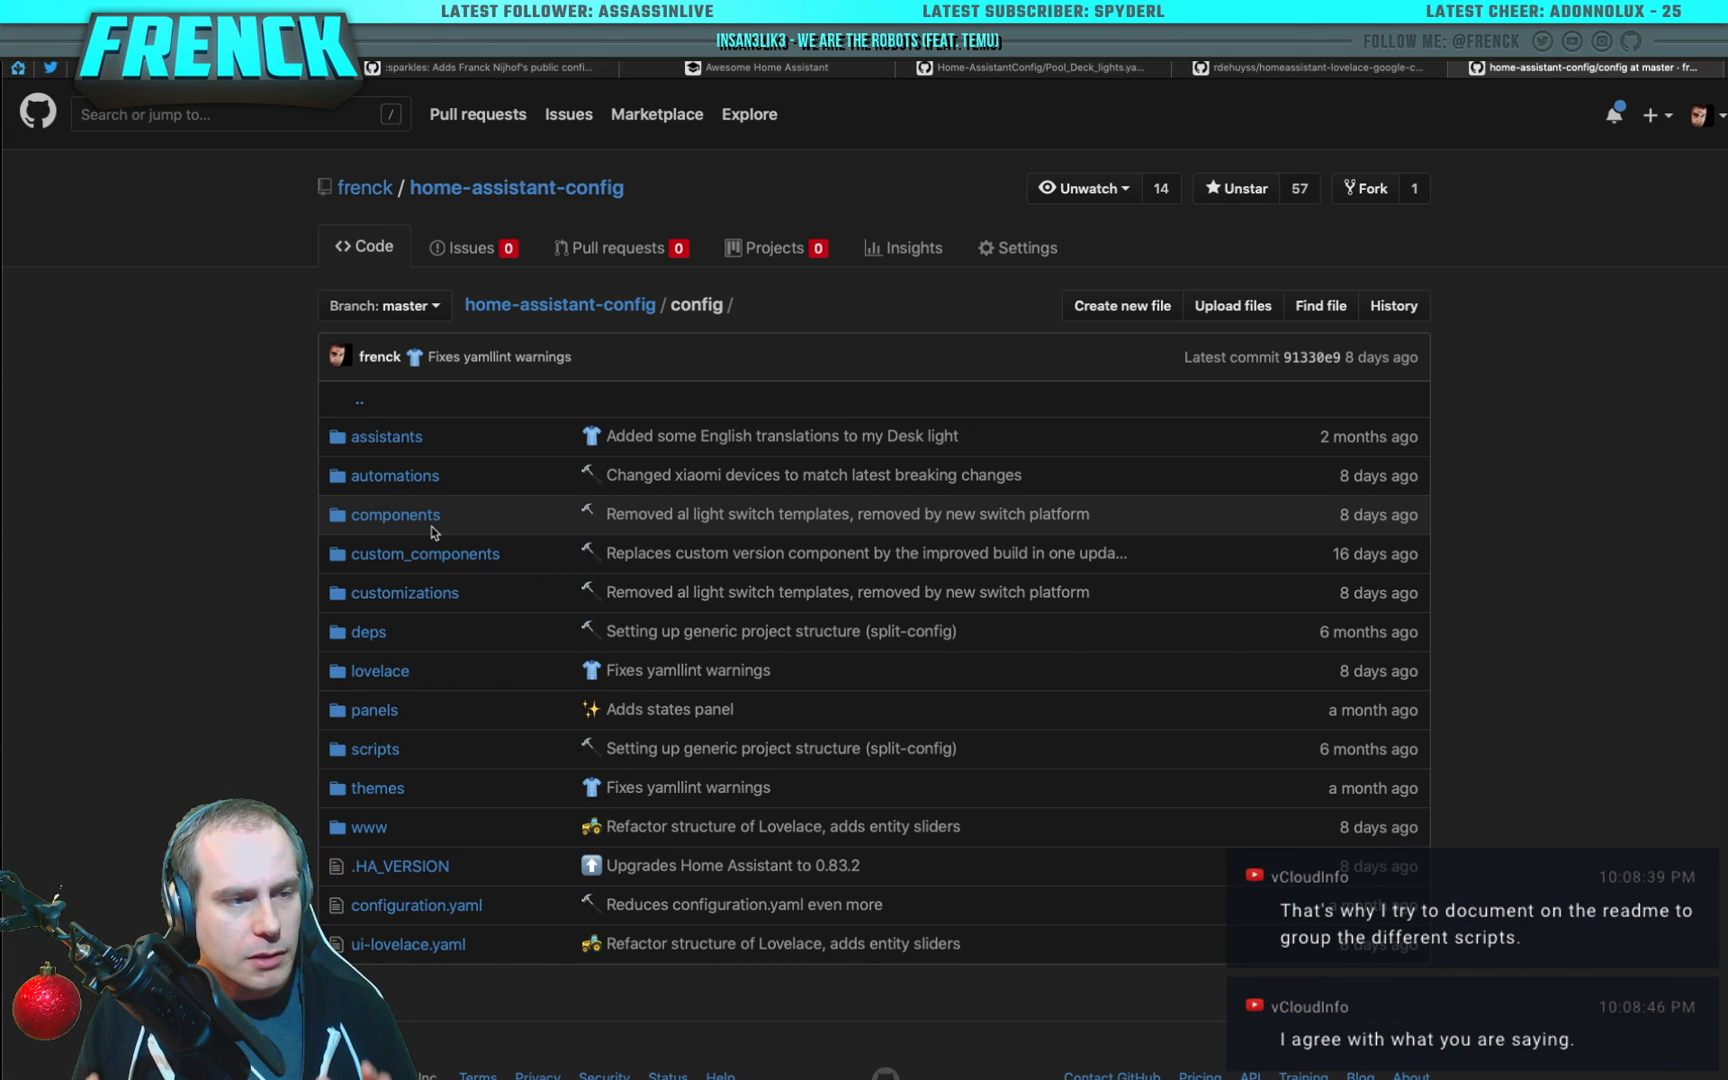
double_click(394, 514)
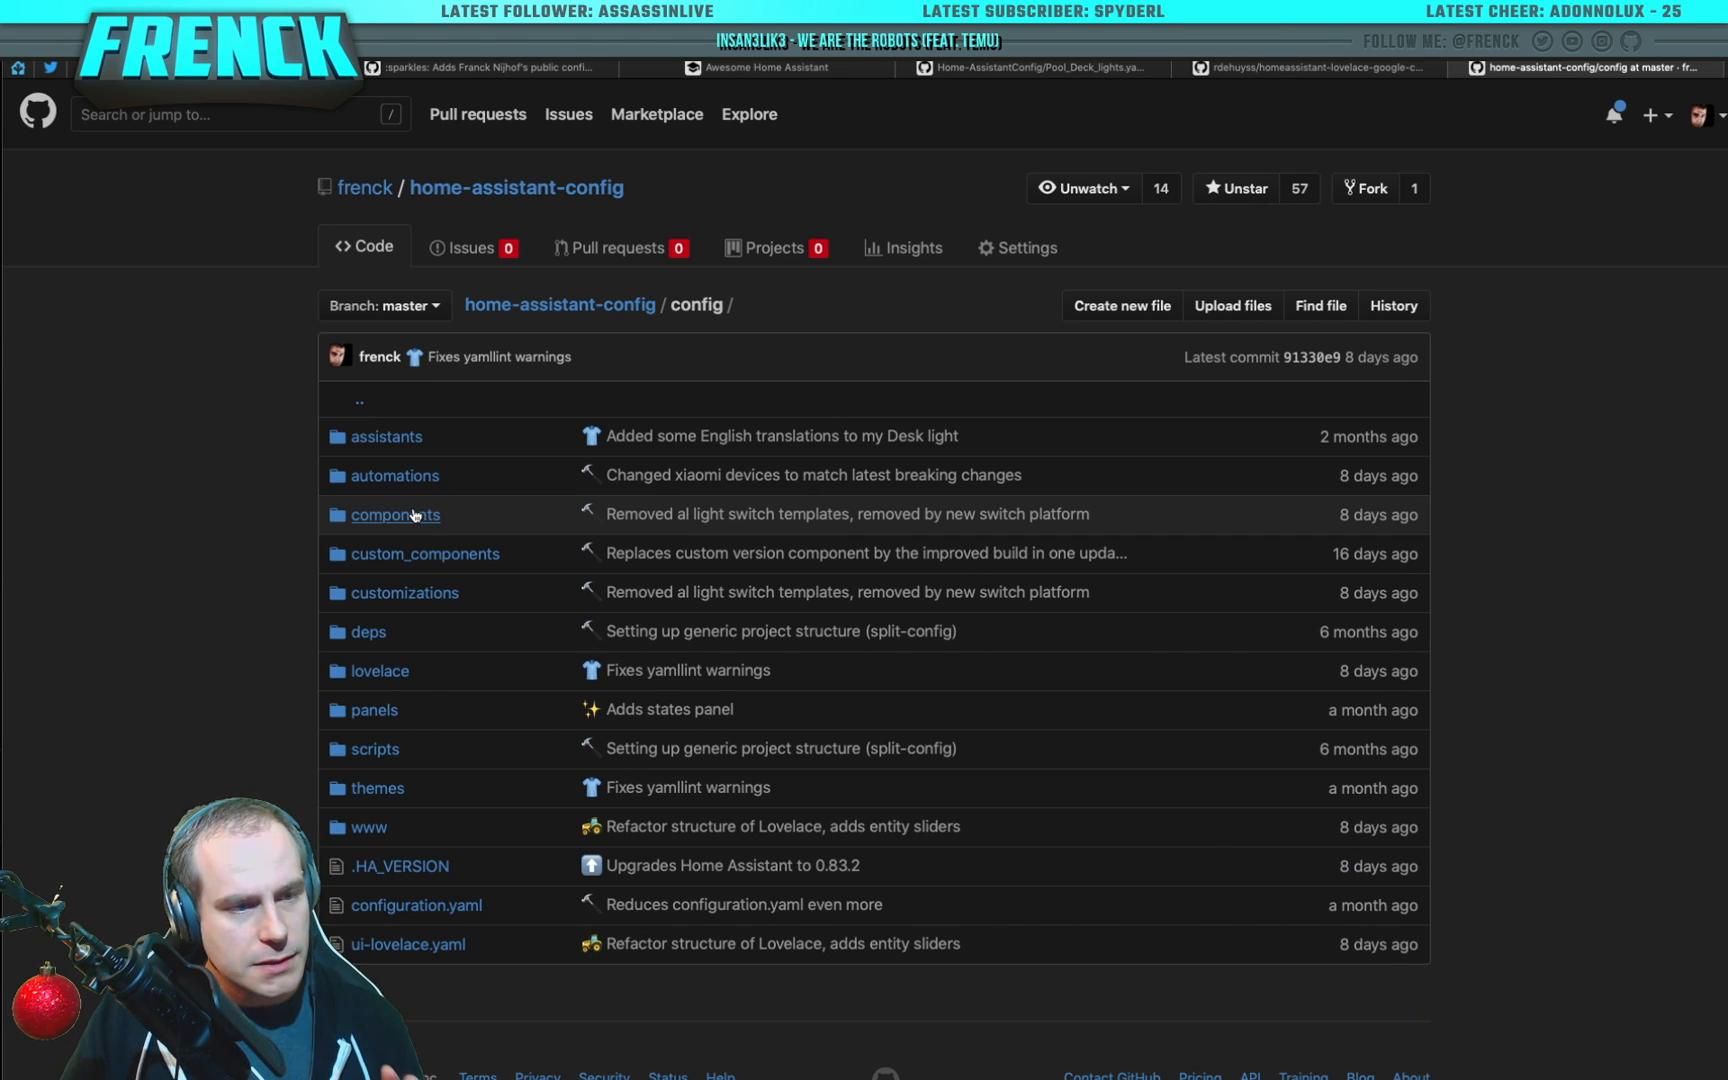
mouse_move(394, 514)
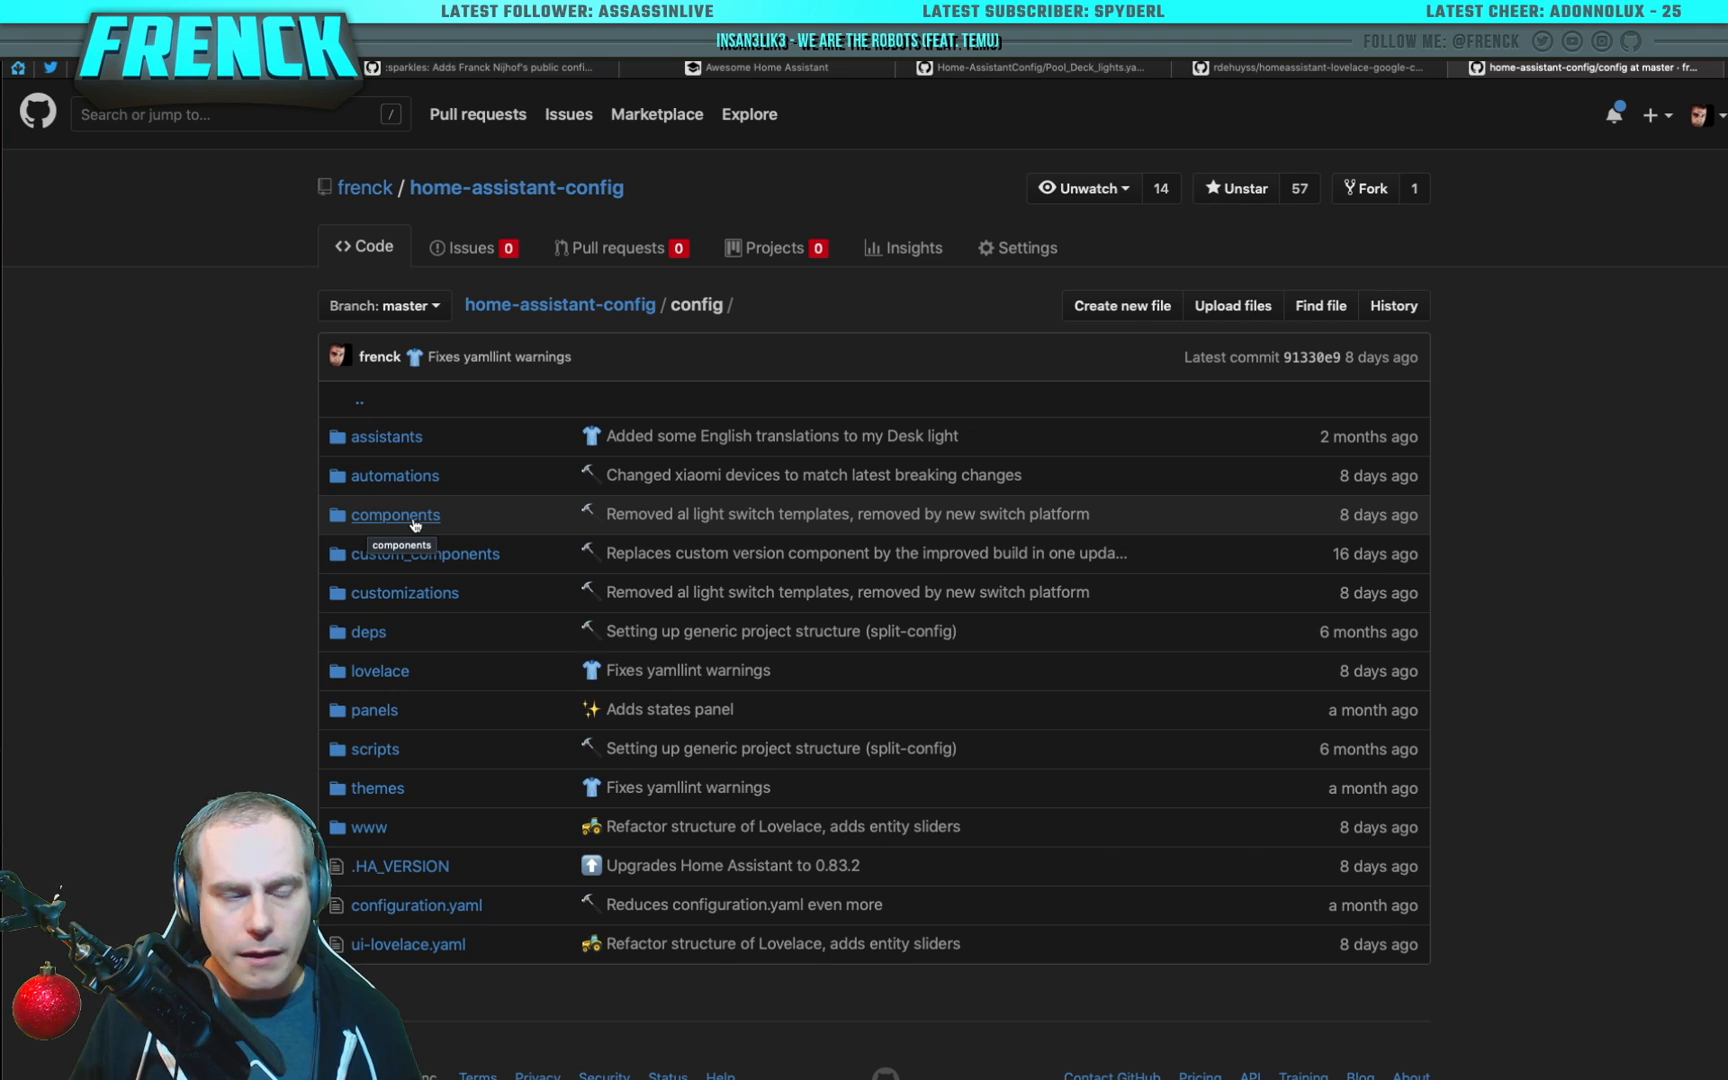
mouse_move(444, 512)
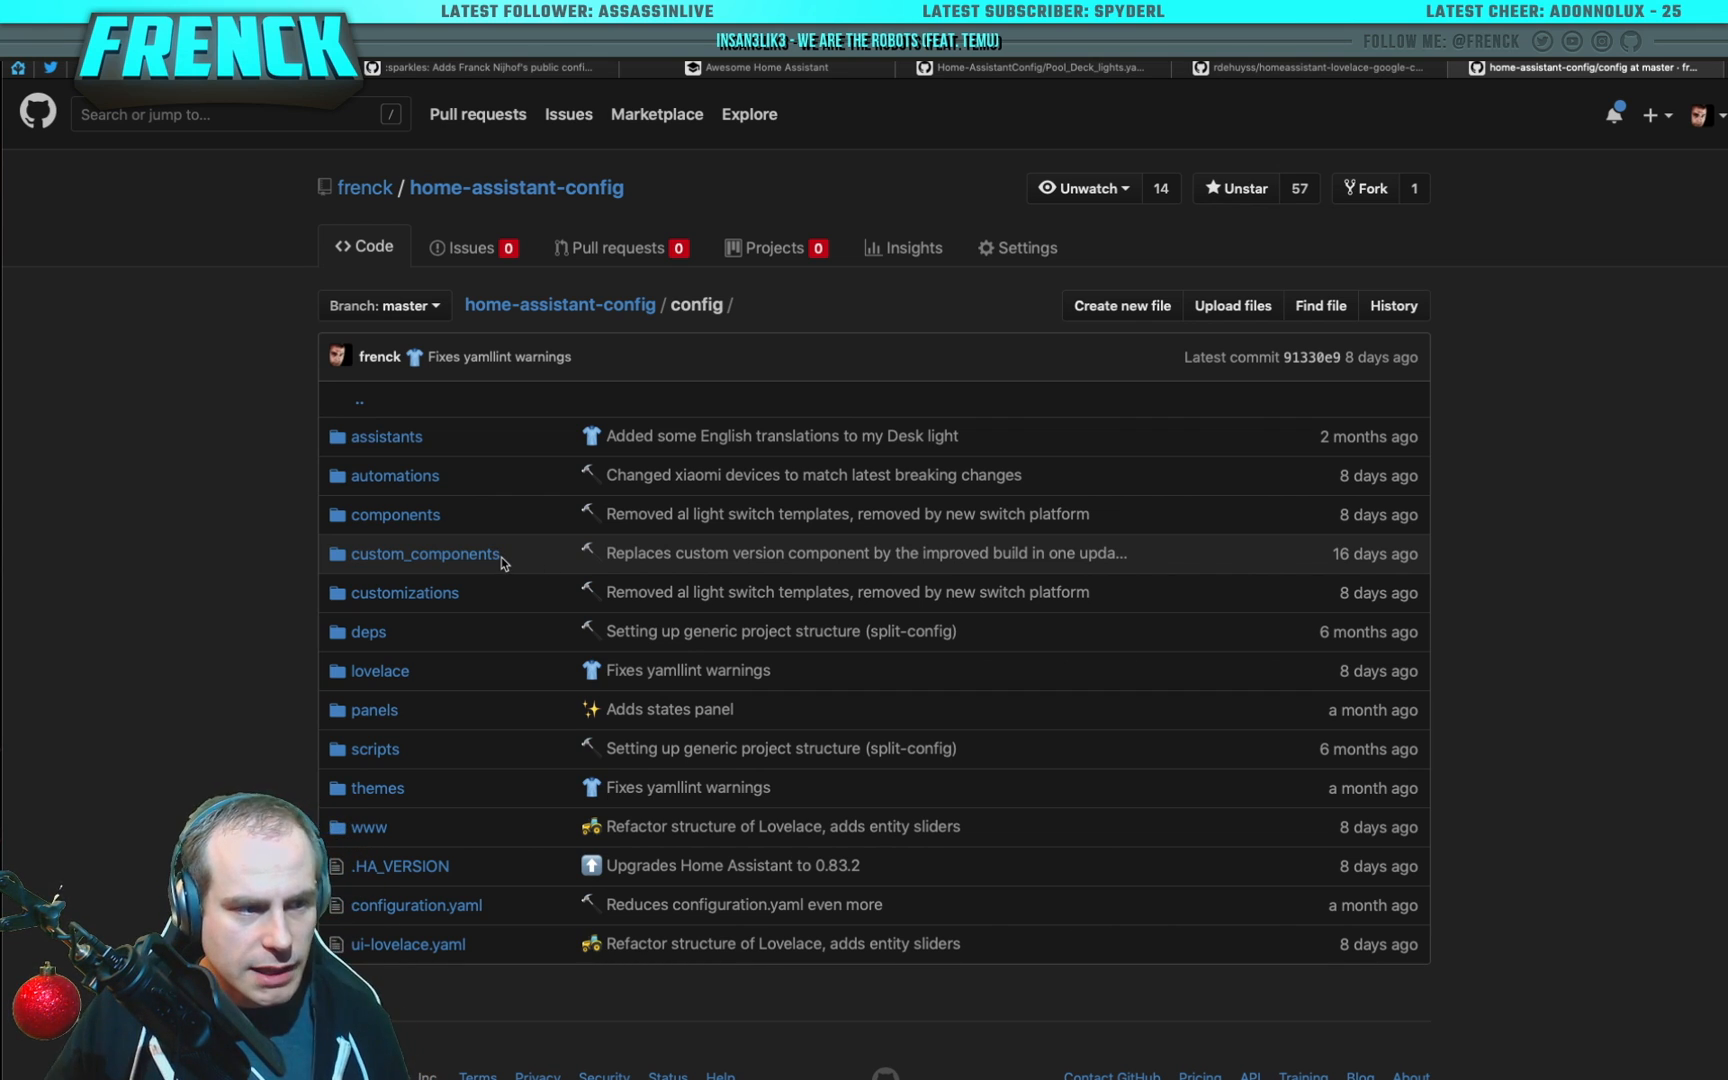
Step: Peek into the custom_components, deps and lovelace folders, returning to config each time
click(424, 554)
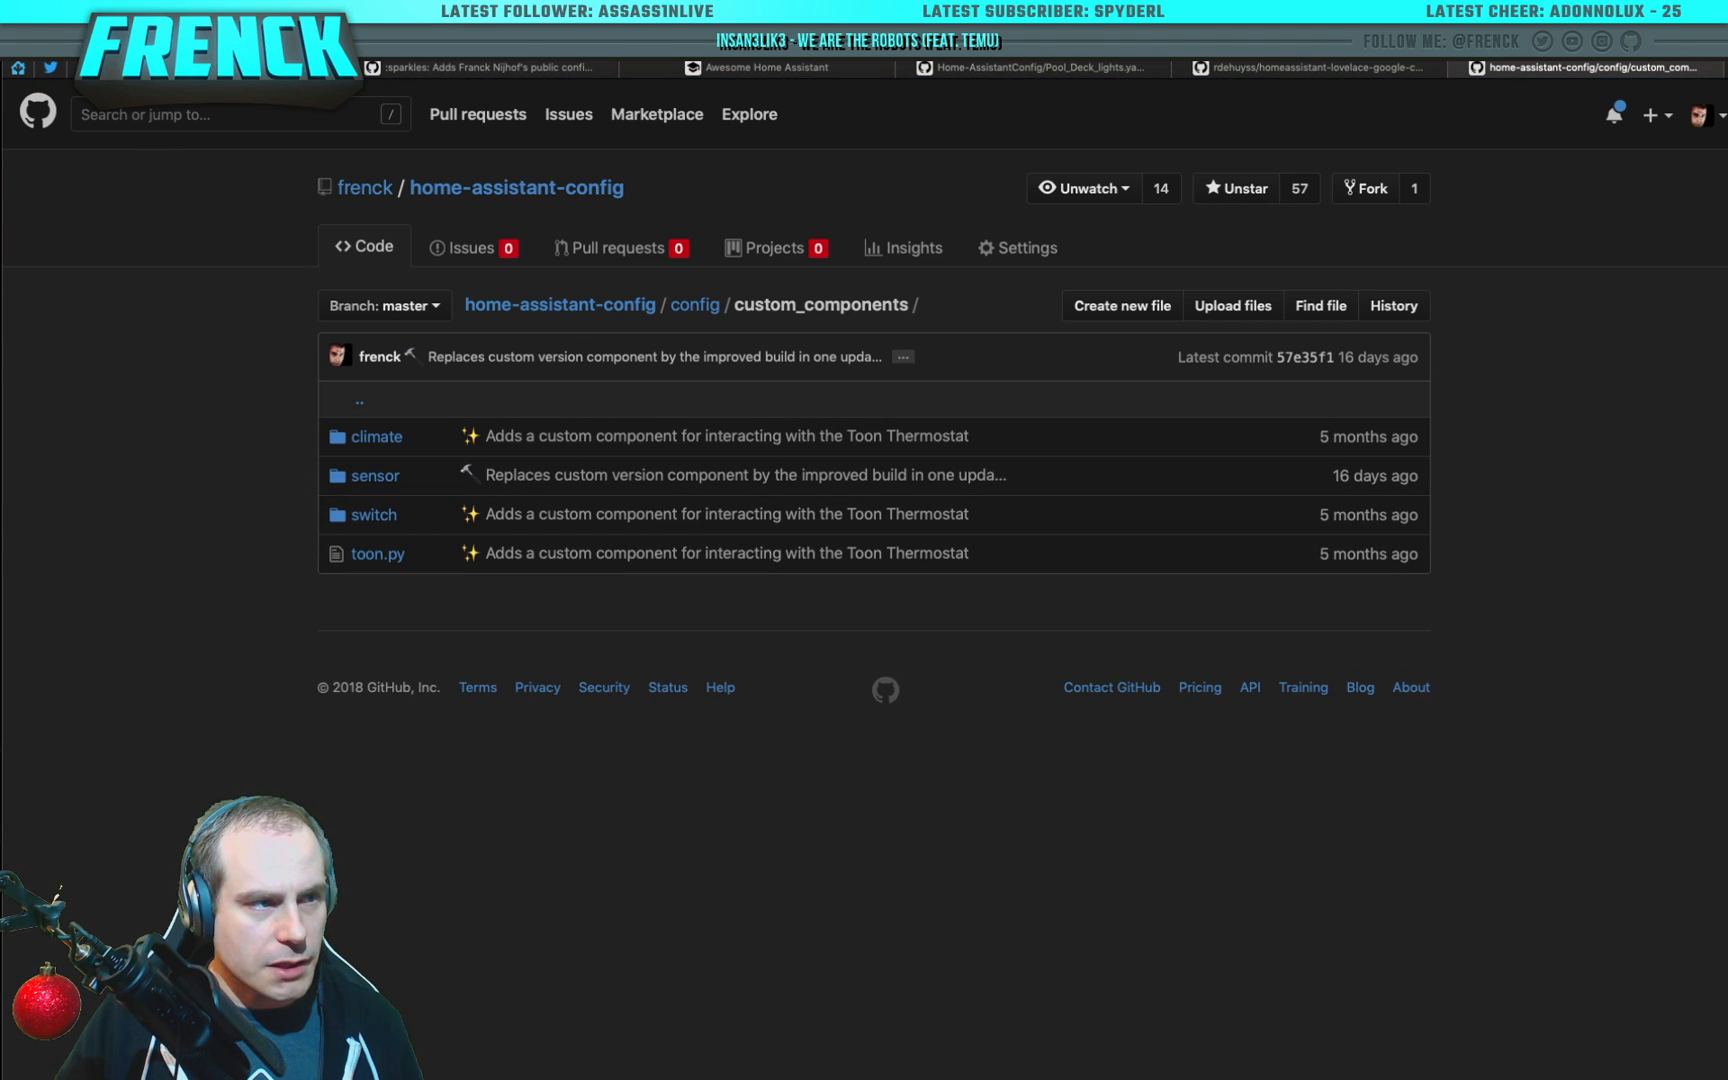
click(694, 304)
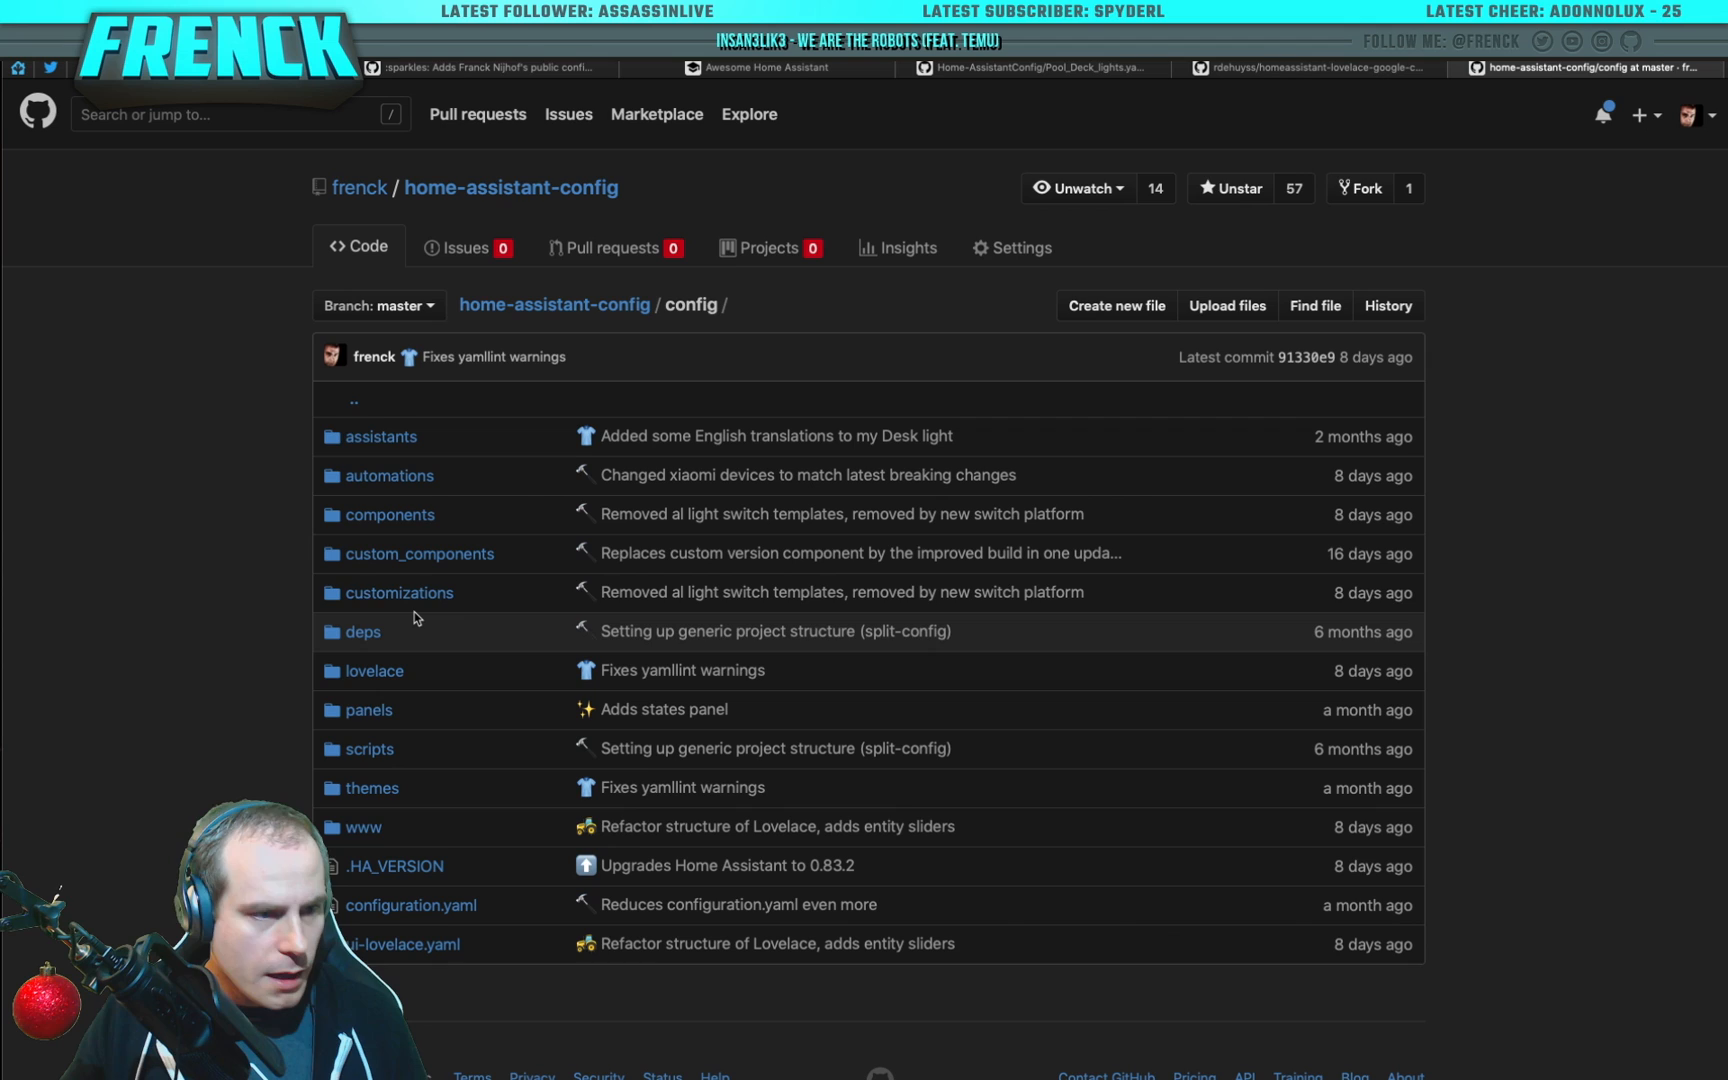
mouse_move(454, 606)
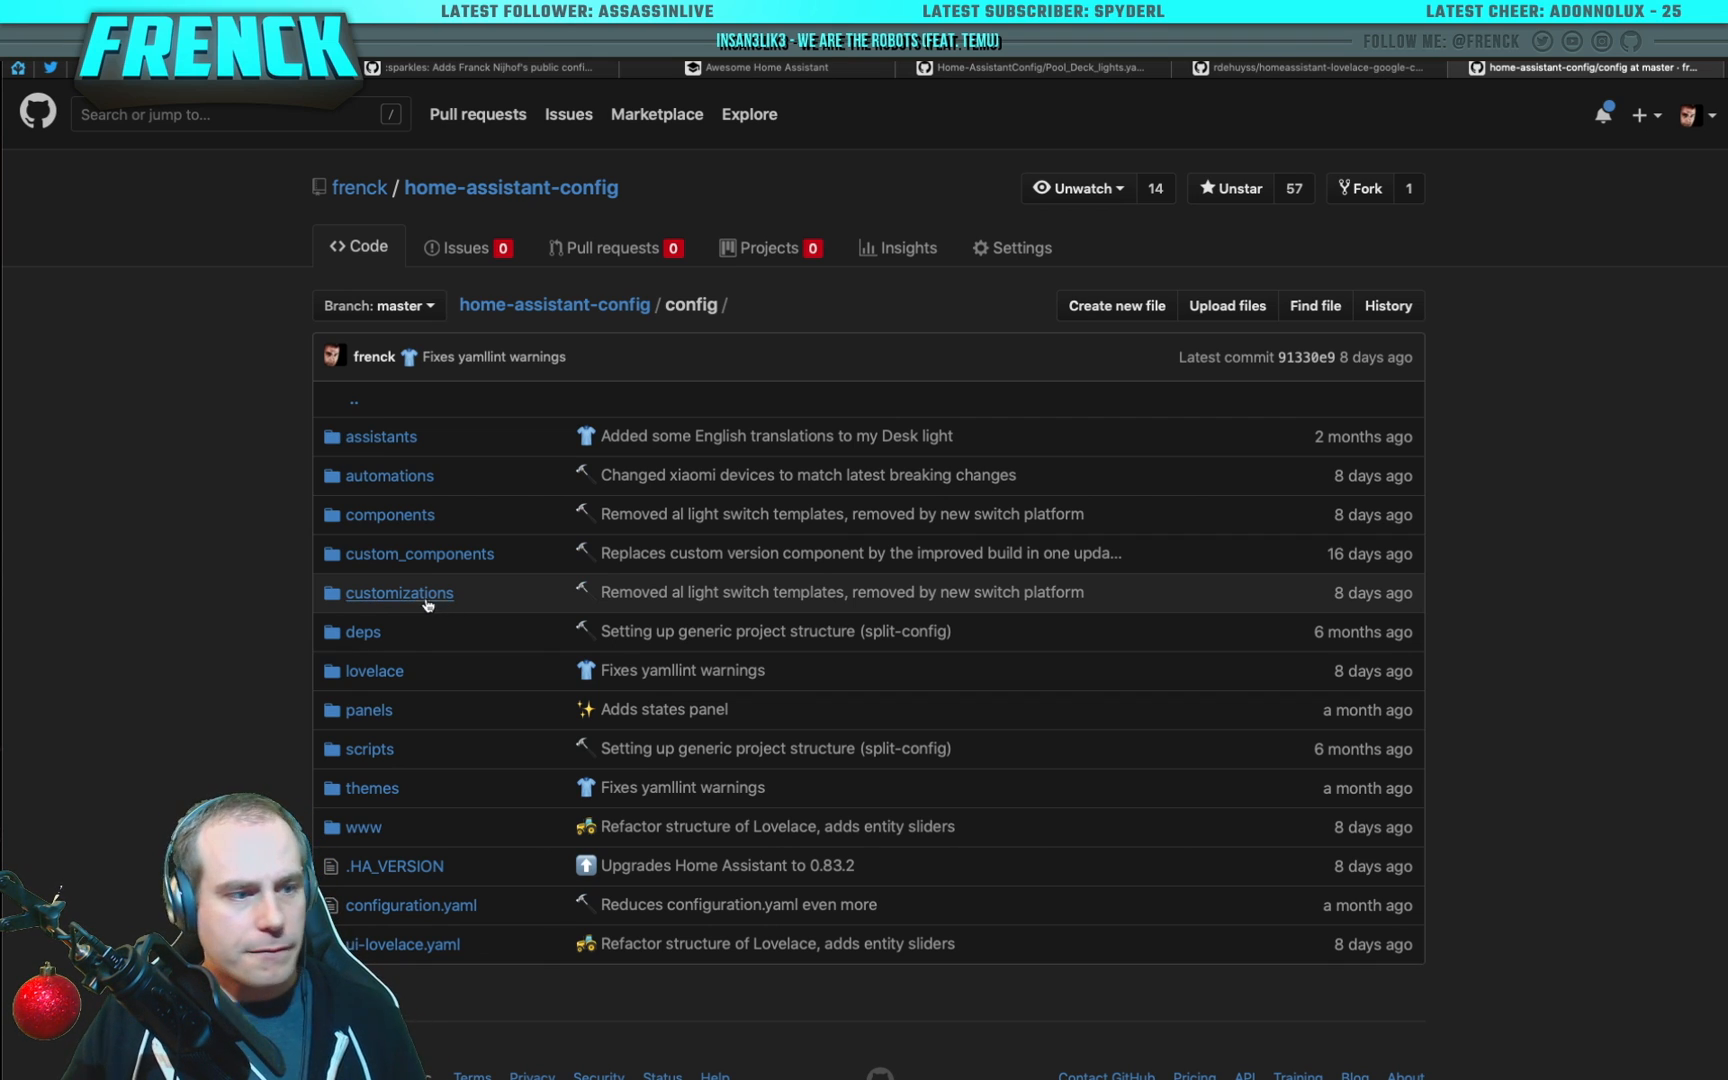
mouse_move(398, 592)
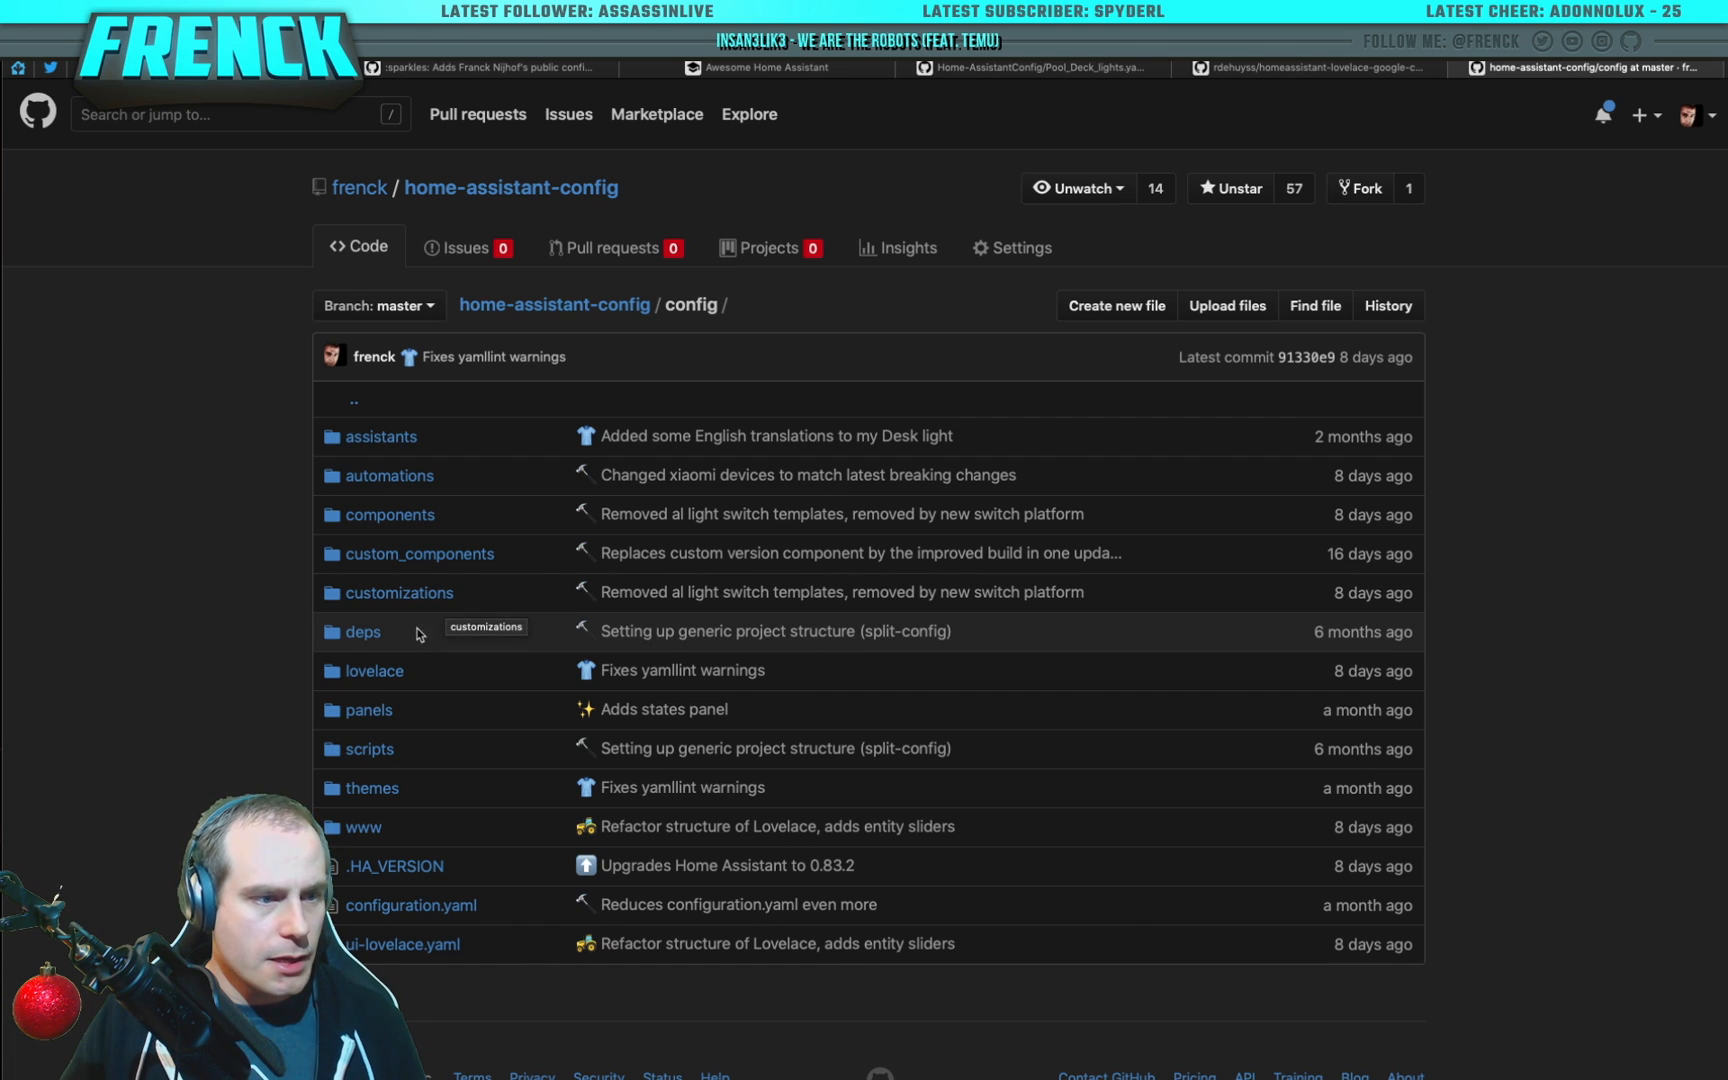
click(362, 630)
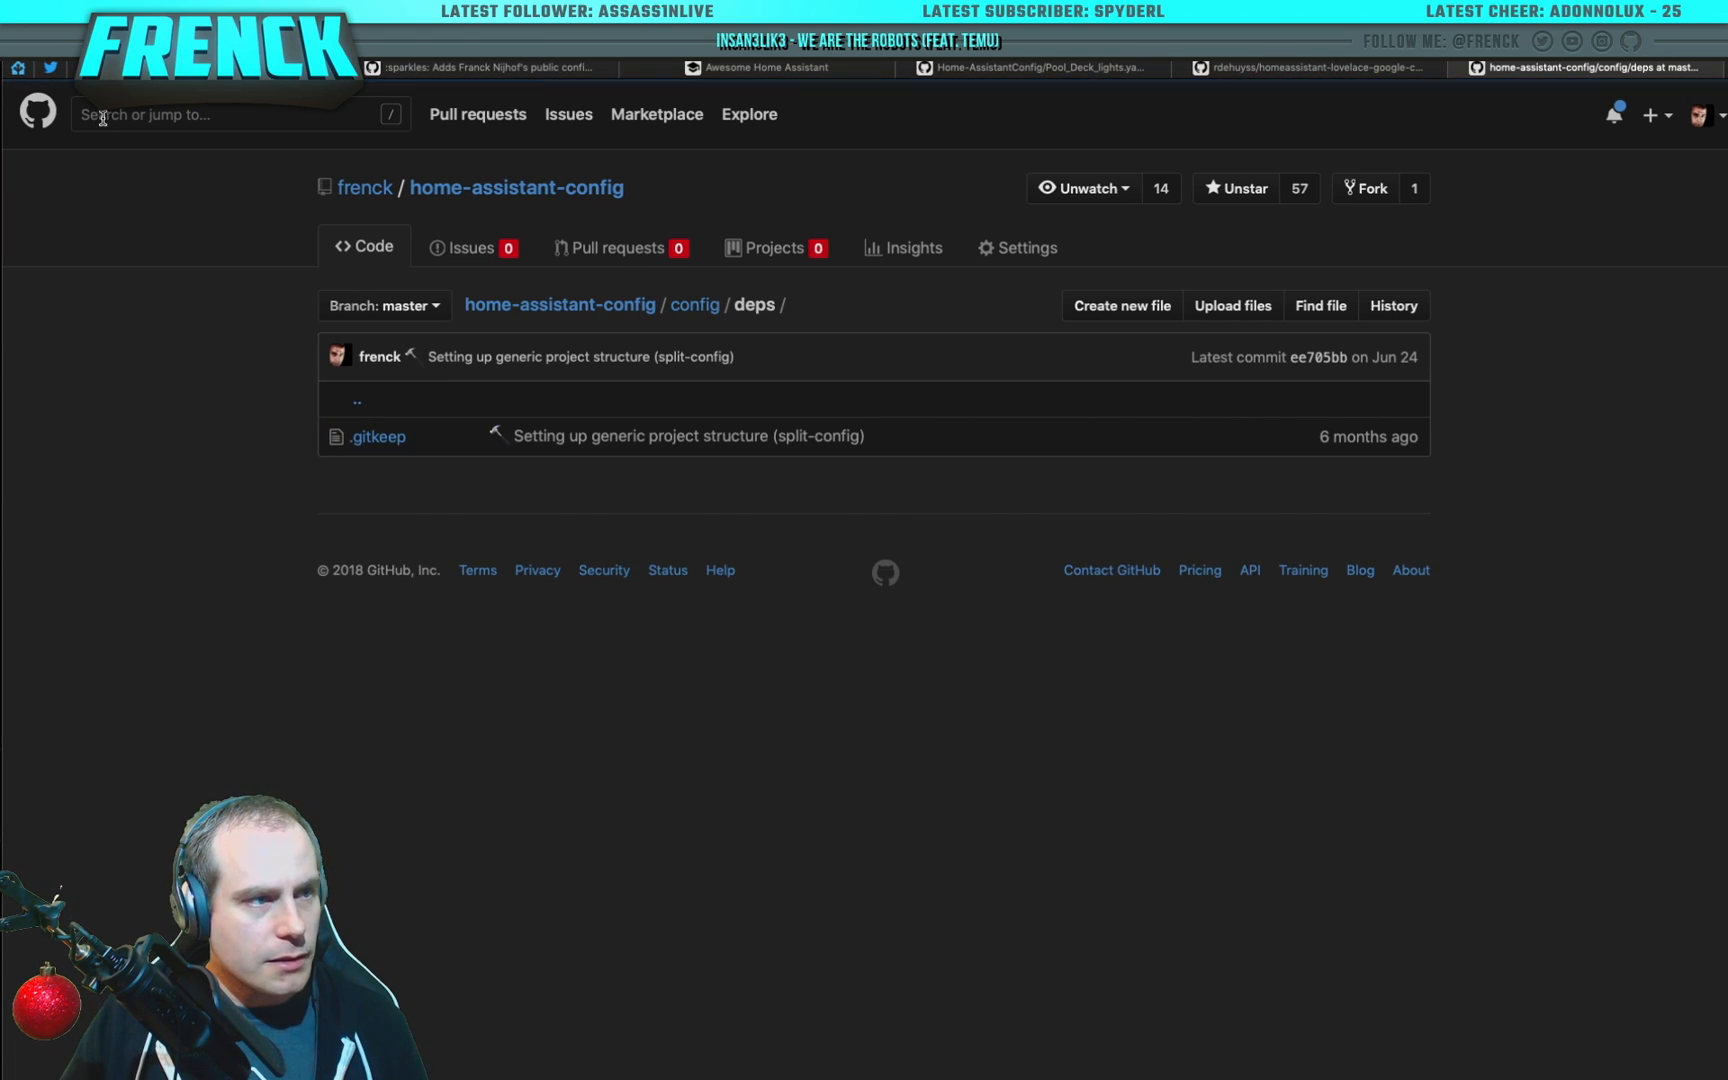
click(694, 304)
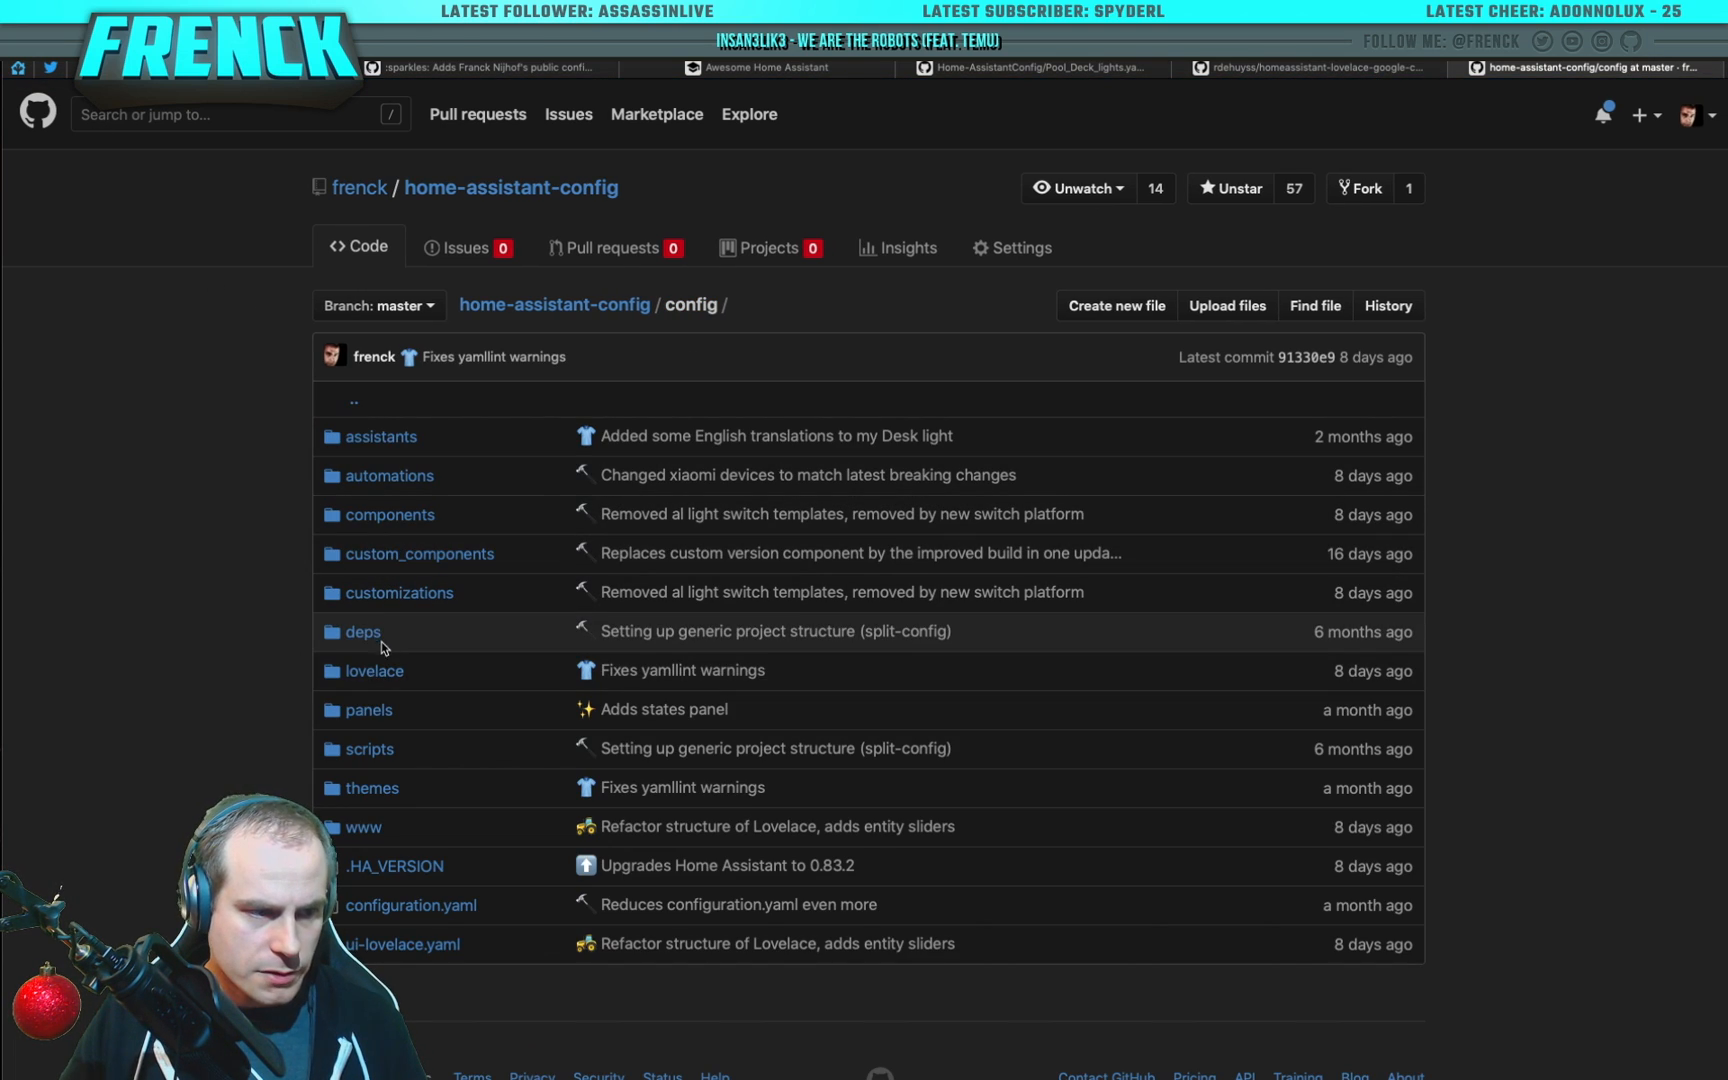
click(374, 670)
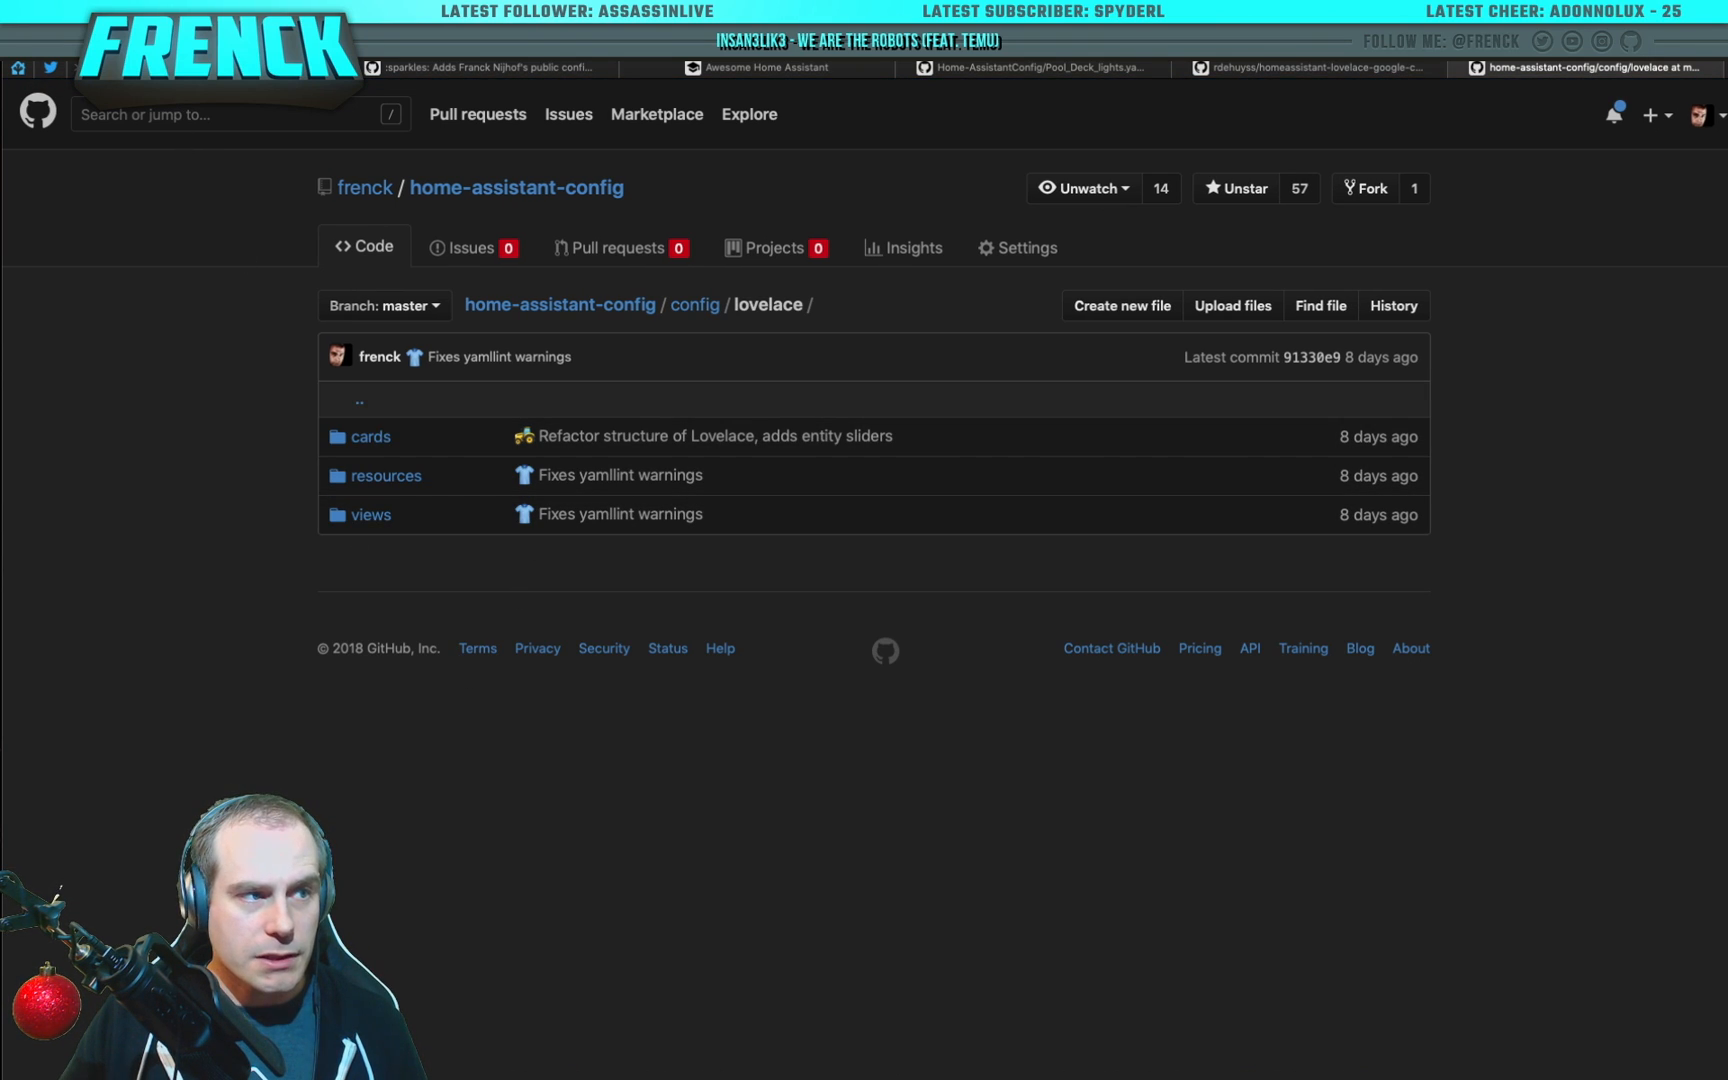
click(694, 304)
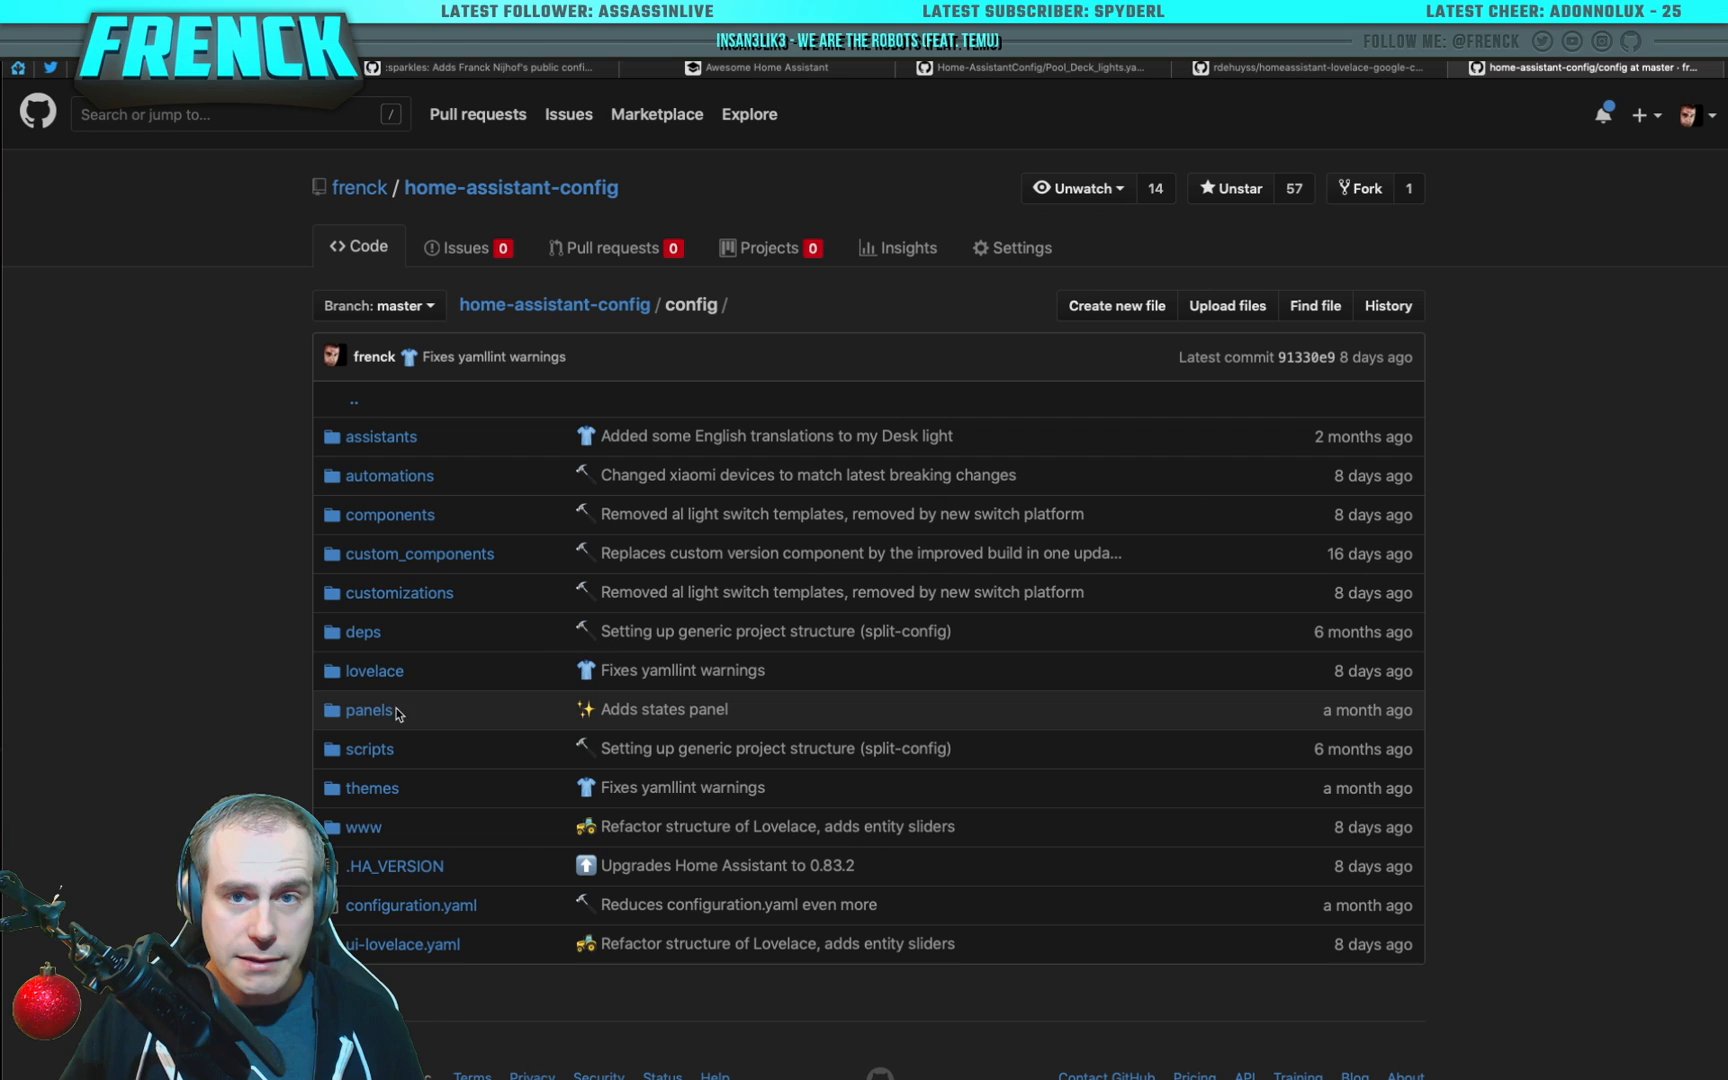
Step: Look inside panels and its iframes subfolder, then return to the config listing
click(368, 710)
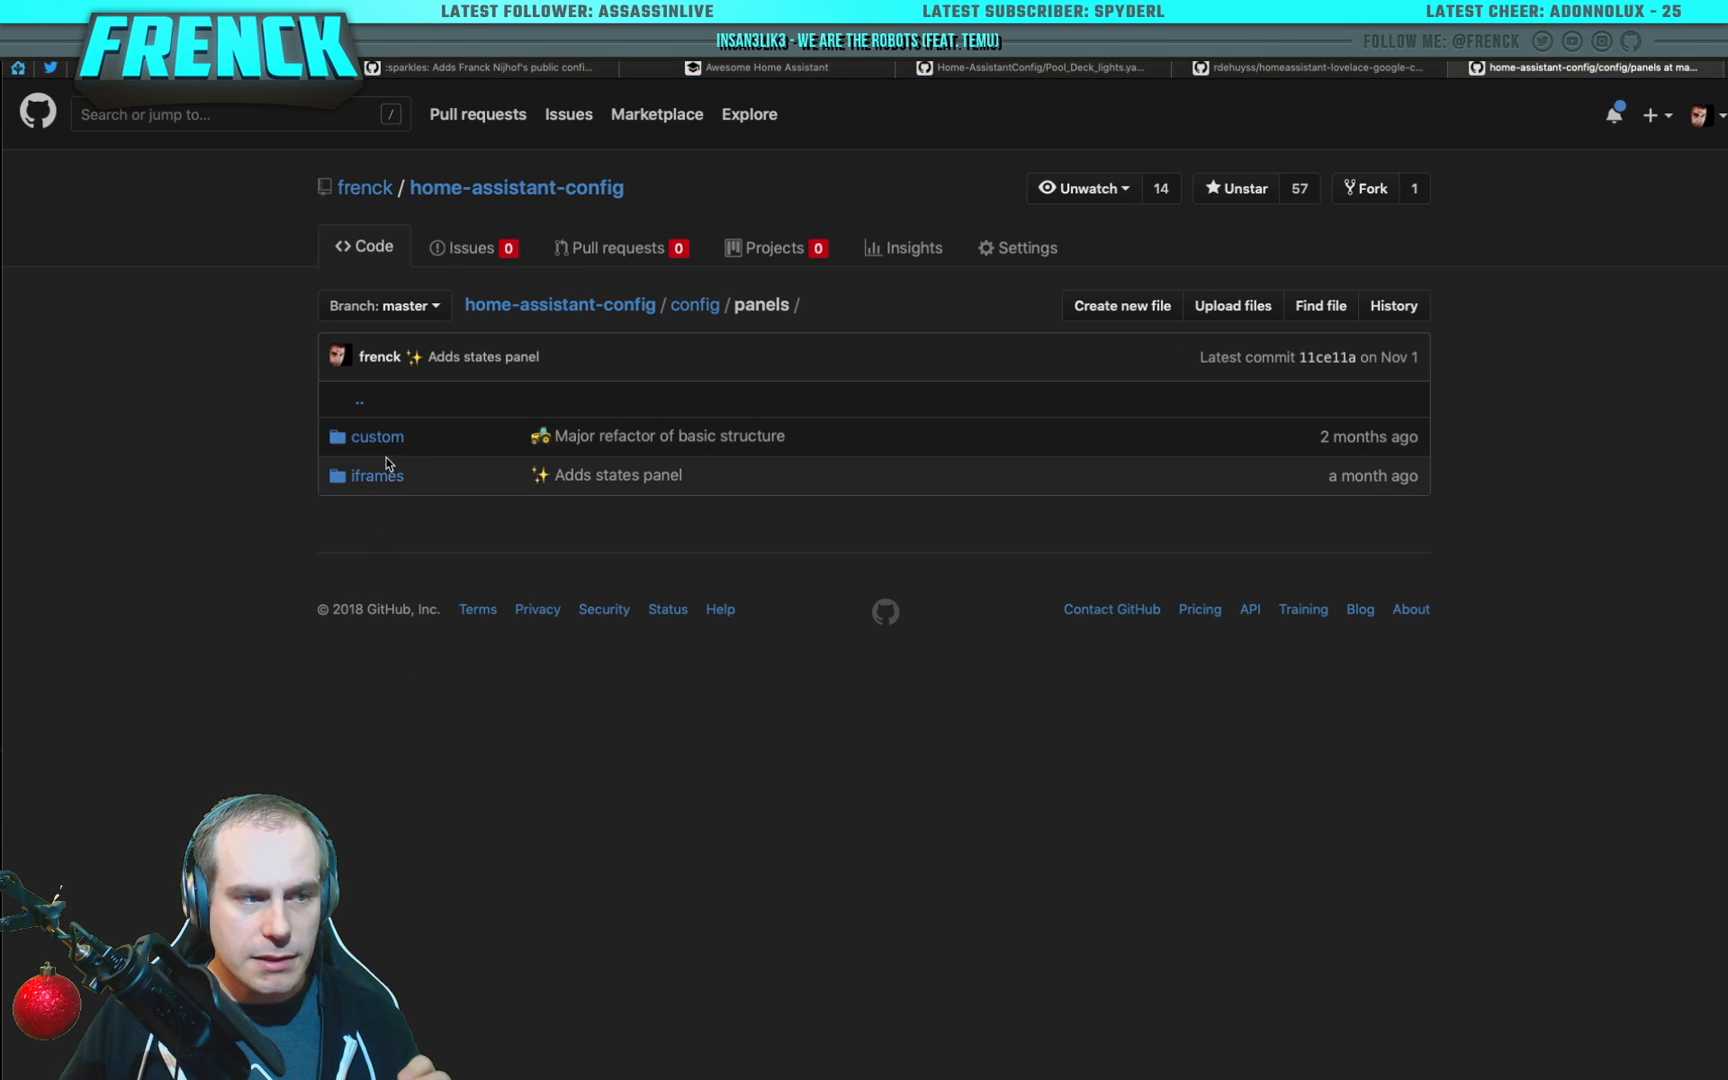
mouse_move(376, 482)
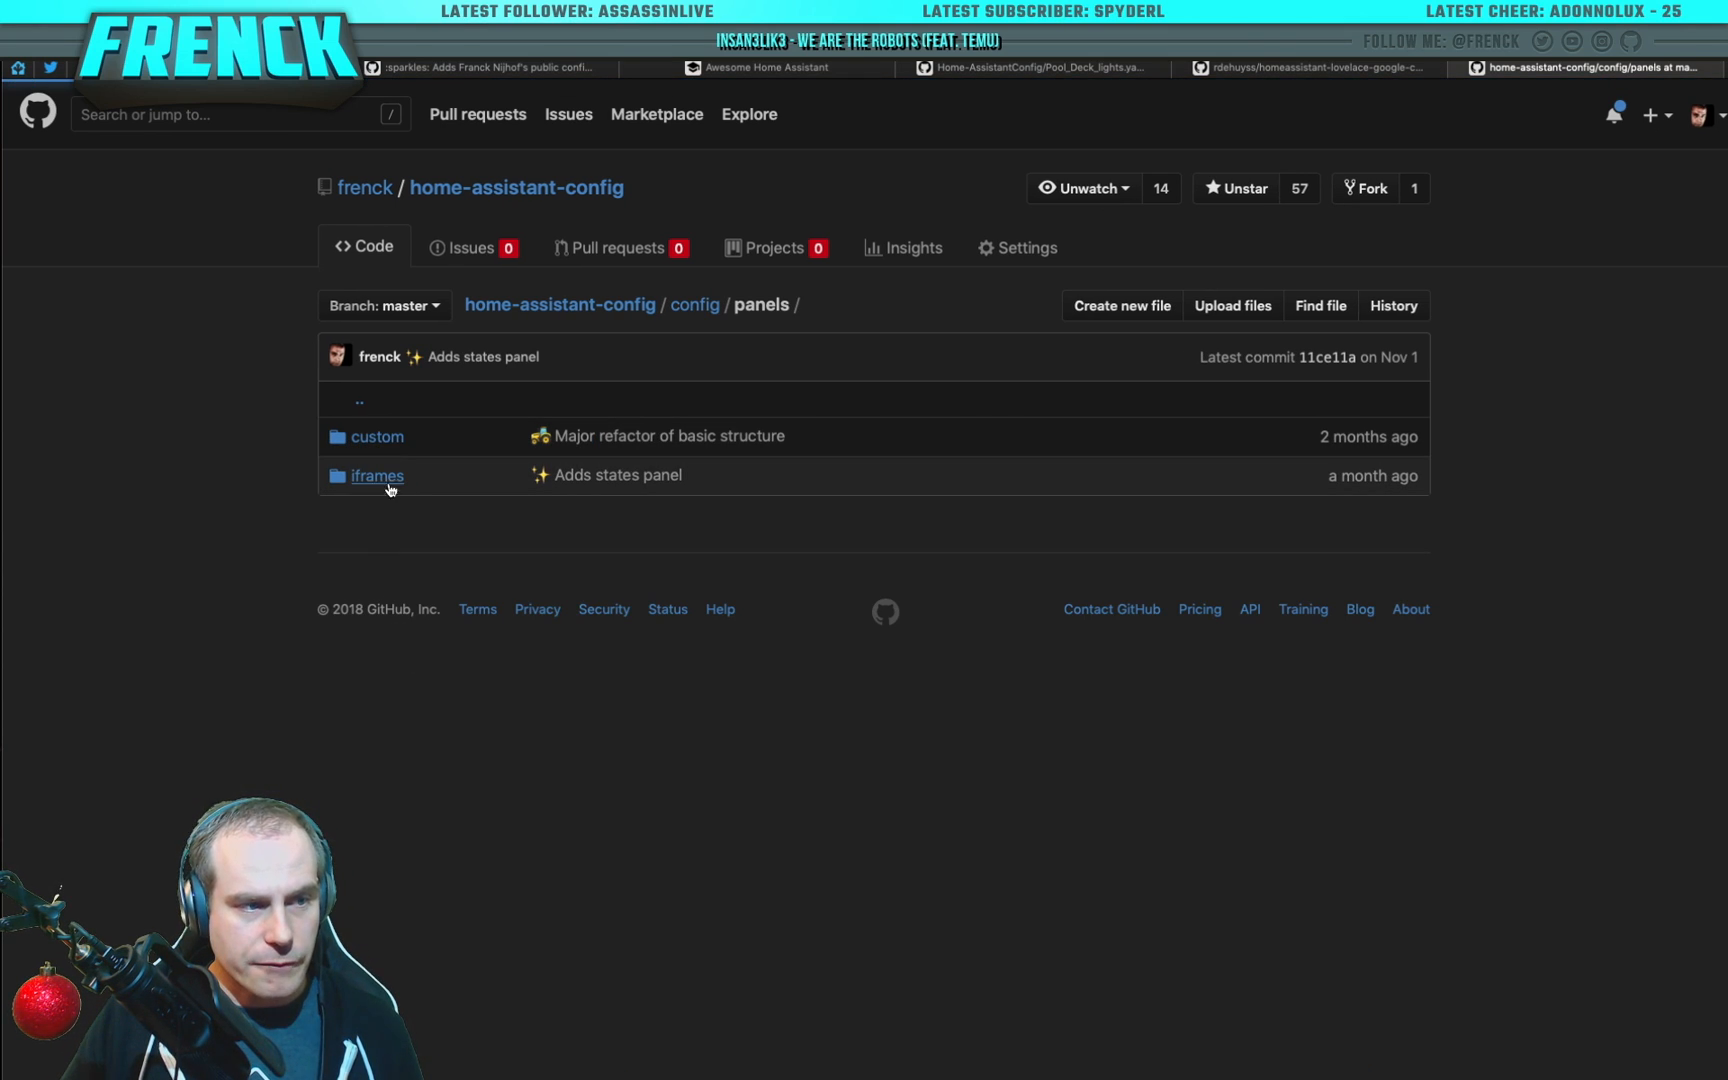
click(376, 474)
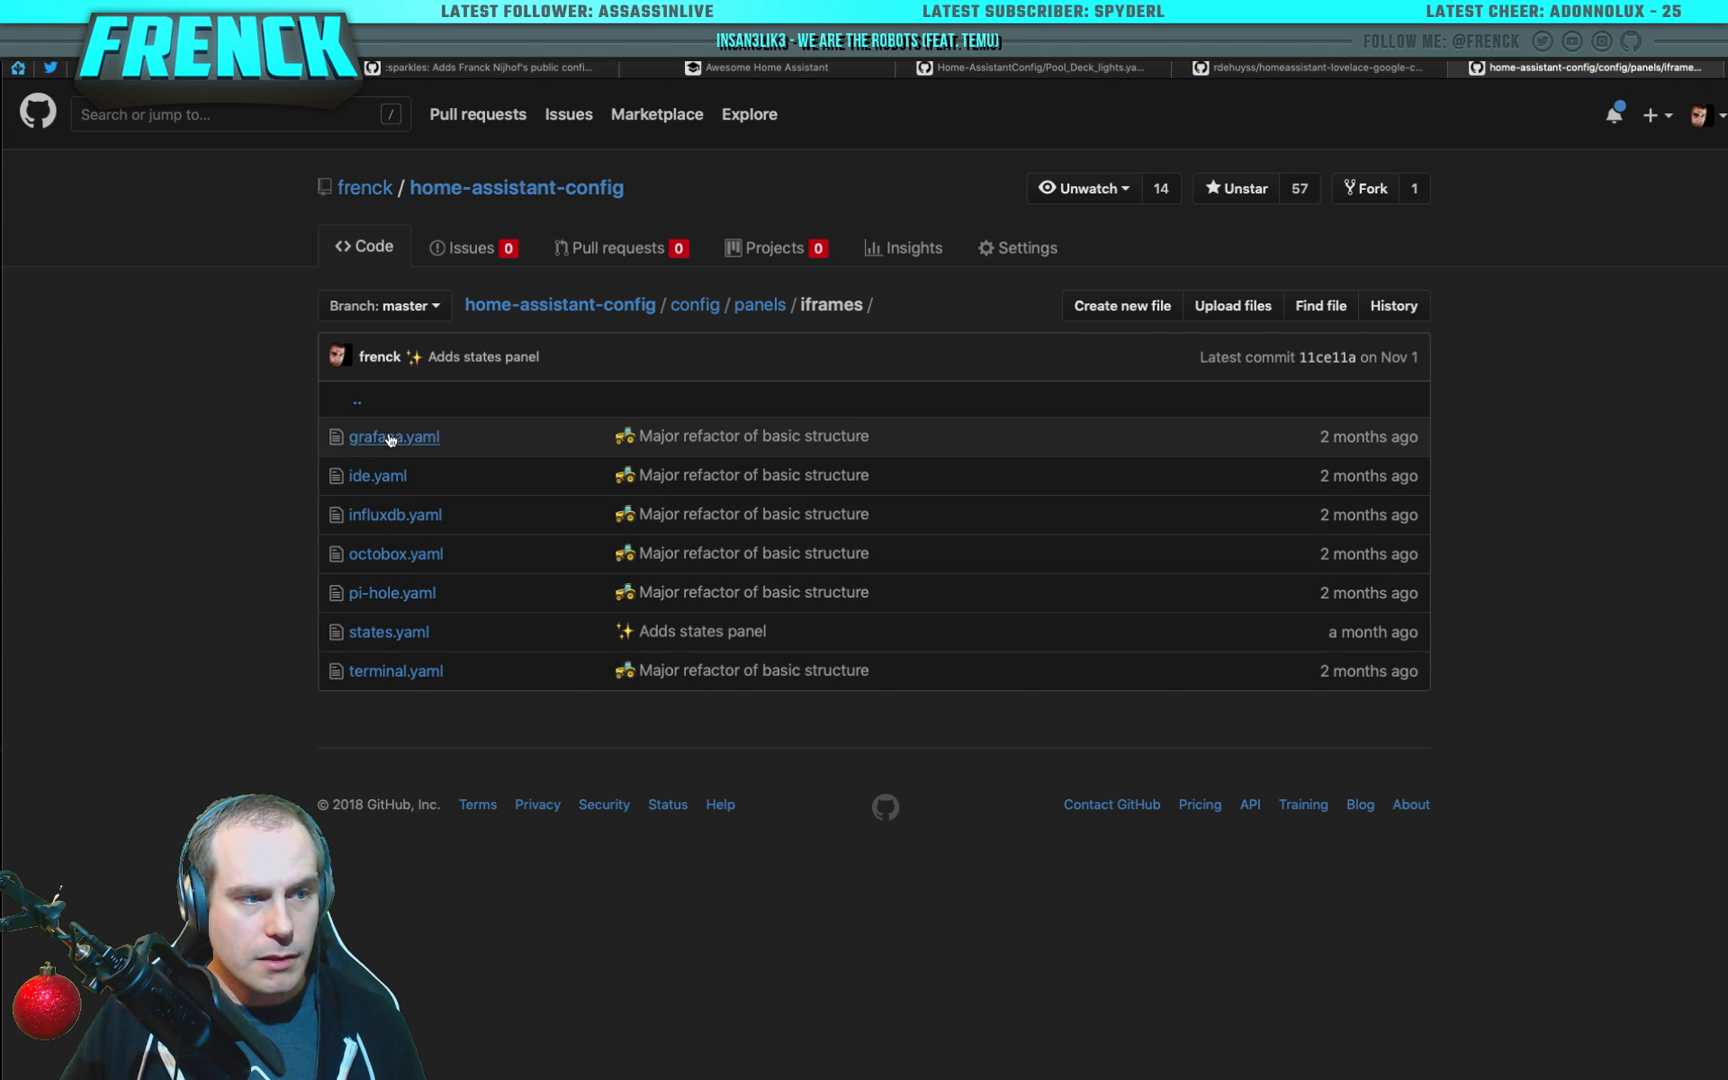
click(758, 304)
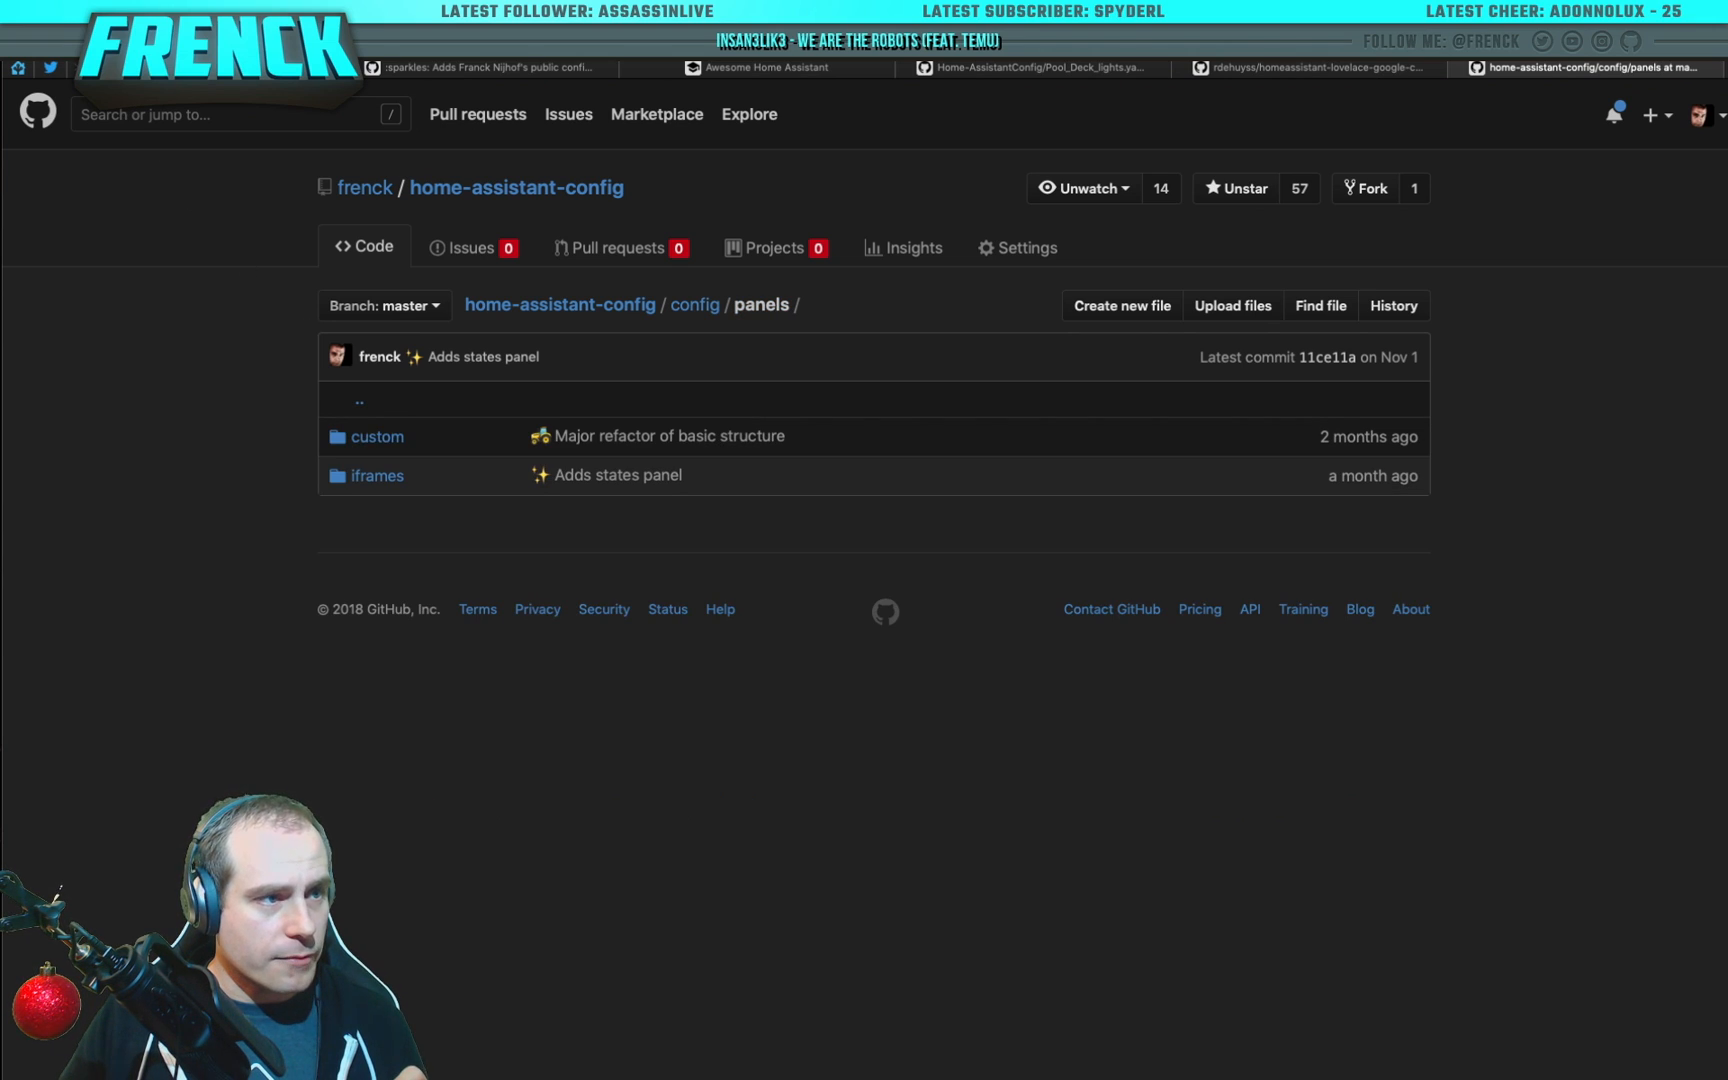
click(694, 304)
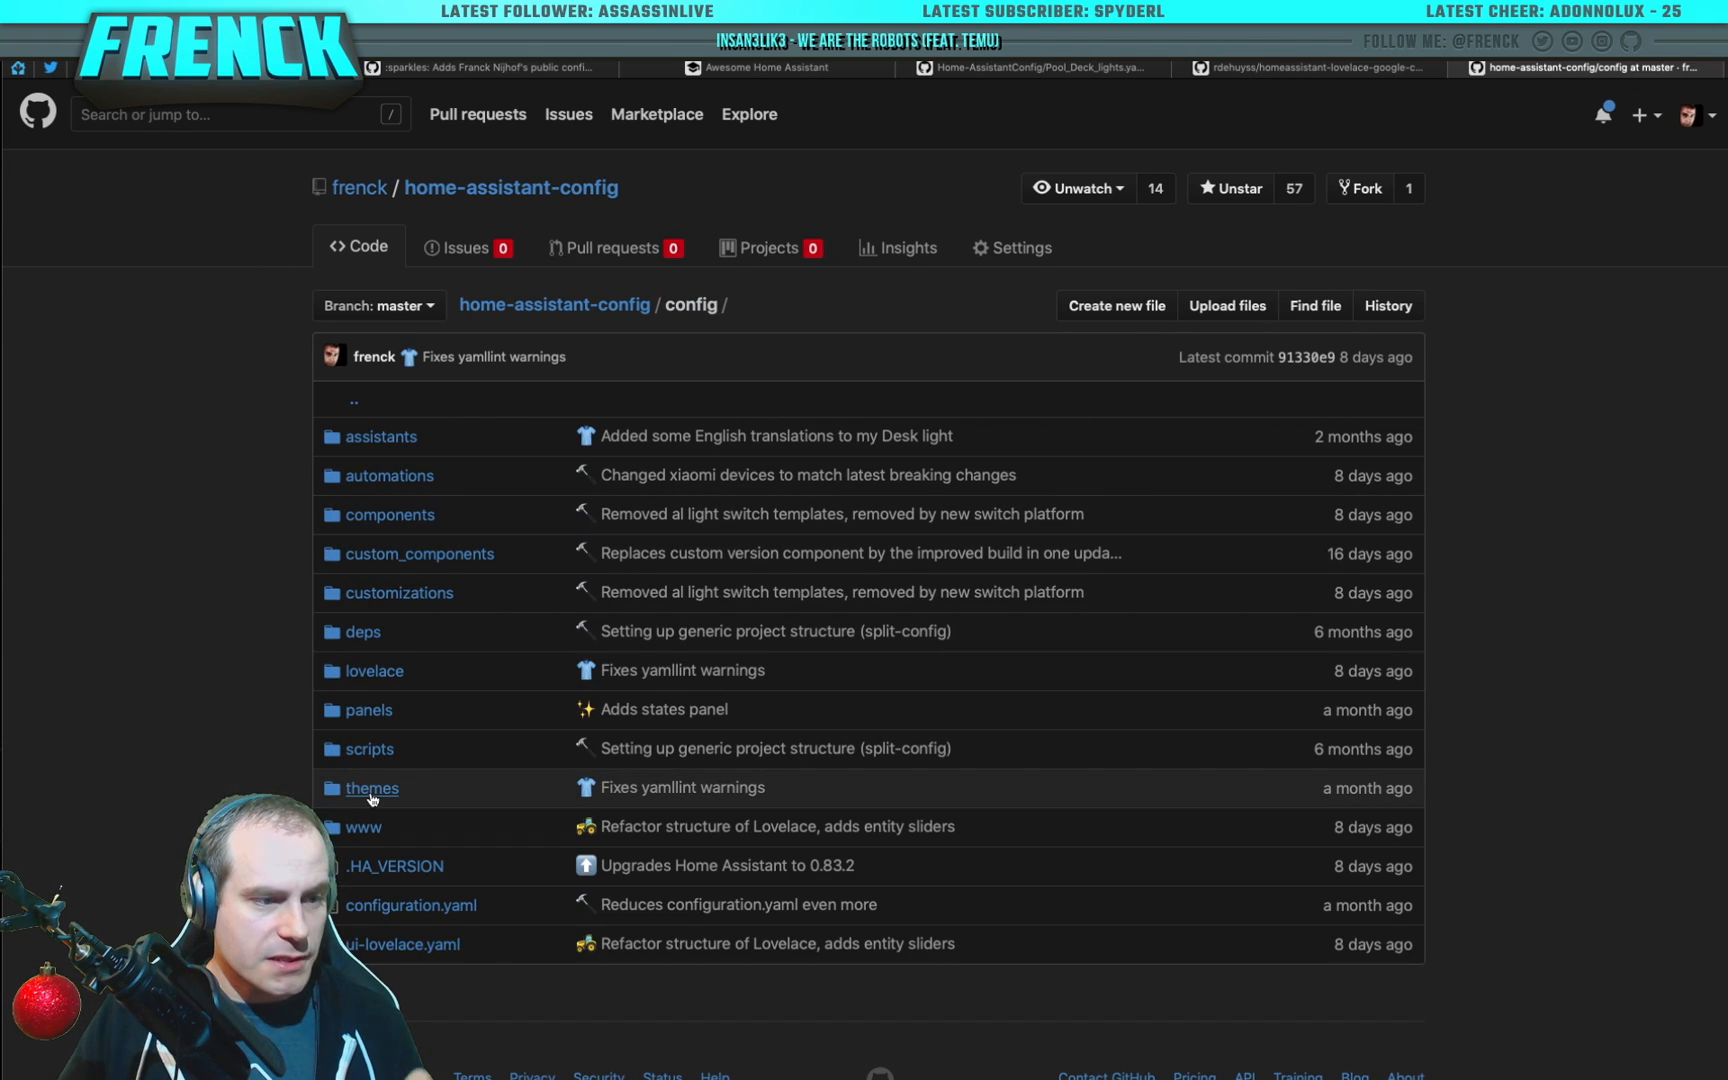
click(372, 788)
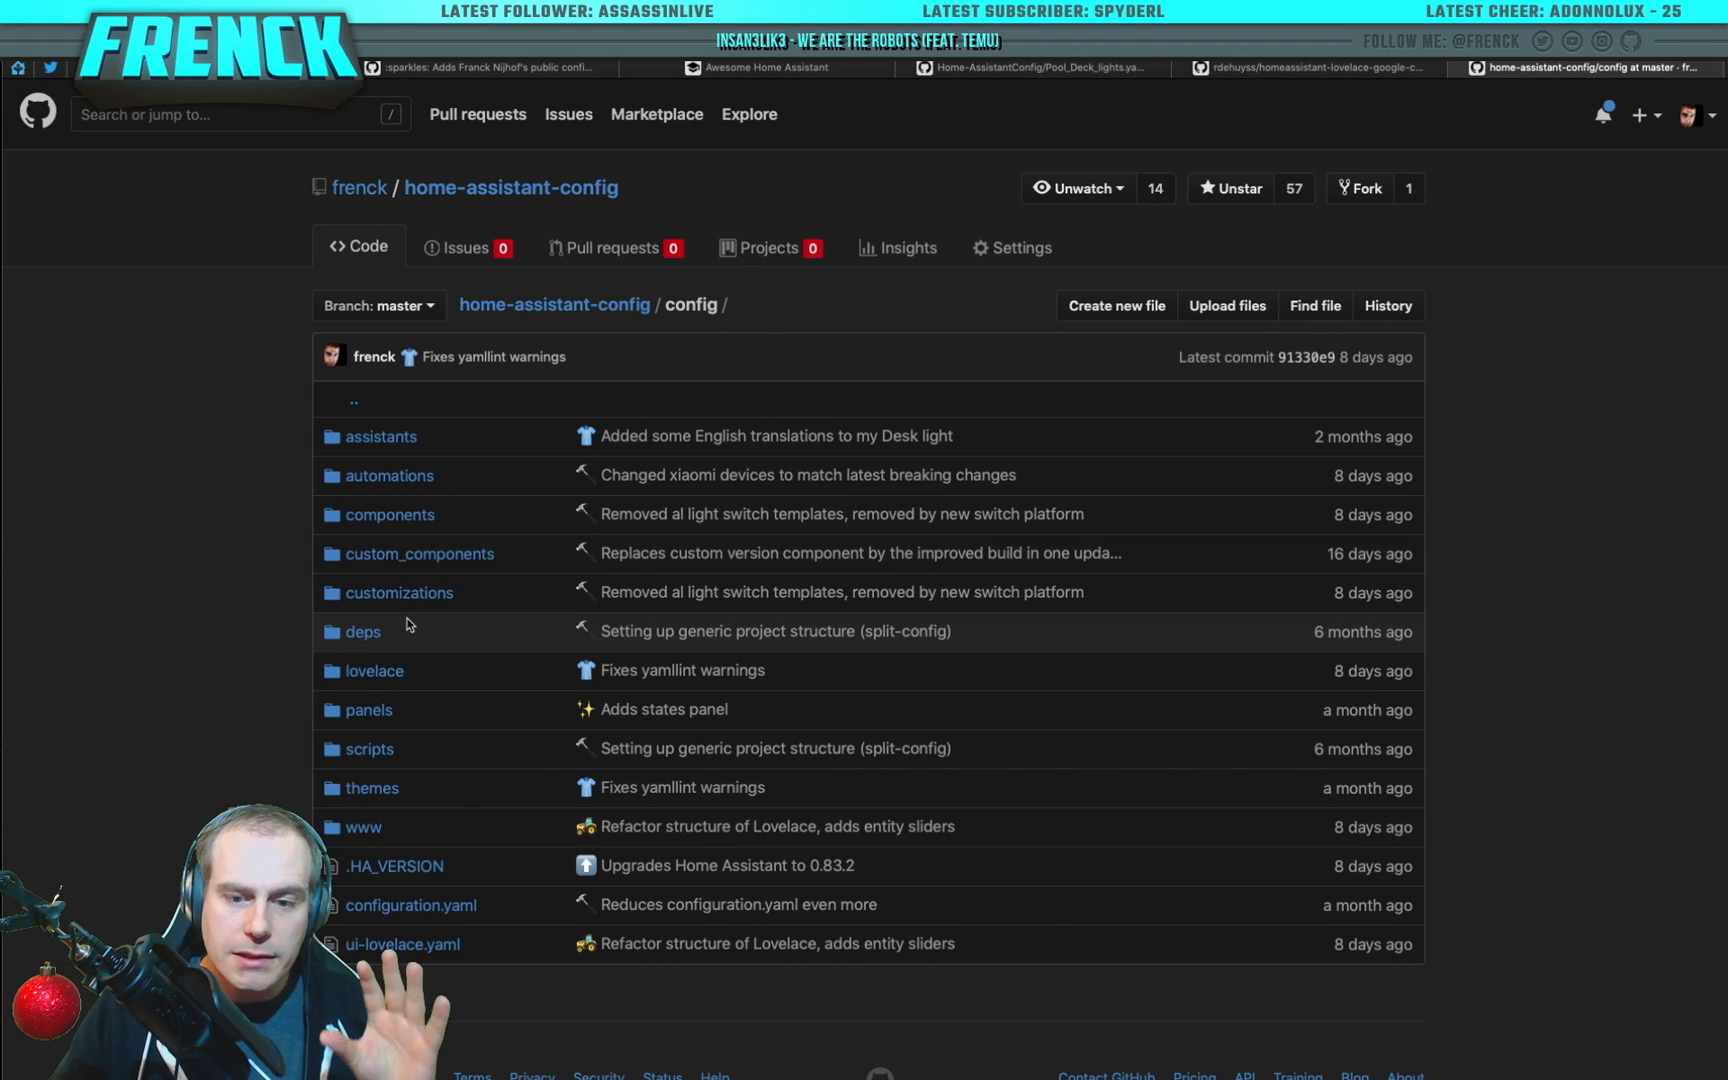
mouse_move(390, 514)
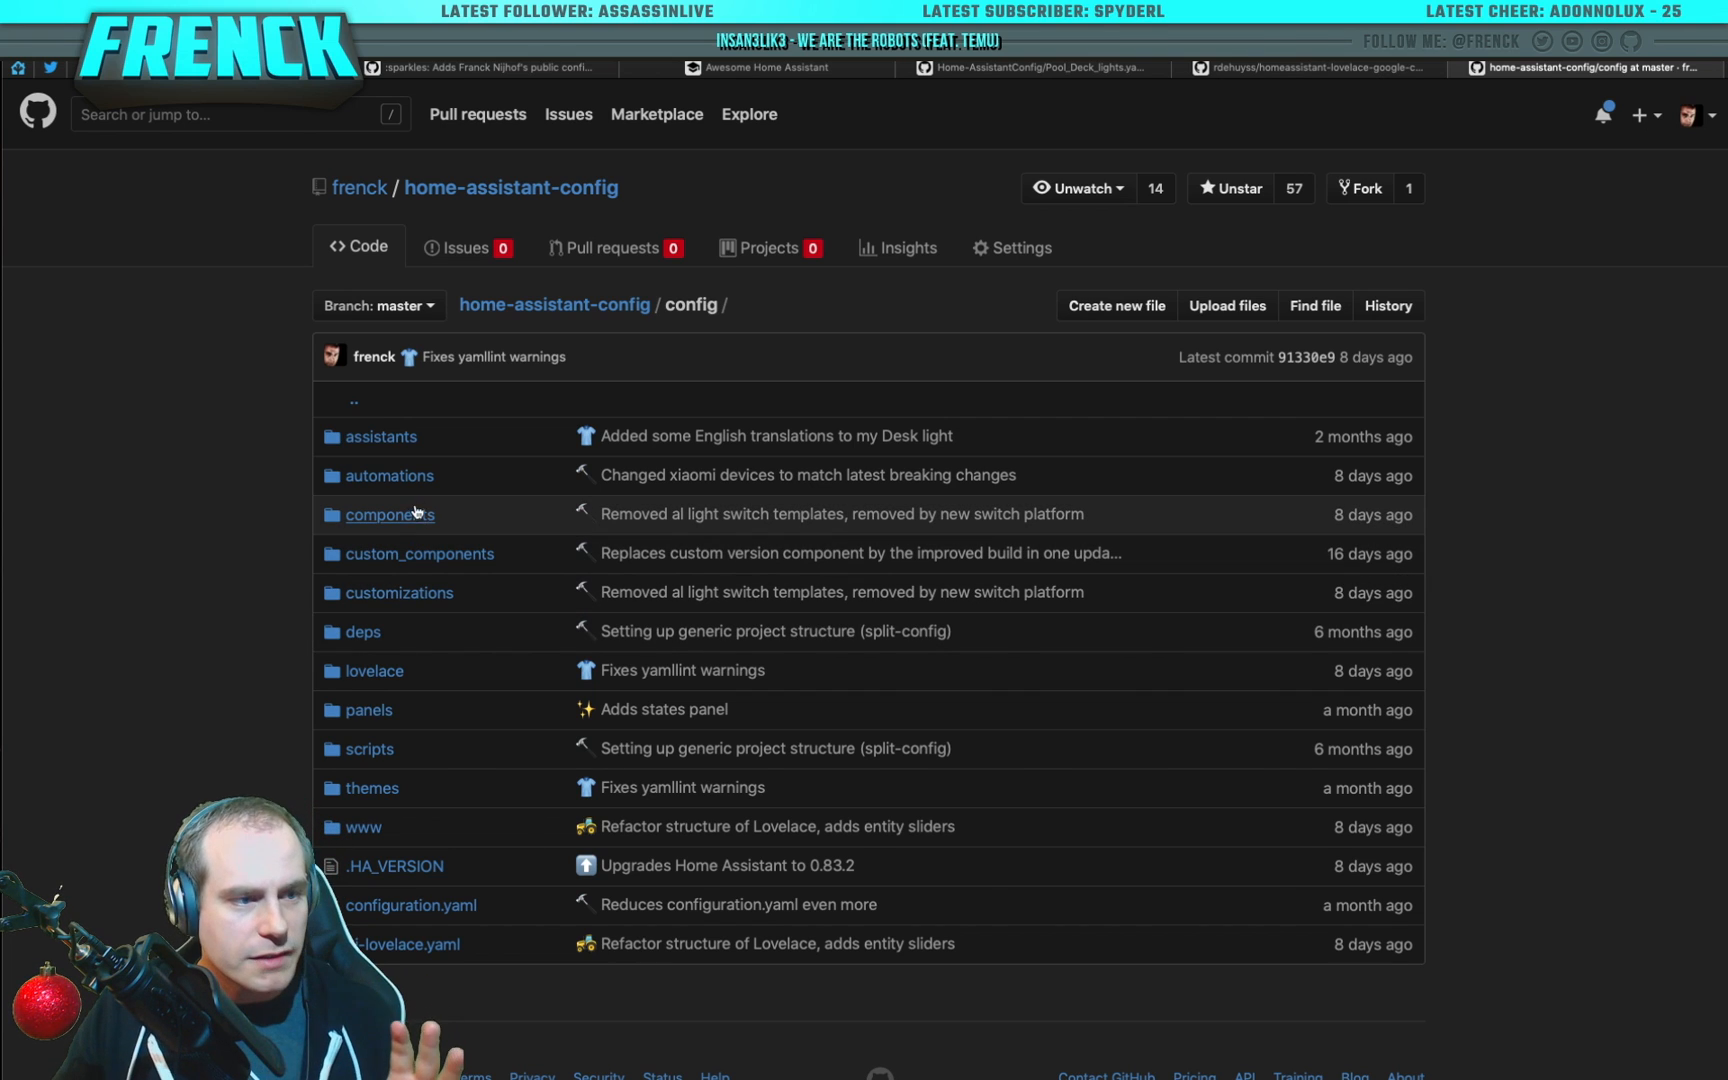
Step: Browse components/packages and view the frontend.yaml package file
click(388, 514)
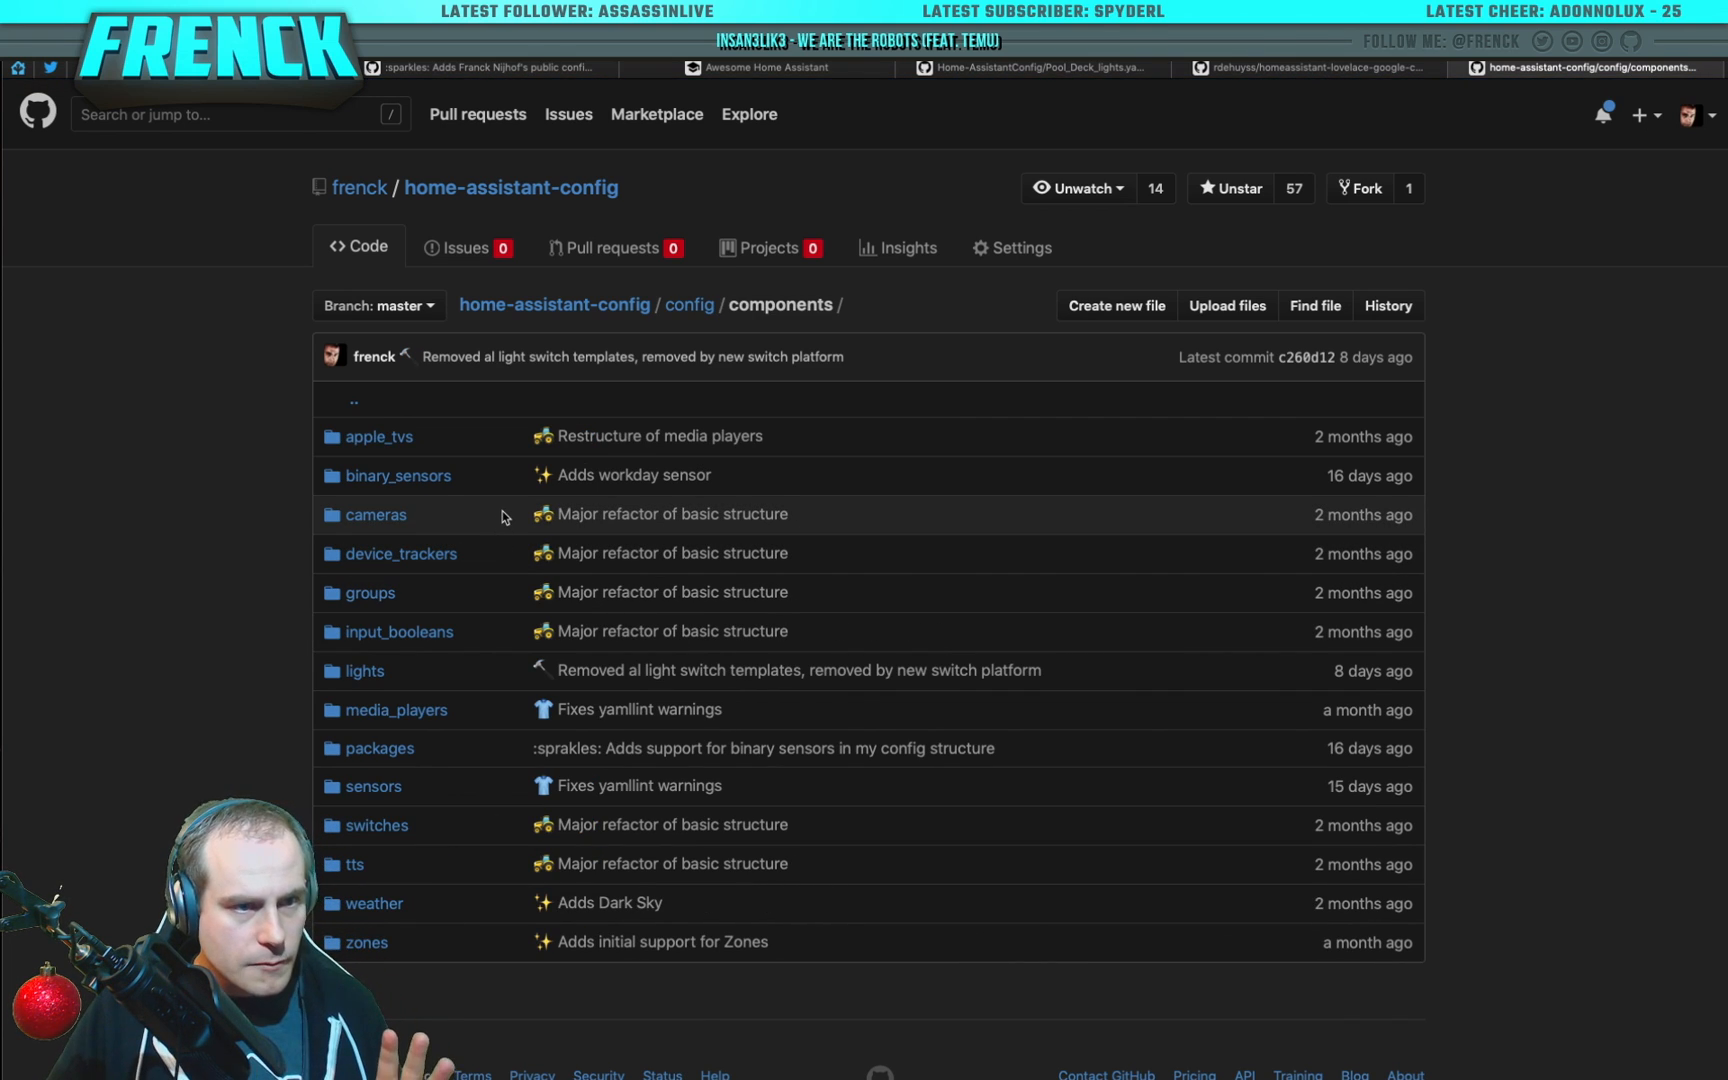
mouse_move(480, 474)
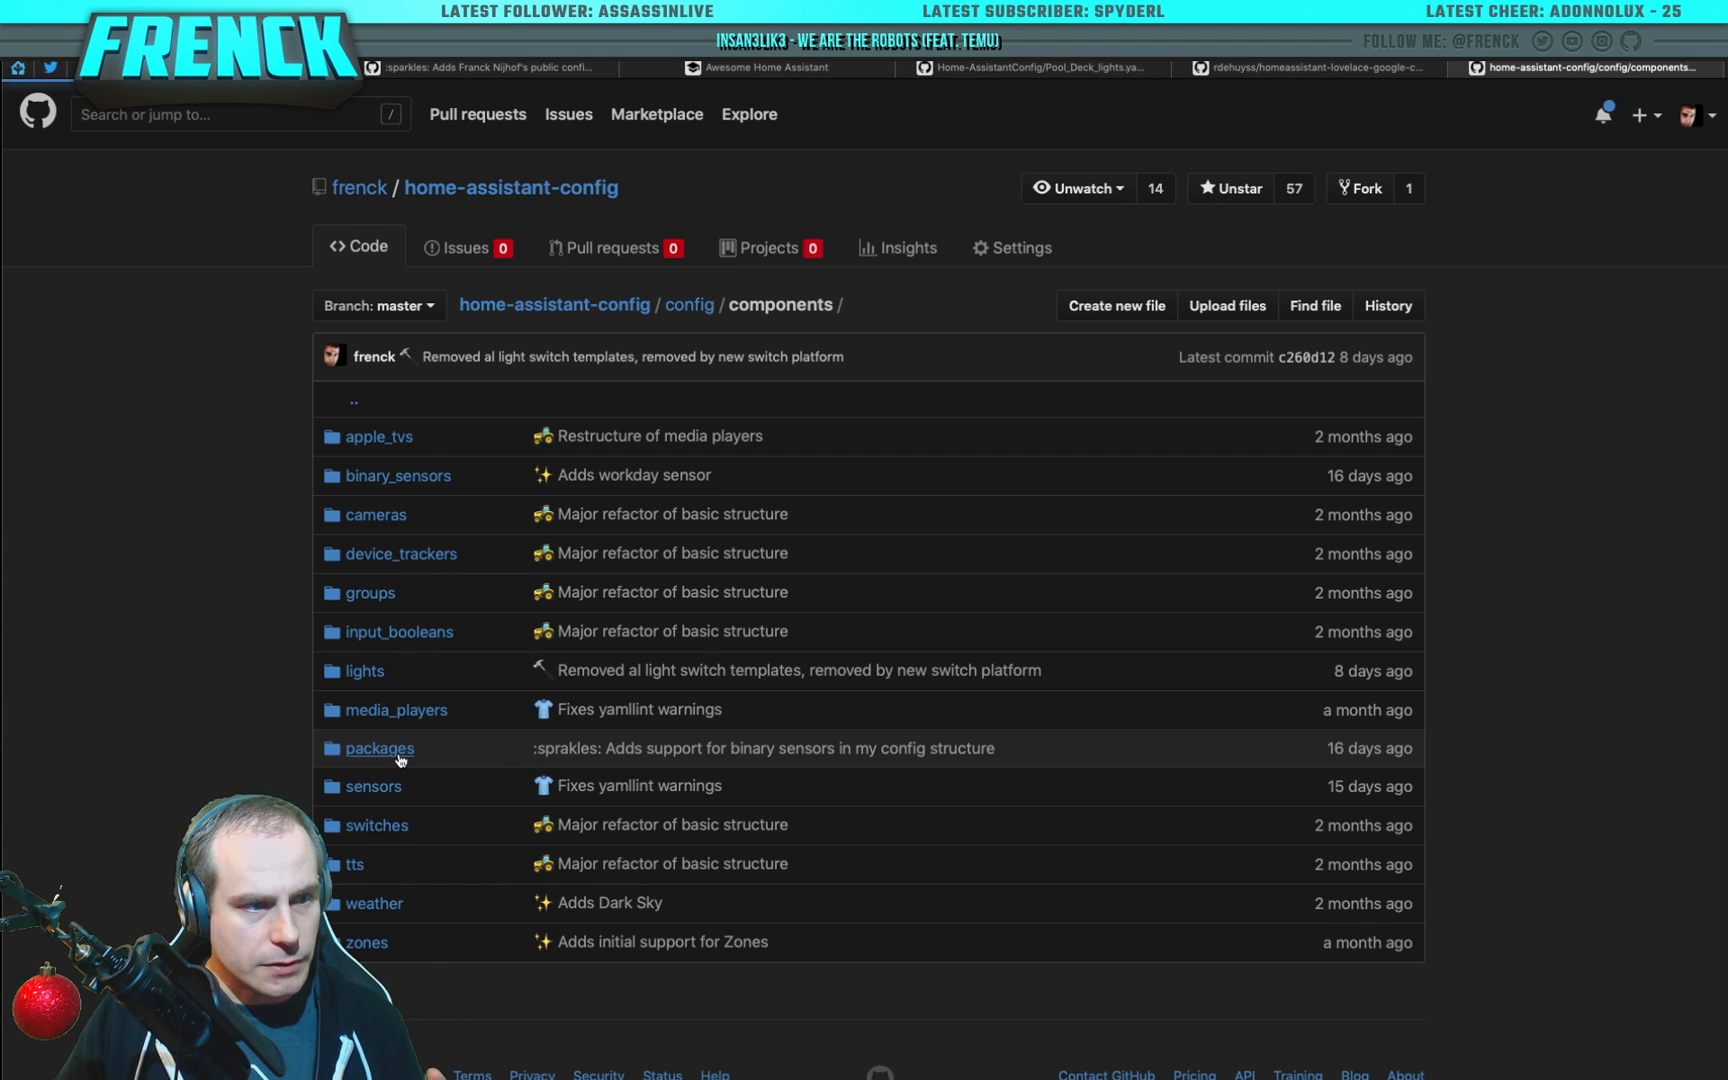
click(380, 748)
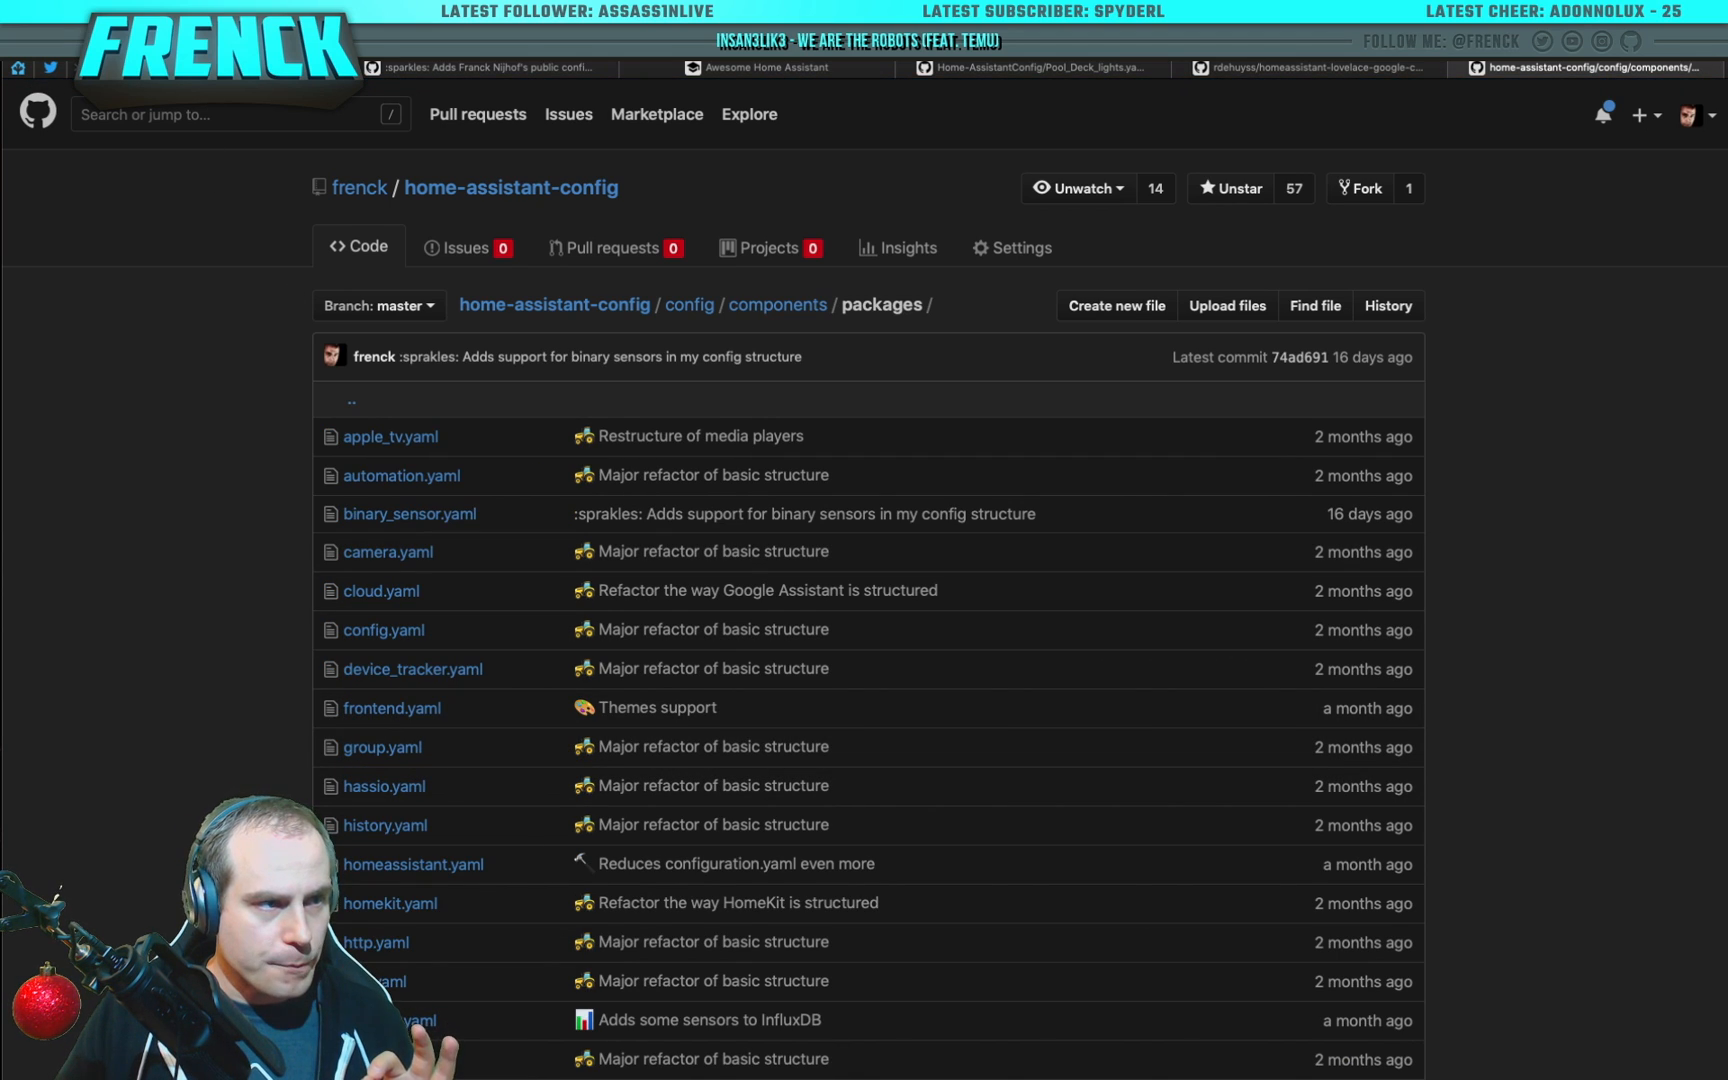
click(776, 304)
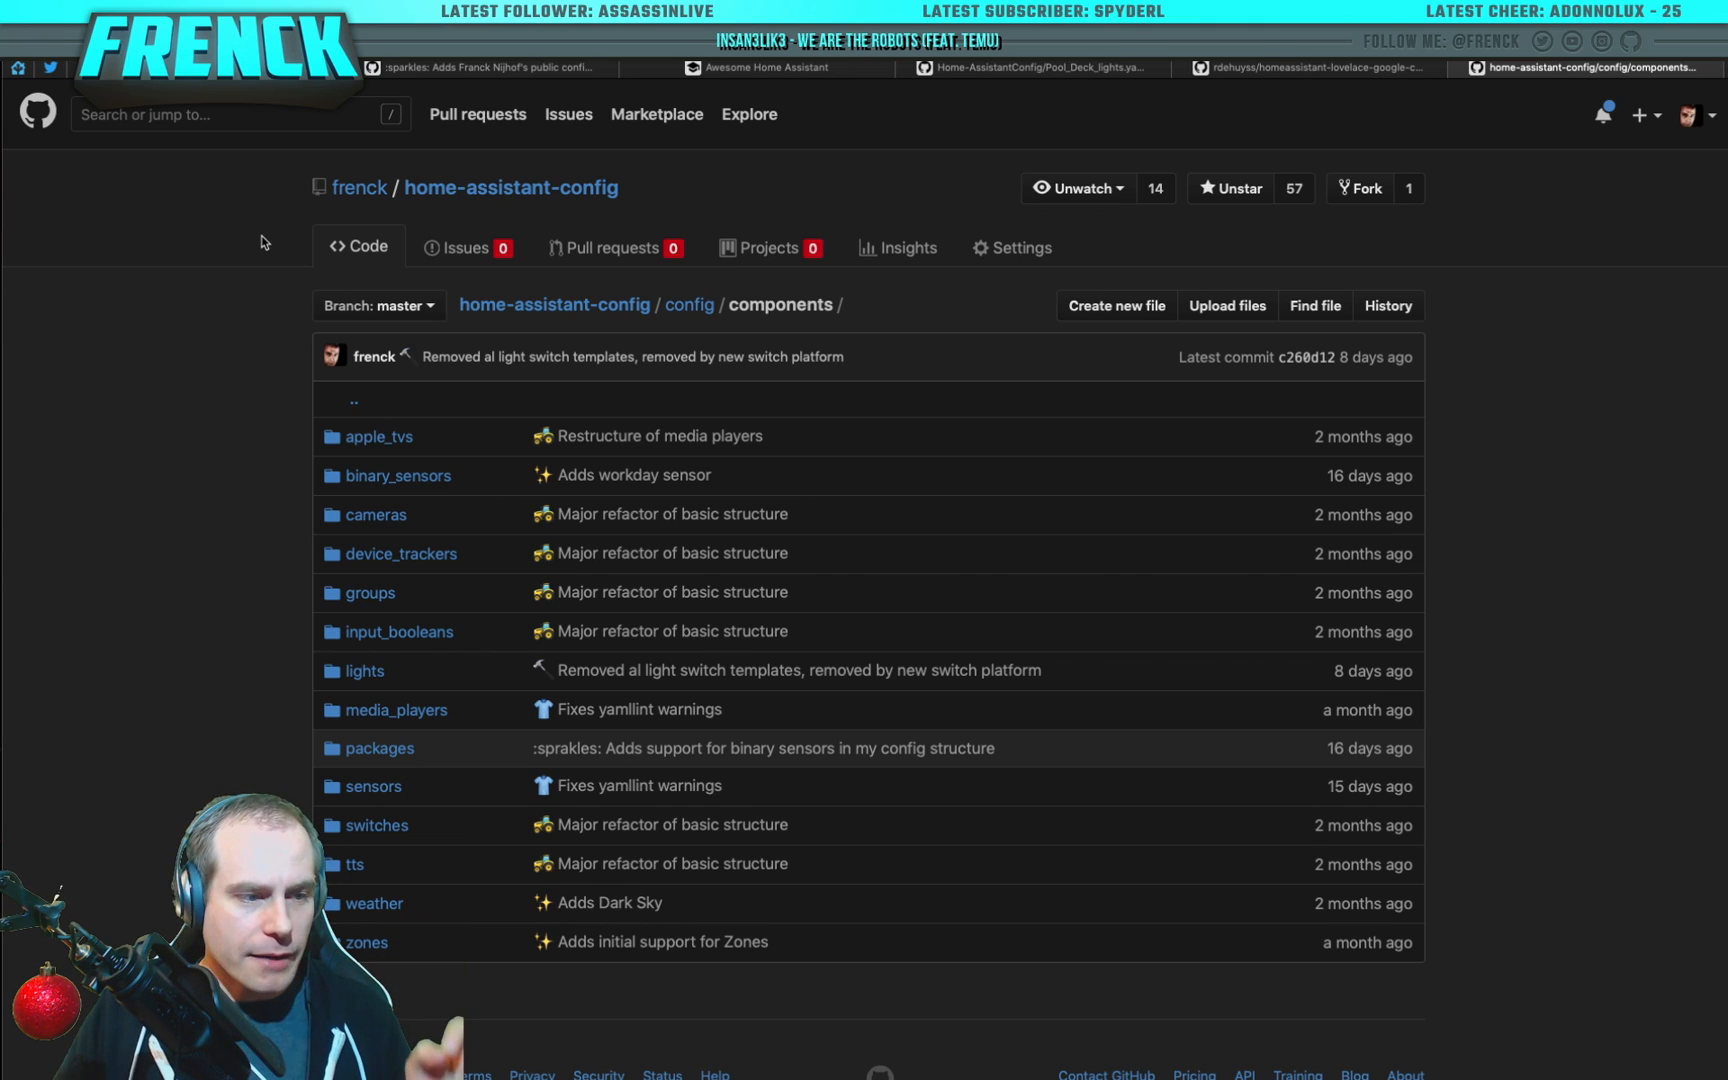
click(378, 748)
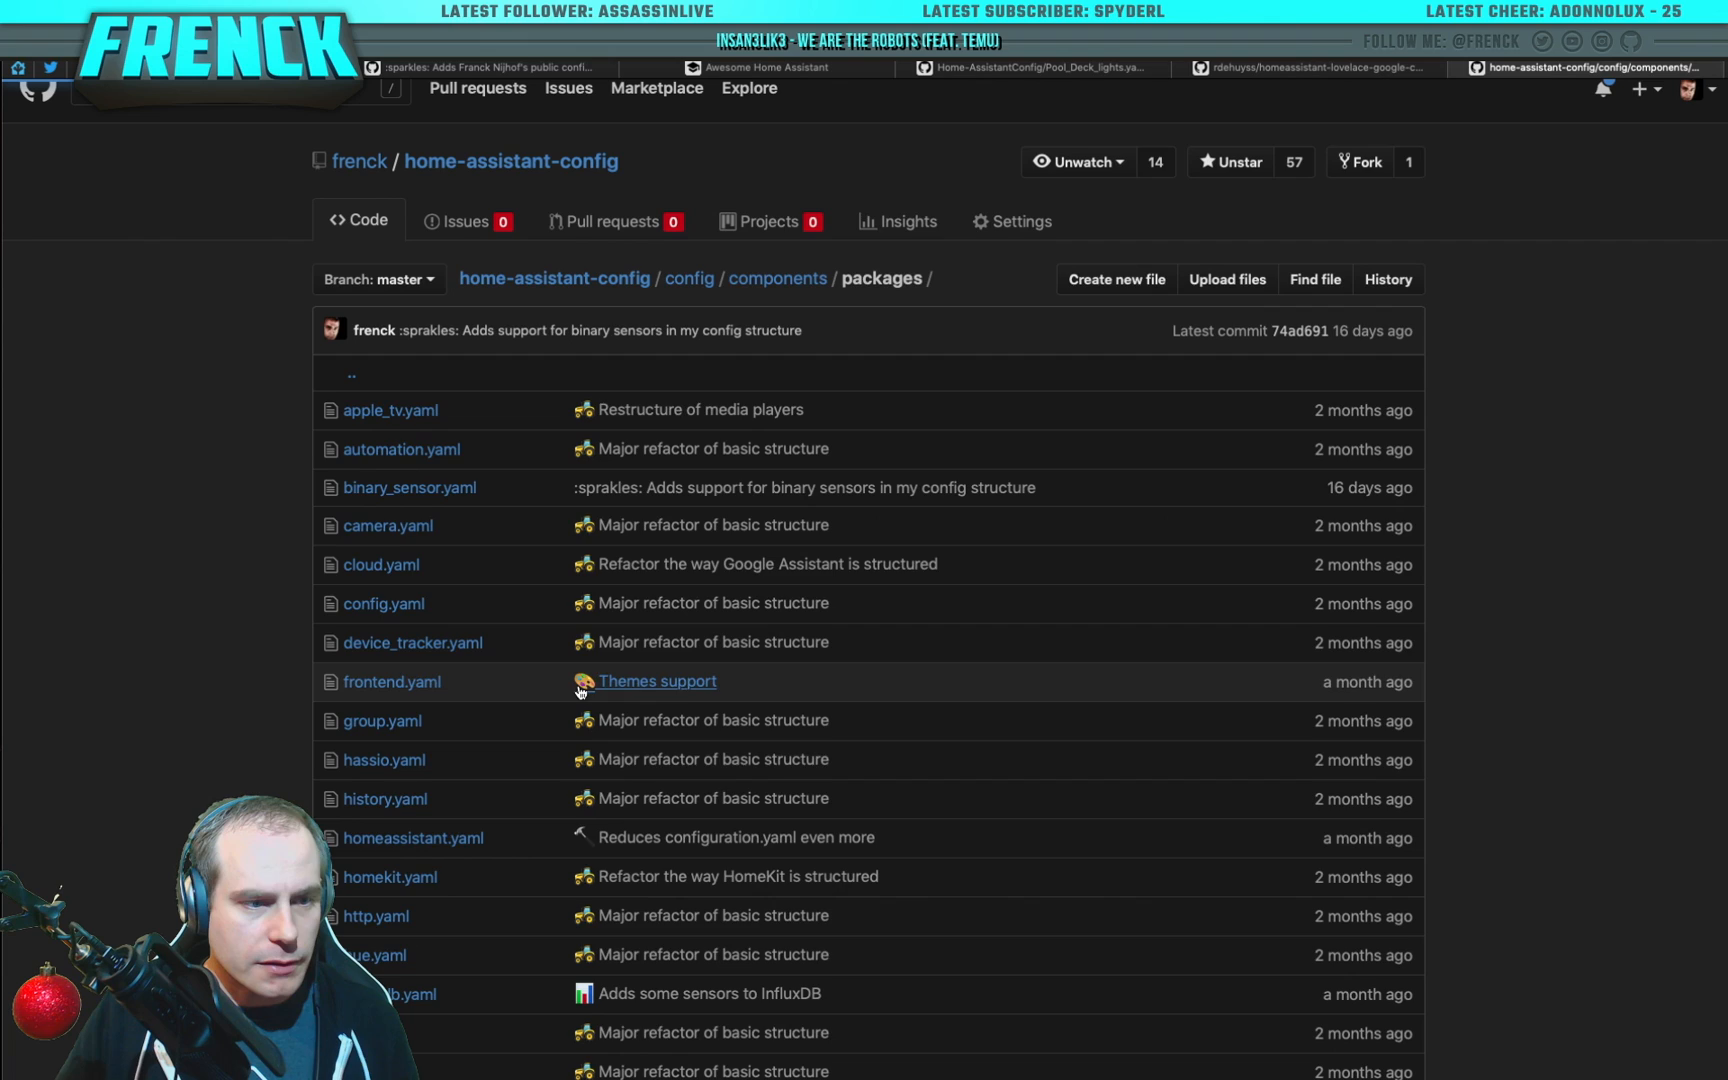
click(390, 682)
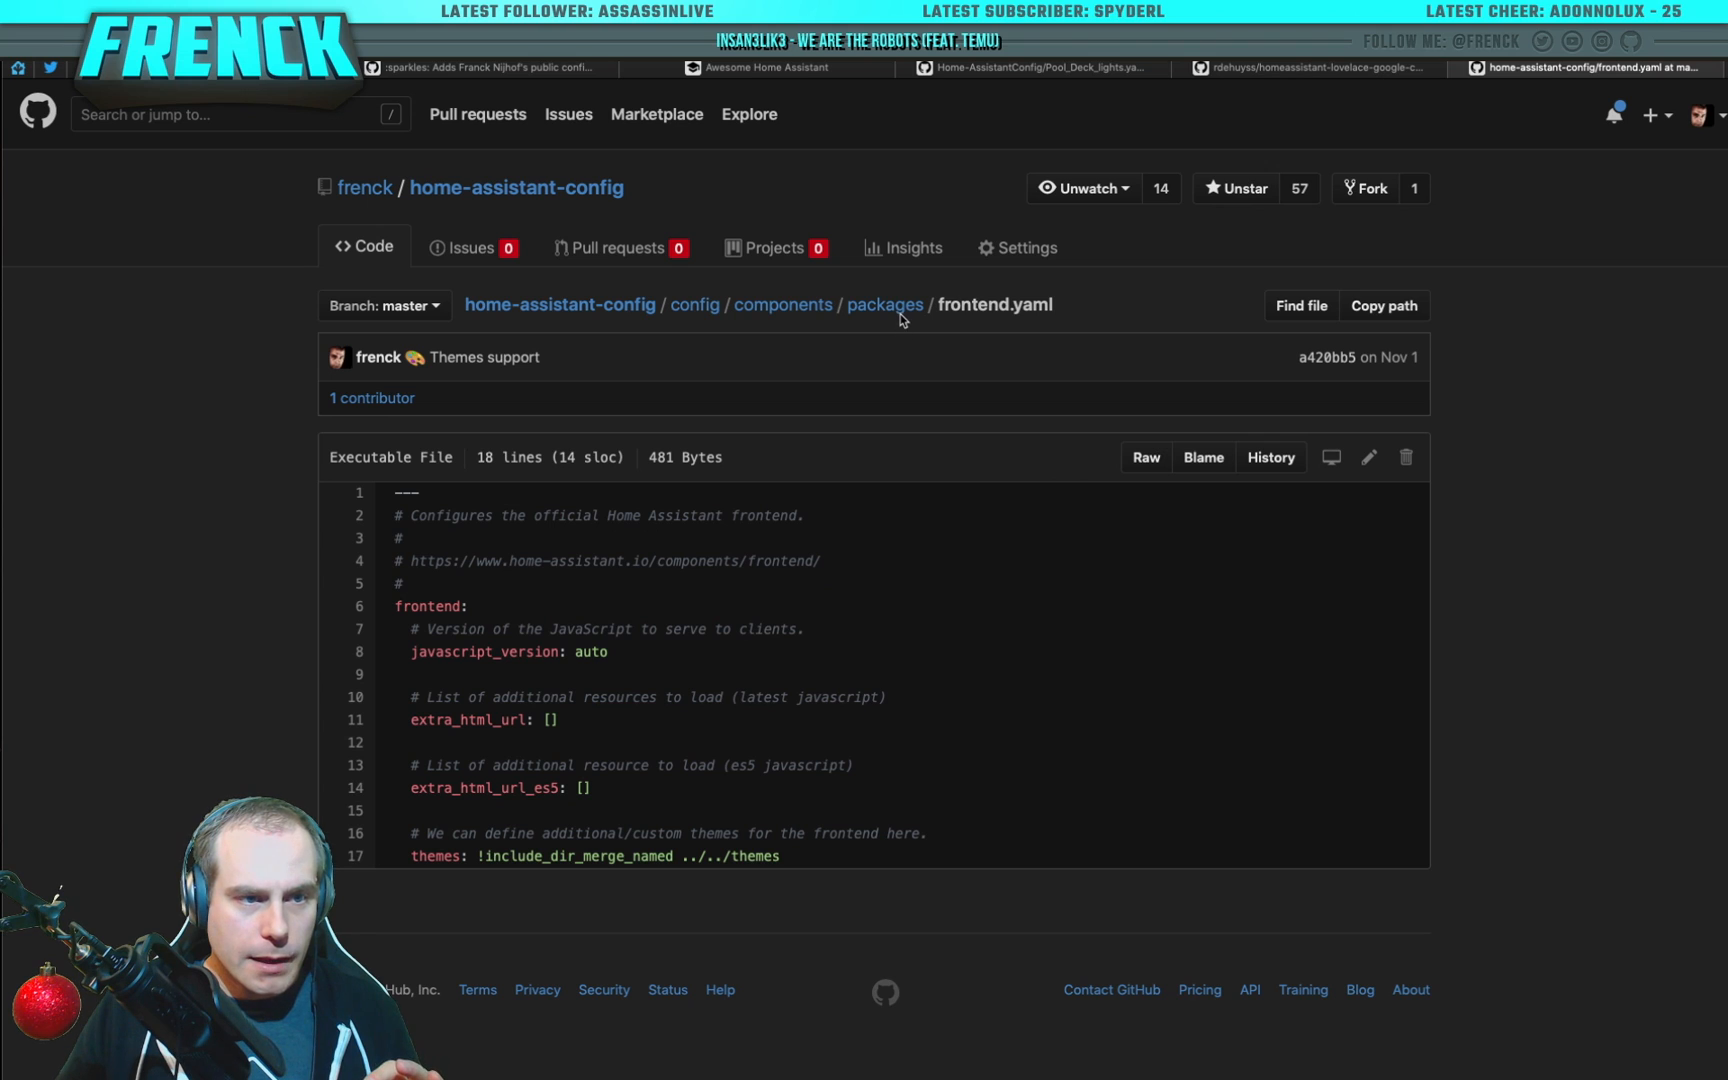
click(884, 304)
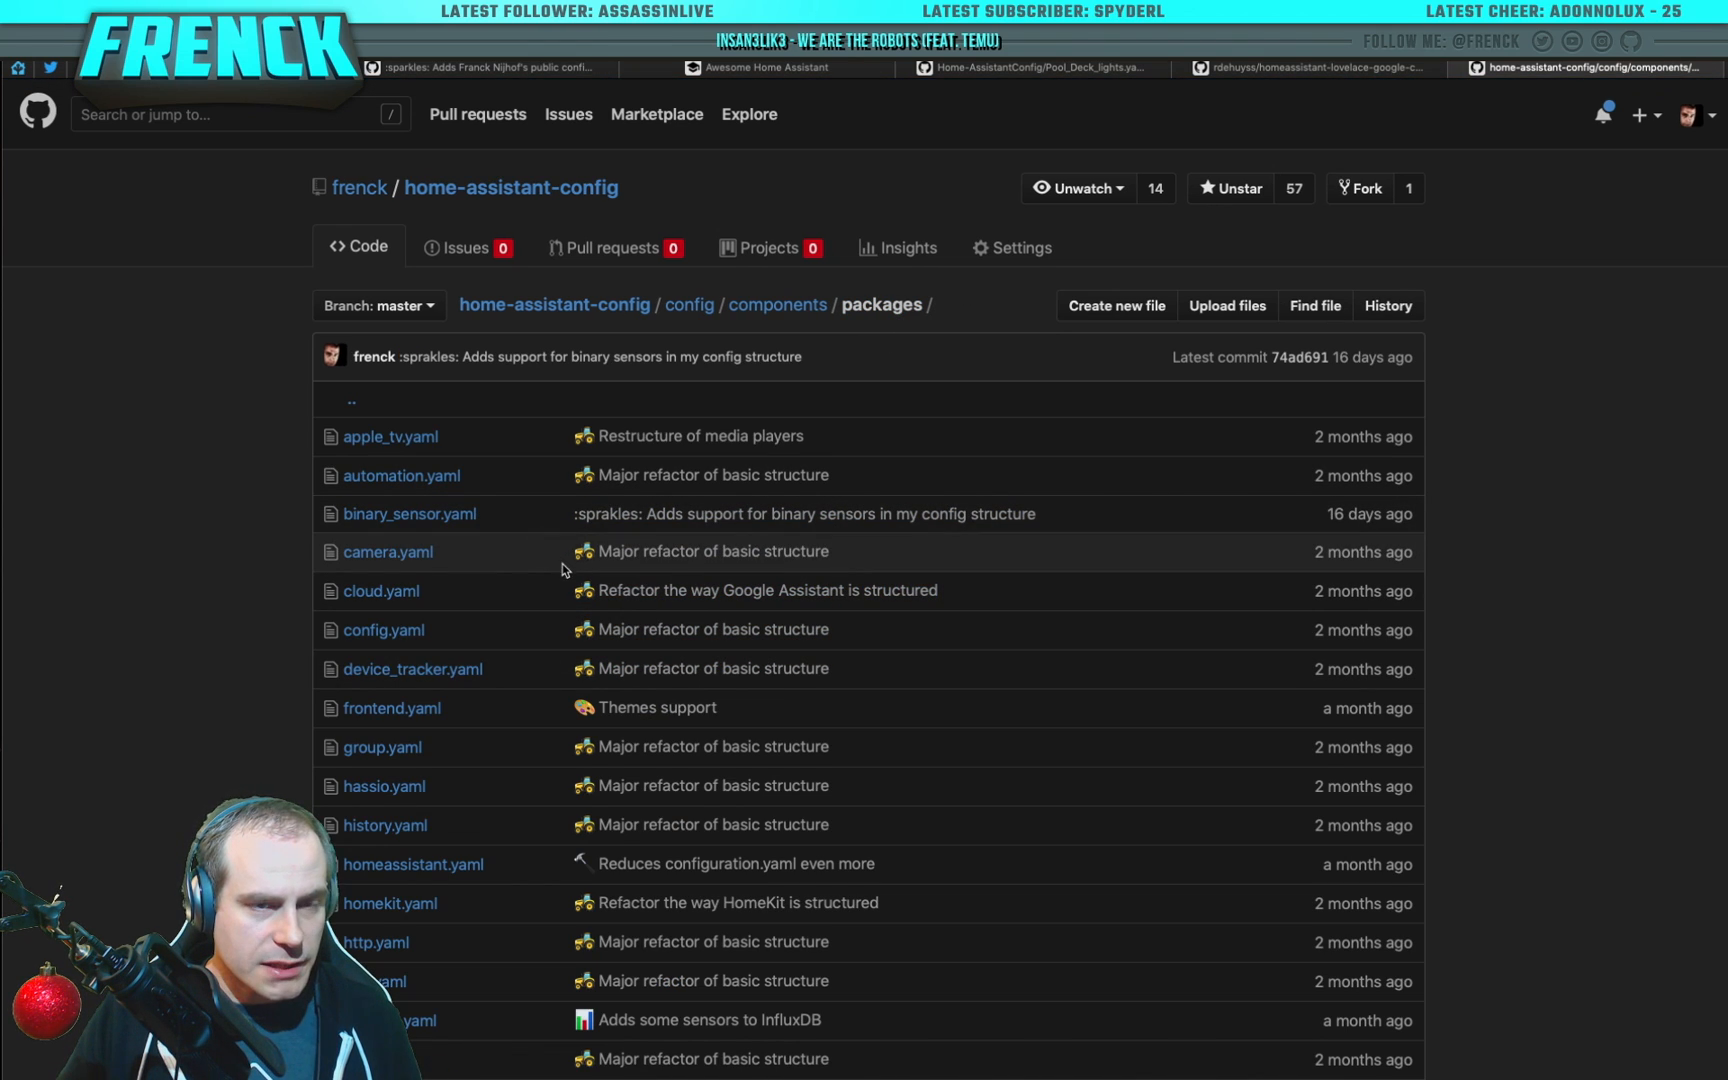
Step: View the verisure.yaml package, then return to the components folder
scroll(down, 3)
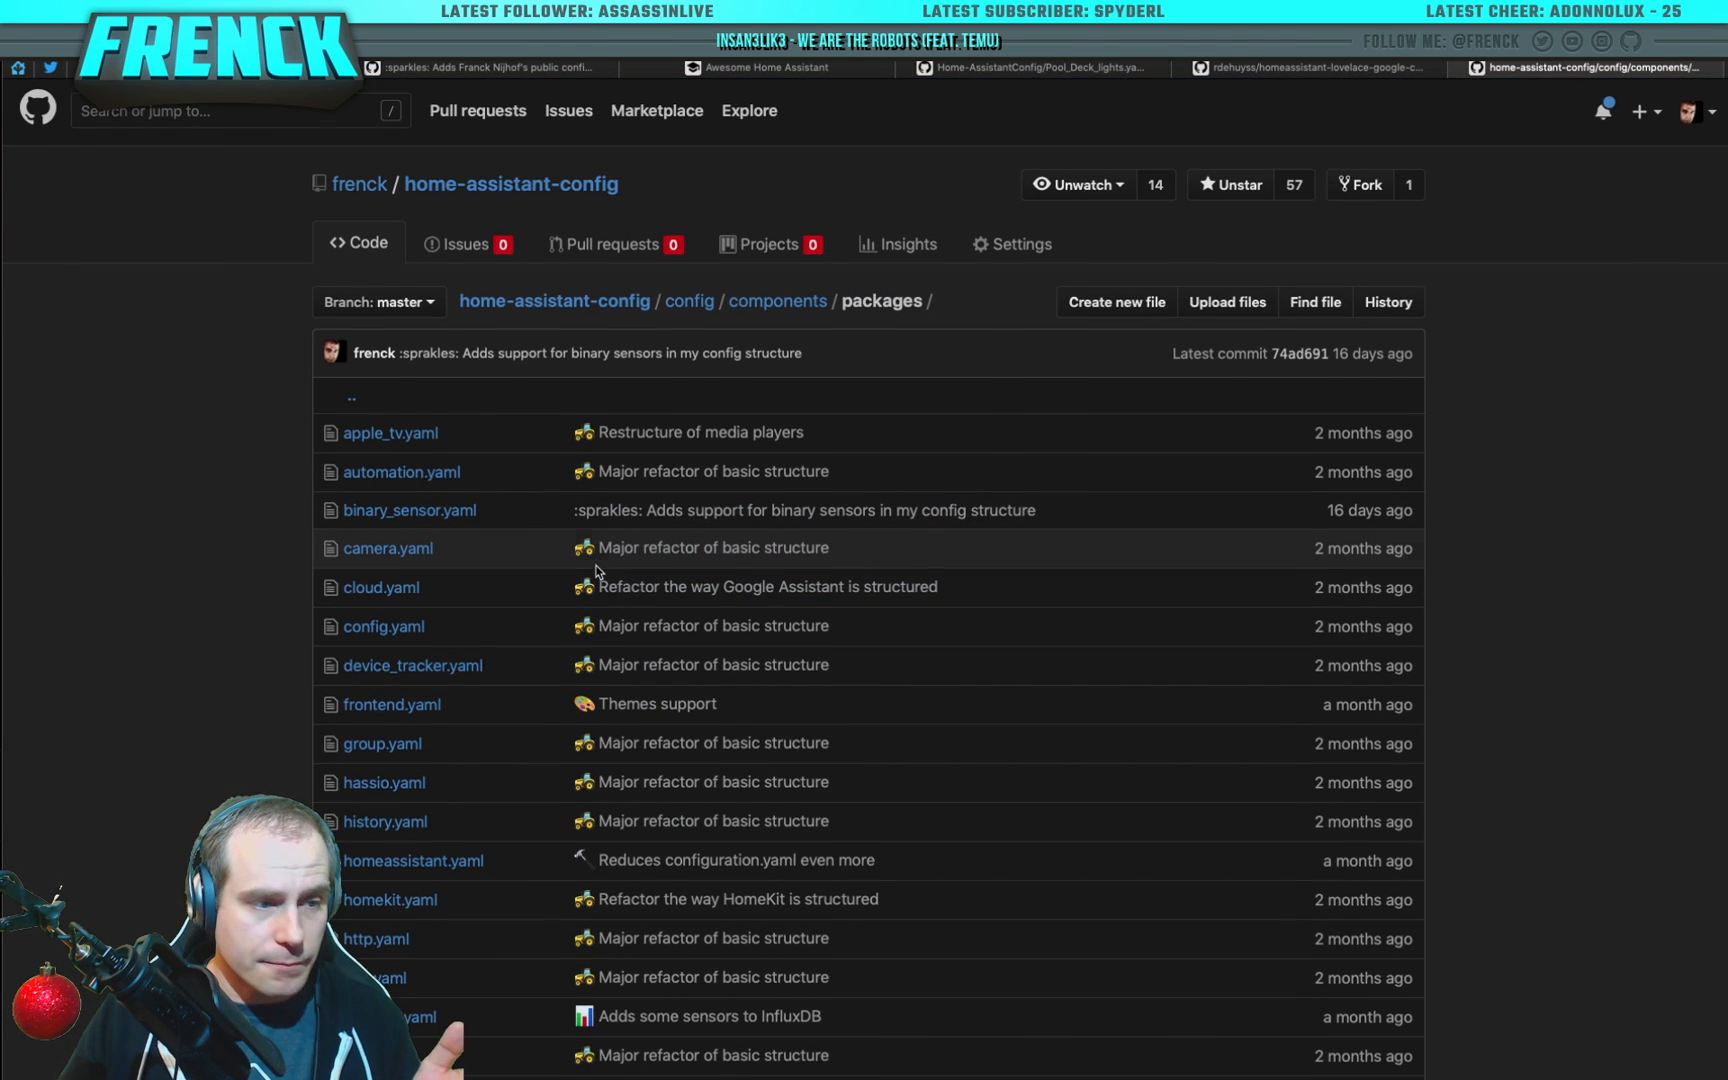
scroll(down, 3)
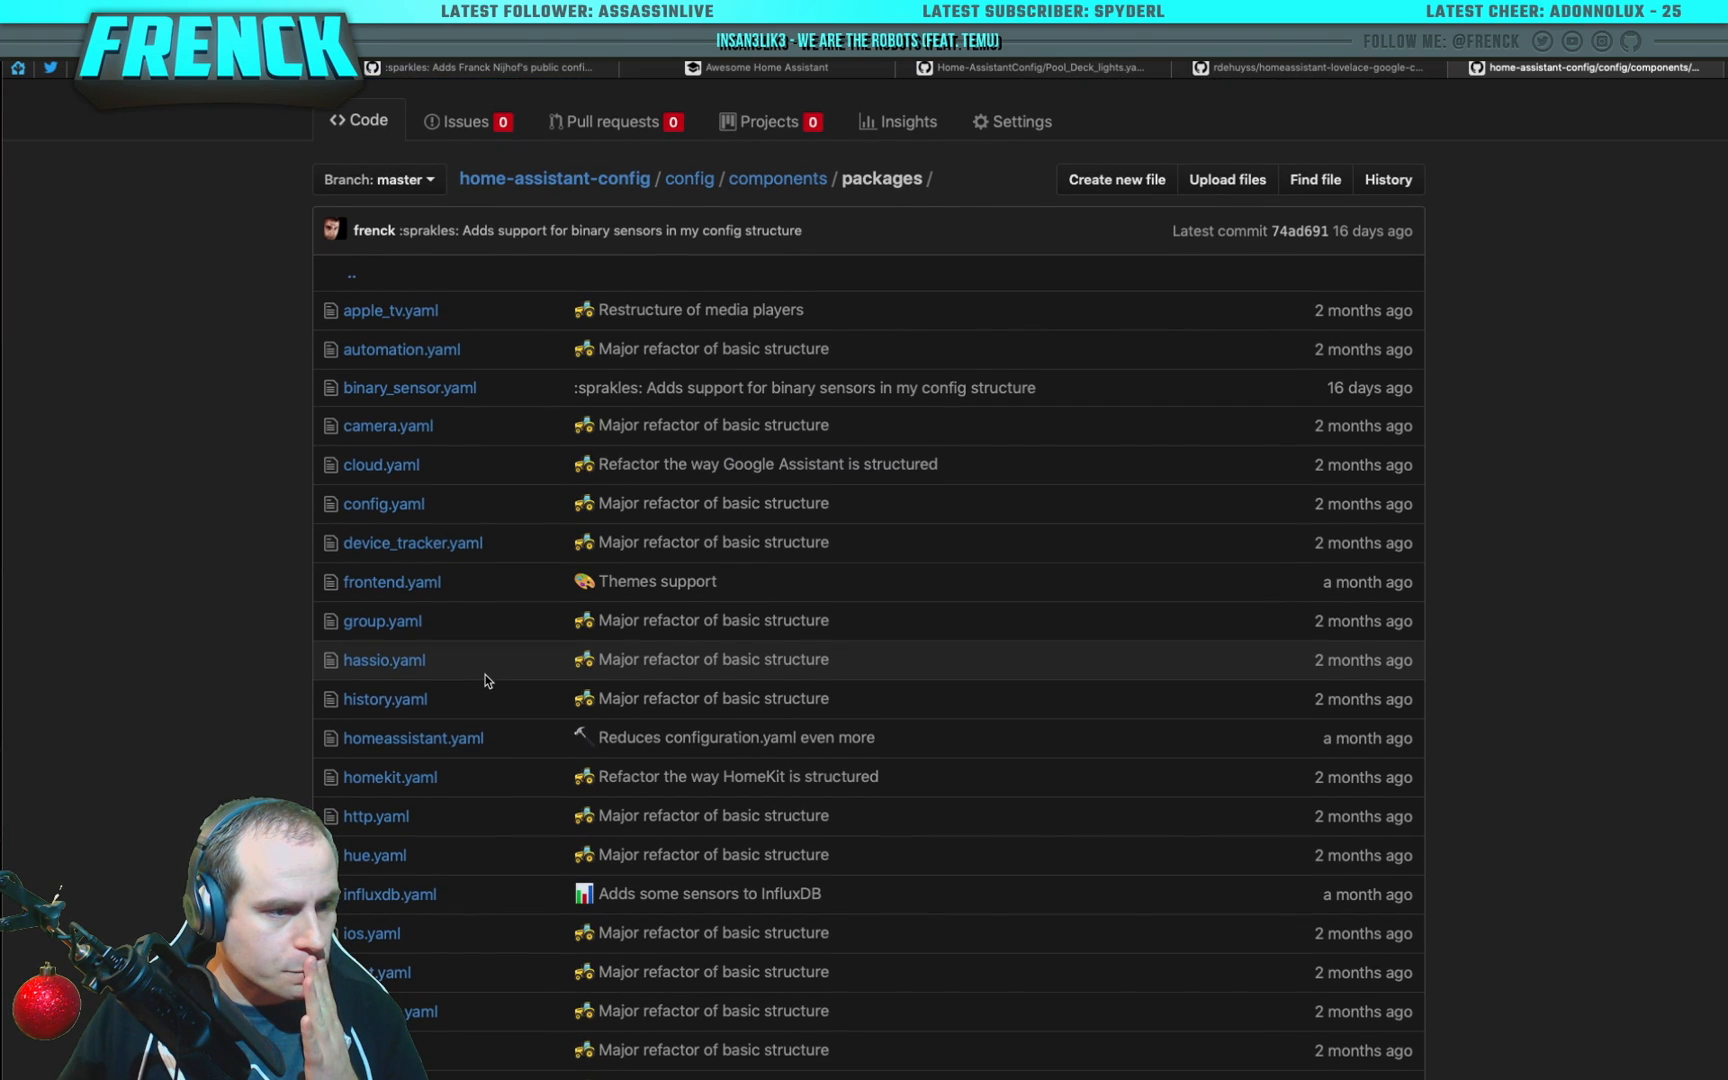
scroll(down, 3)
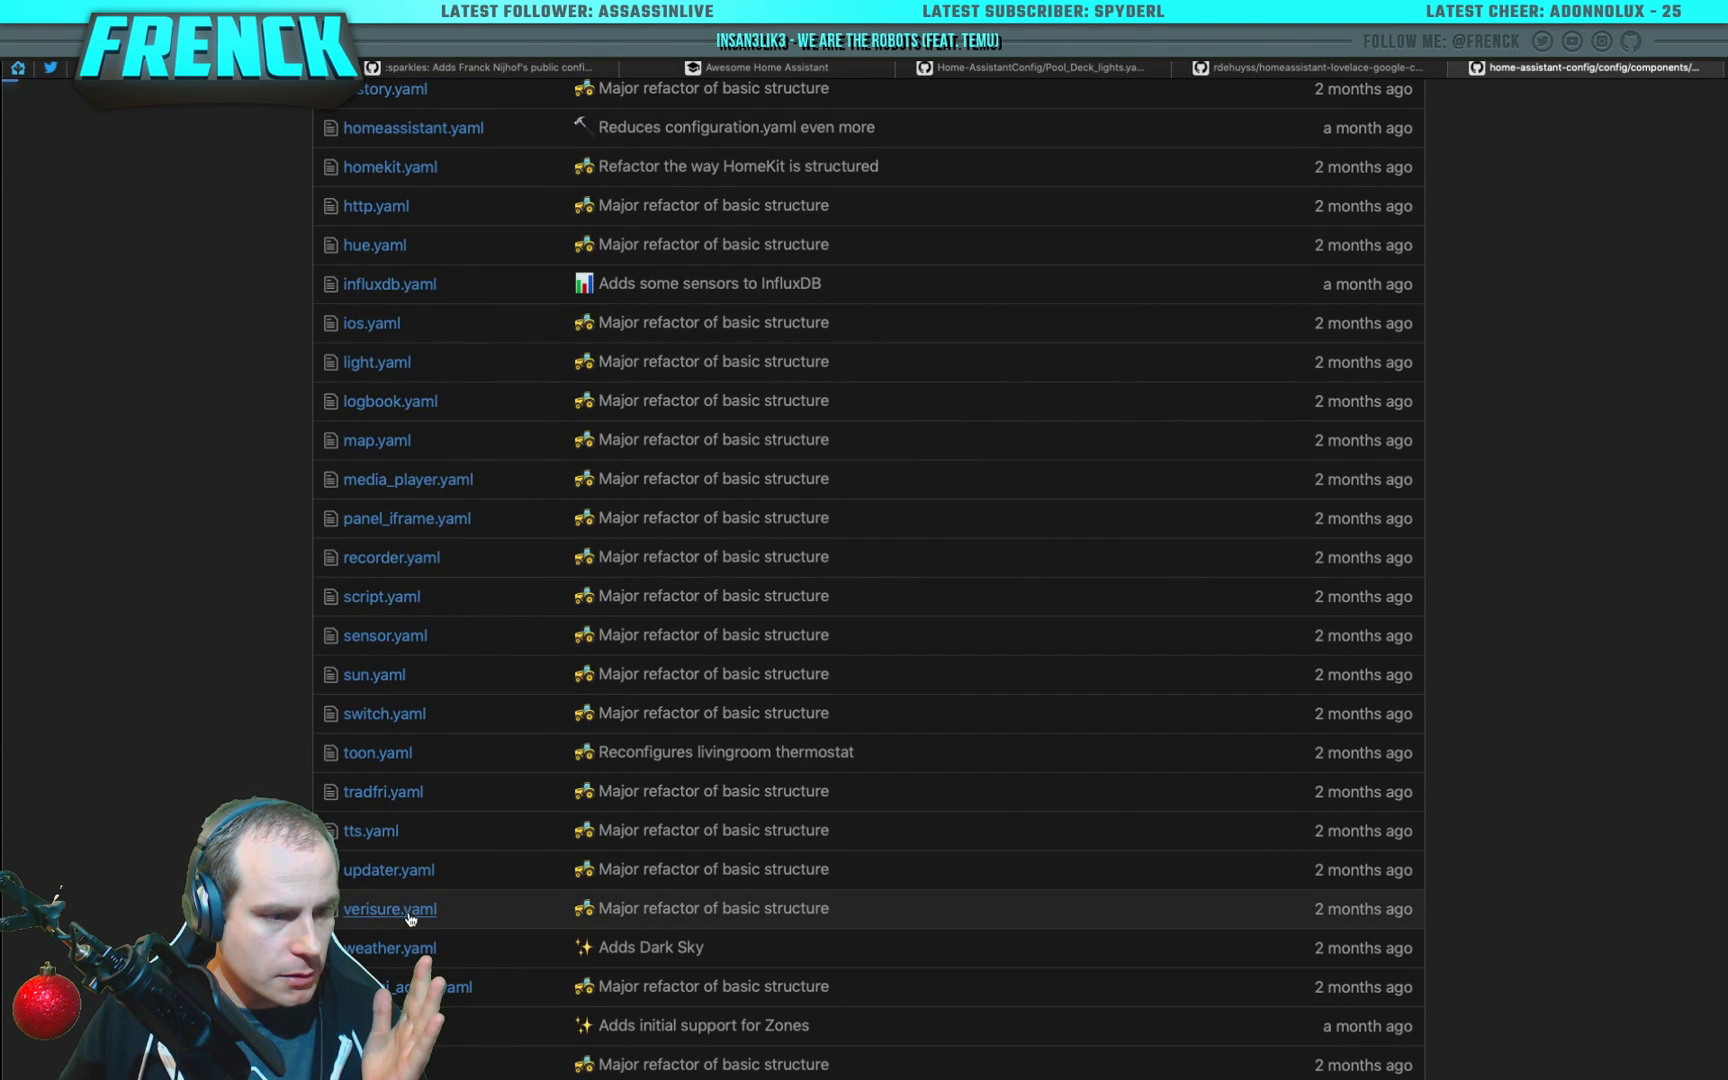
click(388, 908)
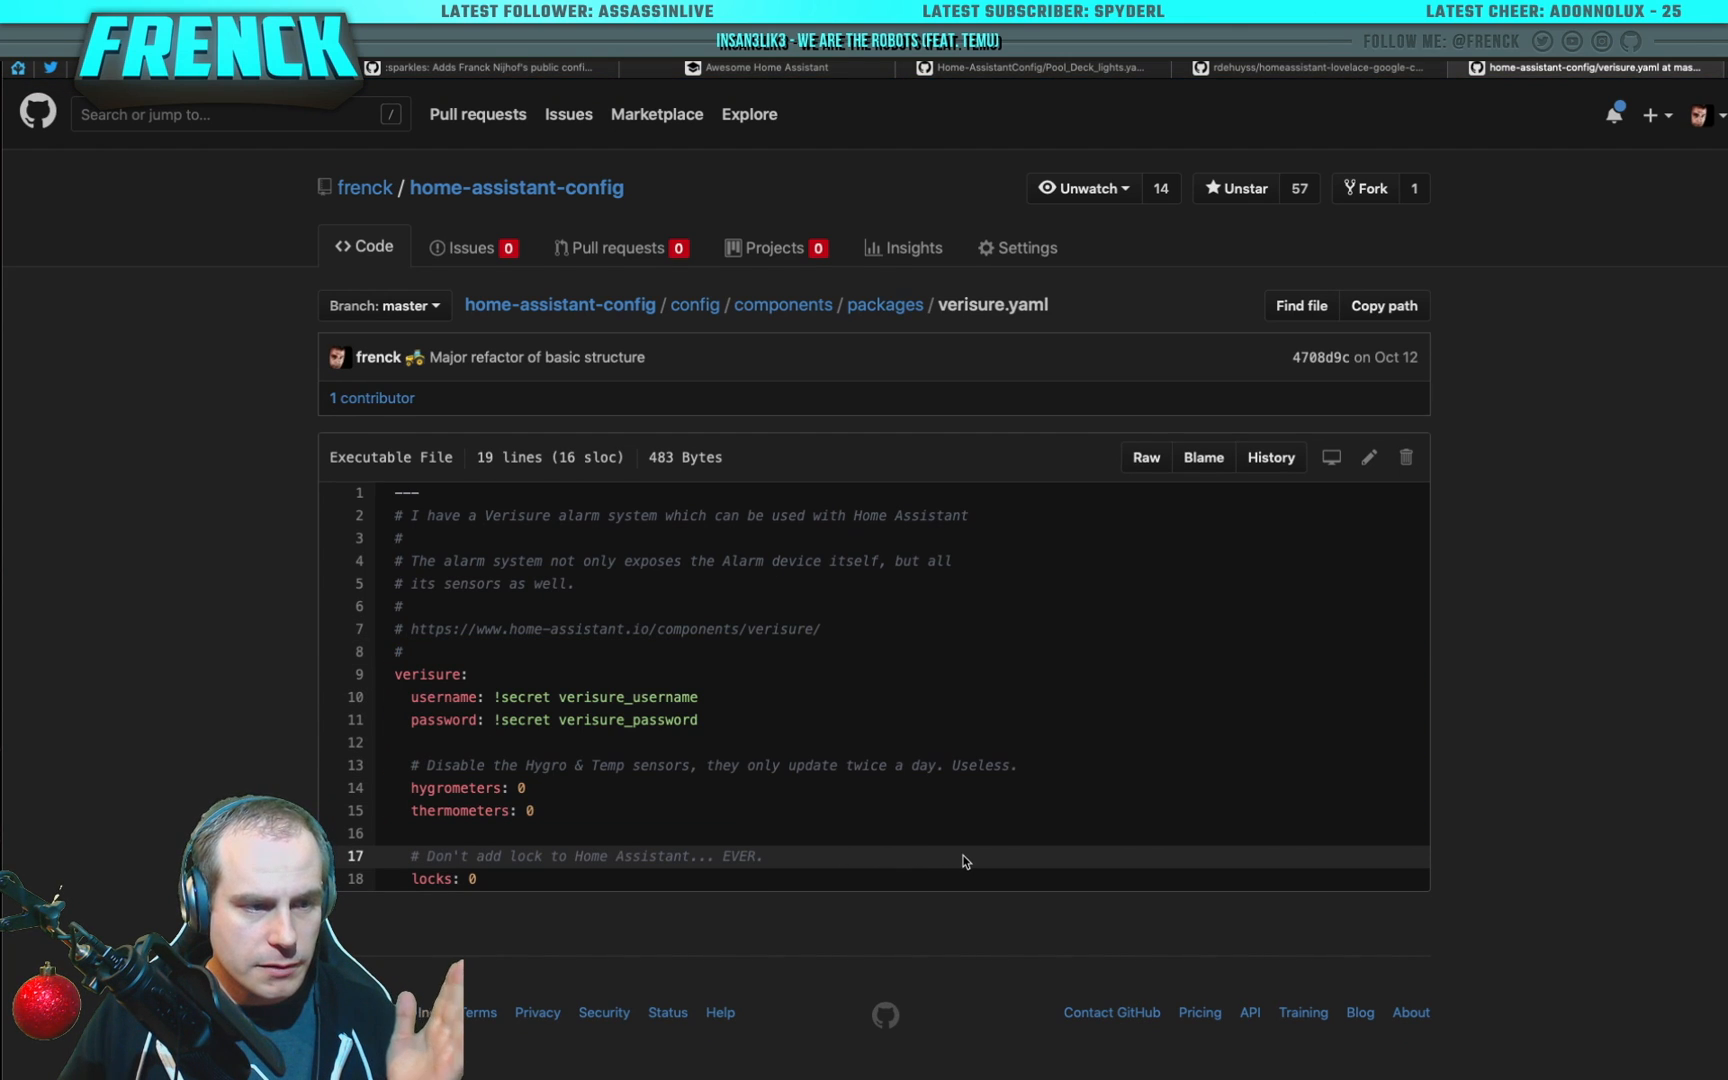
mouse_move(782, 304)
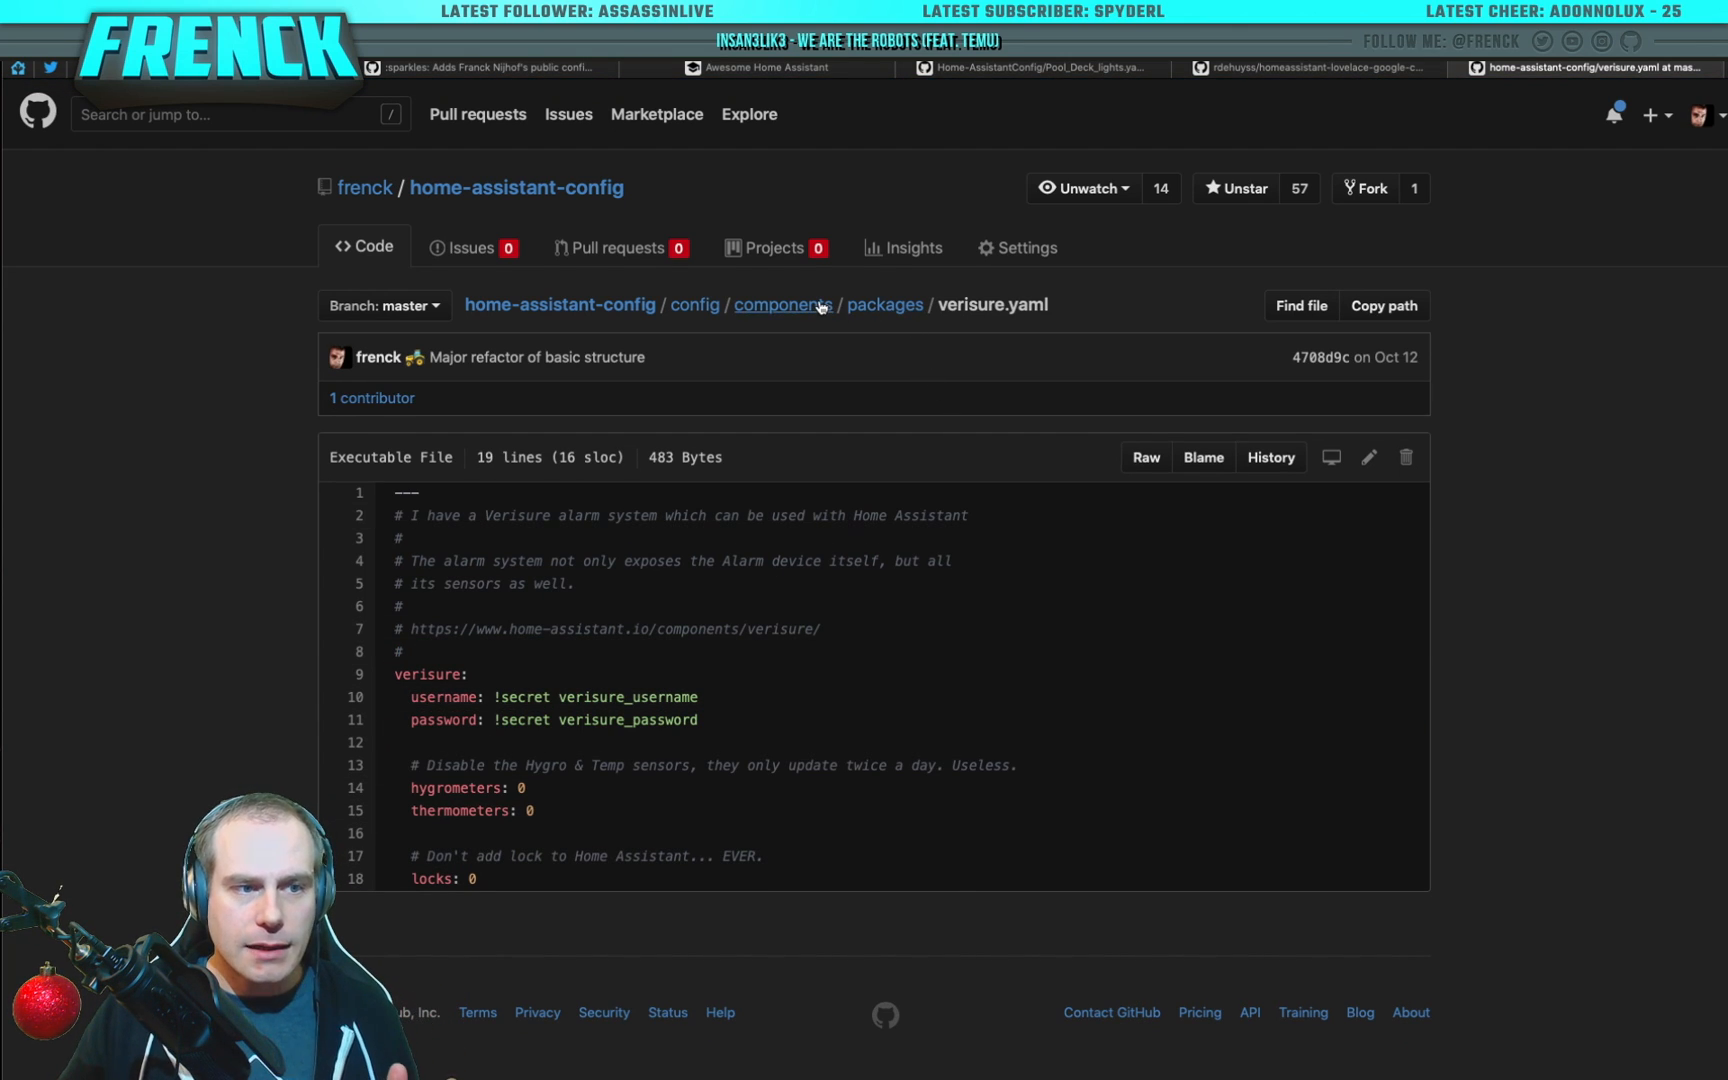
click(782, 304)
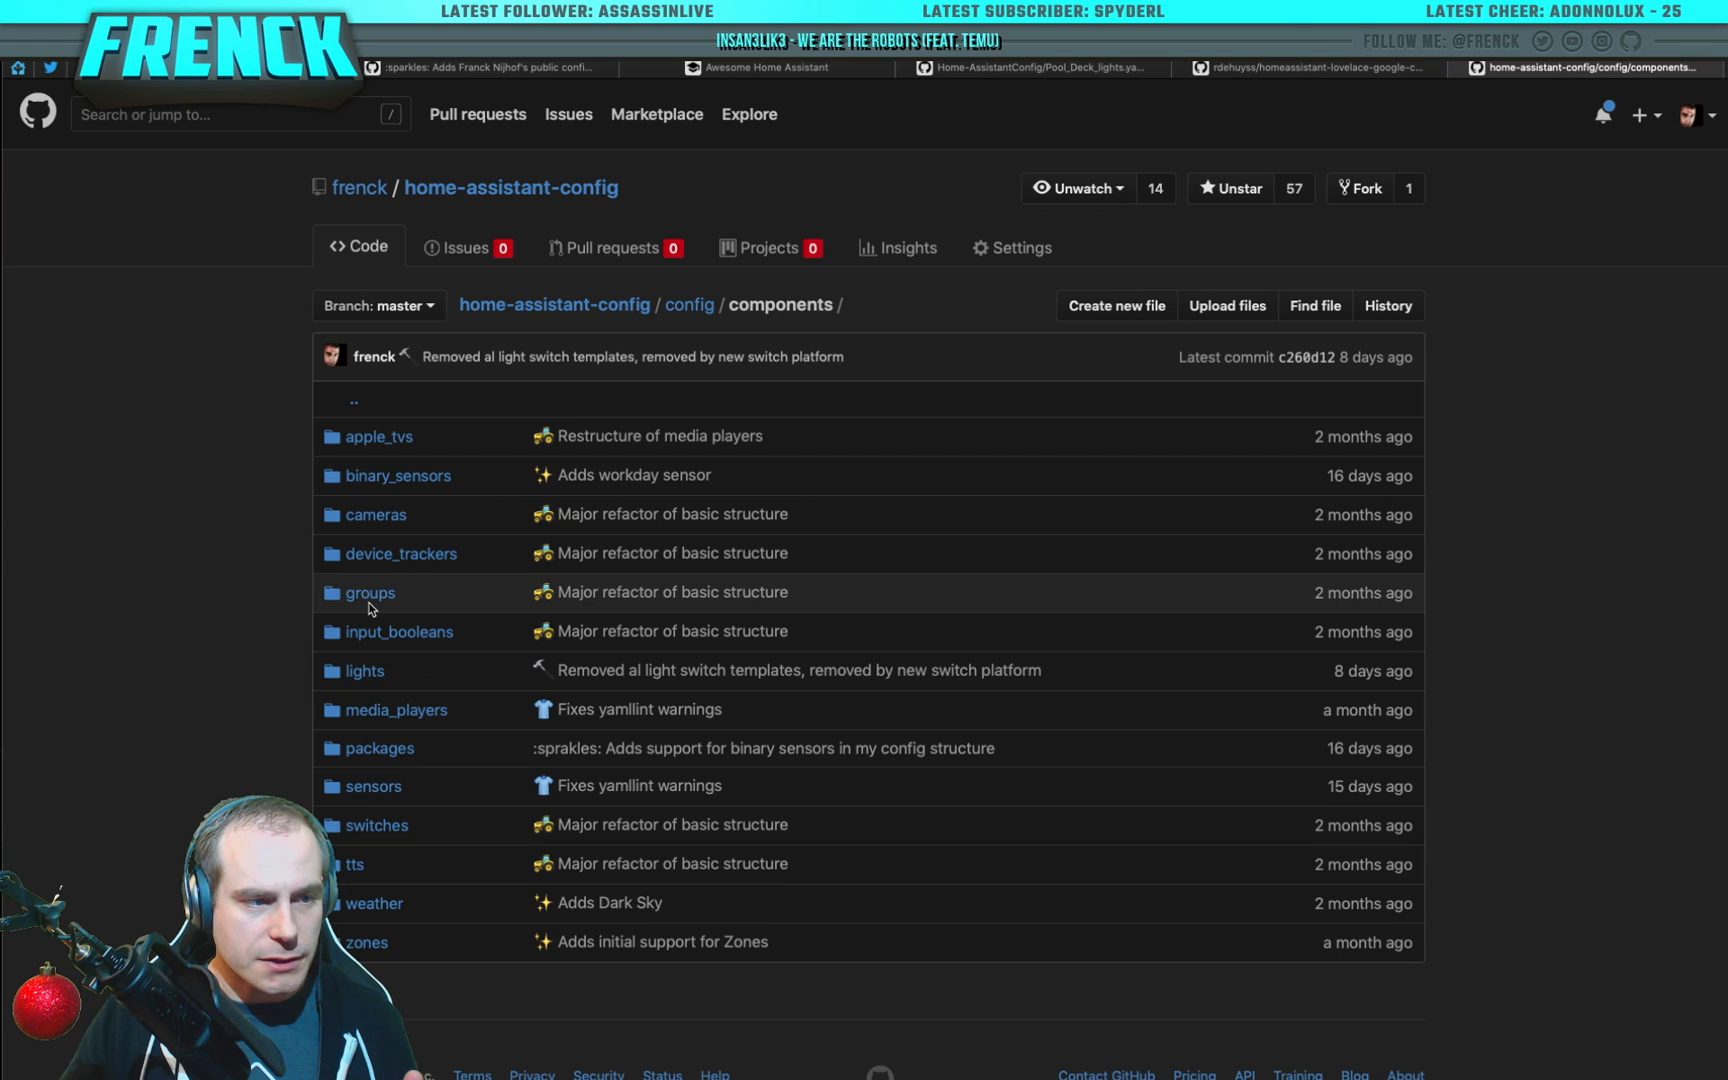
Step: Look into the groups folder, then view sensors/version_available.yaml
click(370, 592)
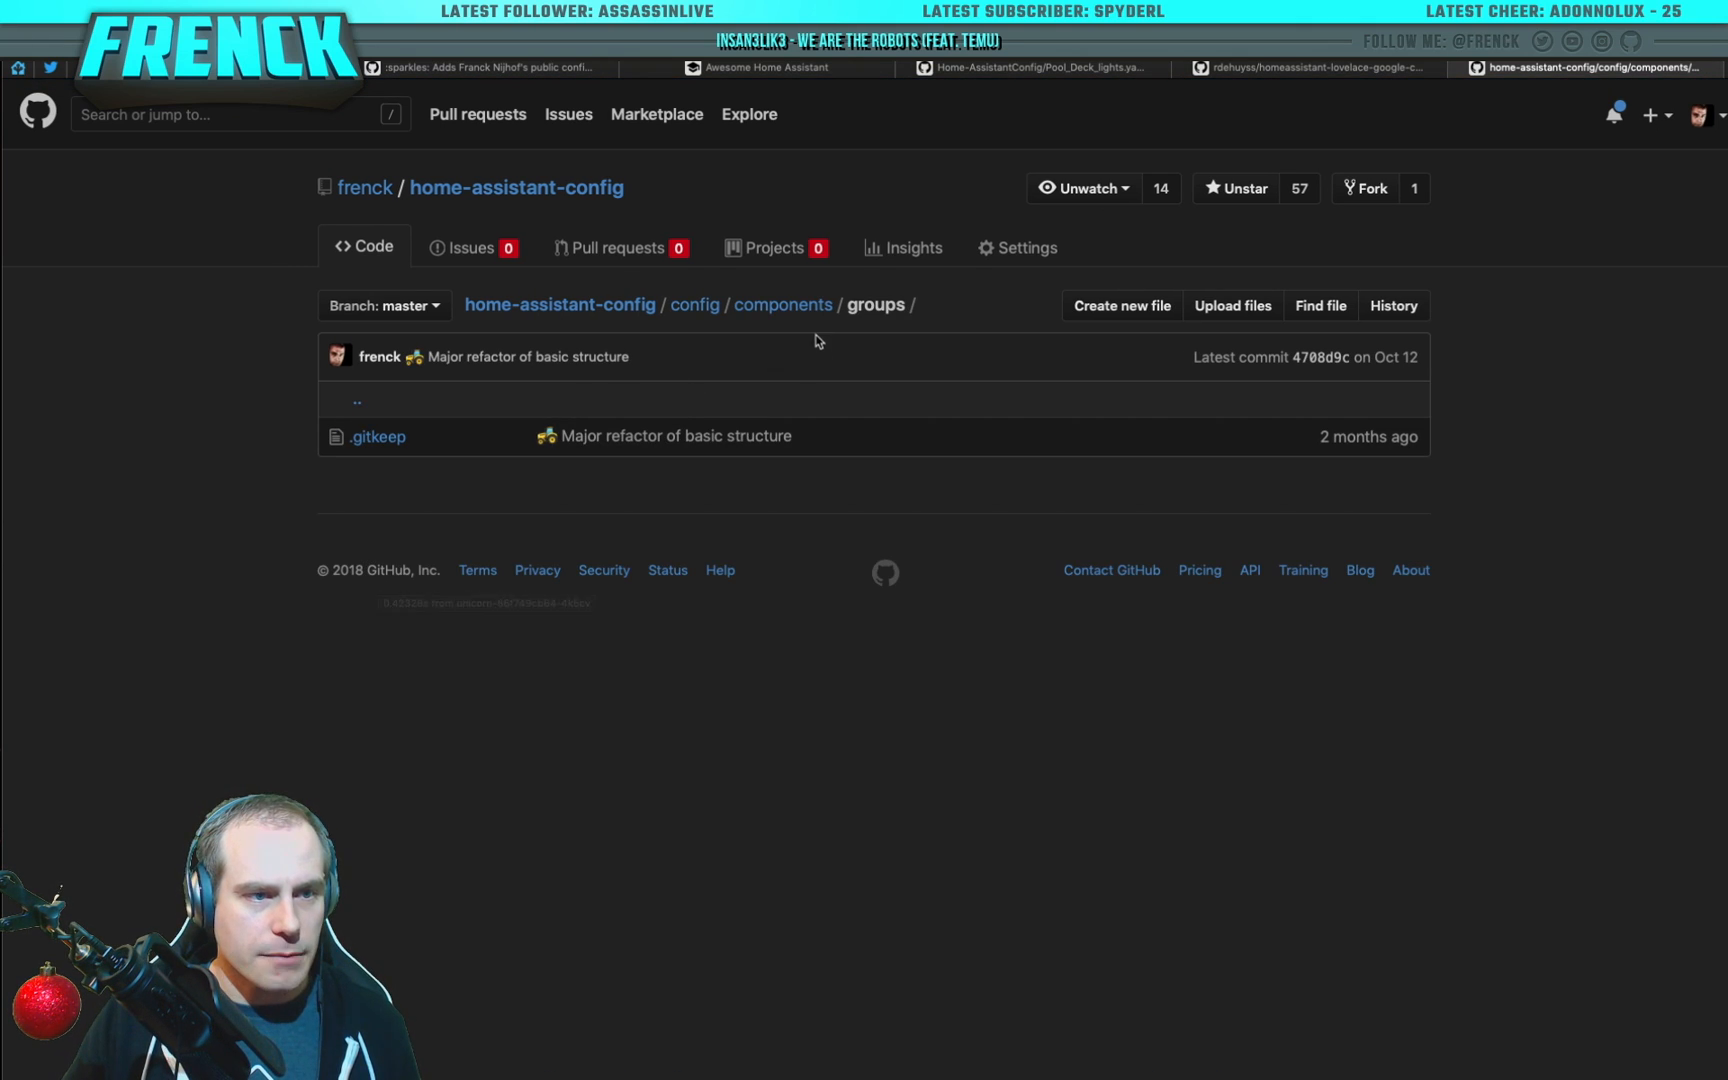
click(782, 304)
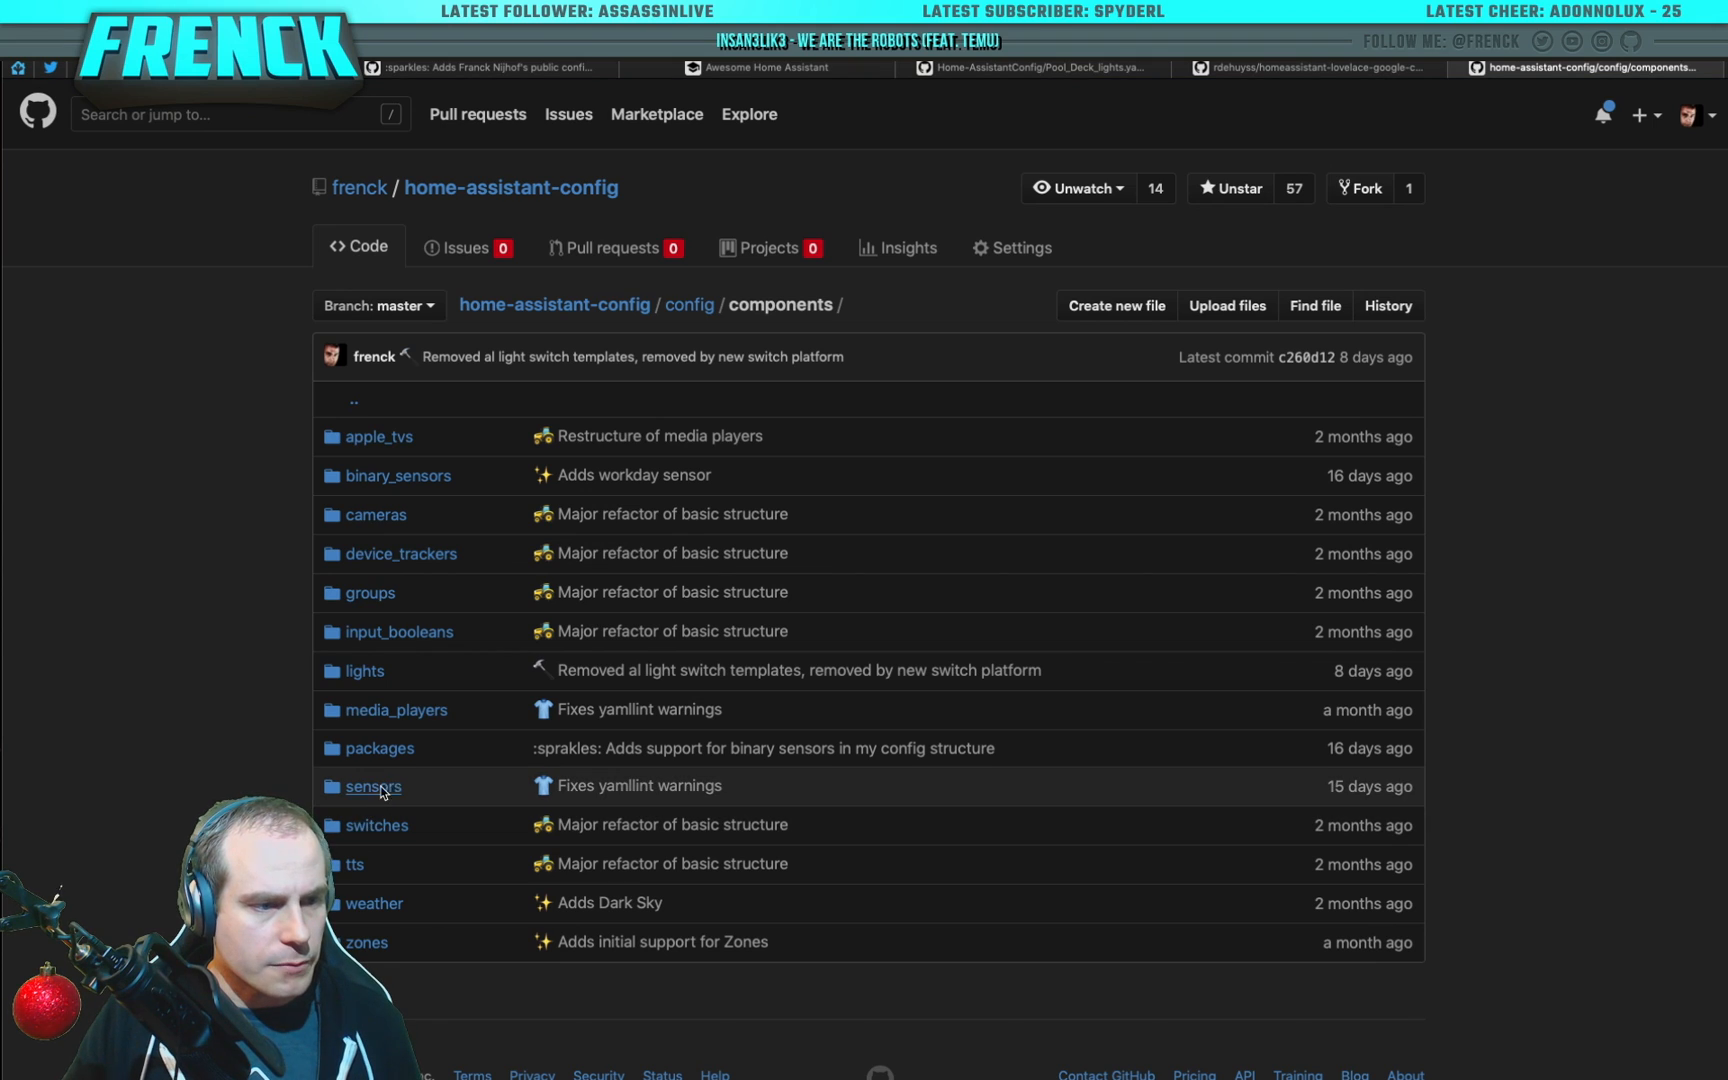
click(372, 786)
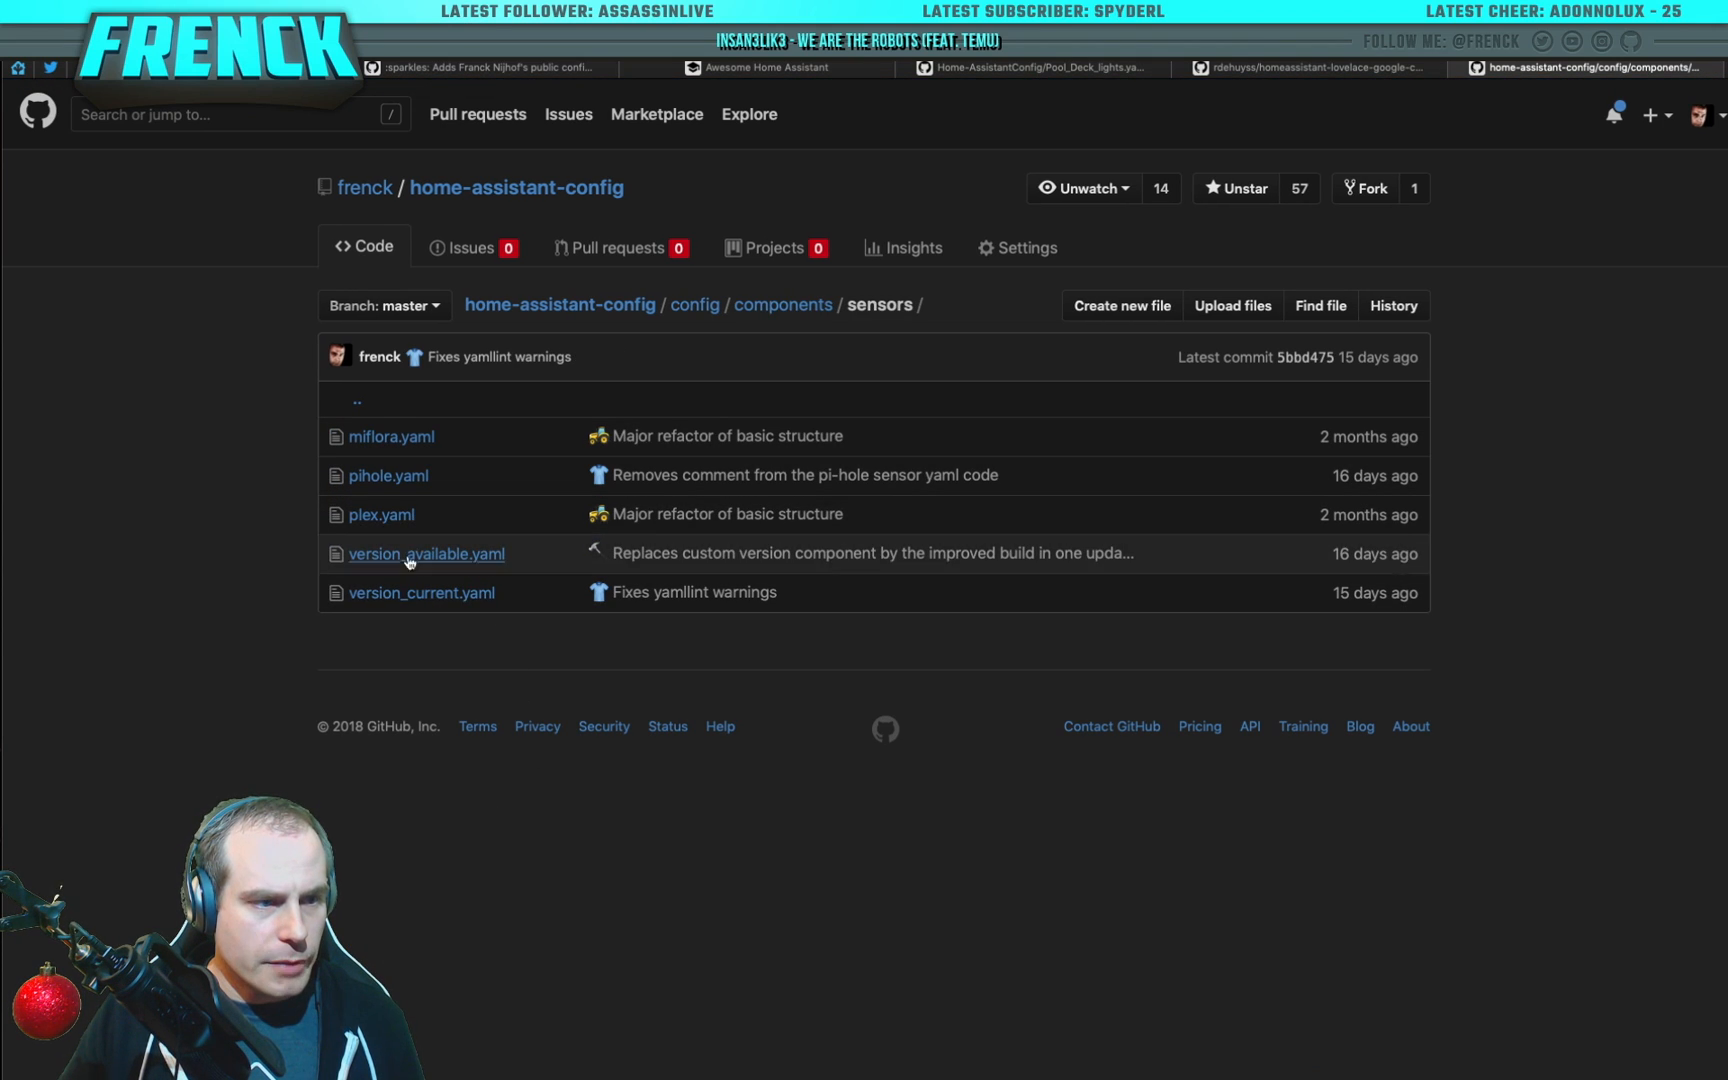
click(426, 554)
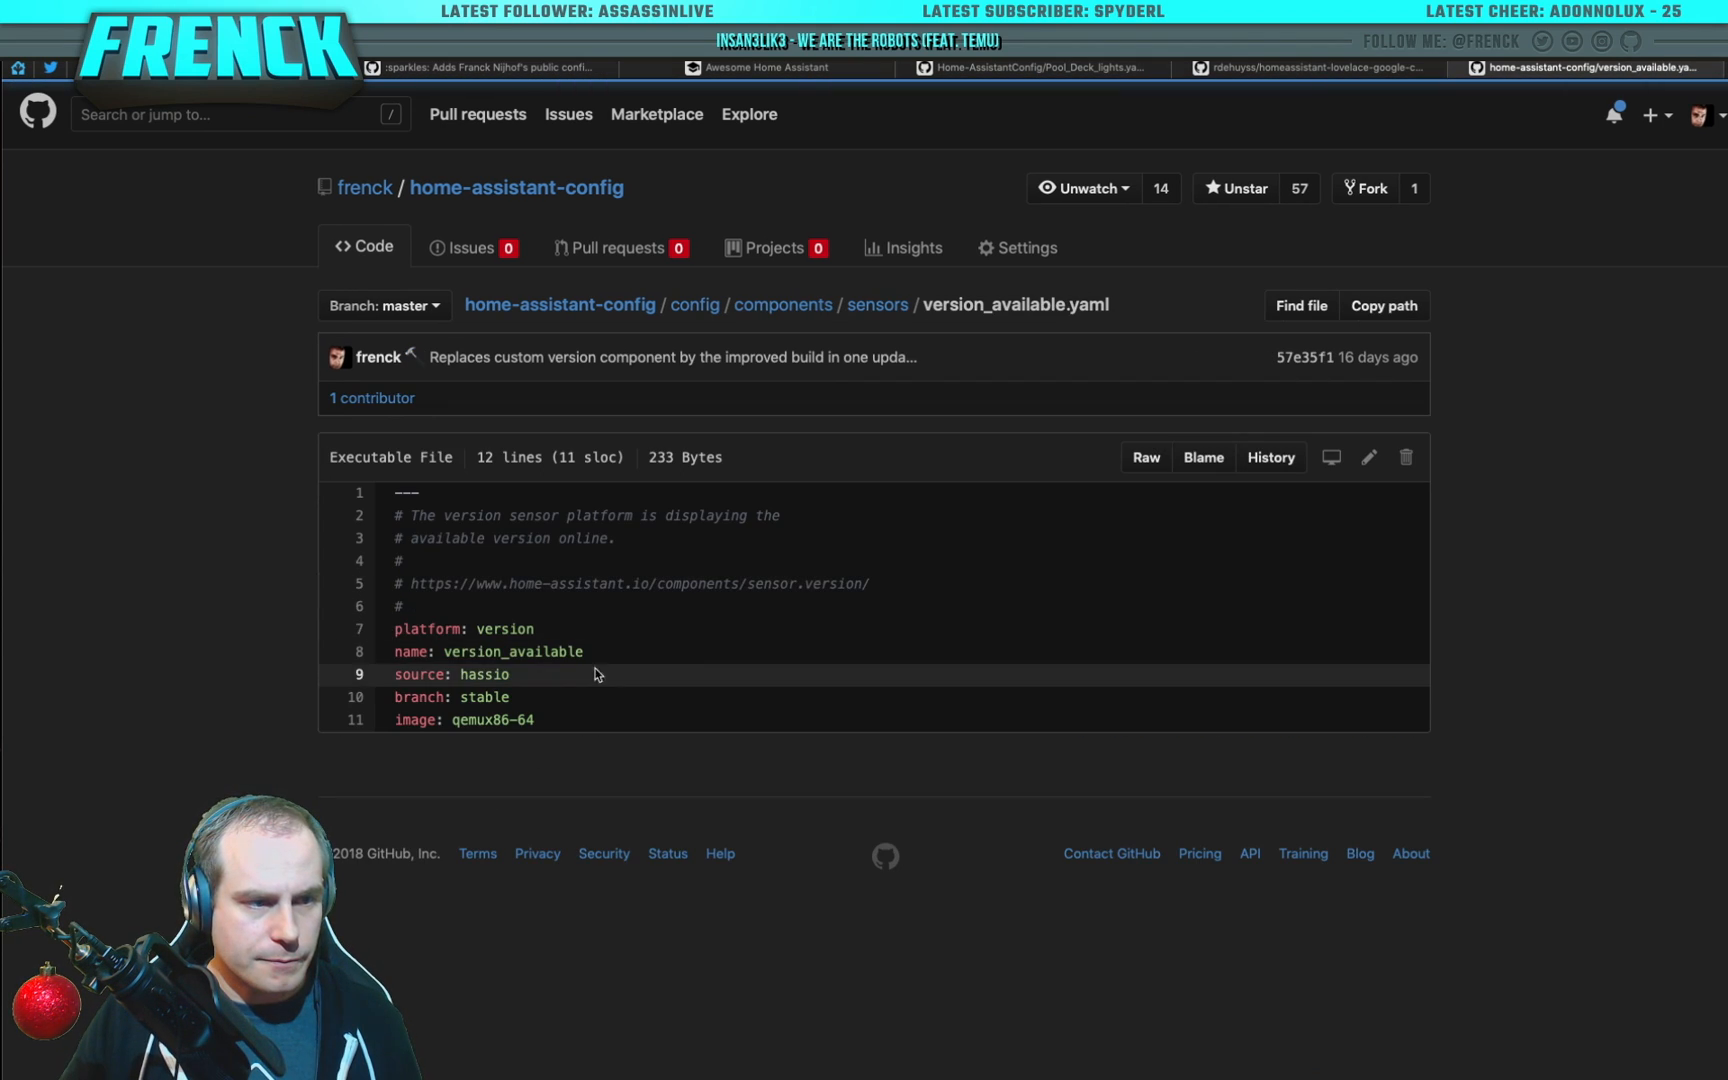
mouse_move(740, 708)
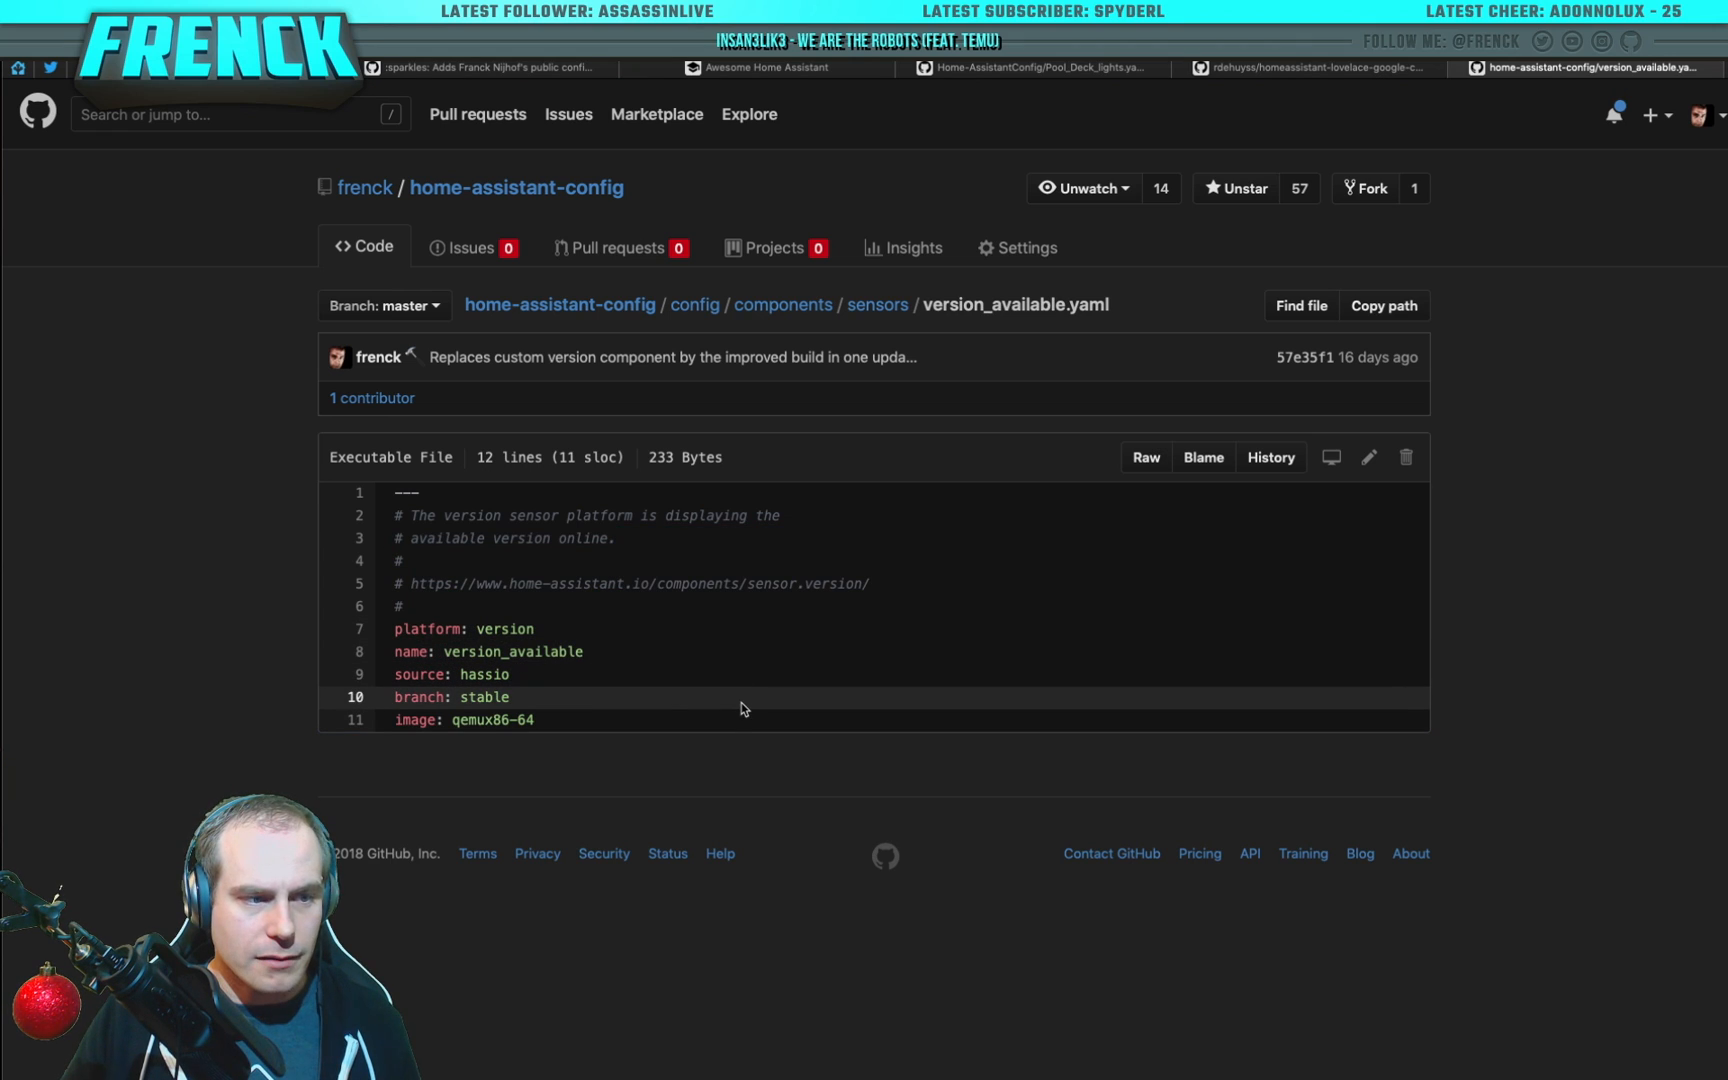
mouse_move(776, 534)
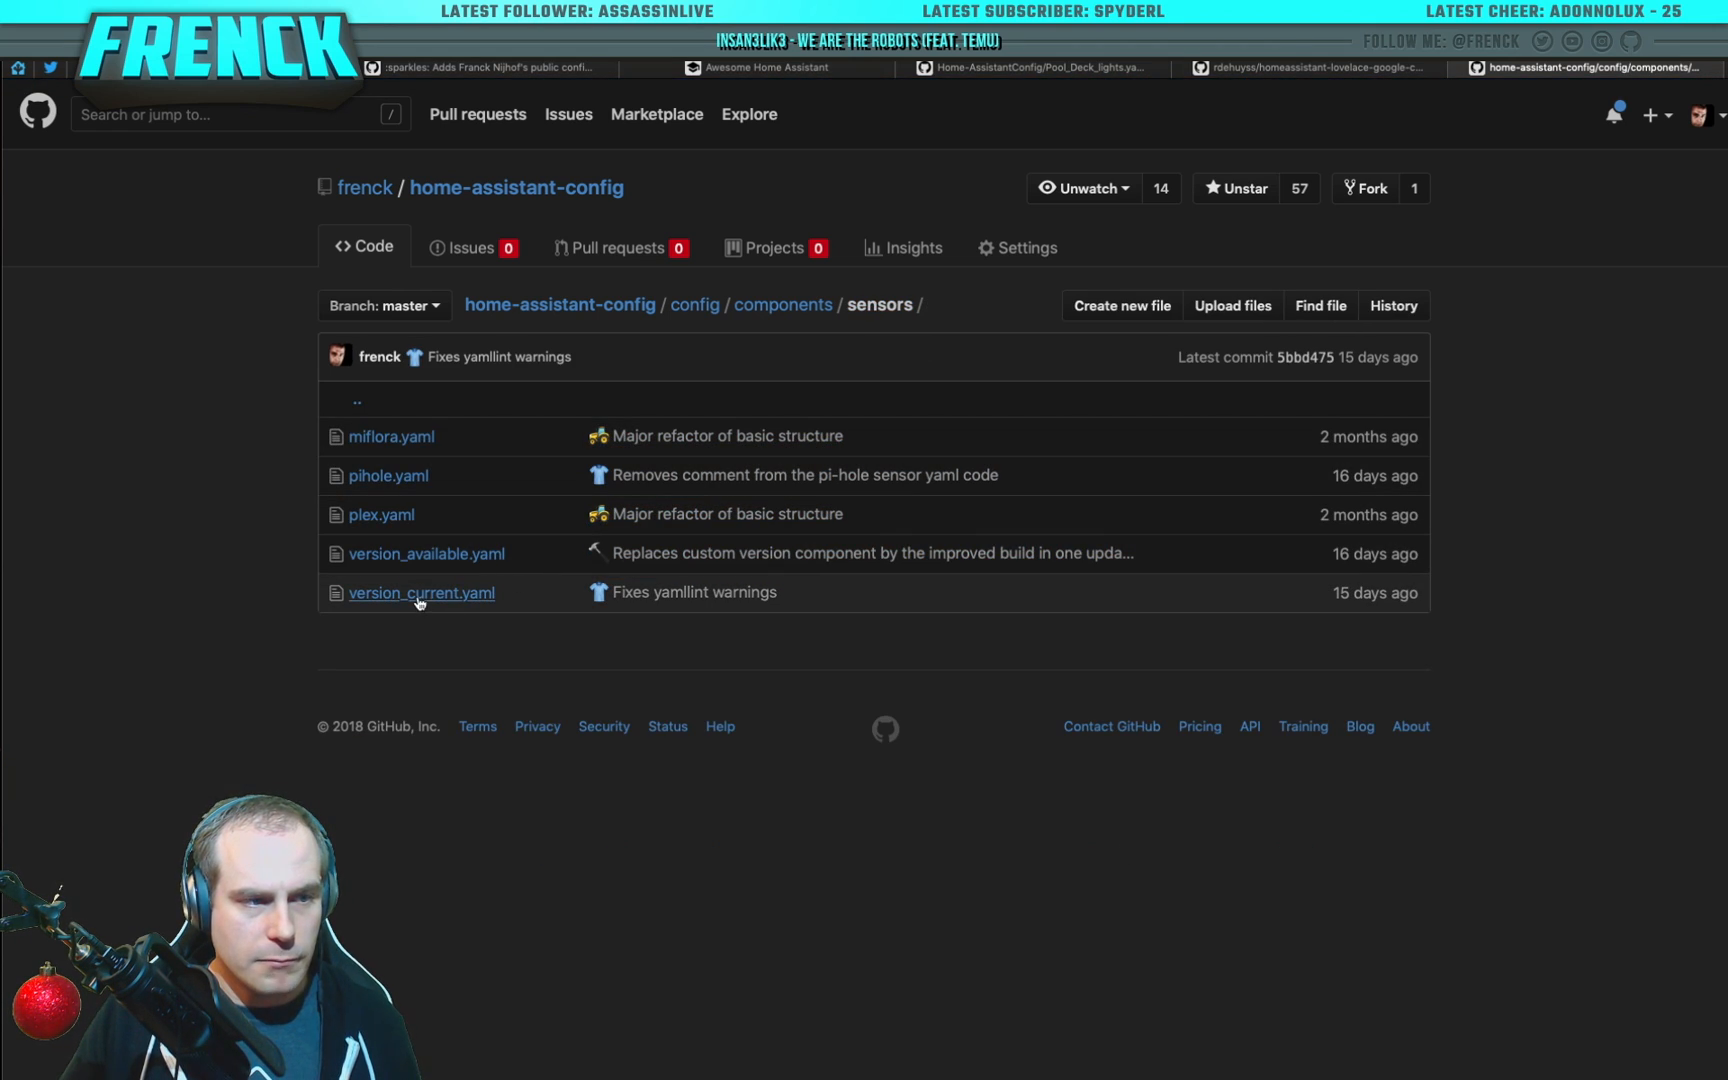
Step: Climb back up through components to the repository root
click(782, 304)
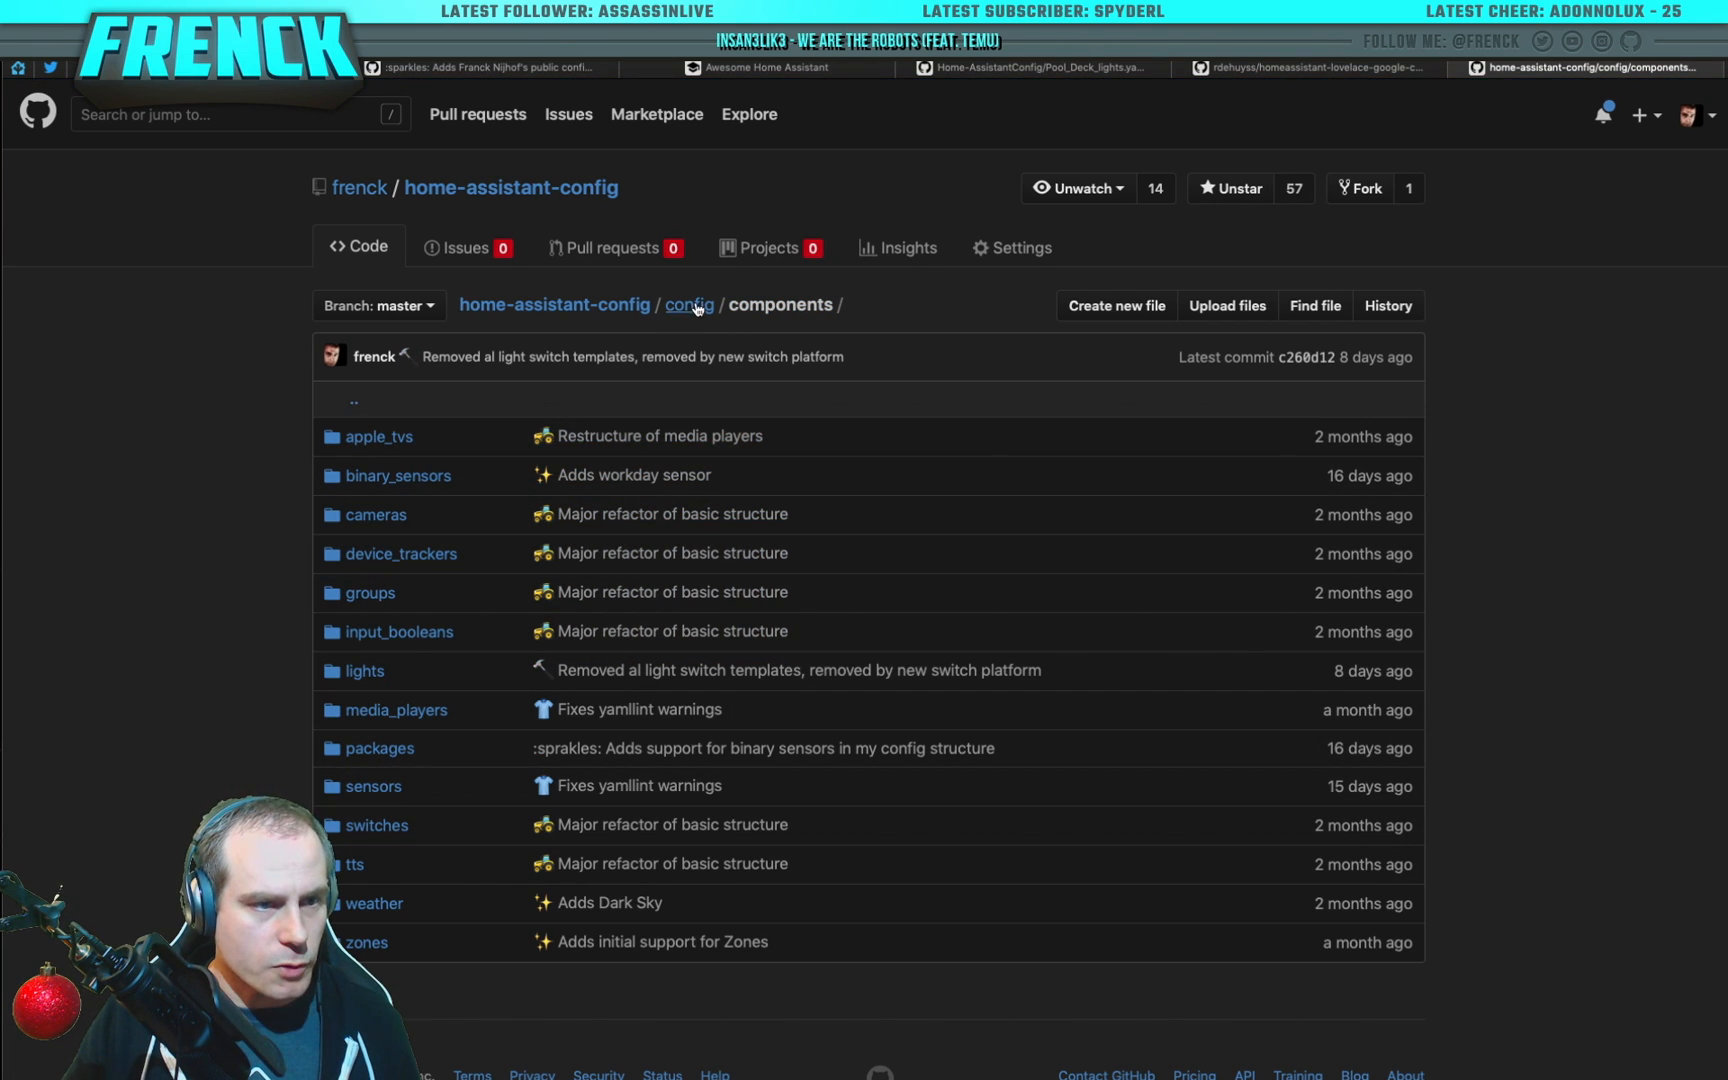
click(688, 306)
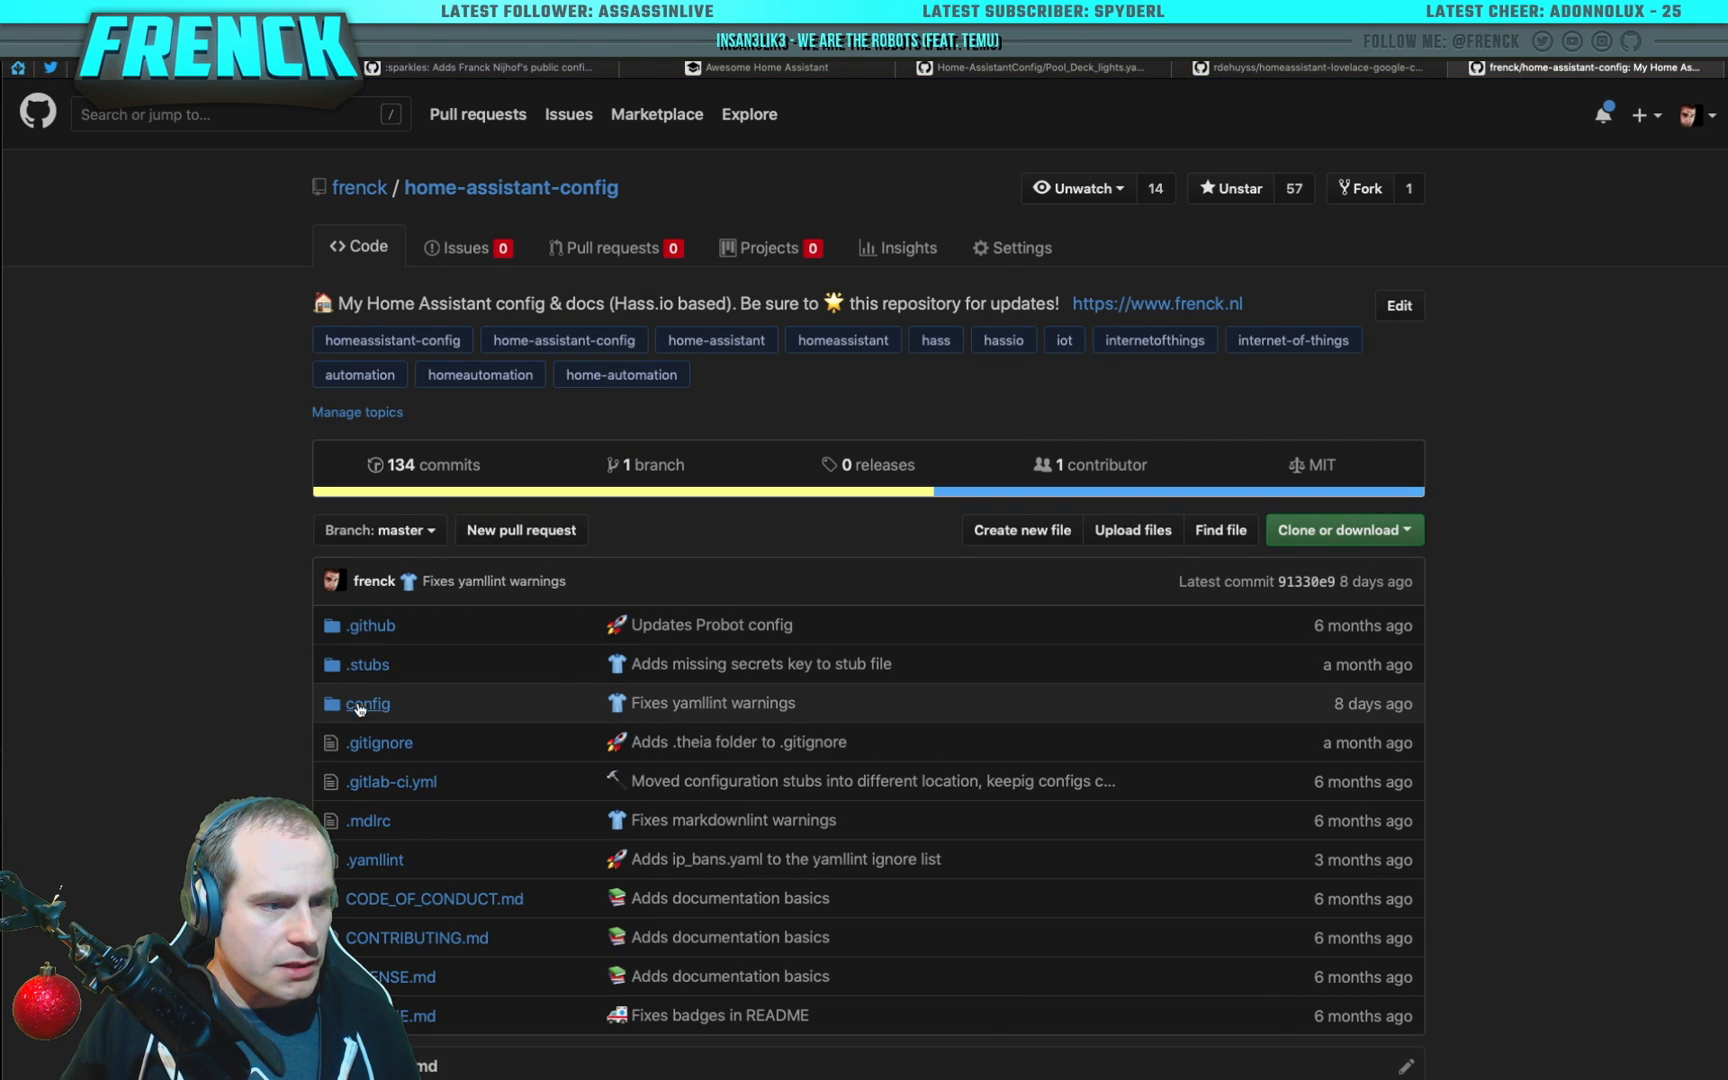
Step: Browse config/automations, checking the routines and system subfolders
click(366, 704)
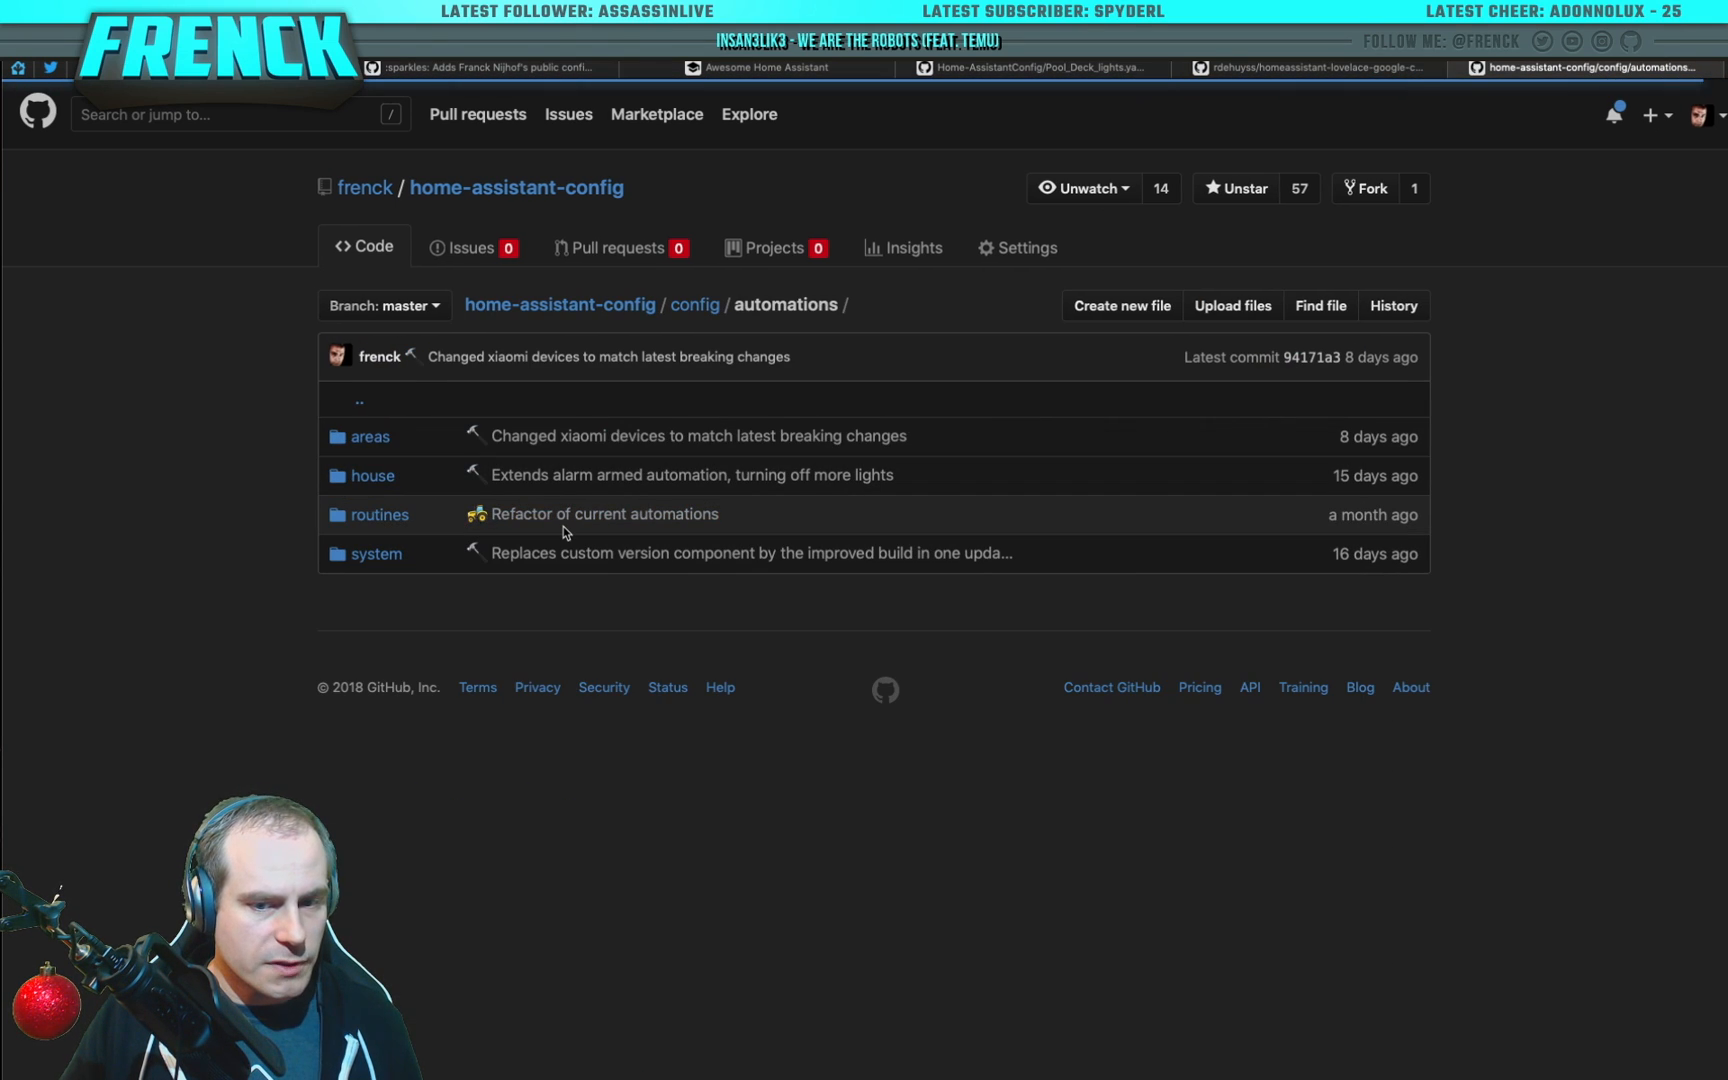
mouse_move(602, 514)
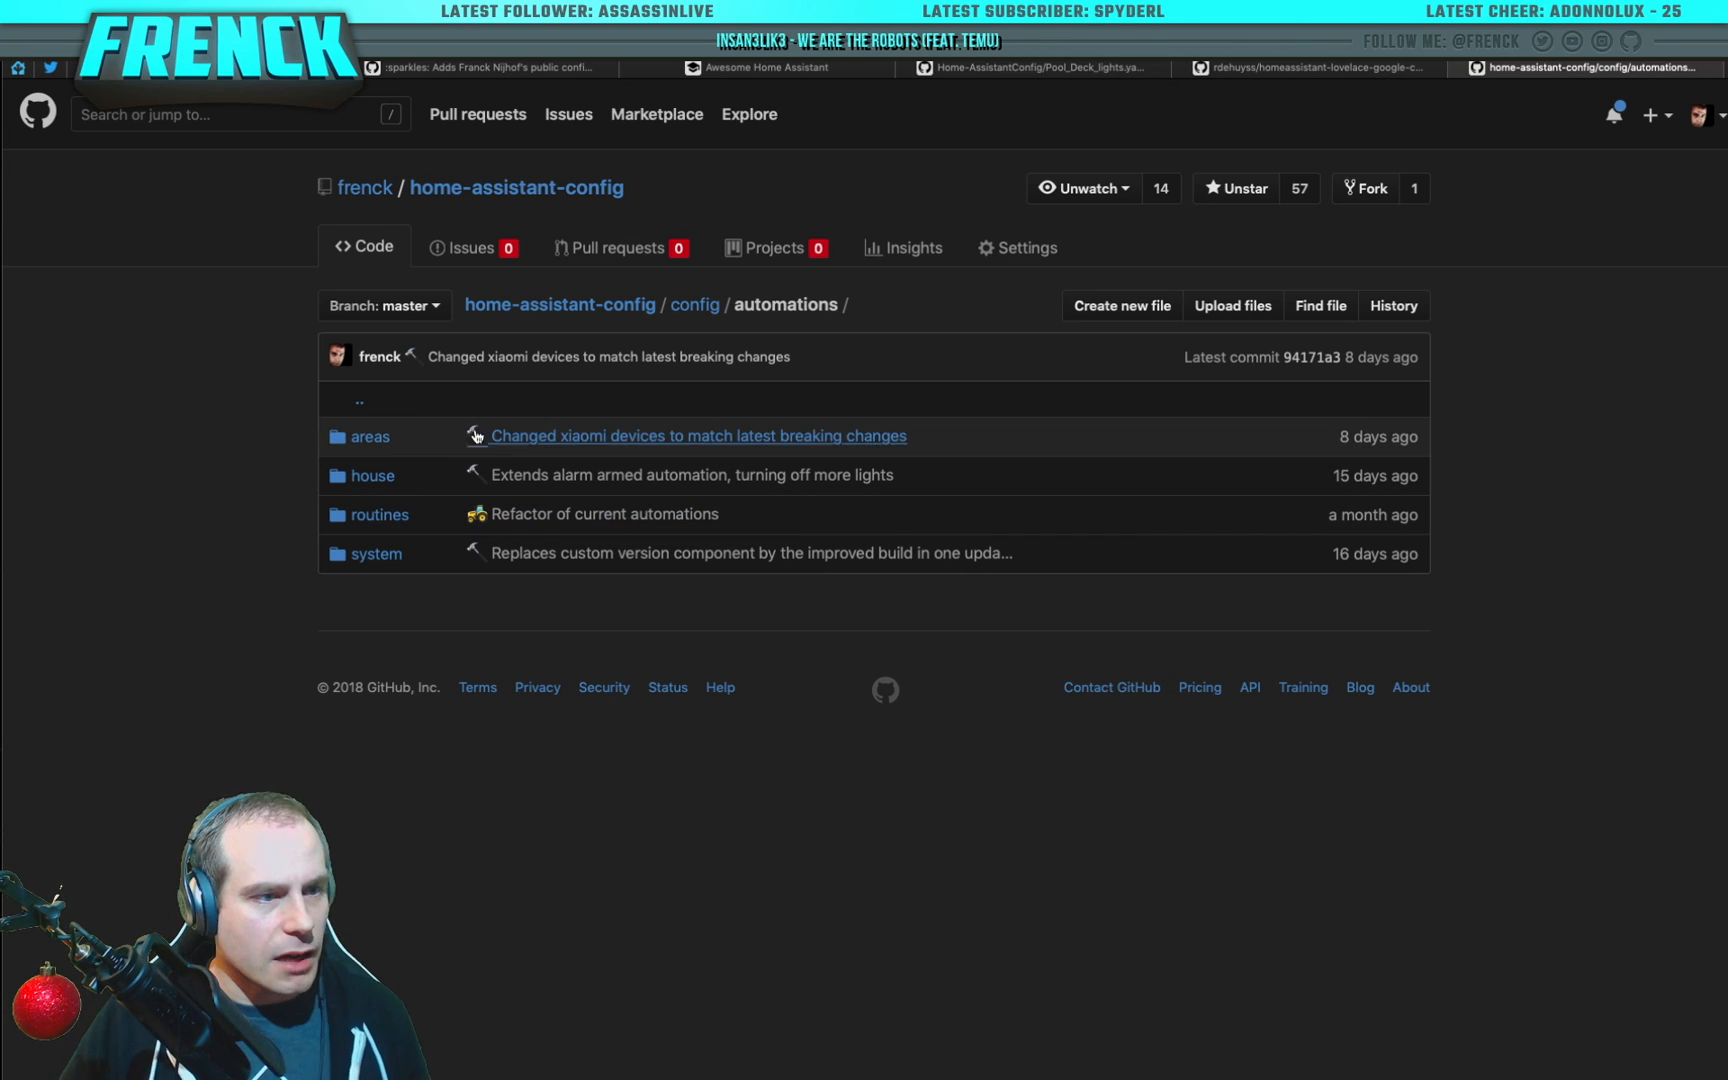
mouse_move(402, 430)
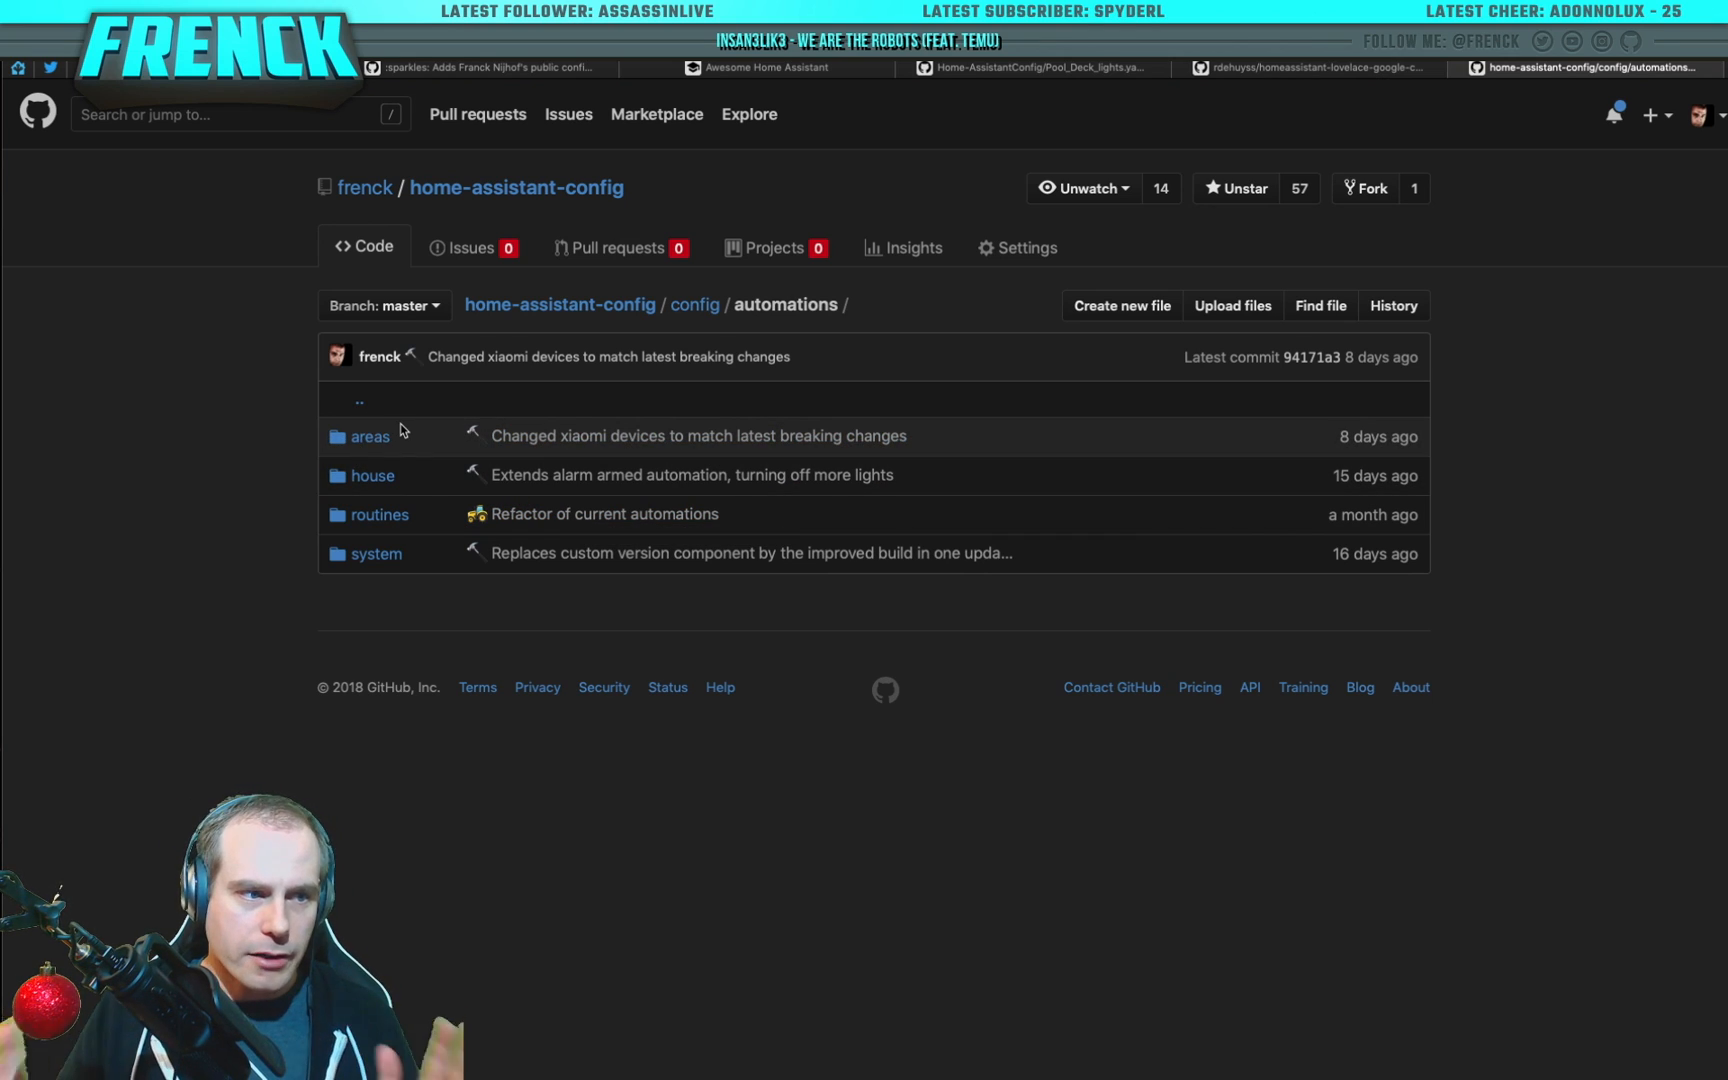
mouse_move(220, 304)
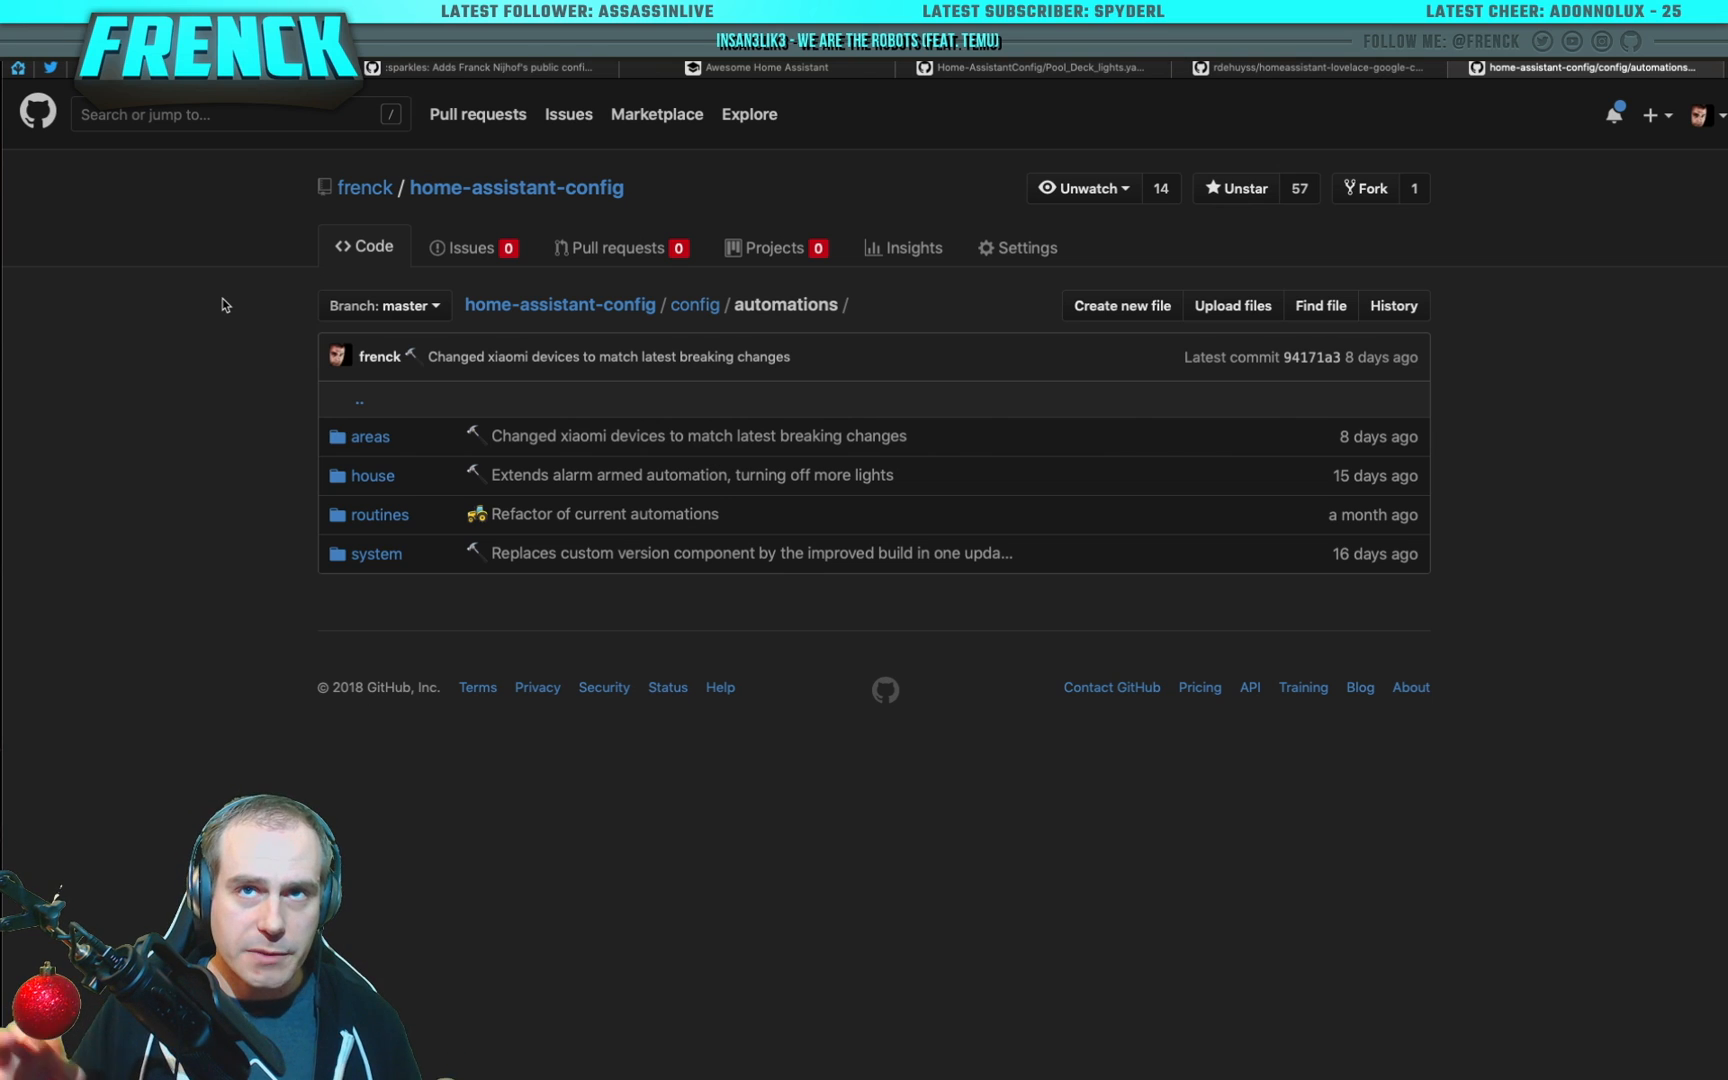
mouse_move(188, 318)
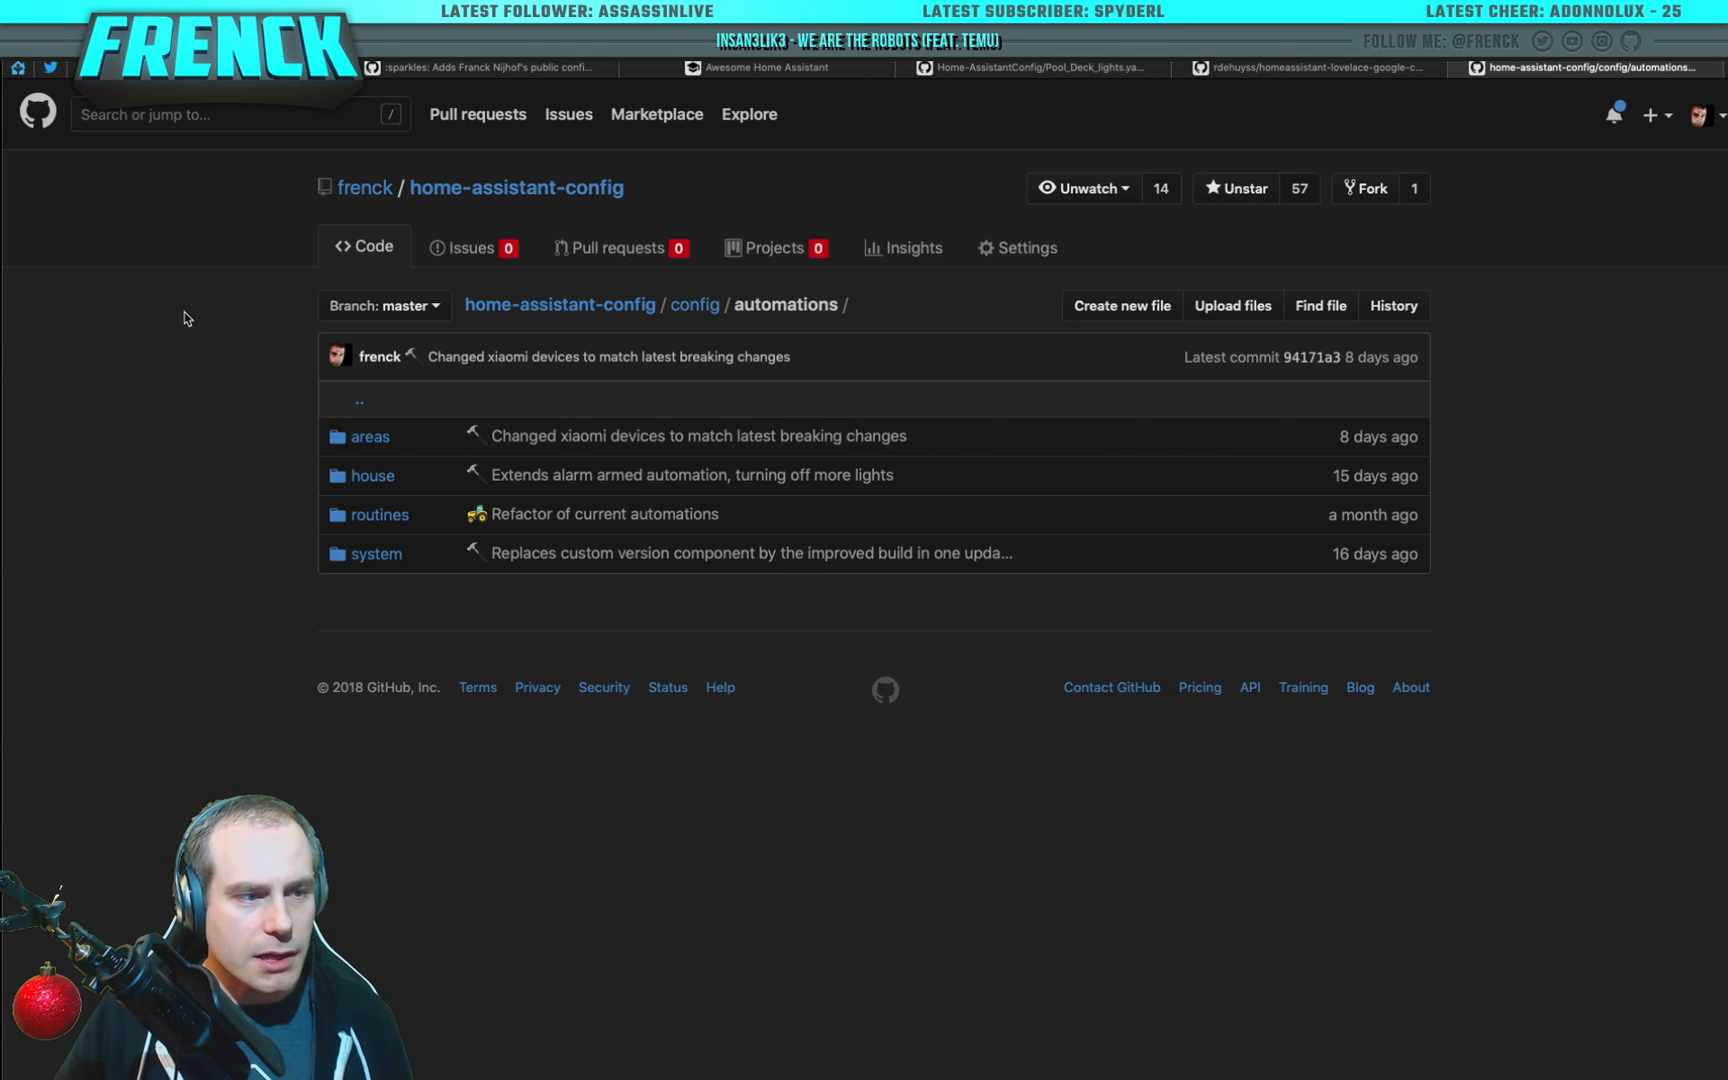
mouse_move(372, 474)
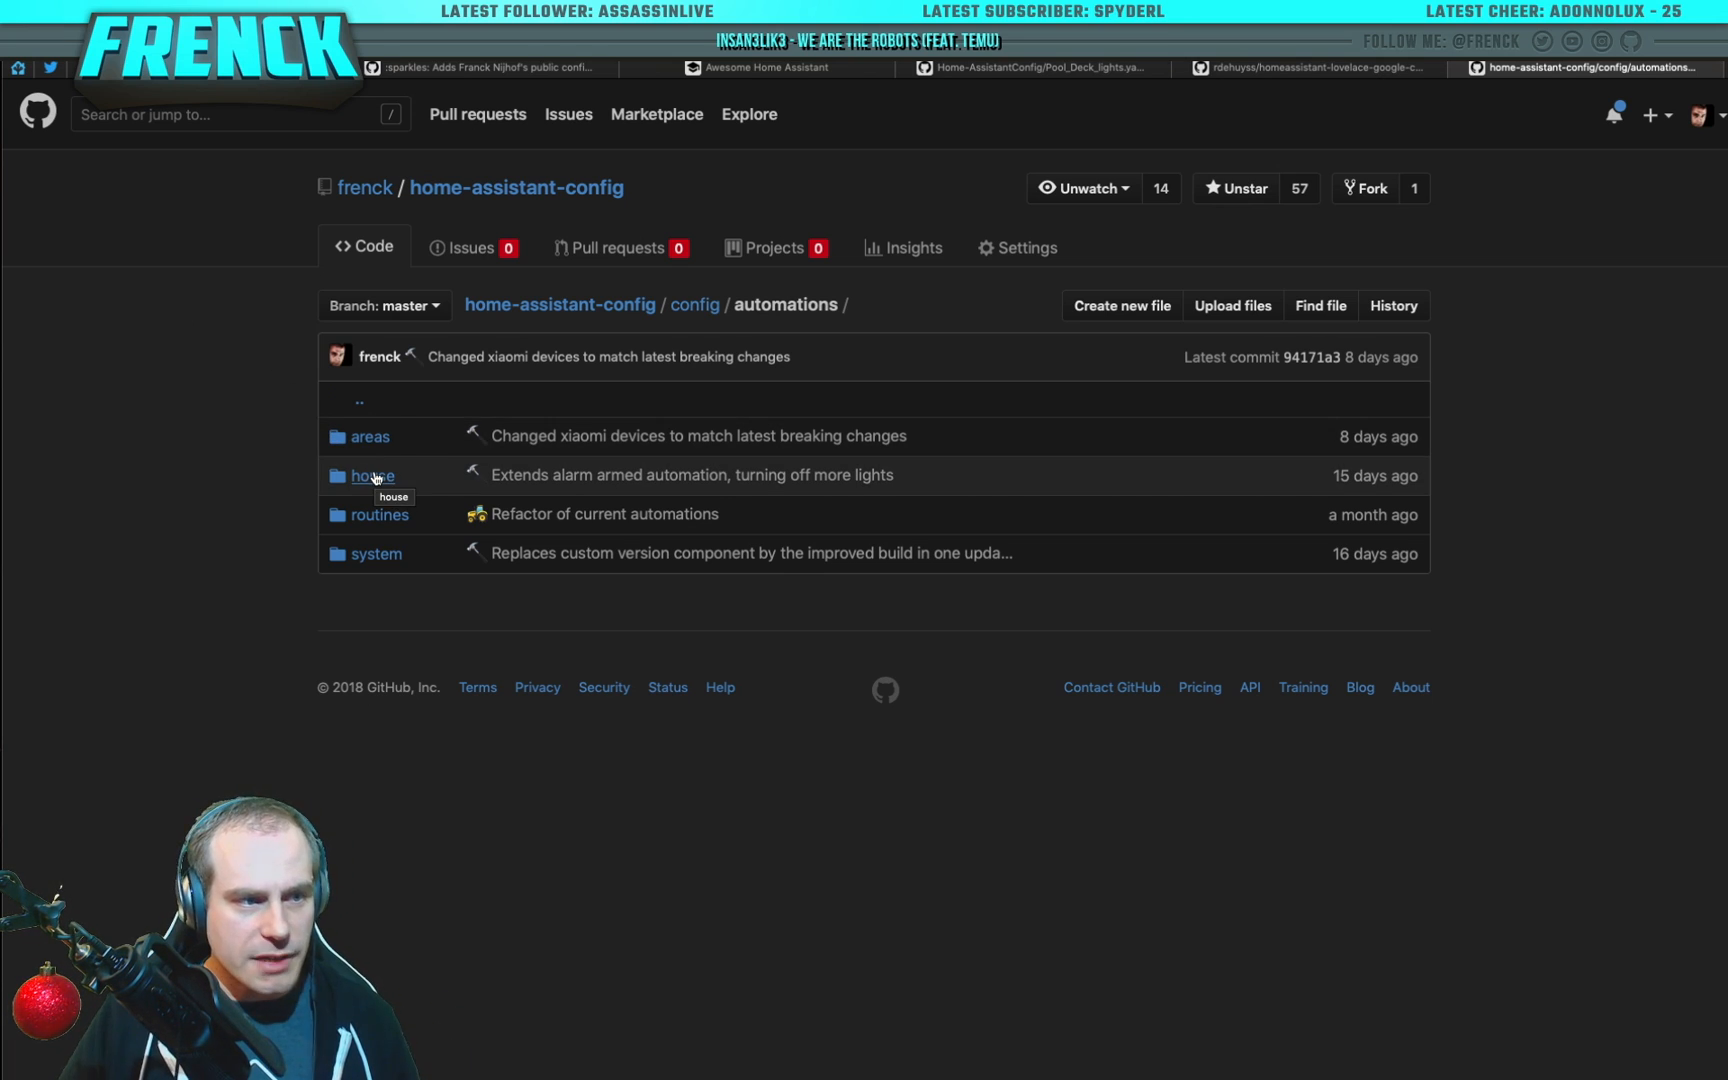
mouse_move(416, 510)
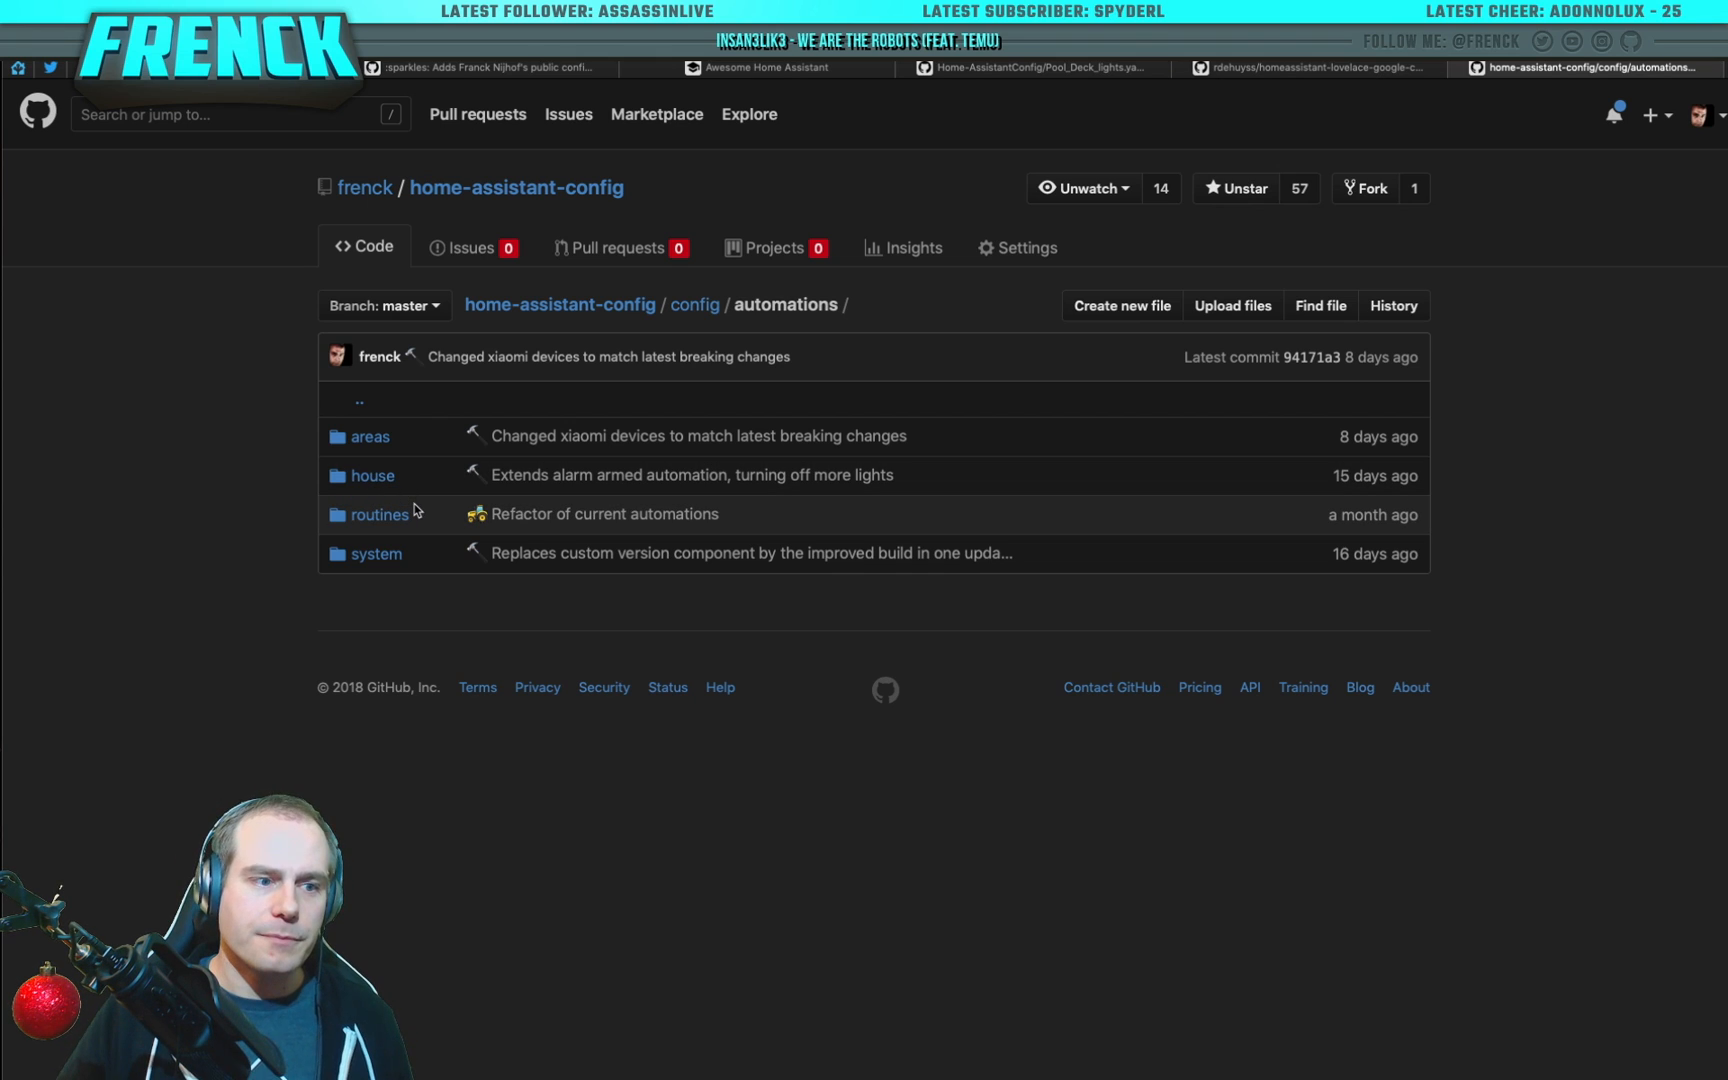
click(380, 514)
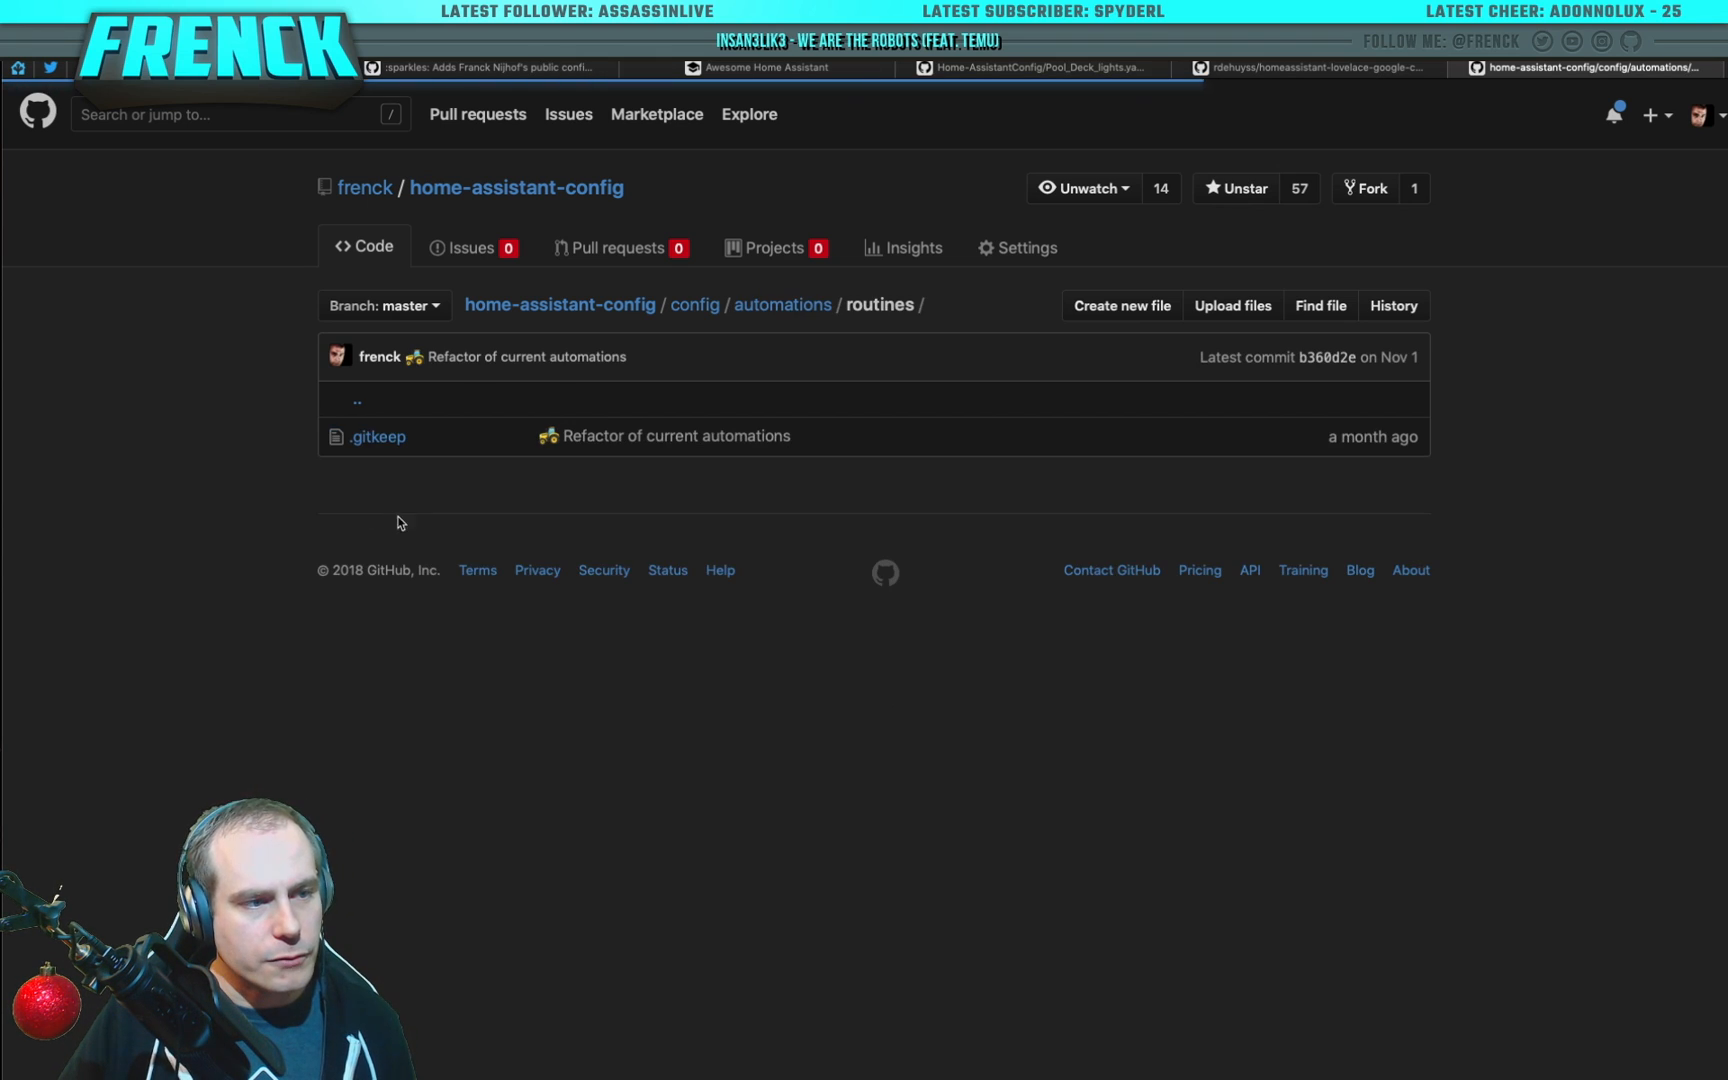
click(782, 304)
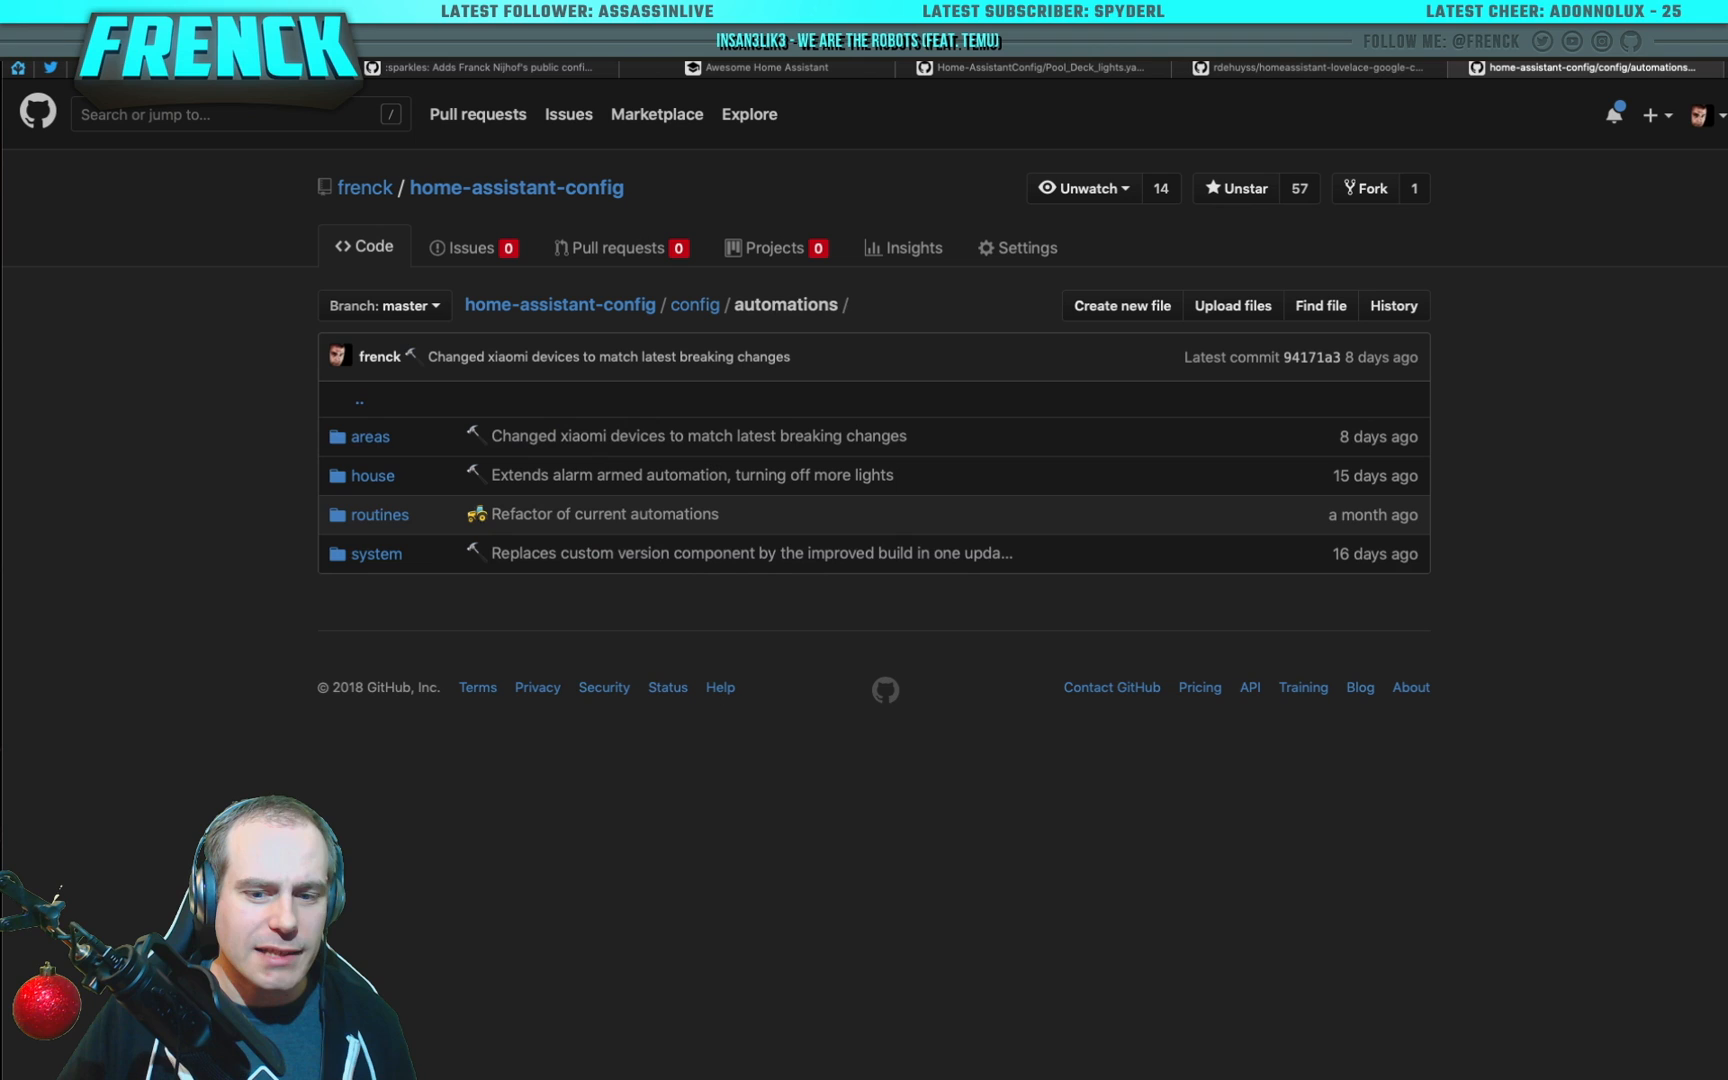
click(376, 554)
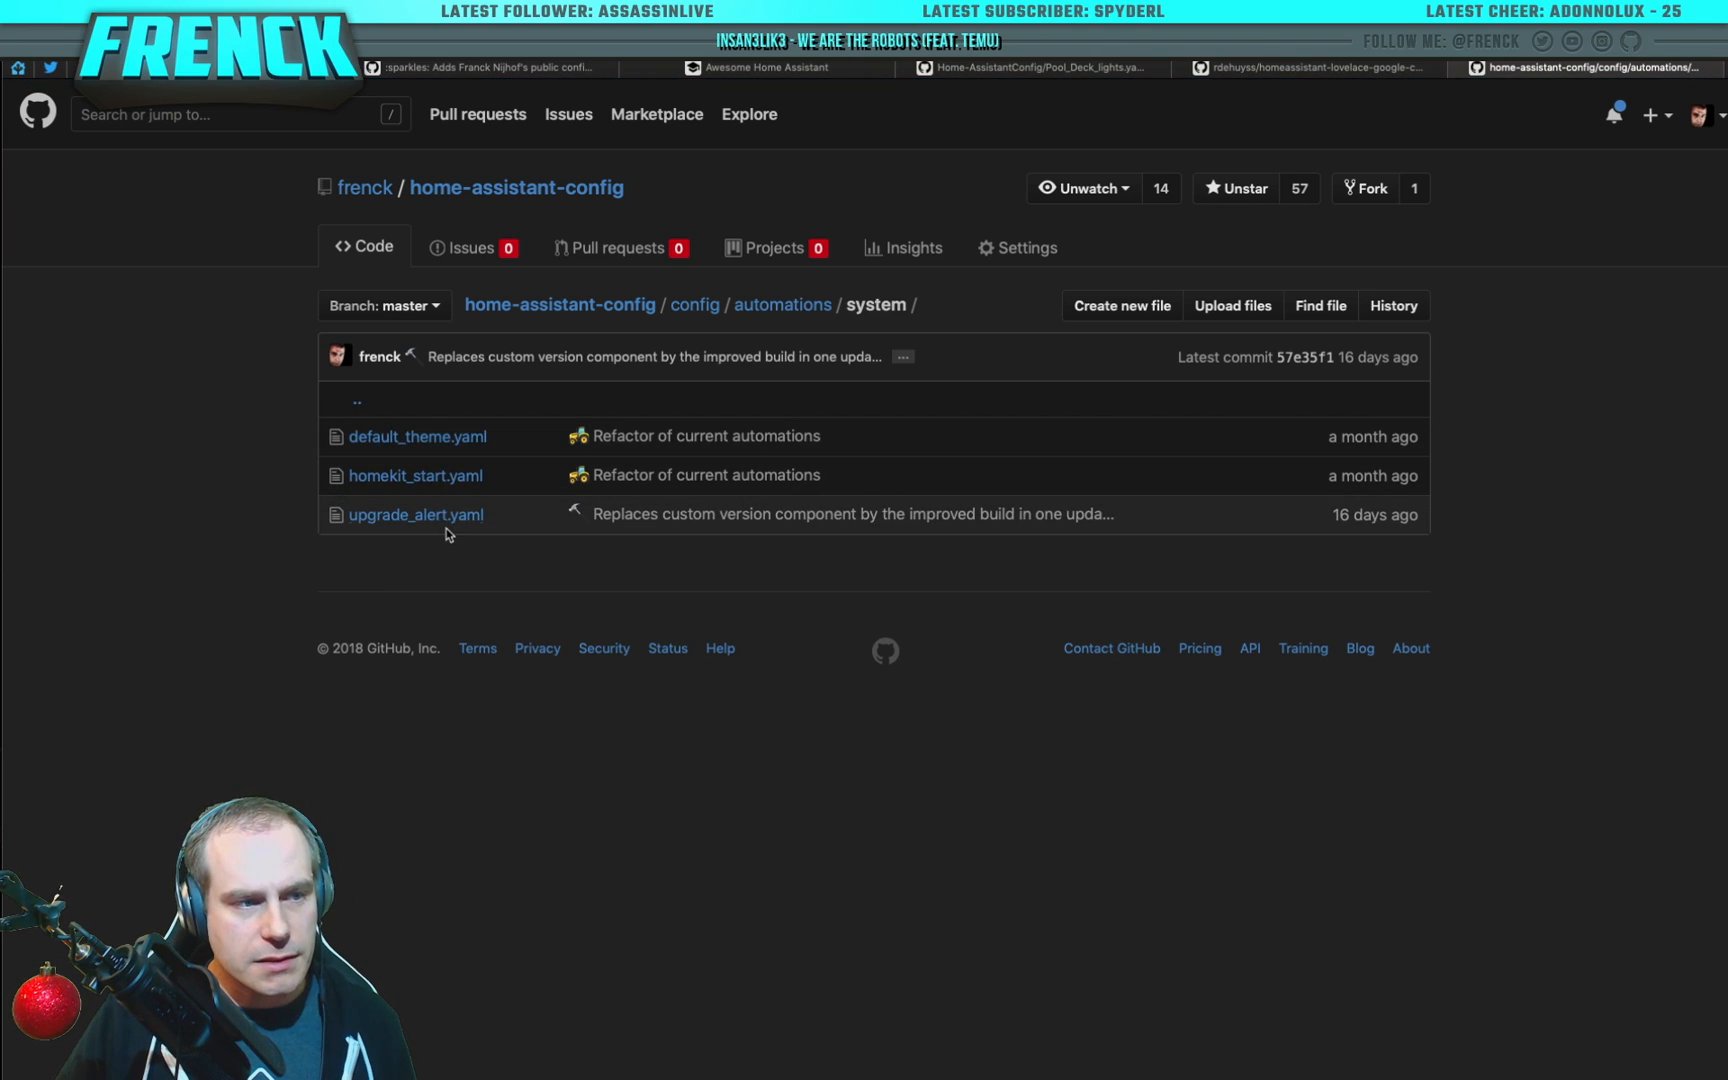
mouse_move(624, 430)
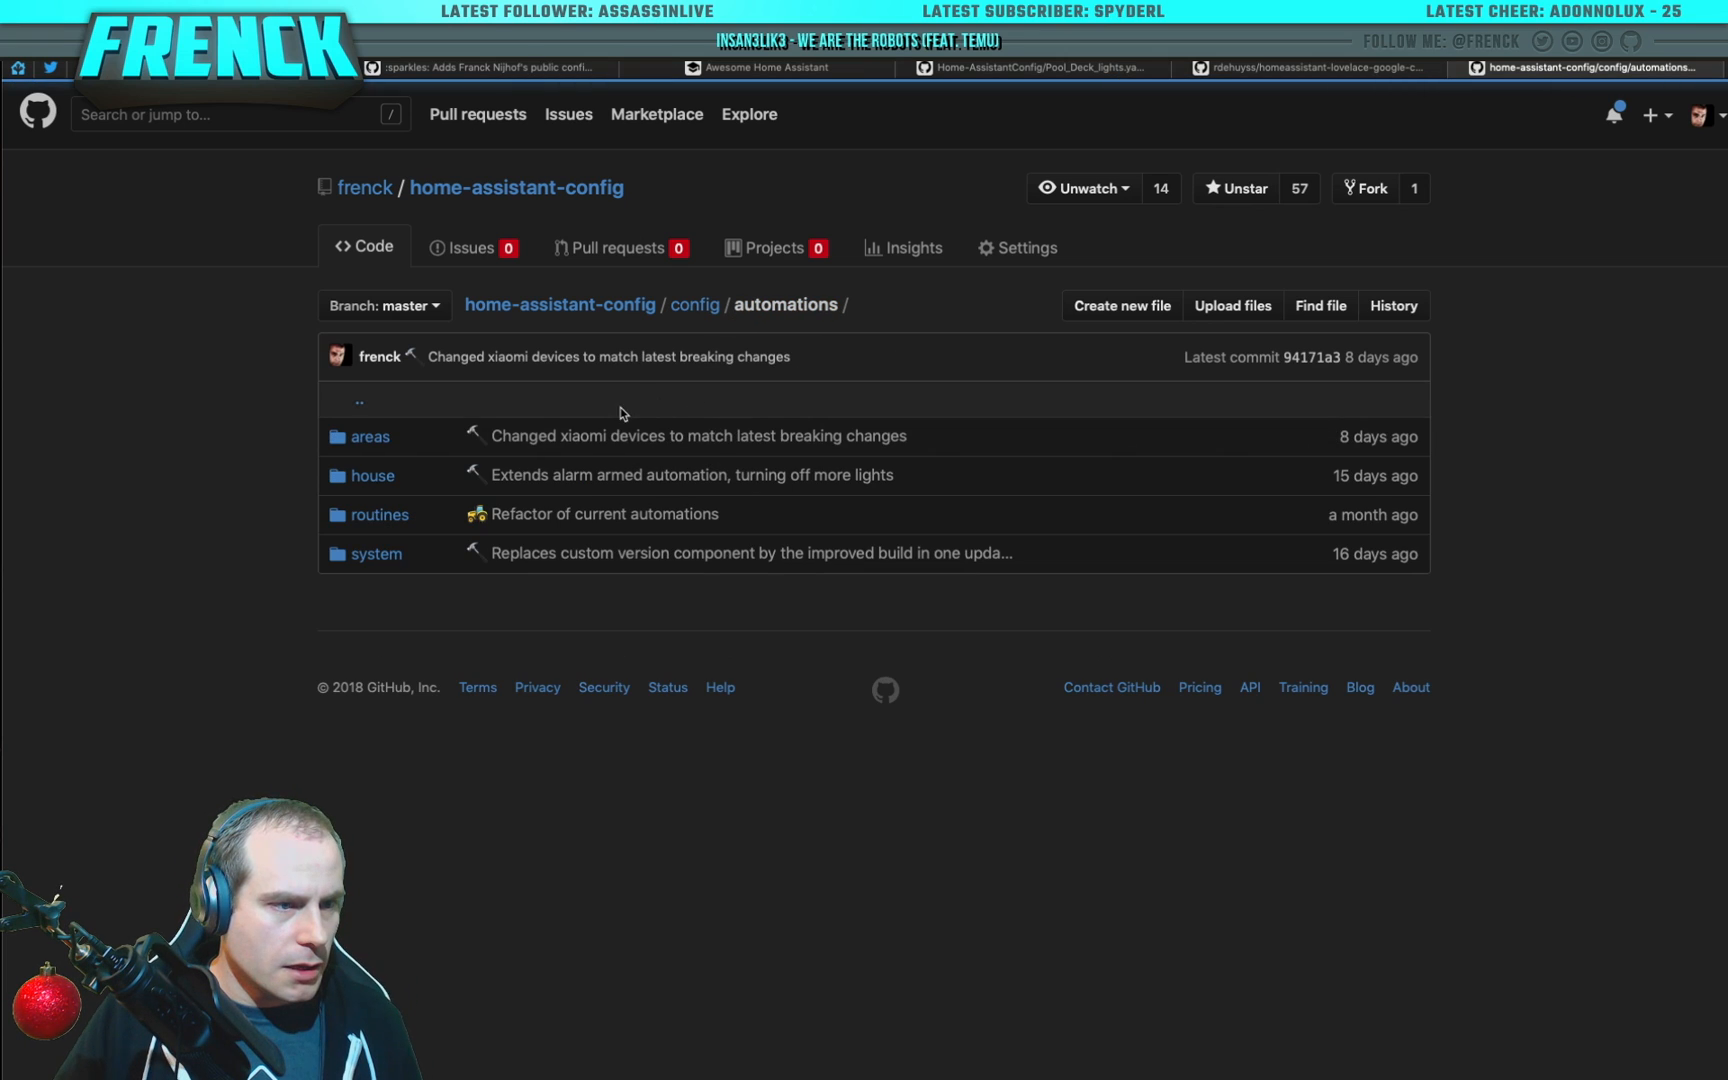
Step: Browse areas/bedroom/master thermostat automations and return to areas
click(370, 436)
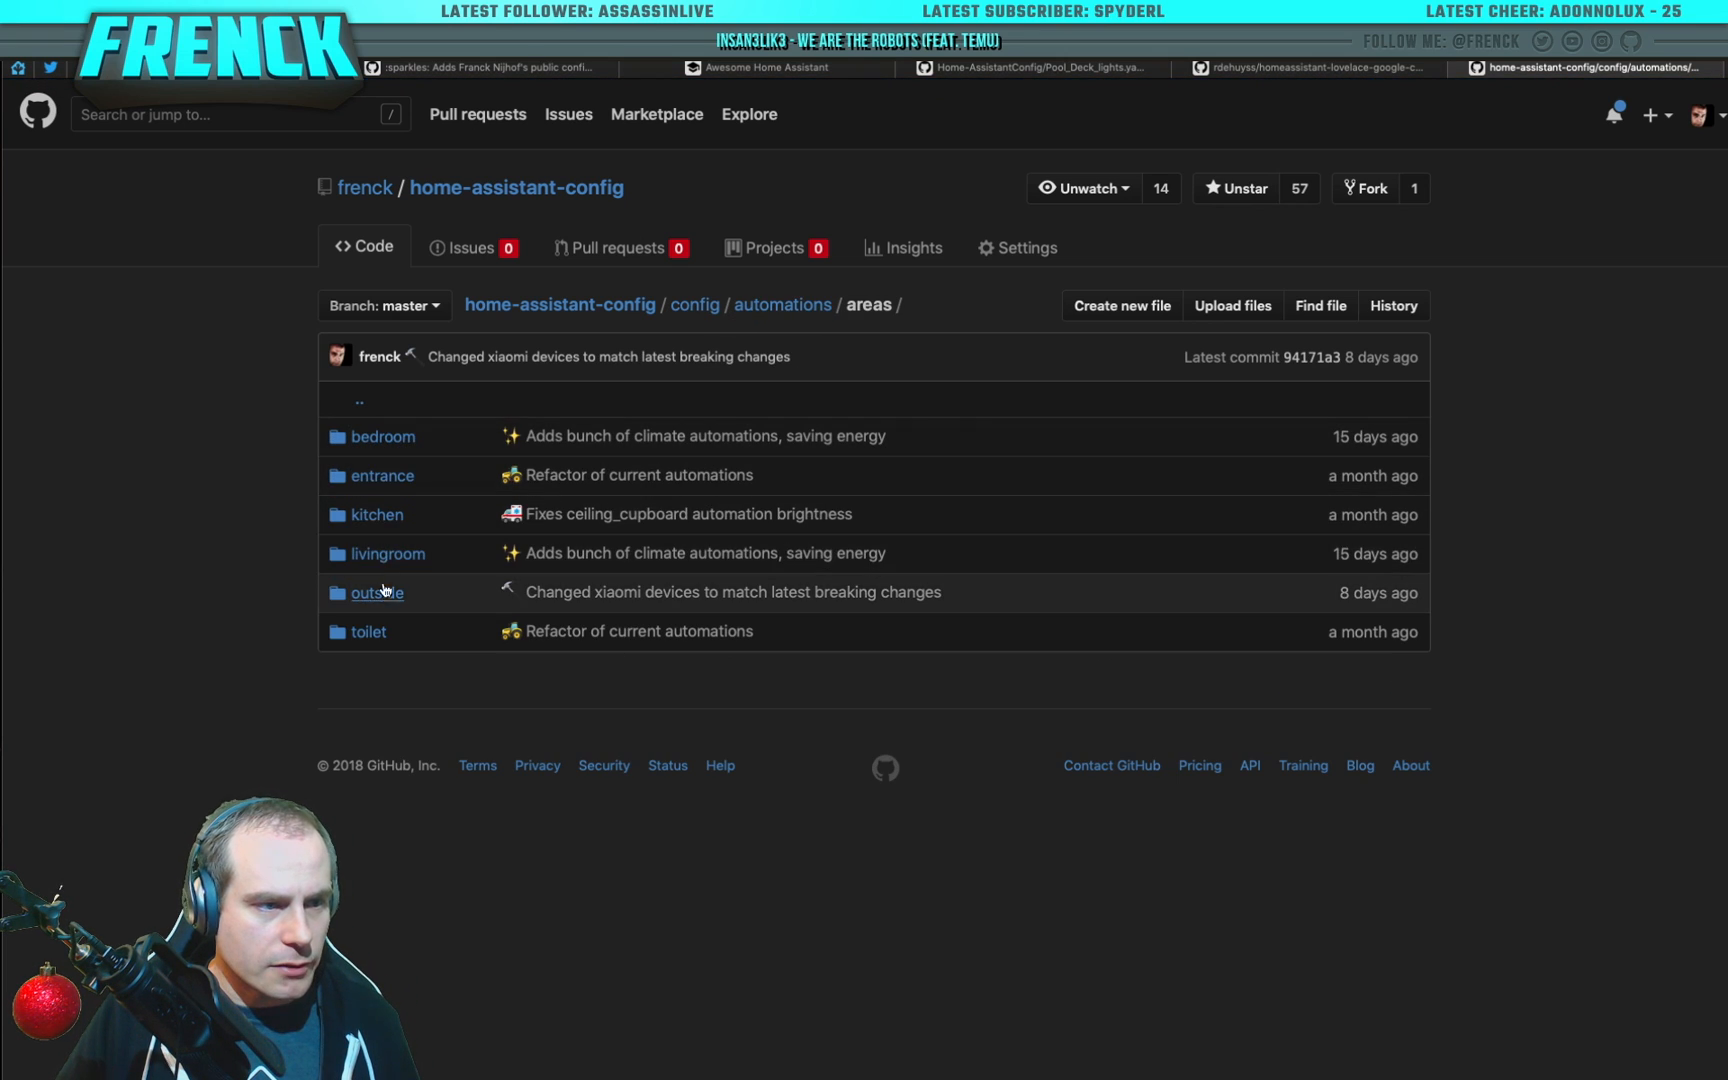
mouse_move(368, 632)
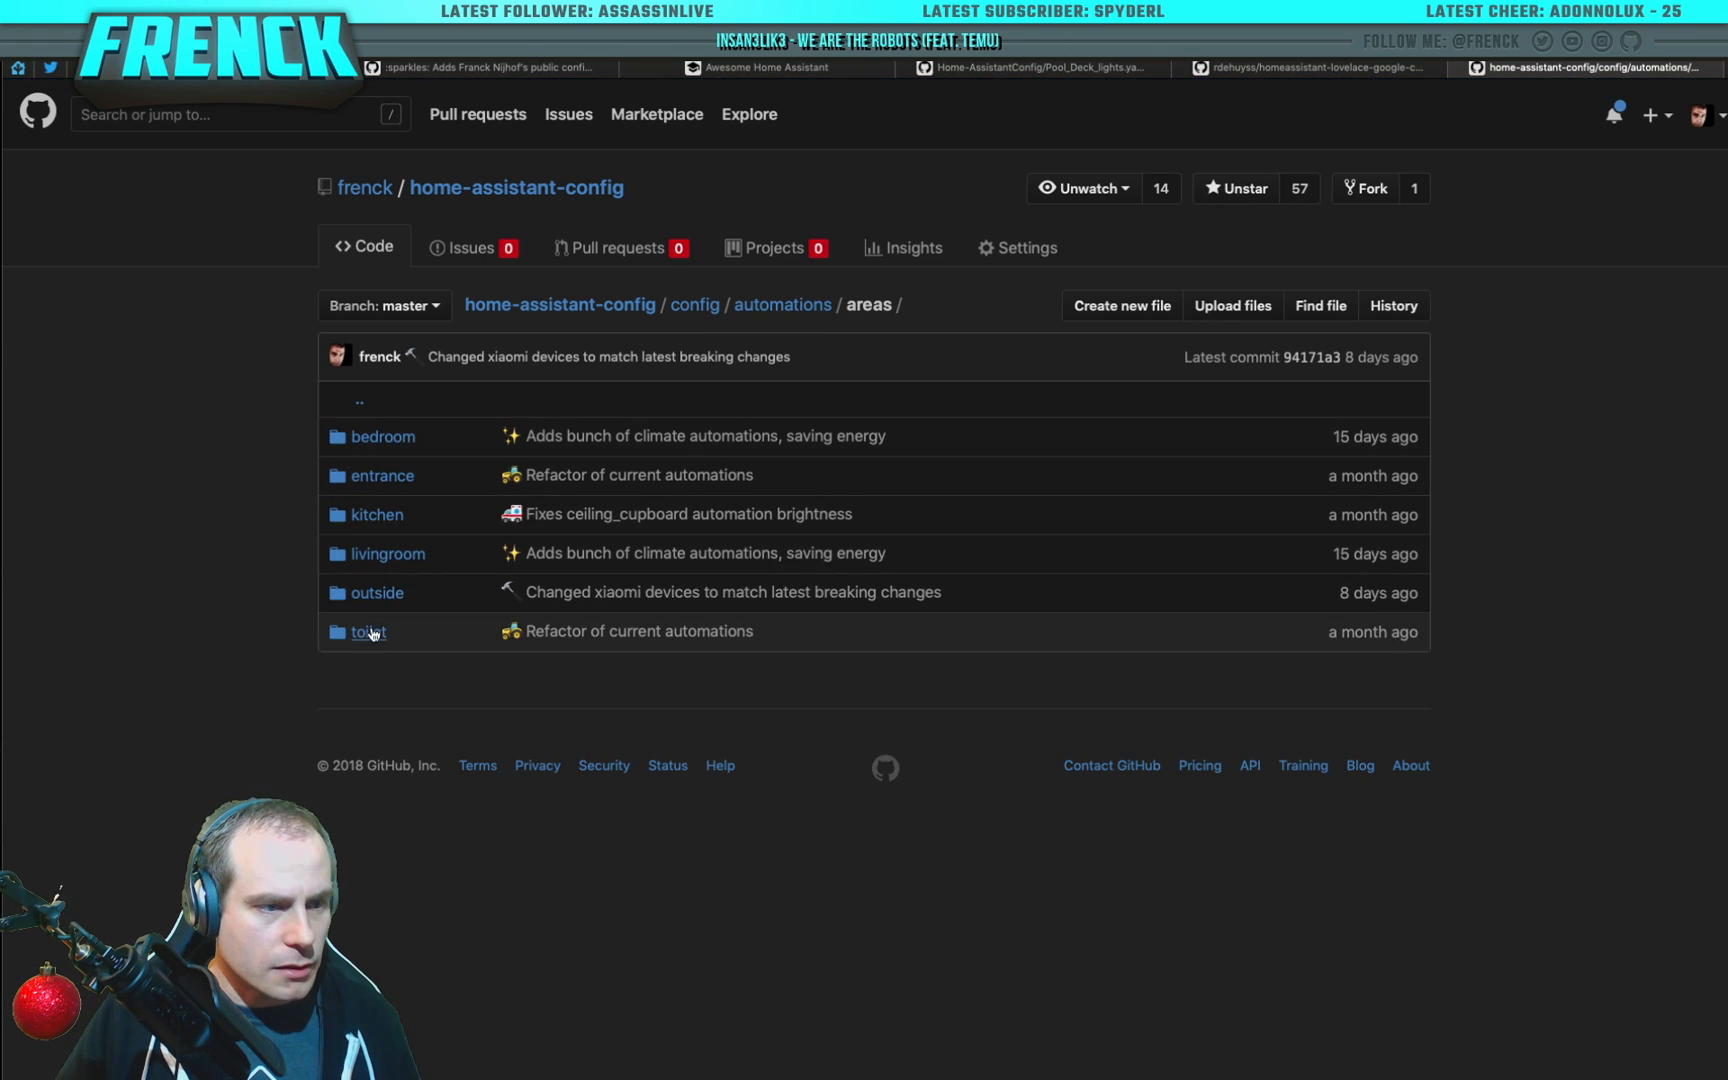
click(382, 436)
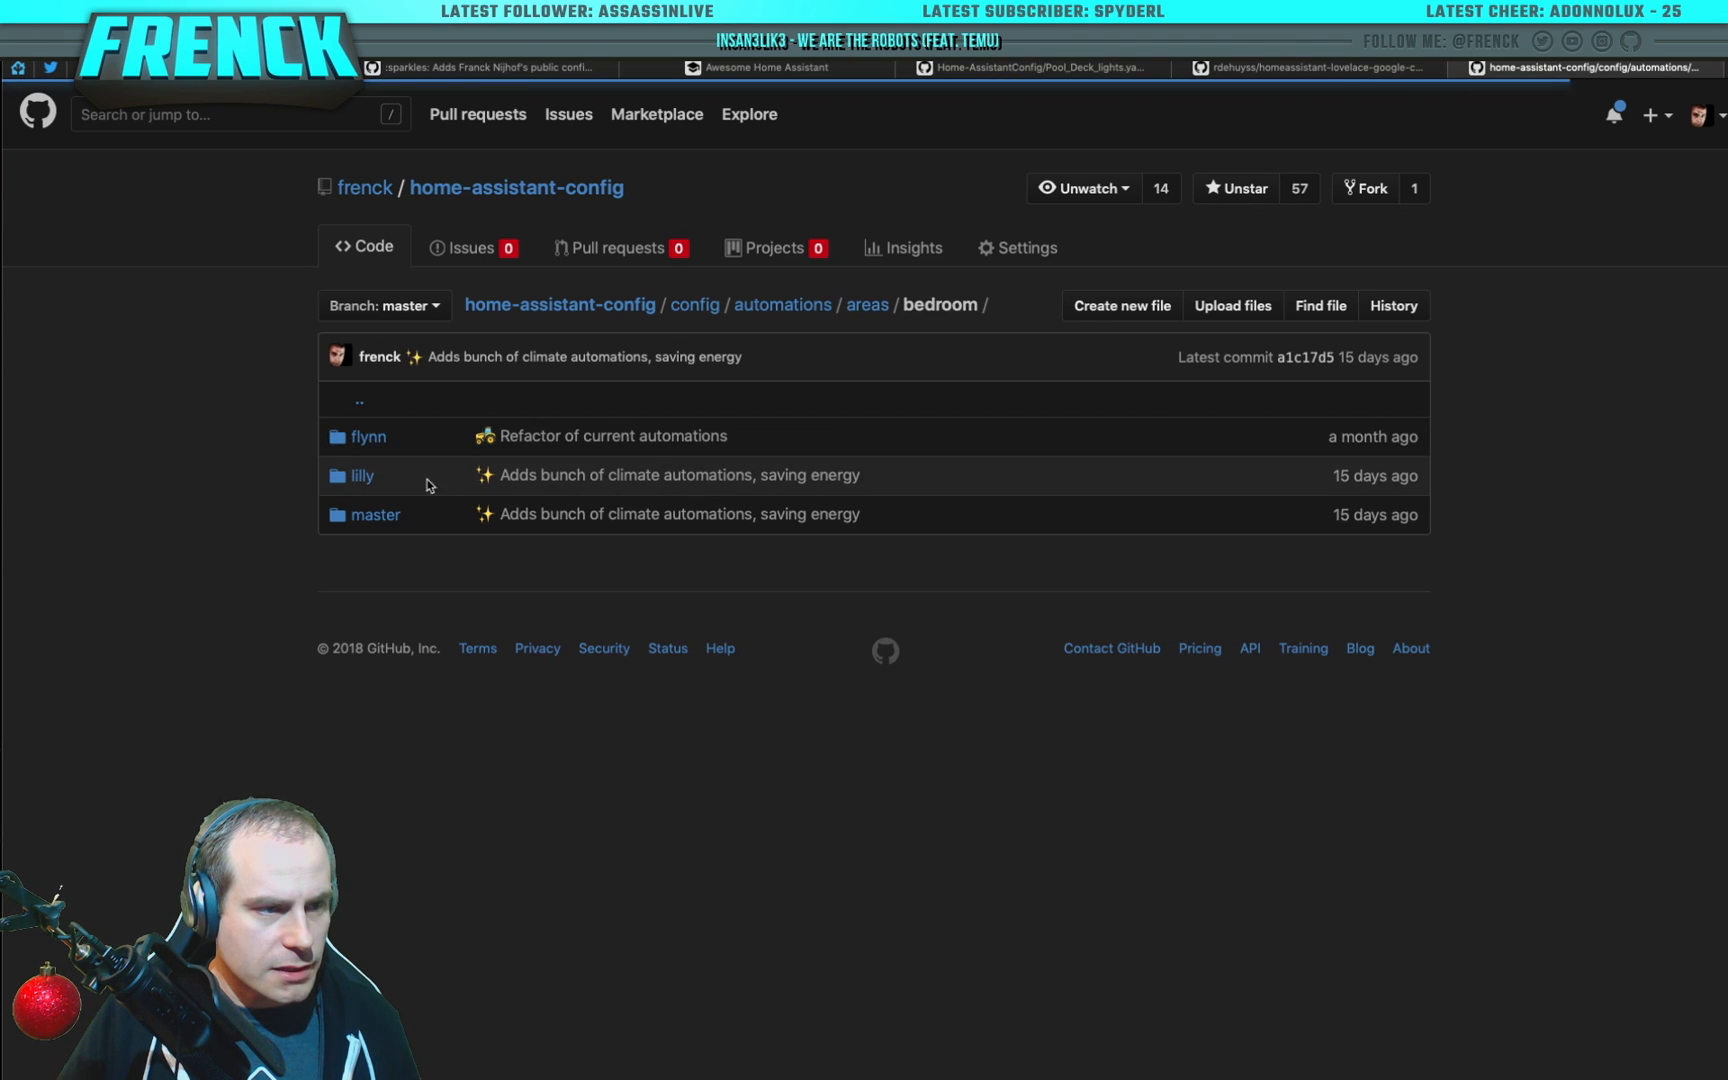
mouse_move(374, 514)
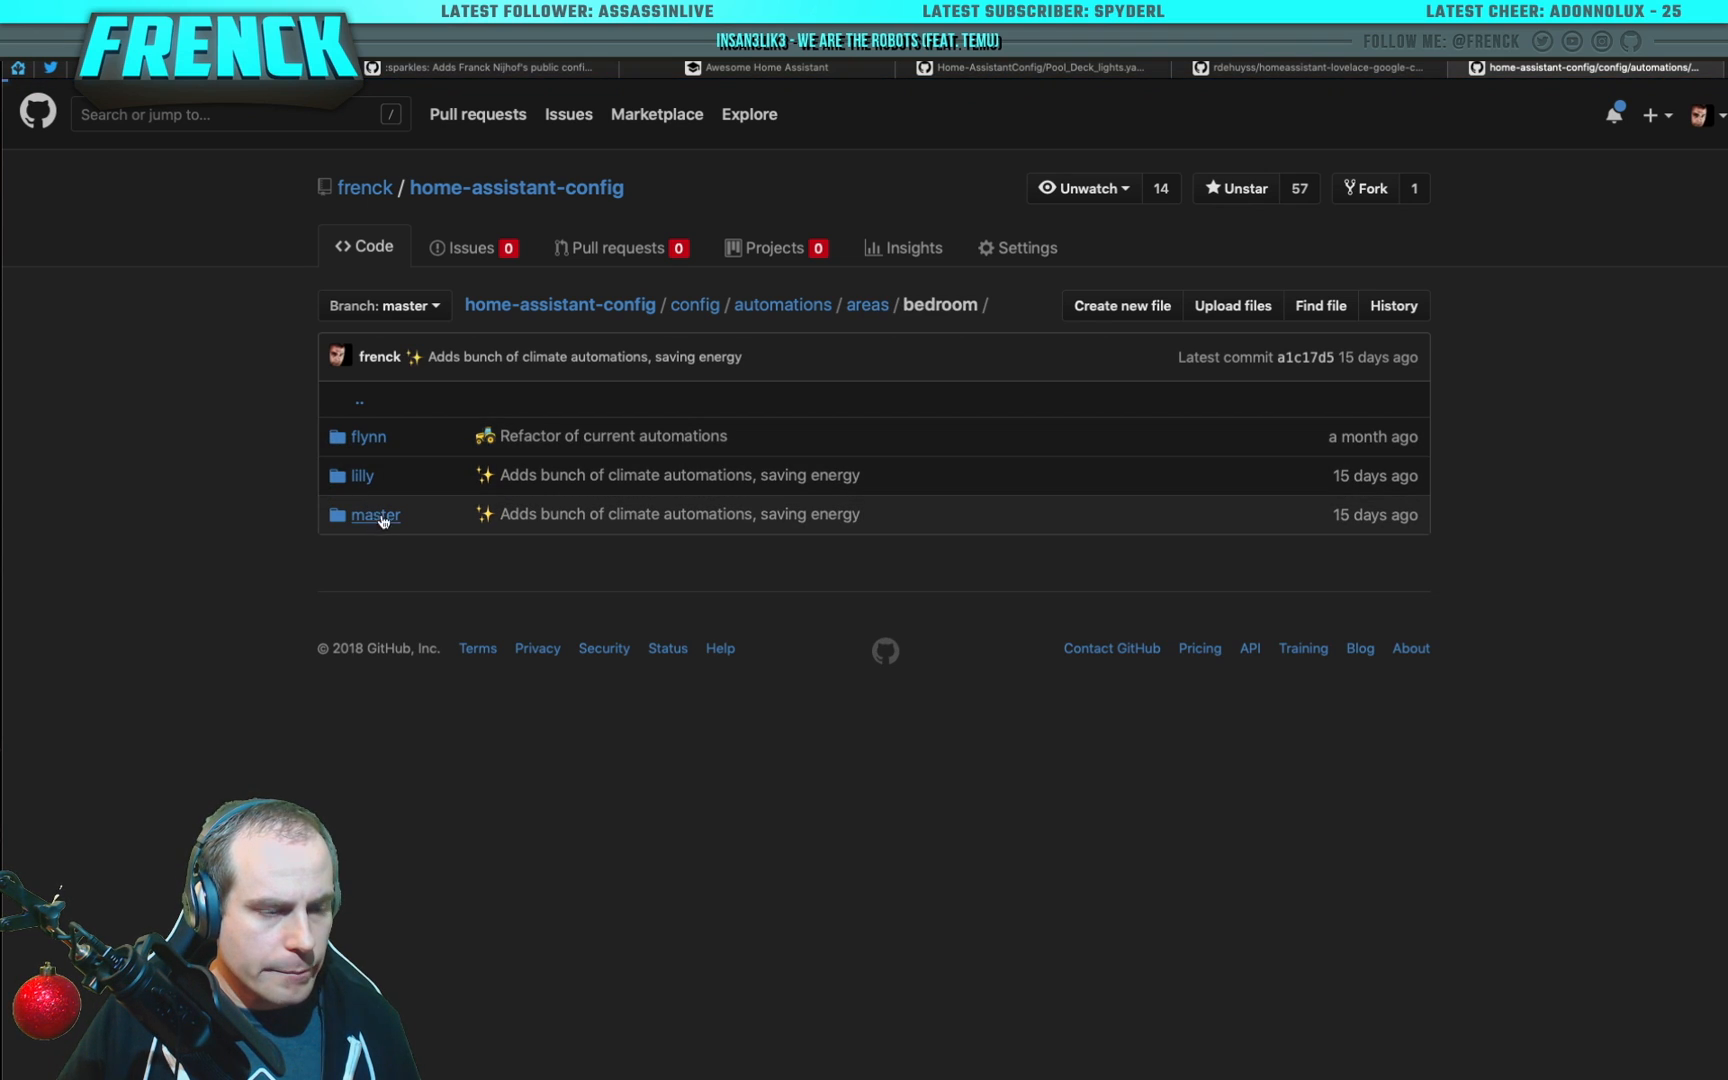
click(374, 514)
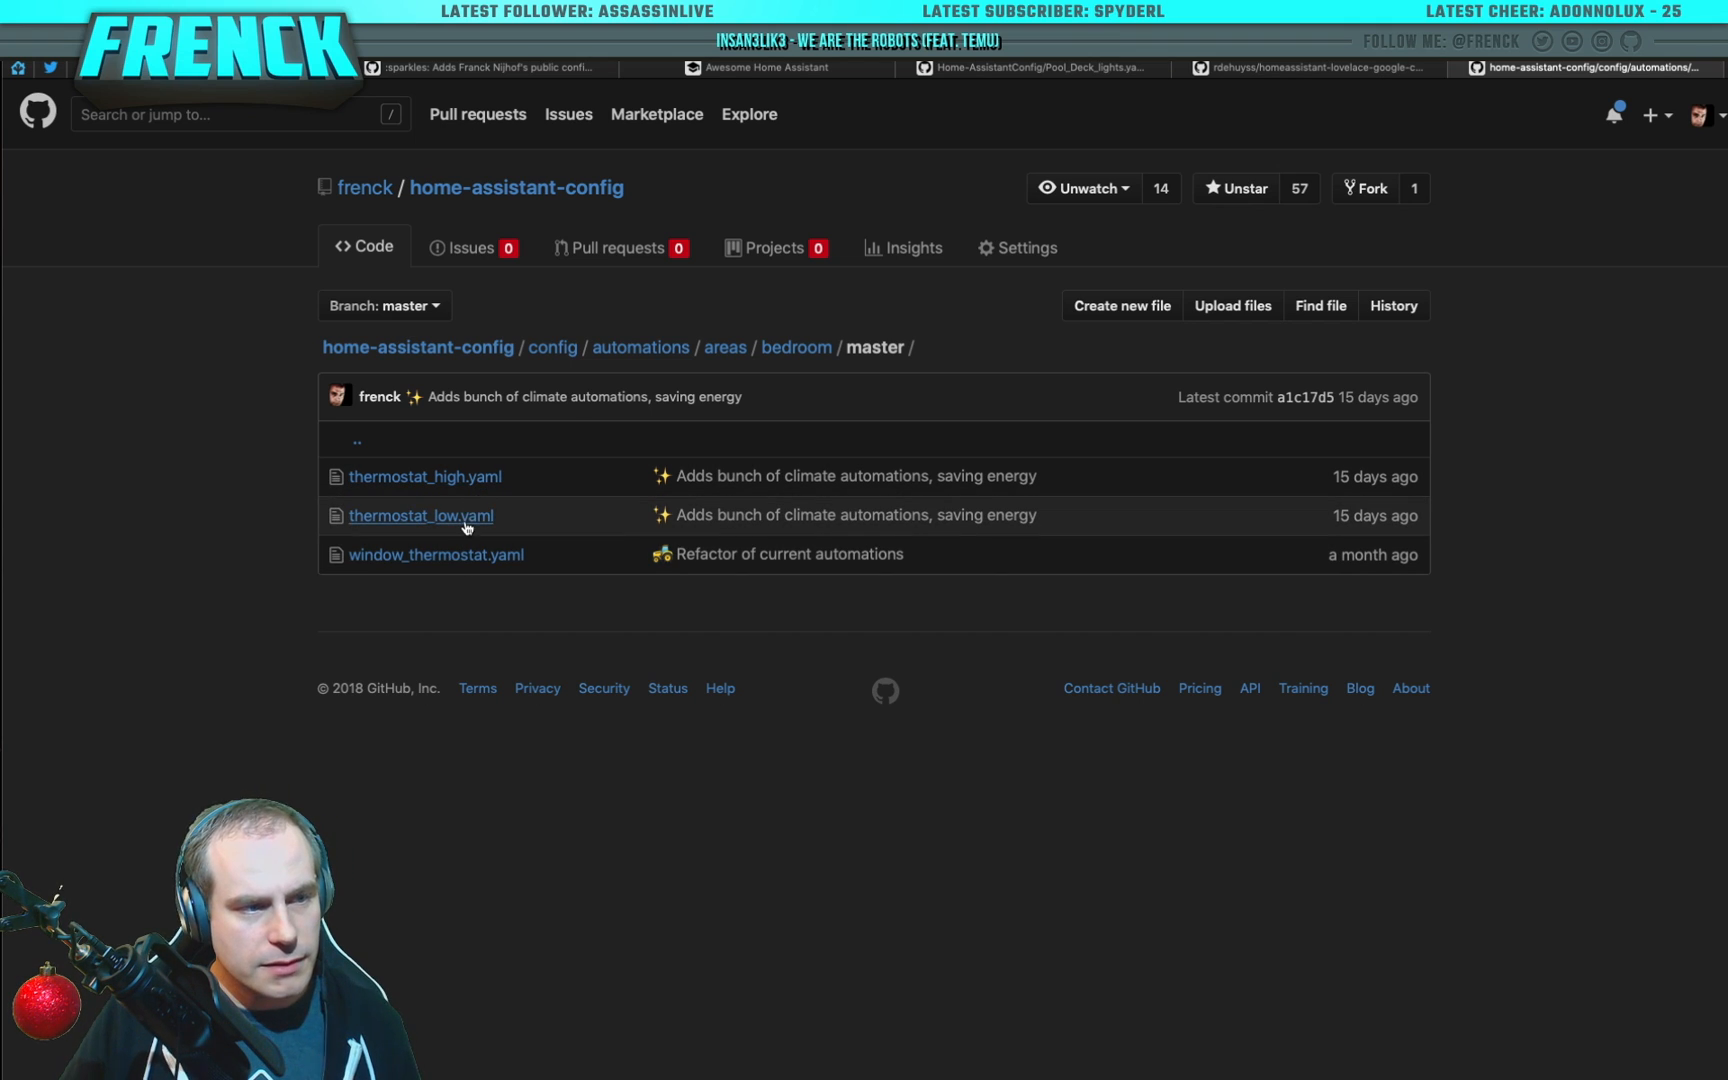
click(724, 348)
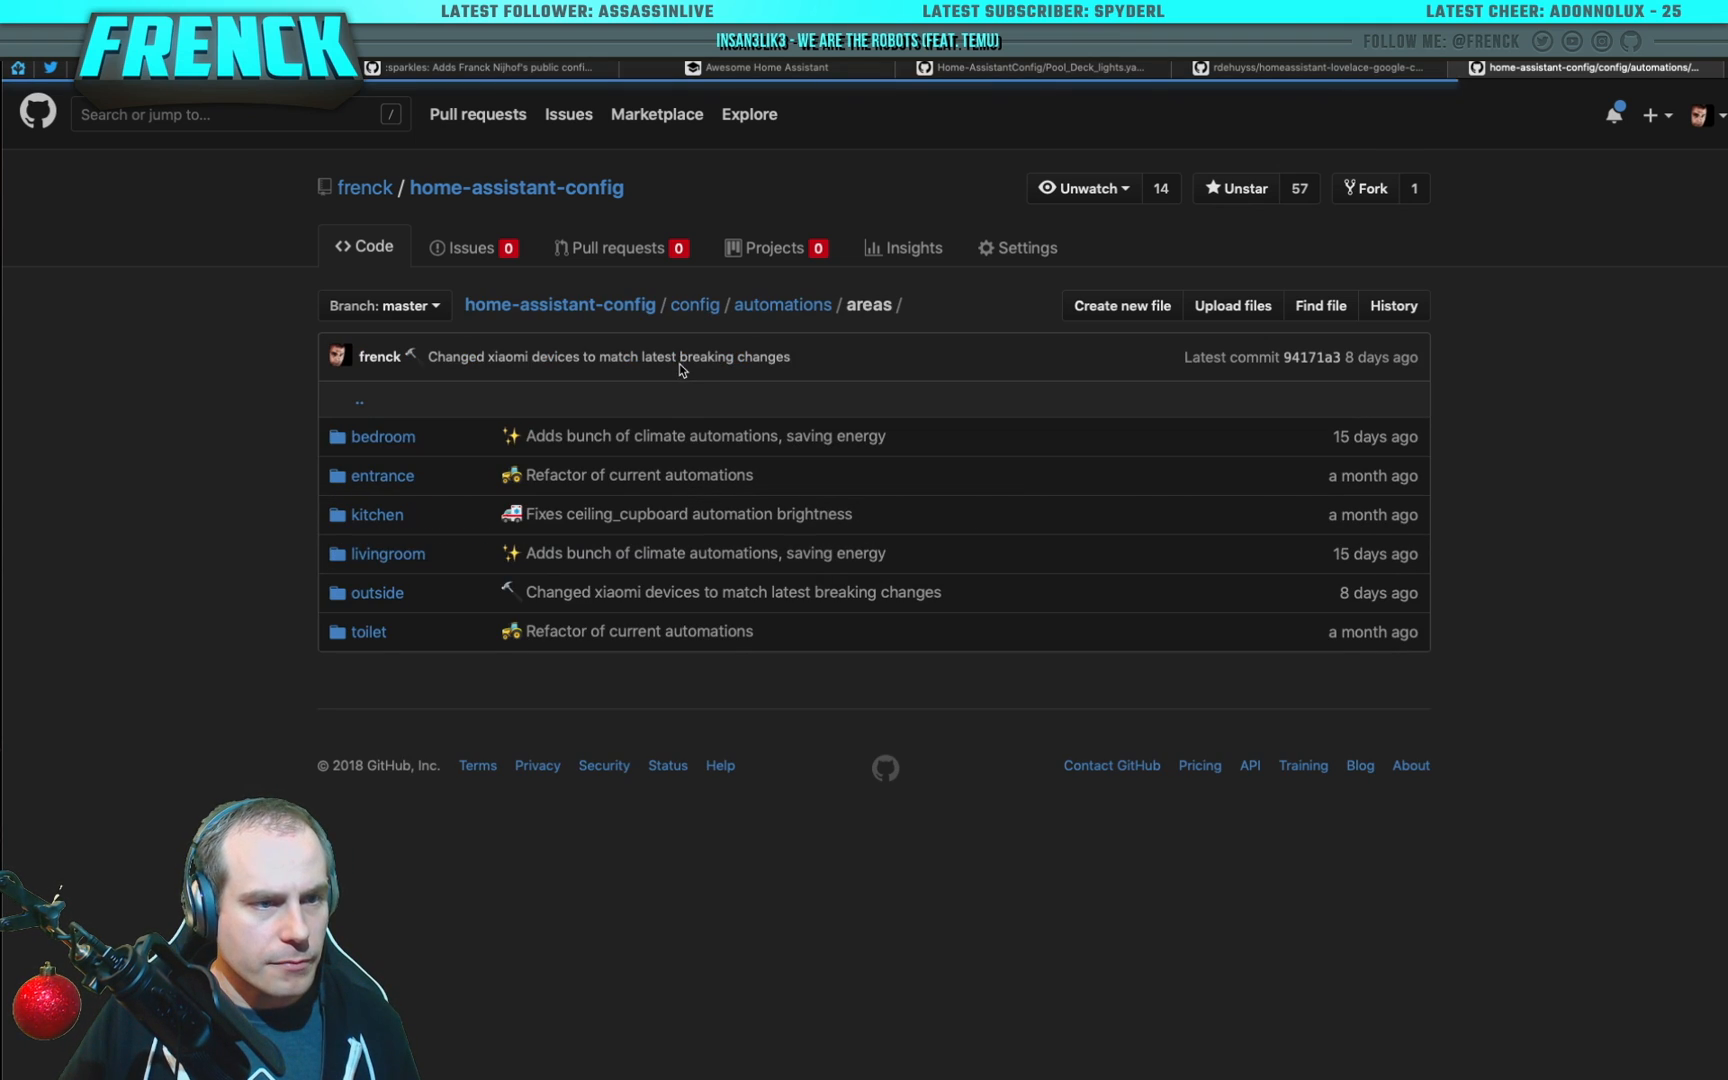
Step: View the house alarm automations folder, then go back up to config
click(866, 304)
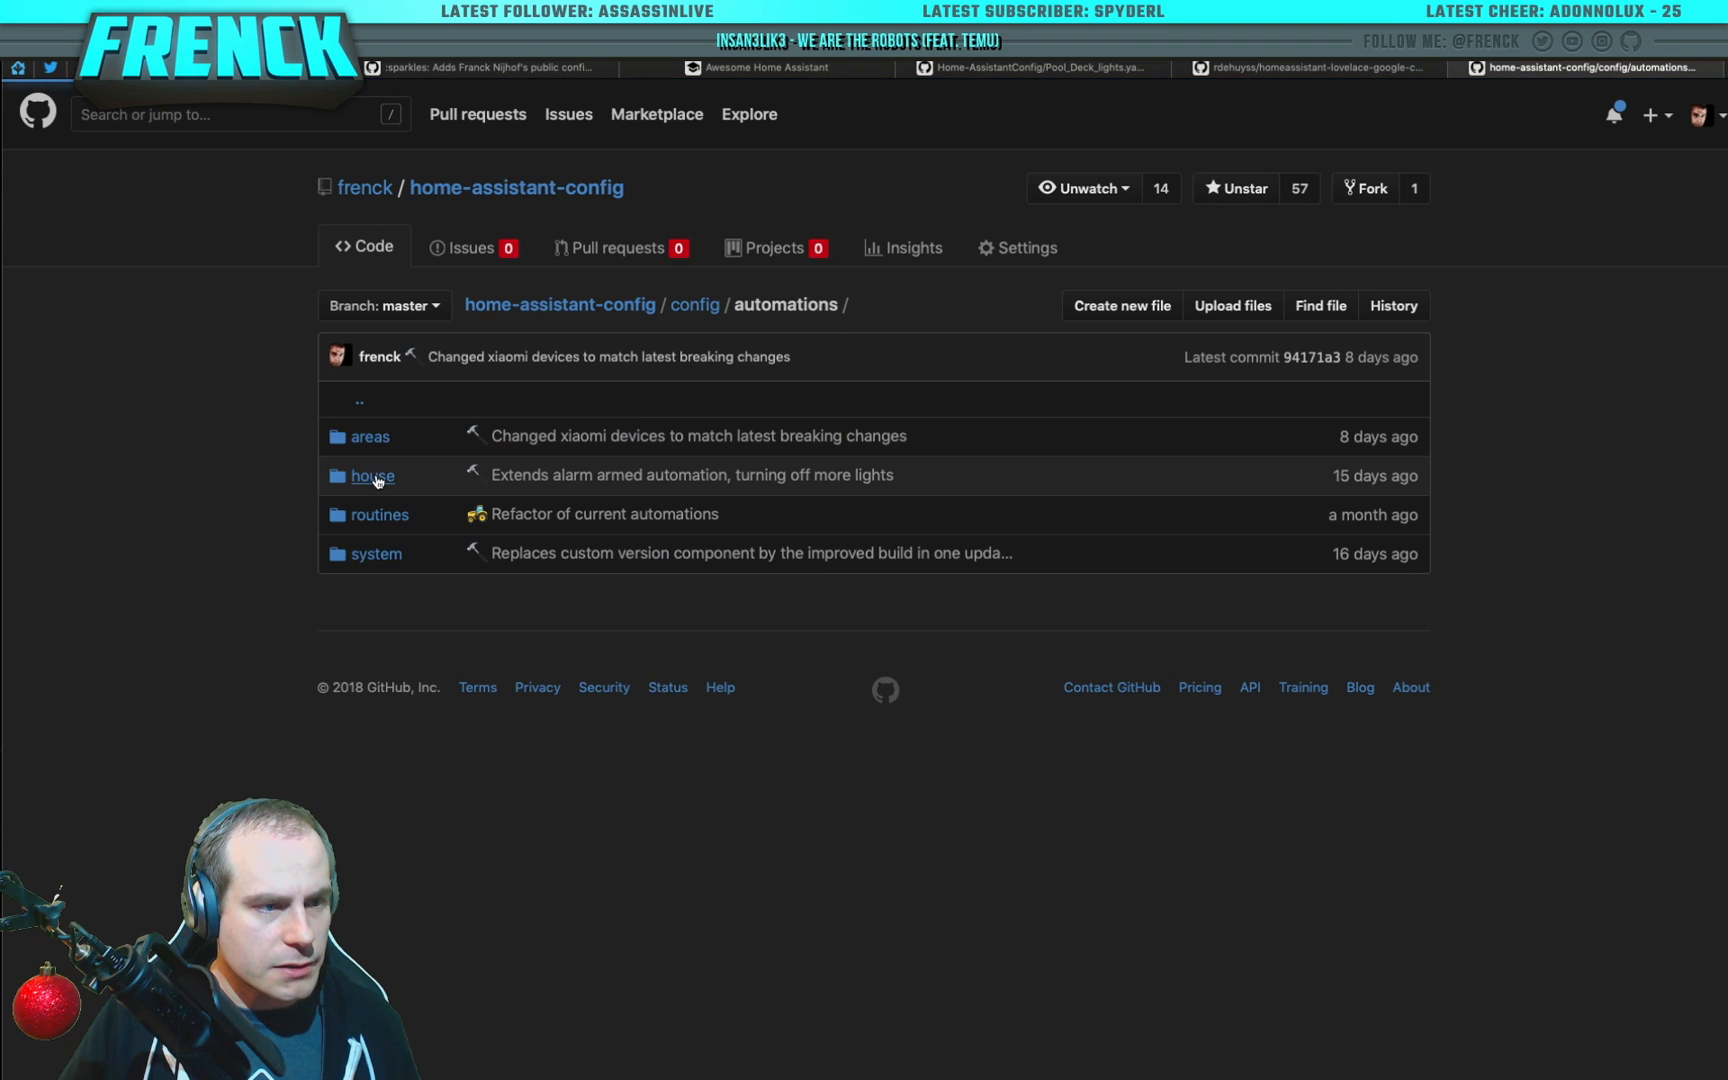
click(372, 474)
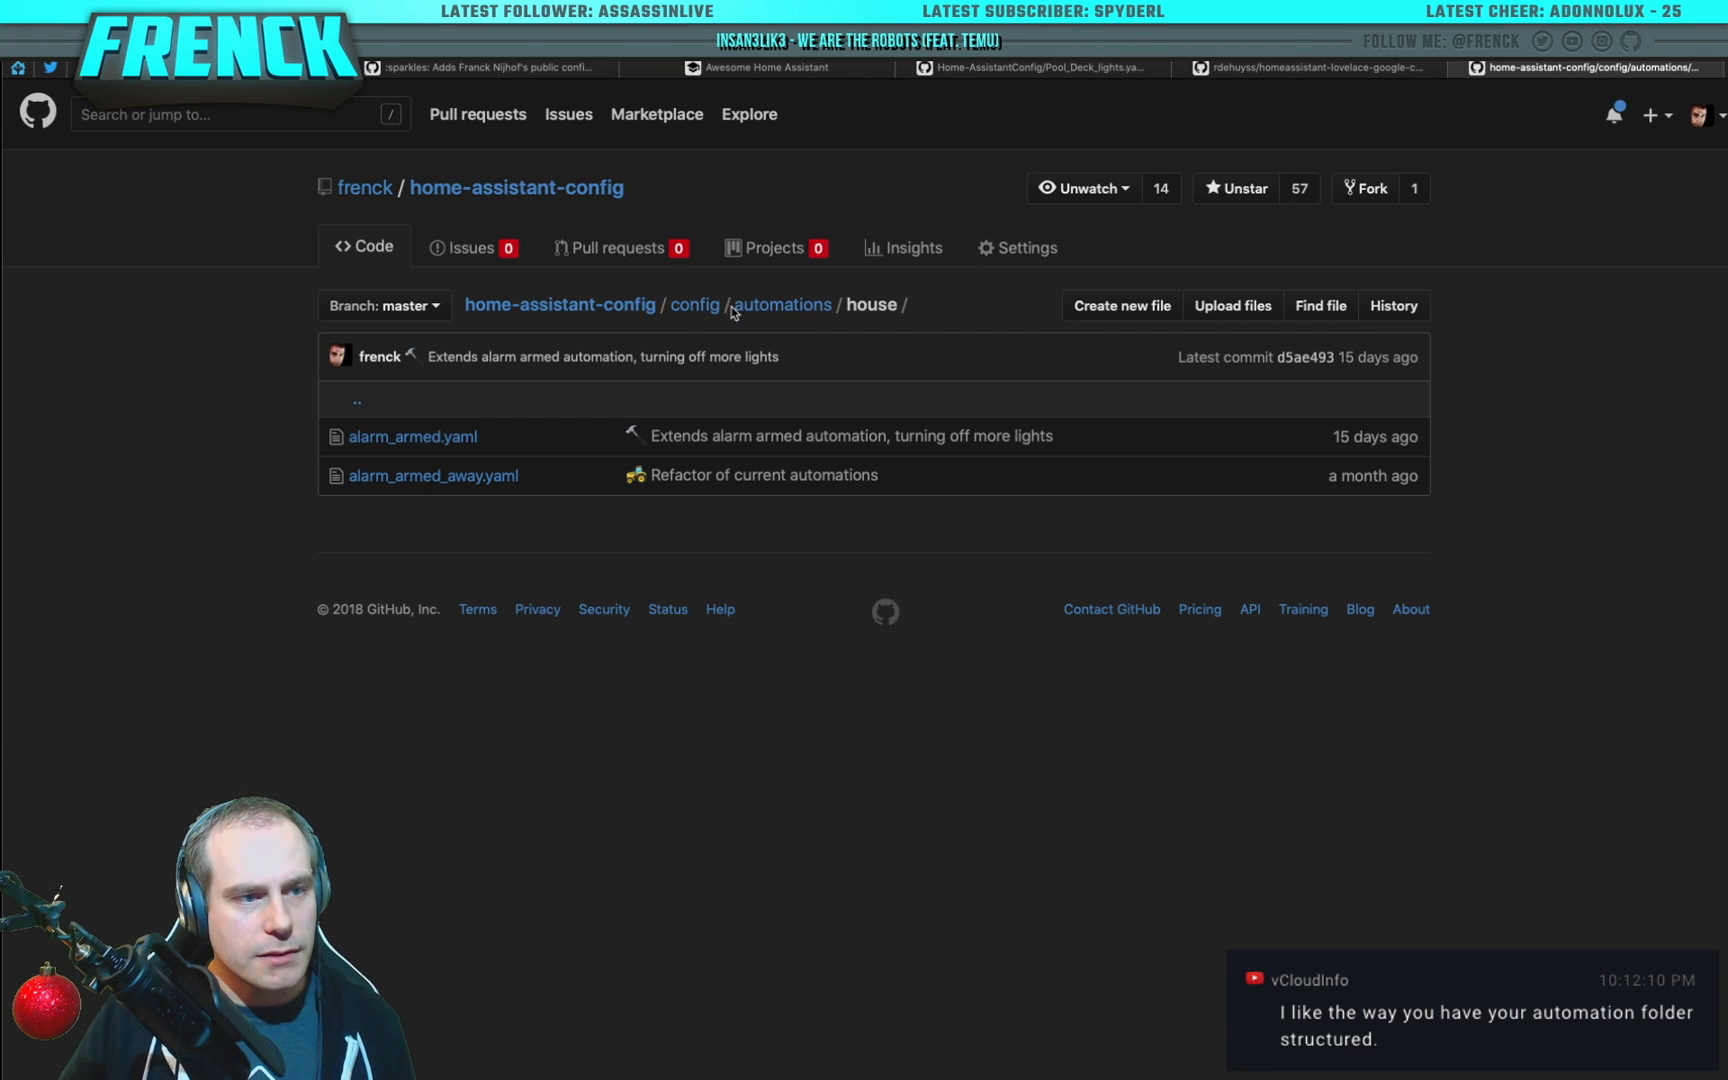
click(694, 304)
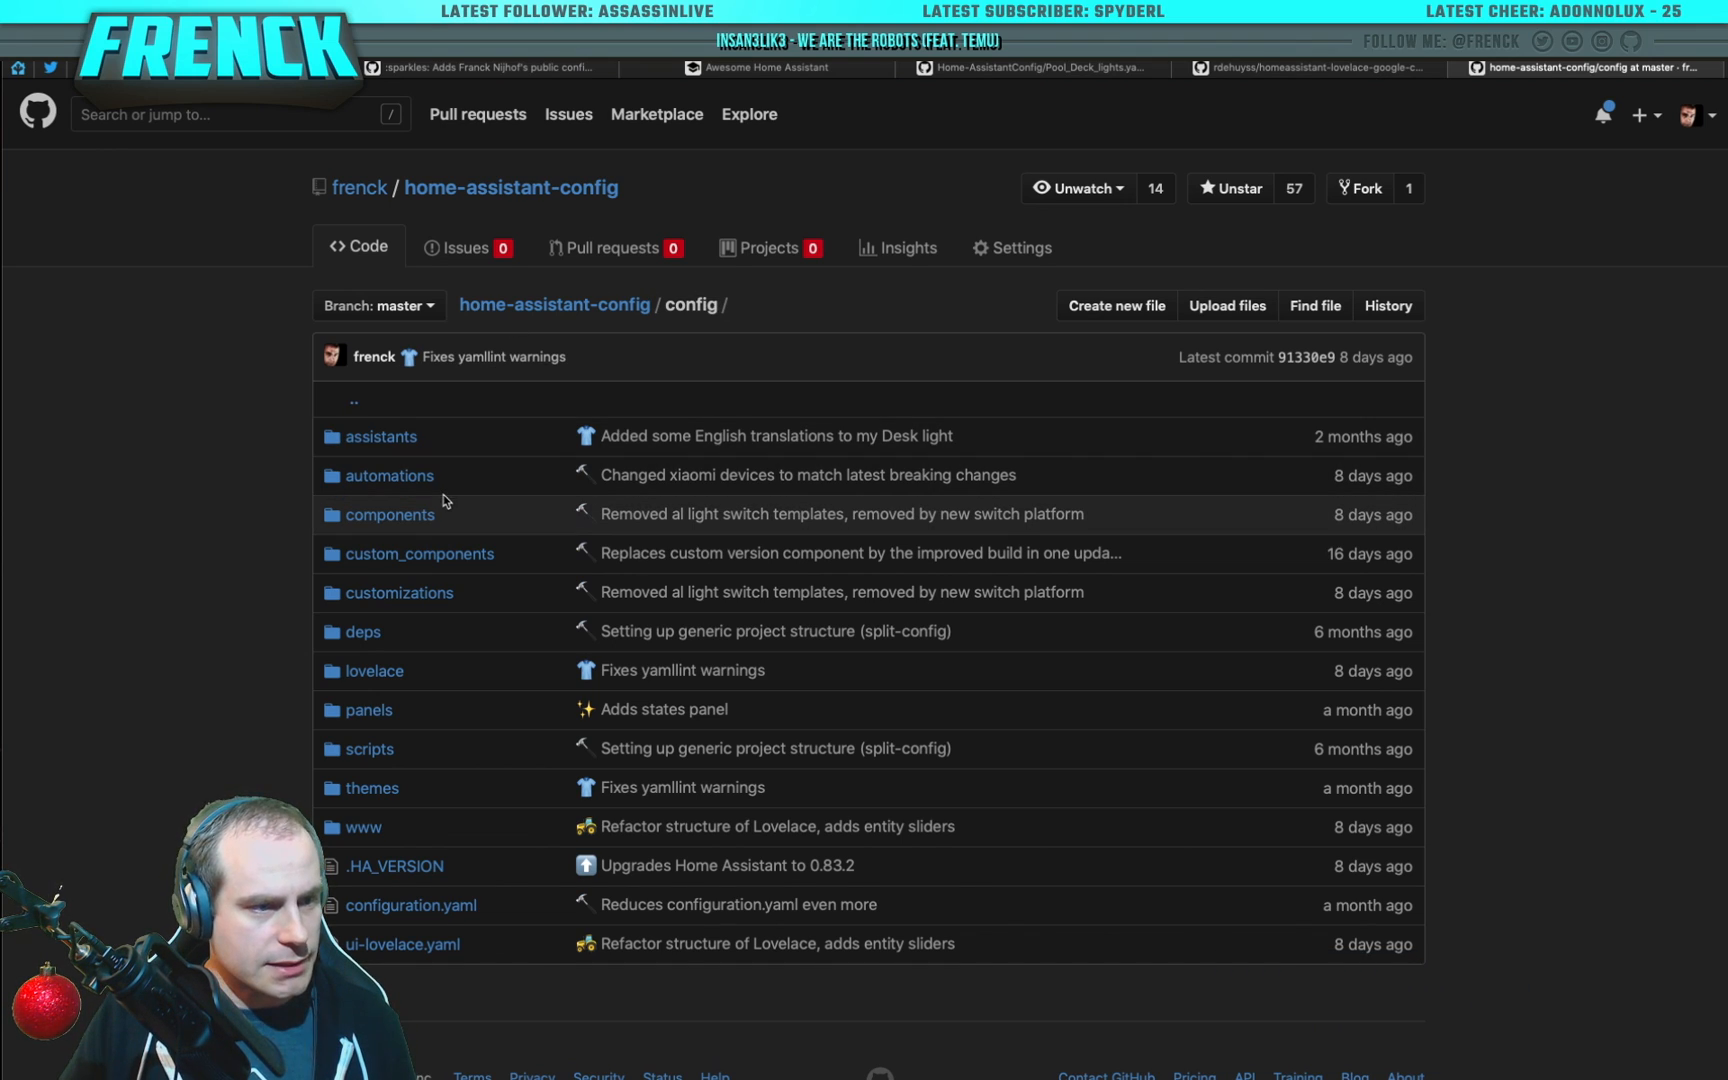
mouse_move(390, 514)
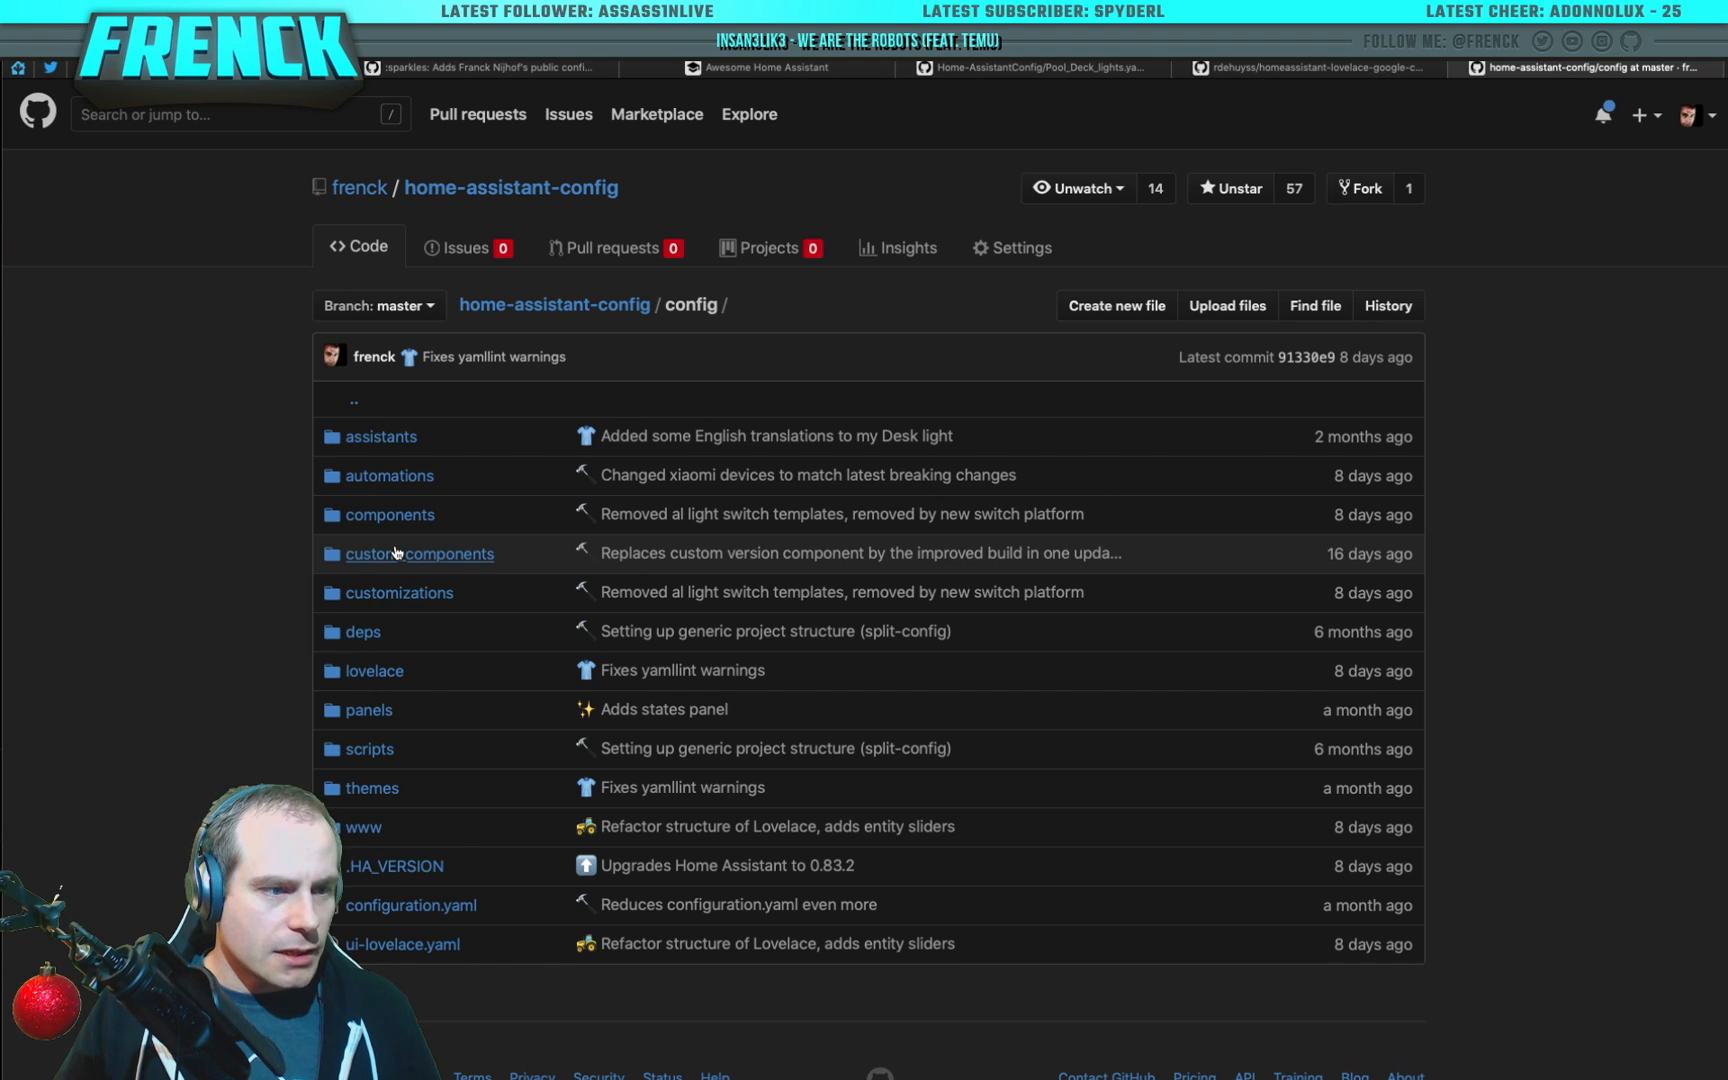
mouse_move(418, 554)
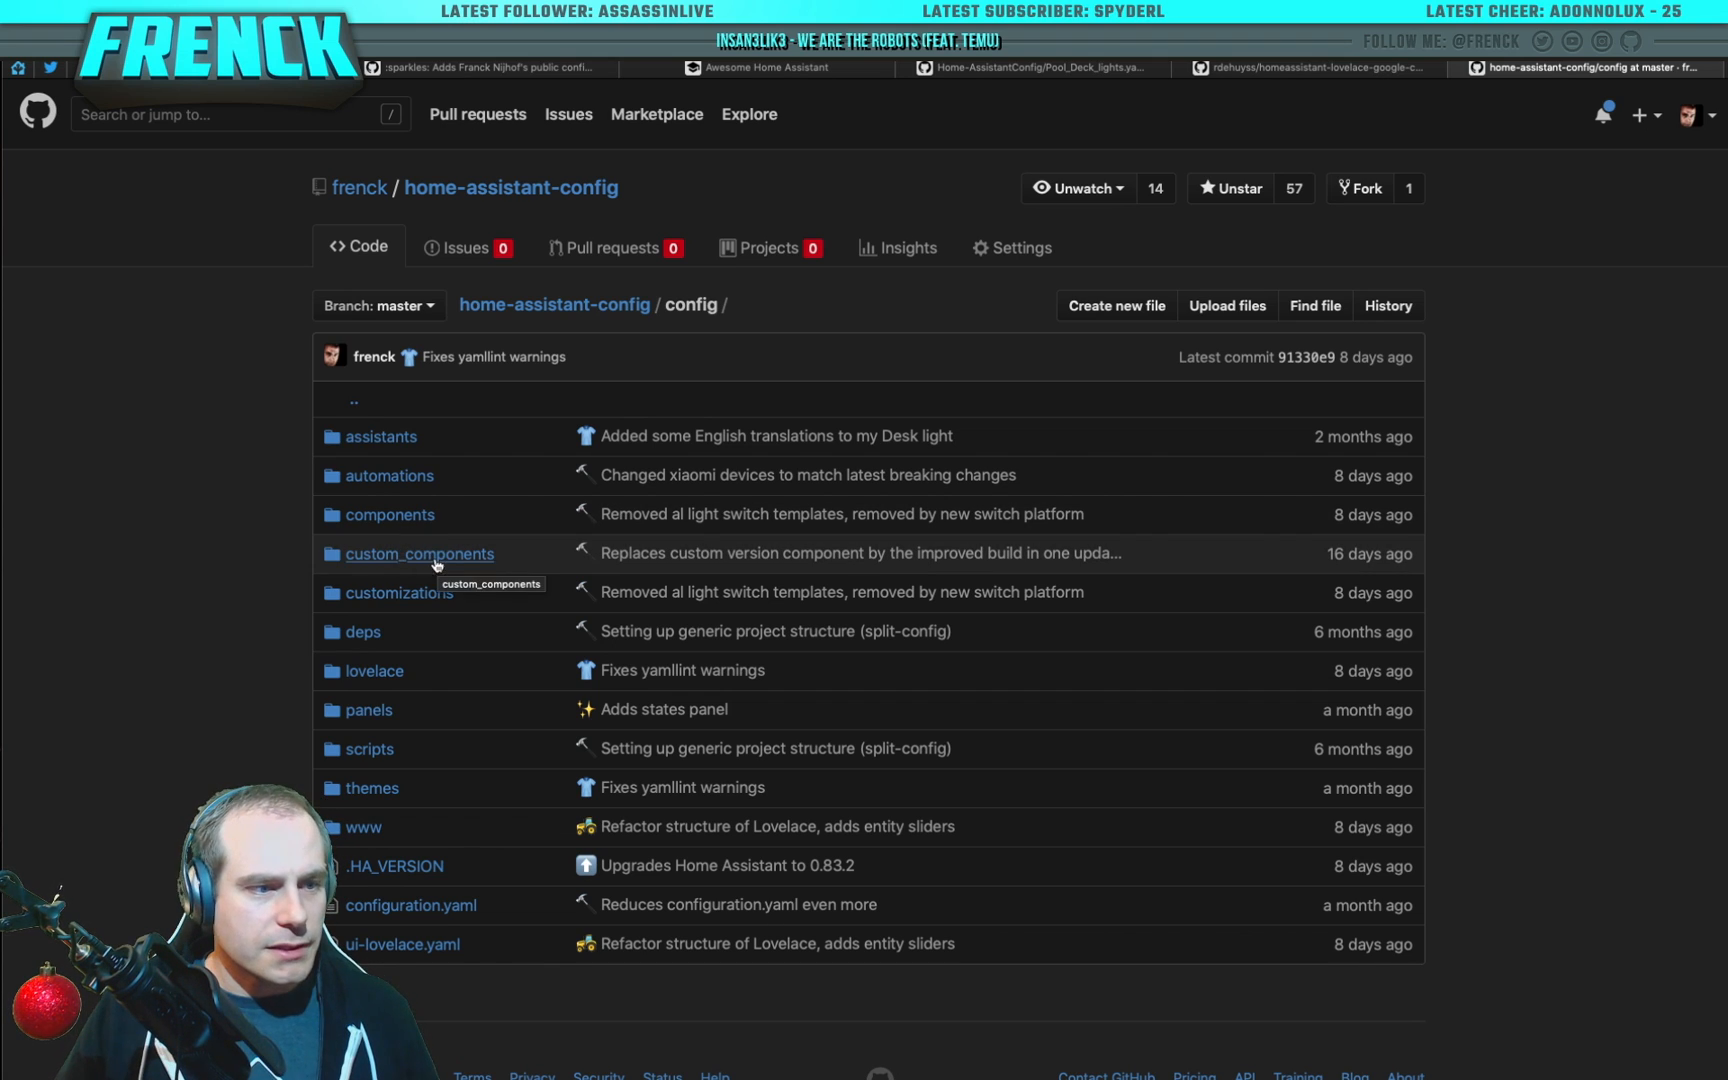
mouse_move(412, 904)
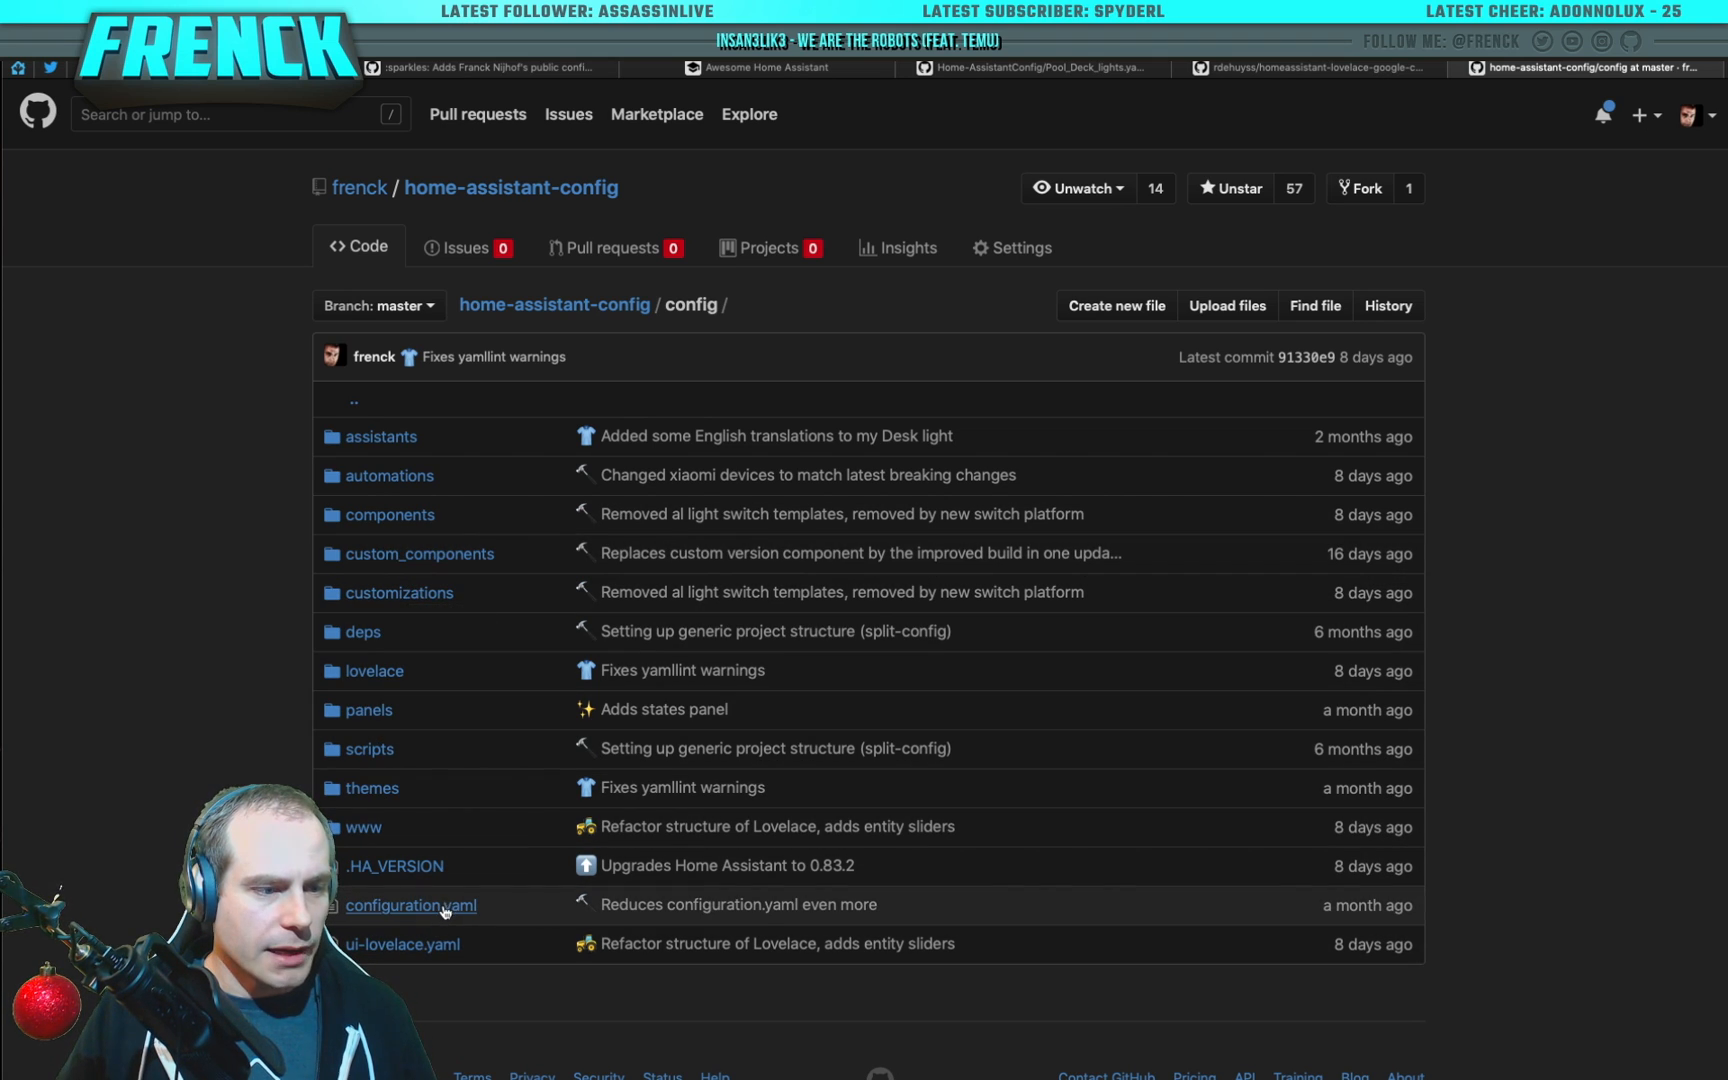
Step: View configuration.yaml from the config folder listing
click(410, 904)
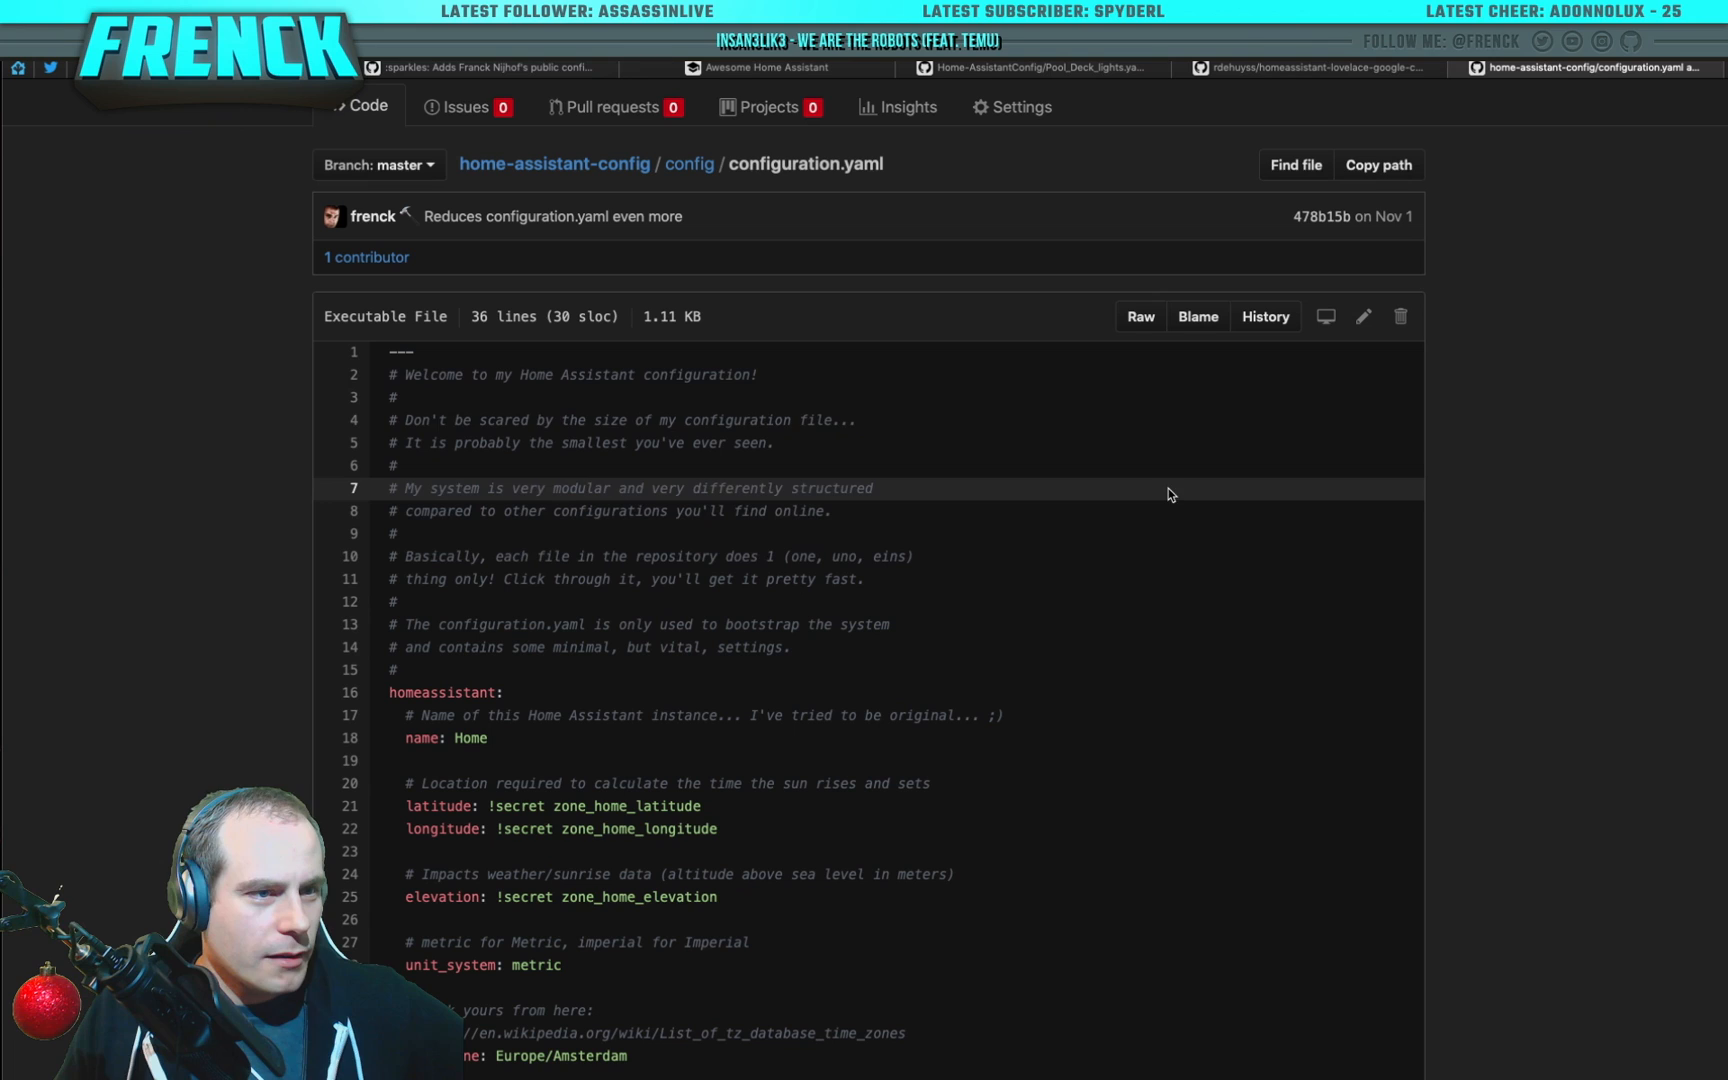
mouse_move(688, 166)
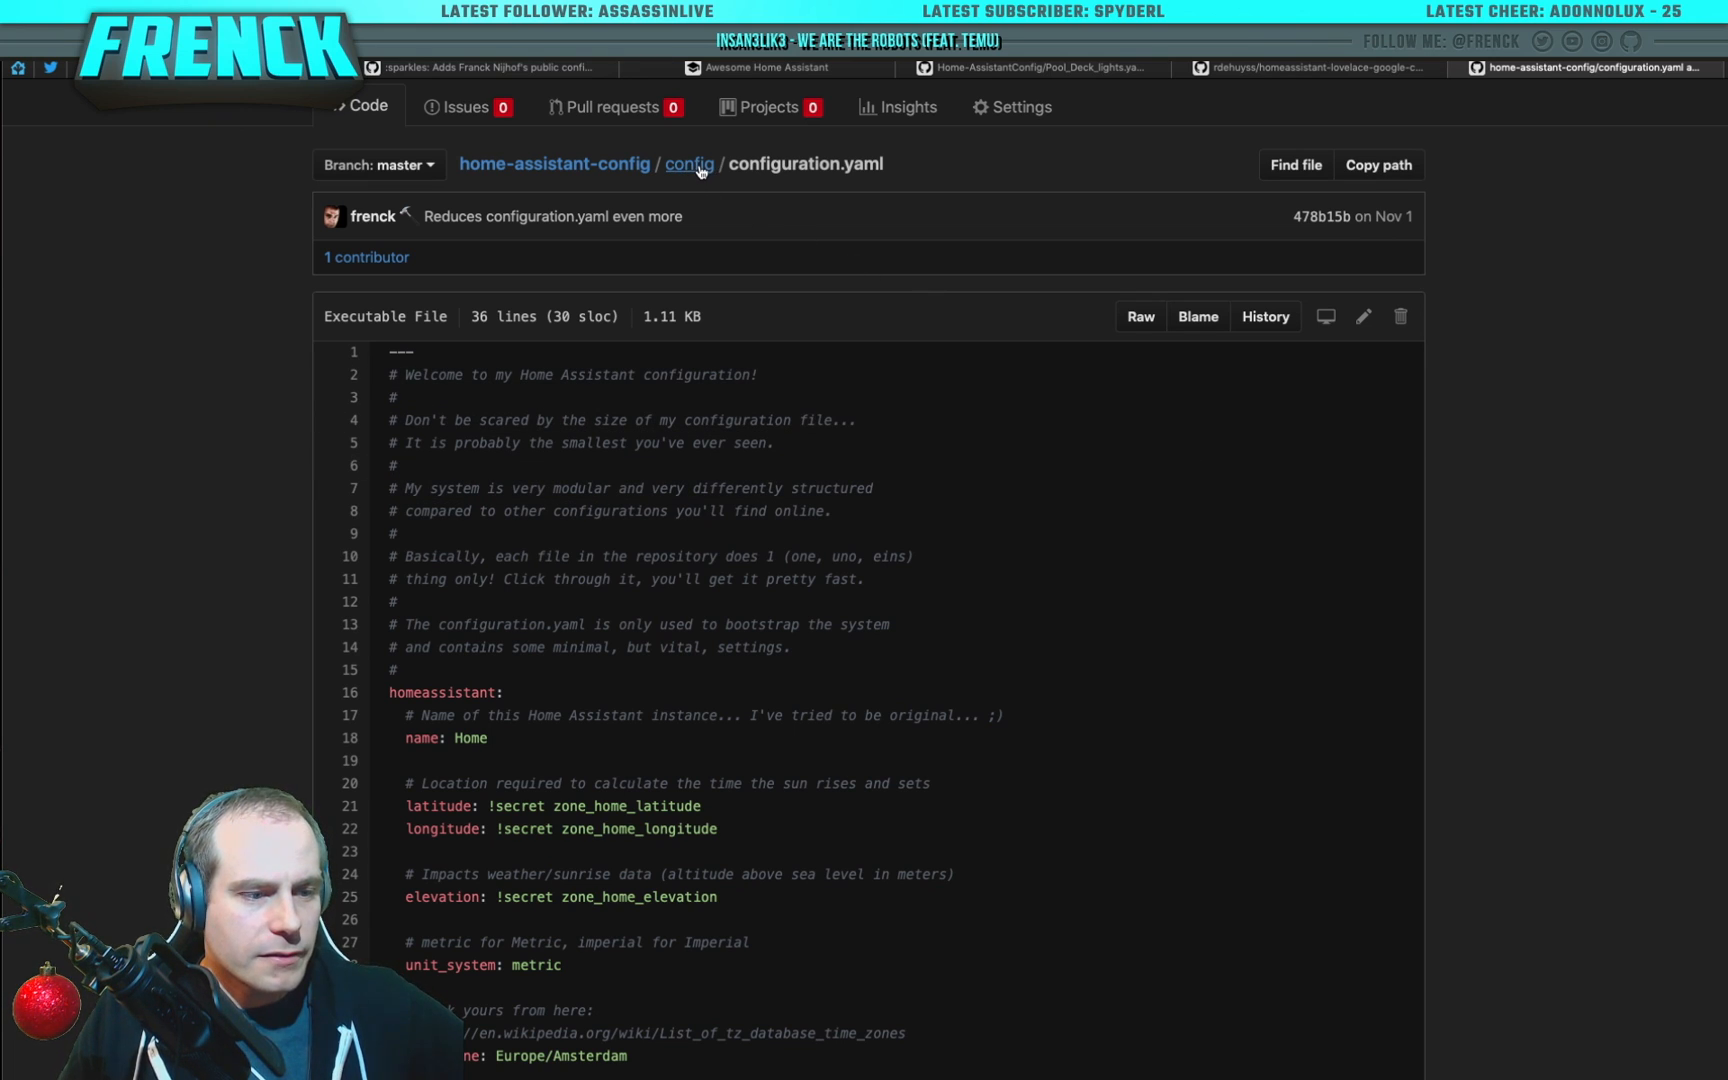
Step: Return to the config folder listing via the 'config' breadcrumb
click(688, 164)
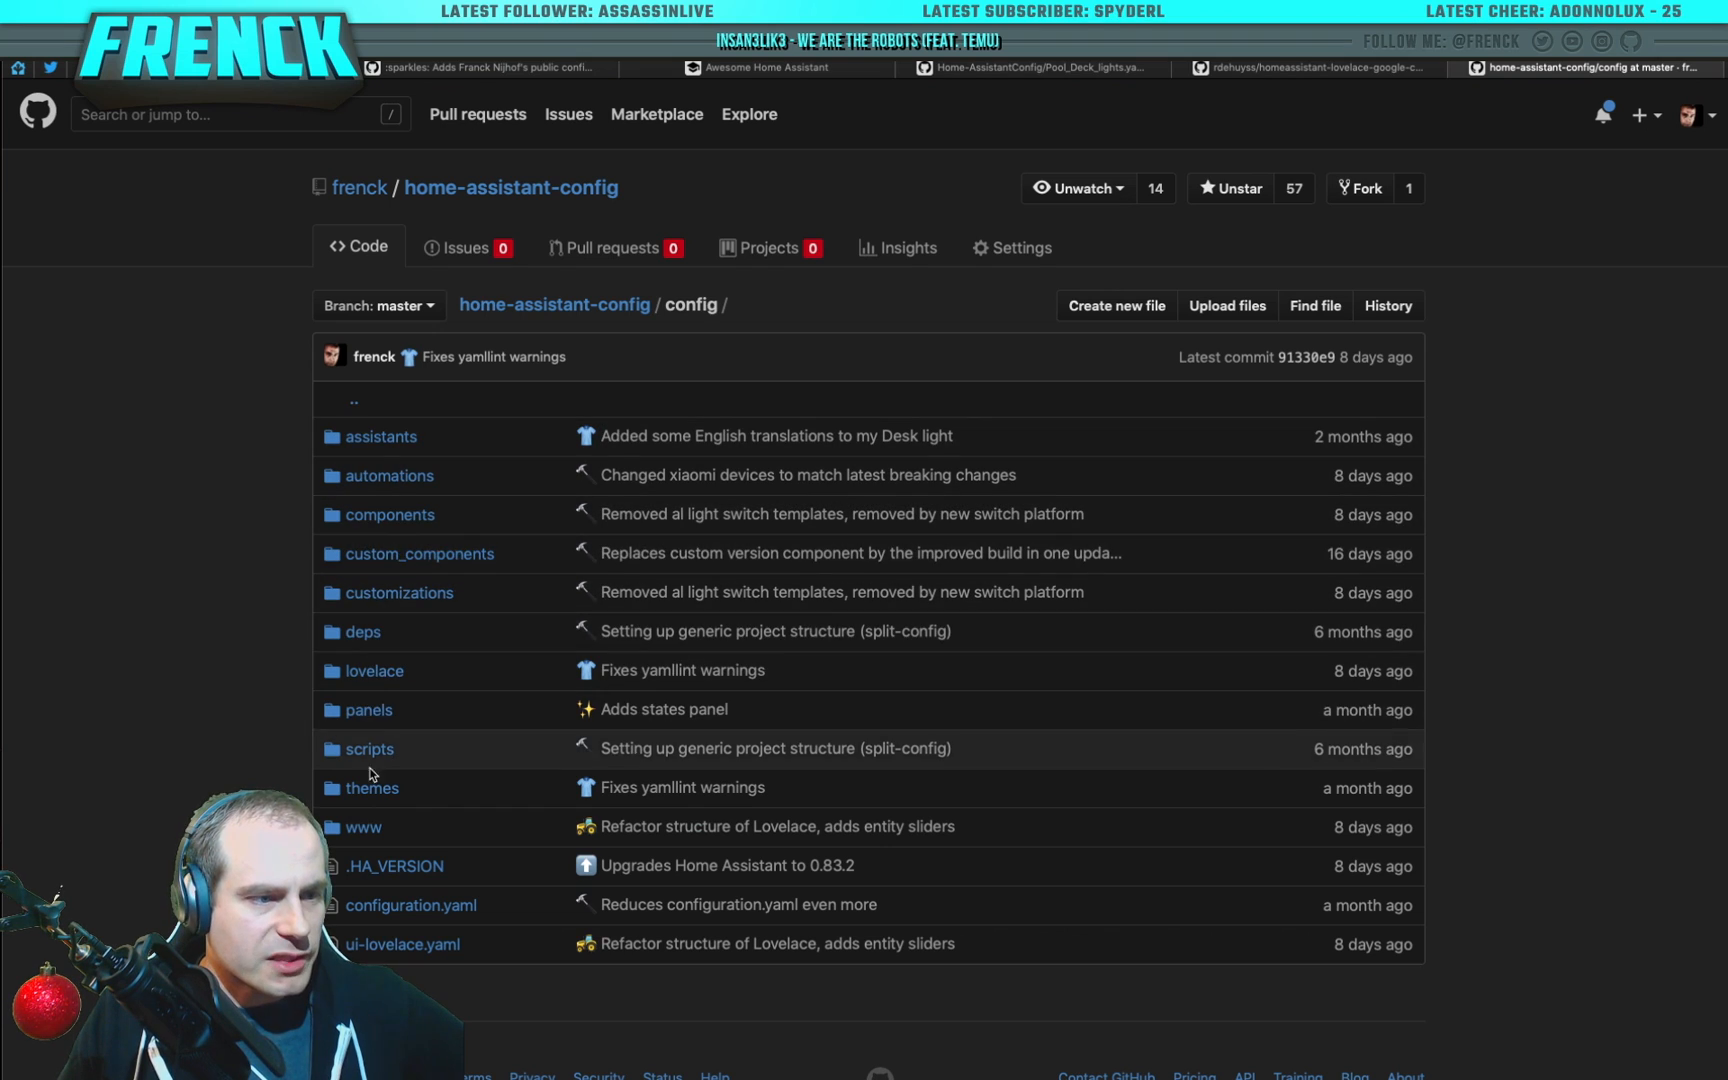
mouse_move(438, 504)
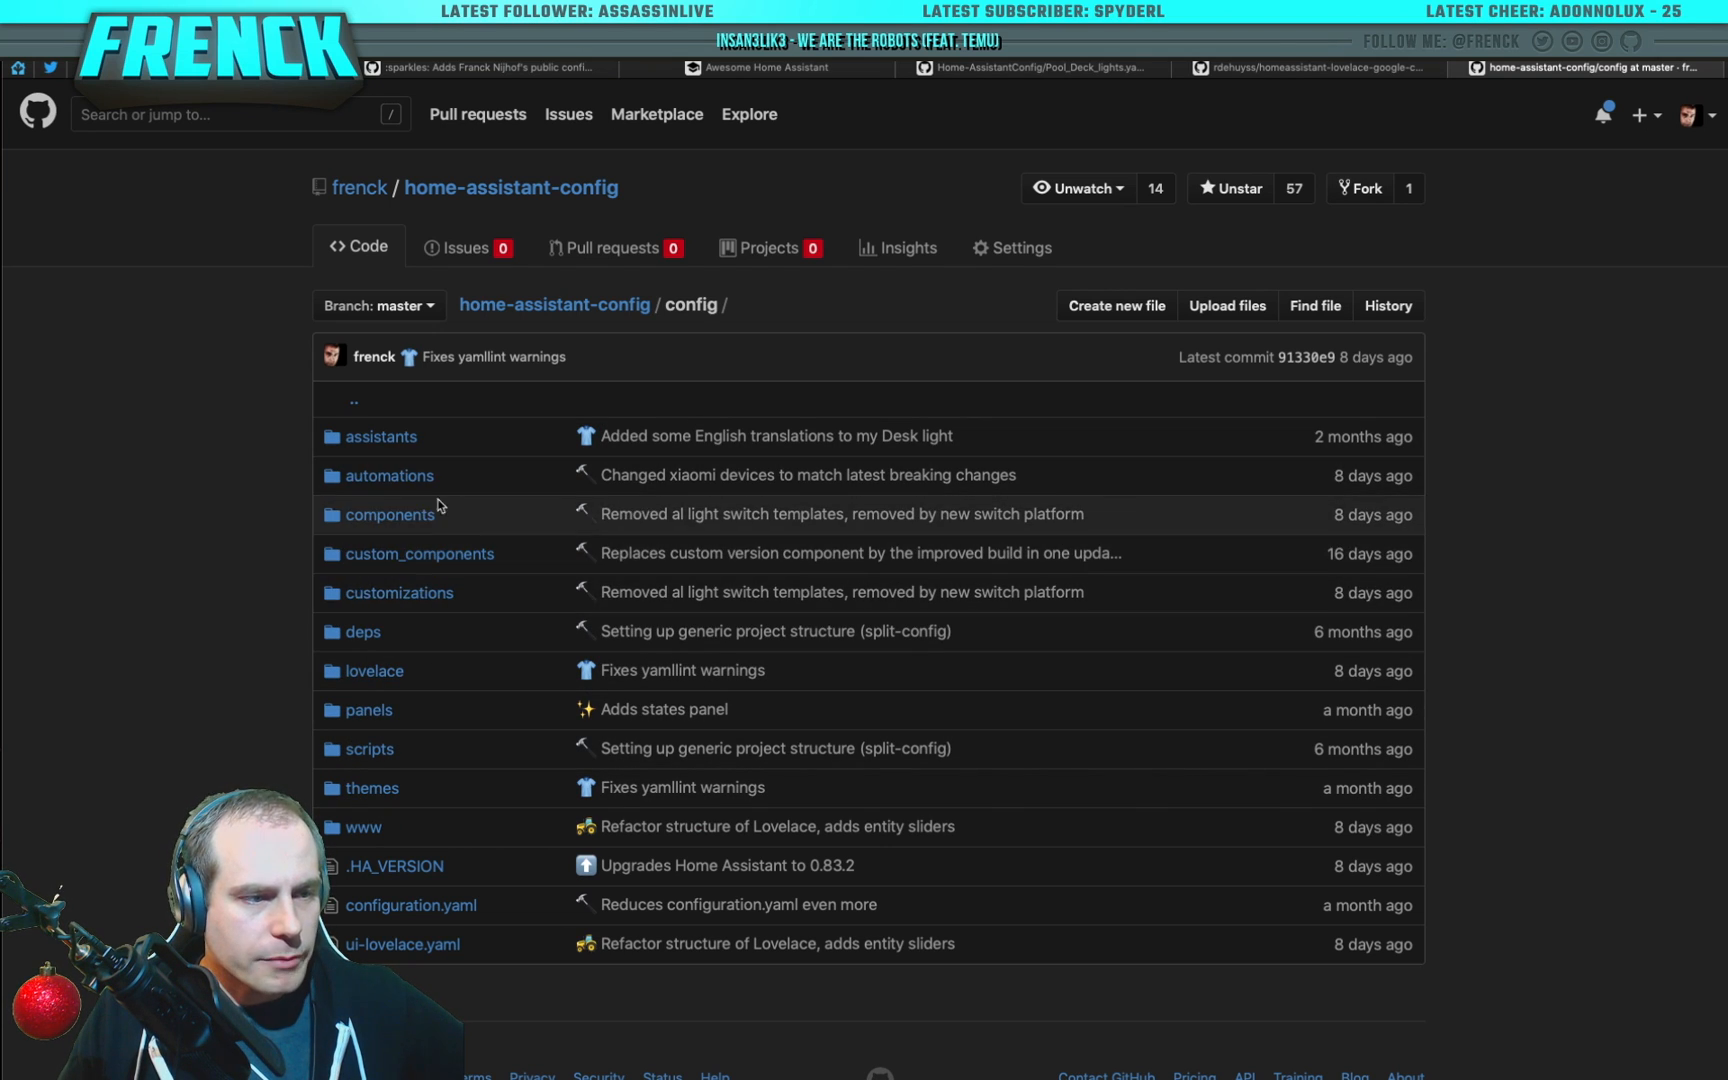
mouse_move(388, 474)
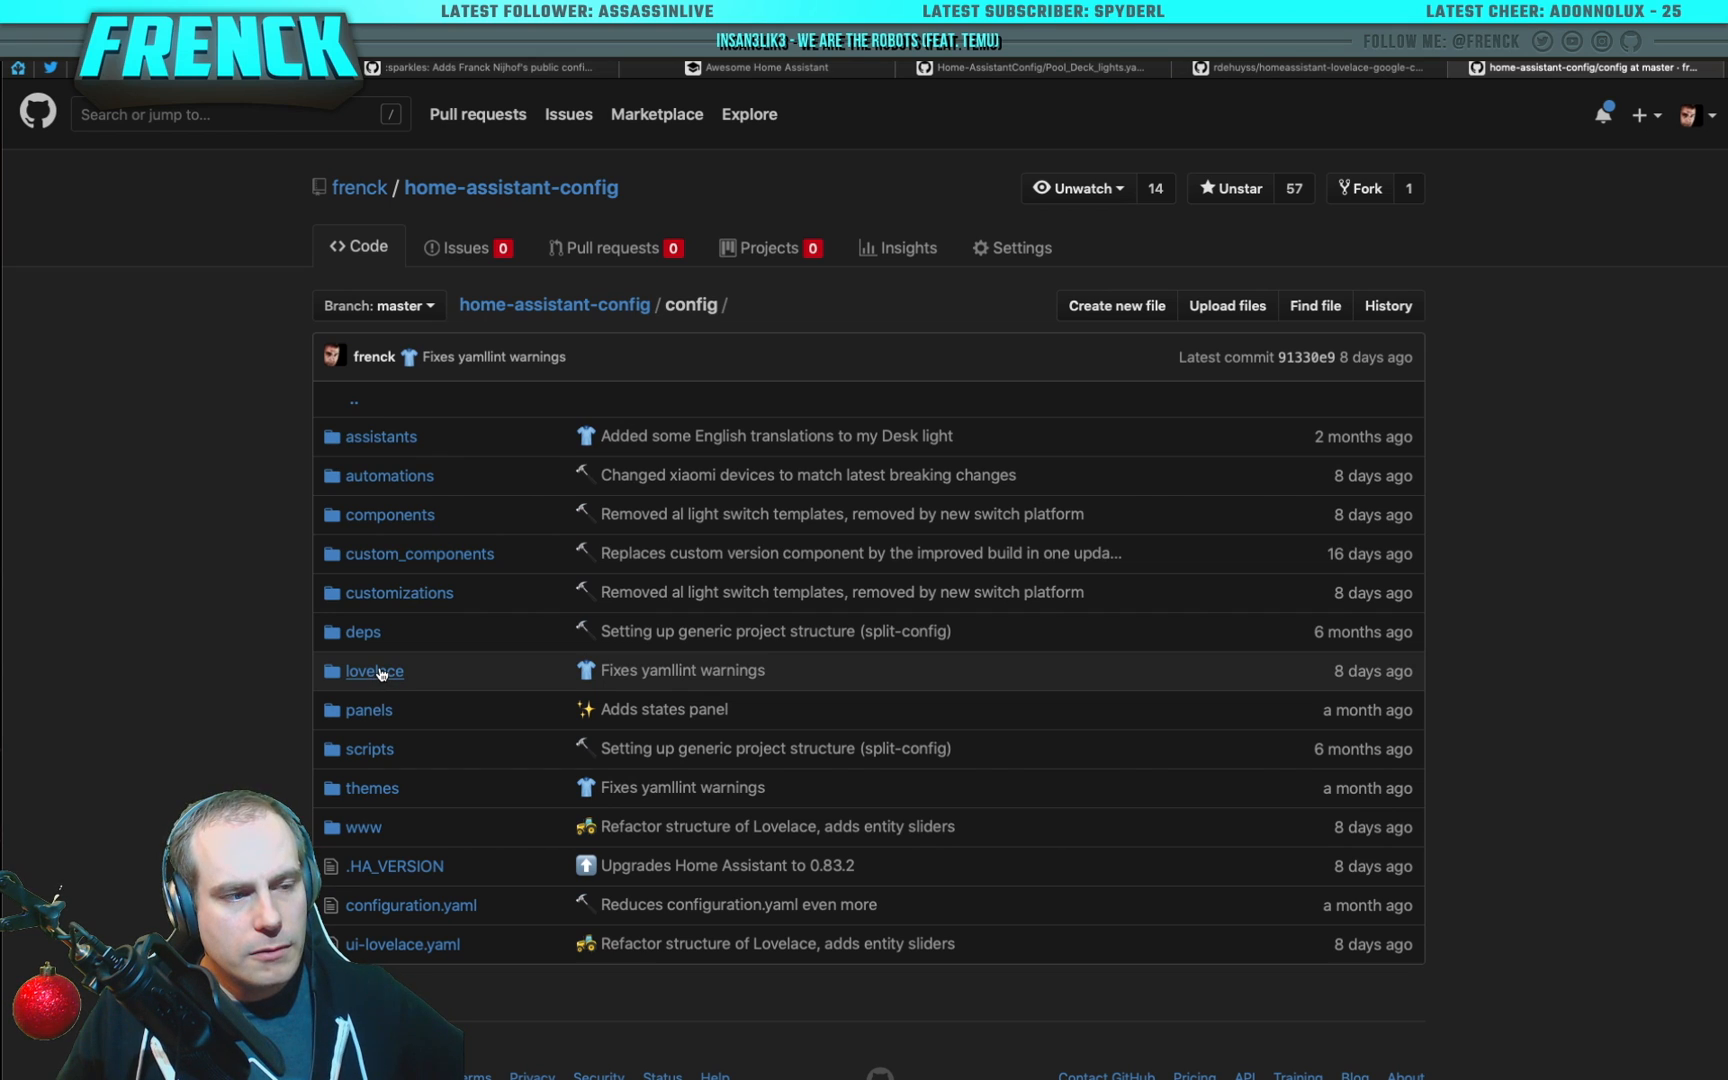
mouse_move(386, 494)
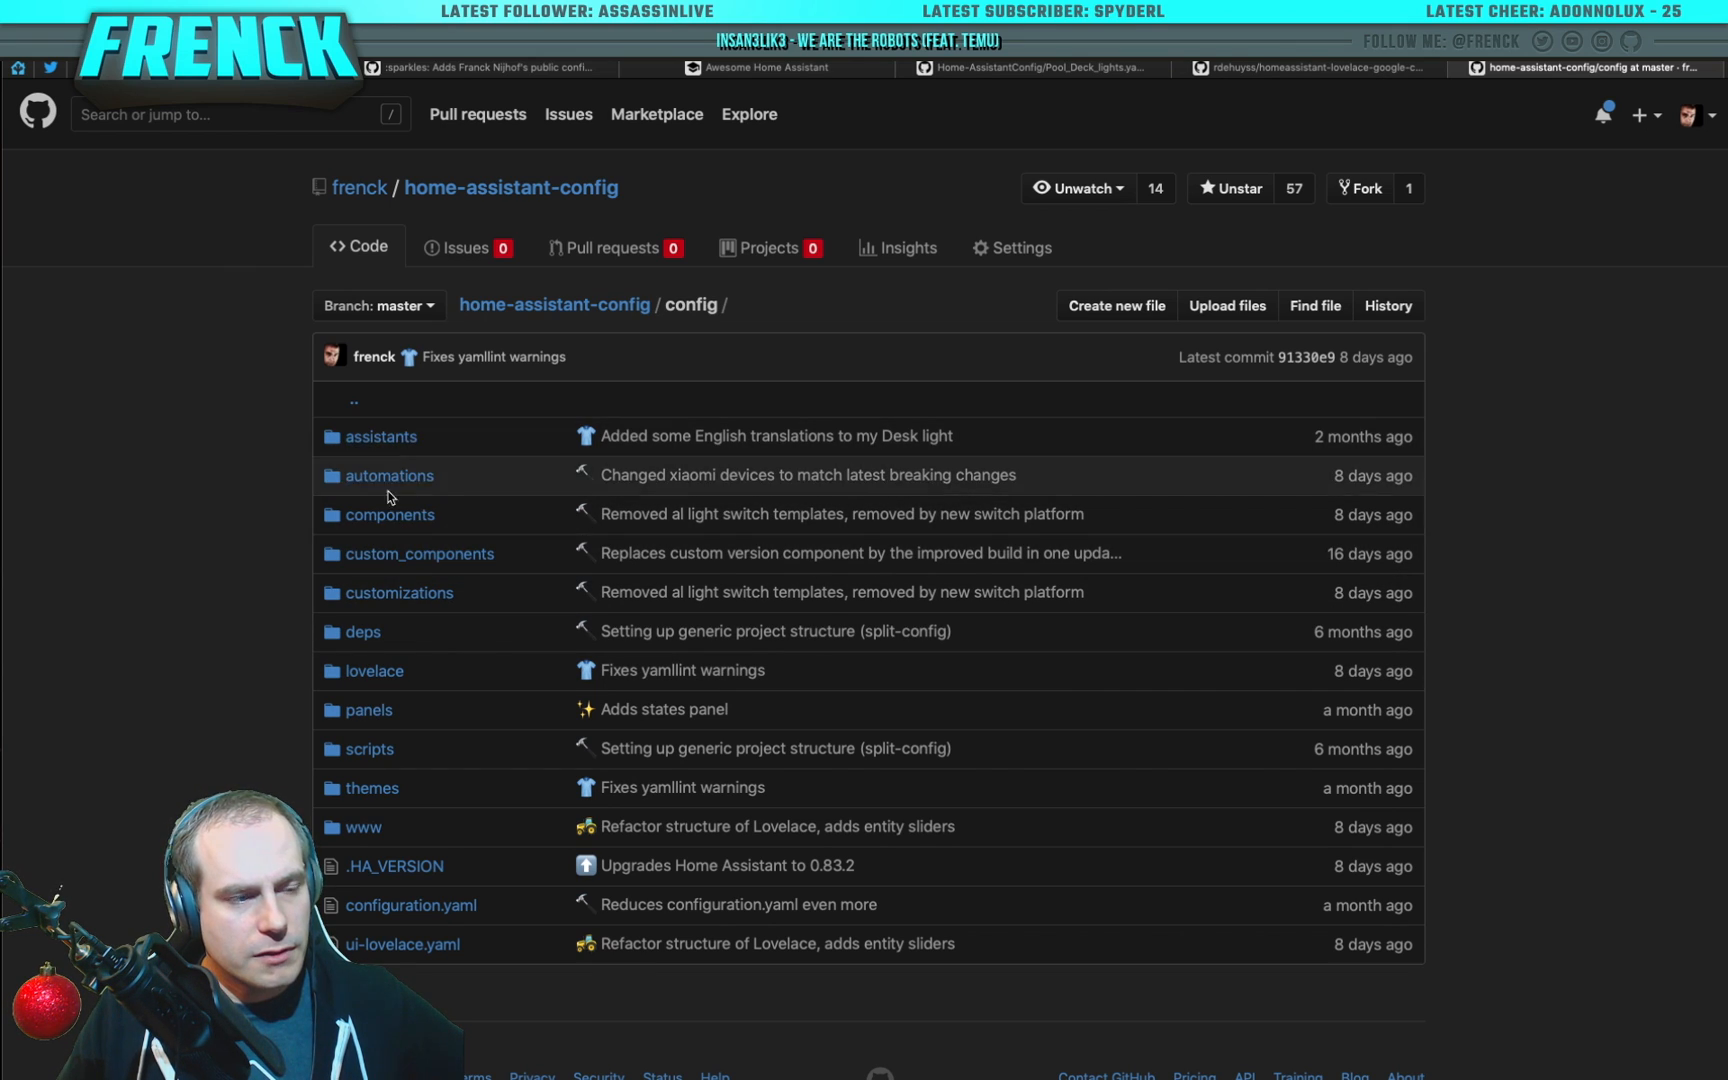
mouse_move(528, 646)
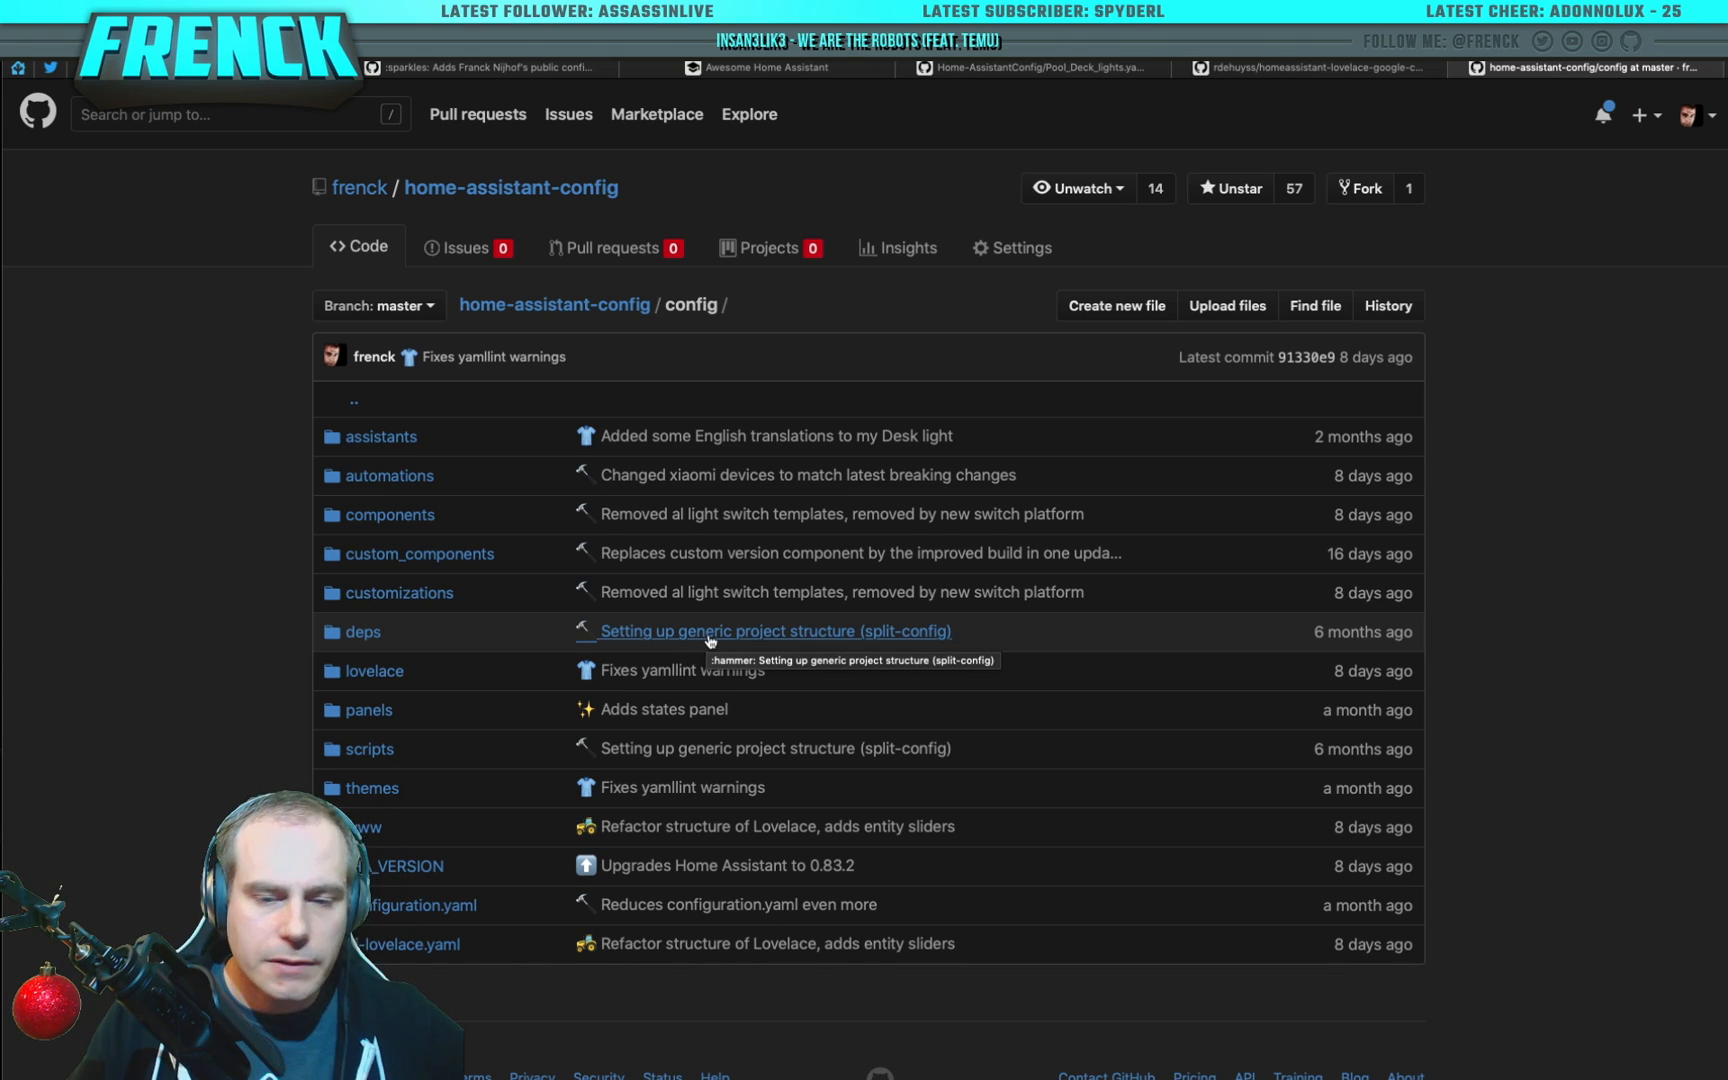
mouse_move(744, 514)
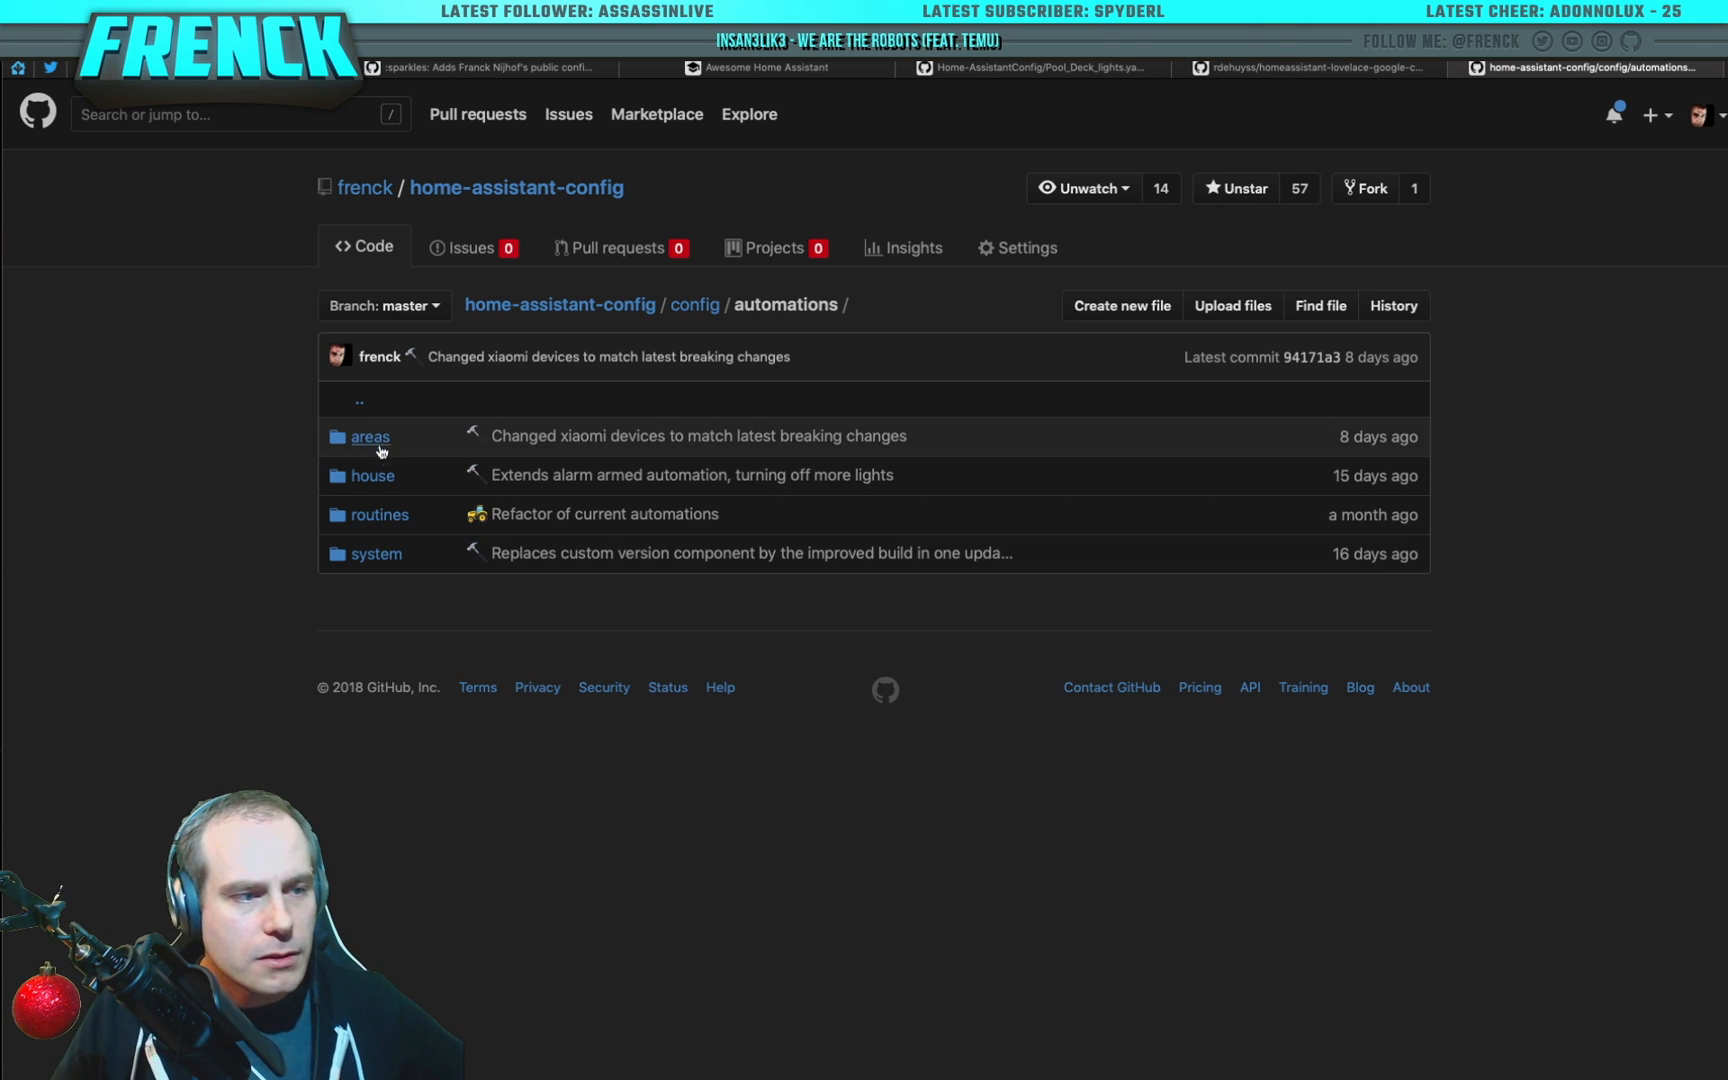
mouse_move(374, 438)
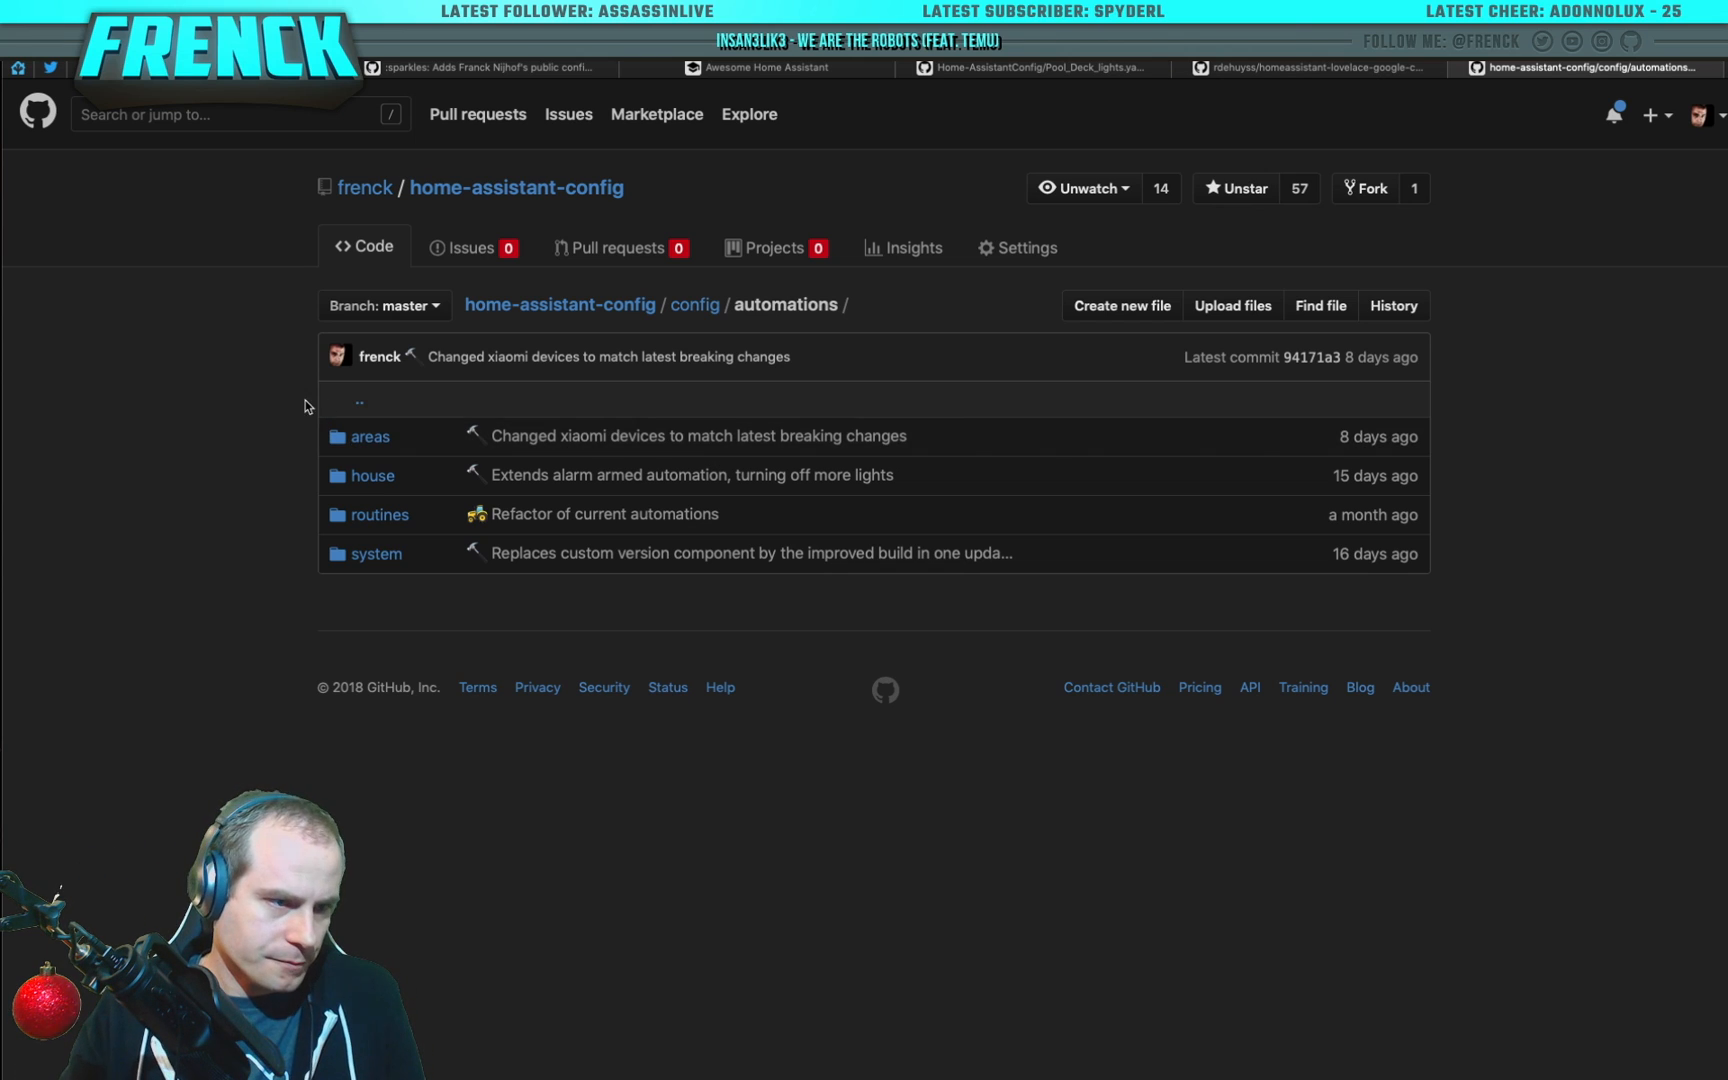
mouse_move(370, 436)
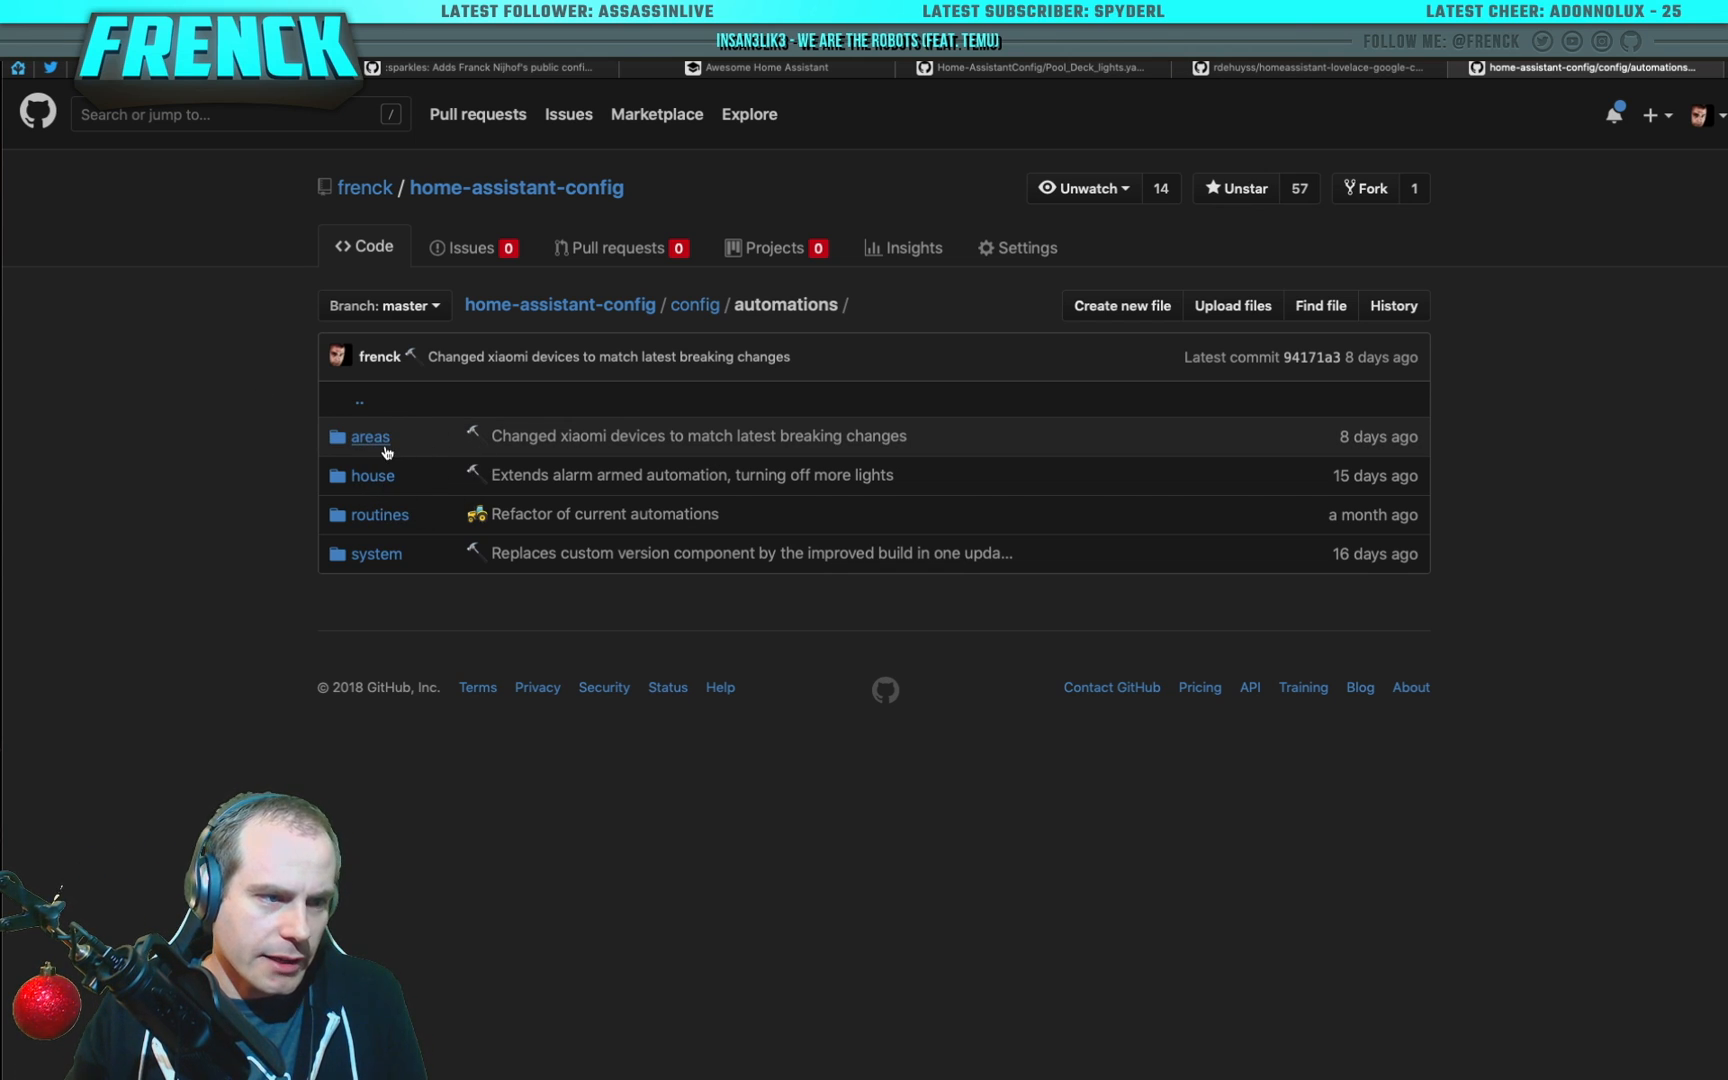
Step: View outside/doorbell.yaml under automations/areas, then return to the areas listing
click(370, 436)
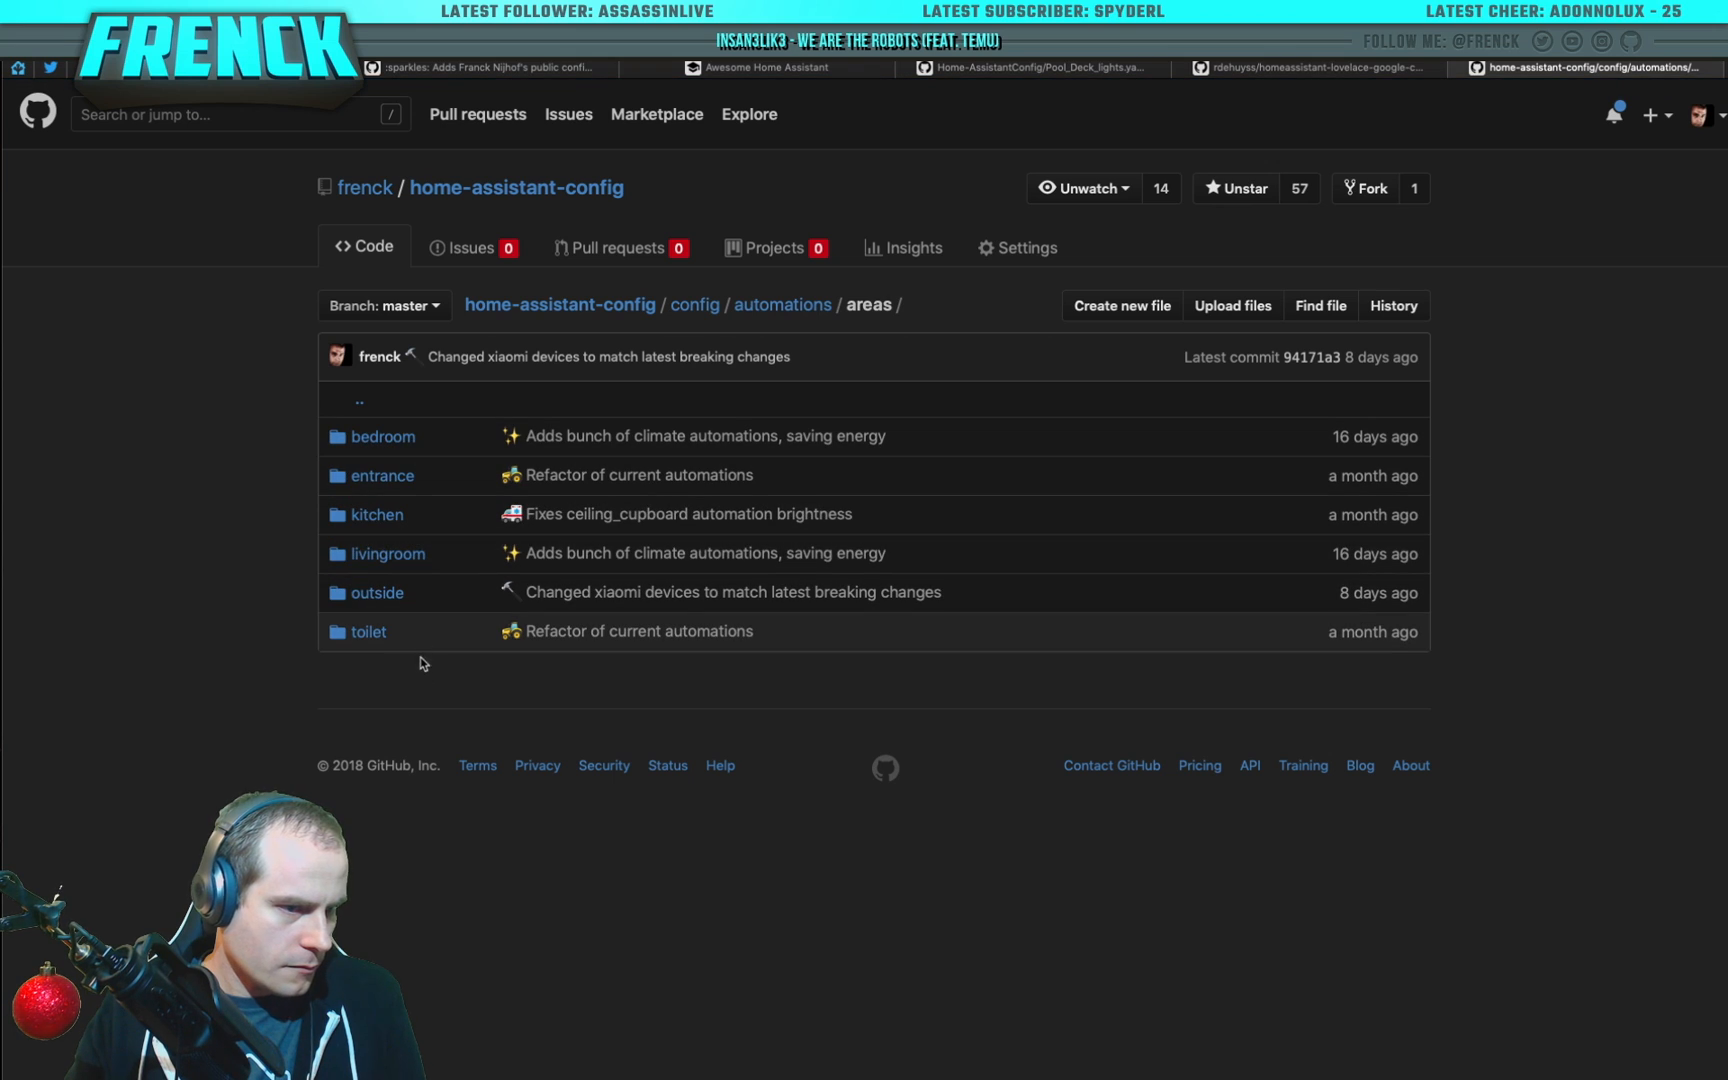
mouse_move(370, 452)
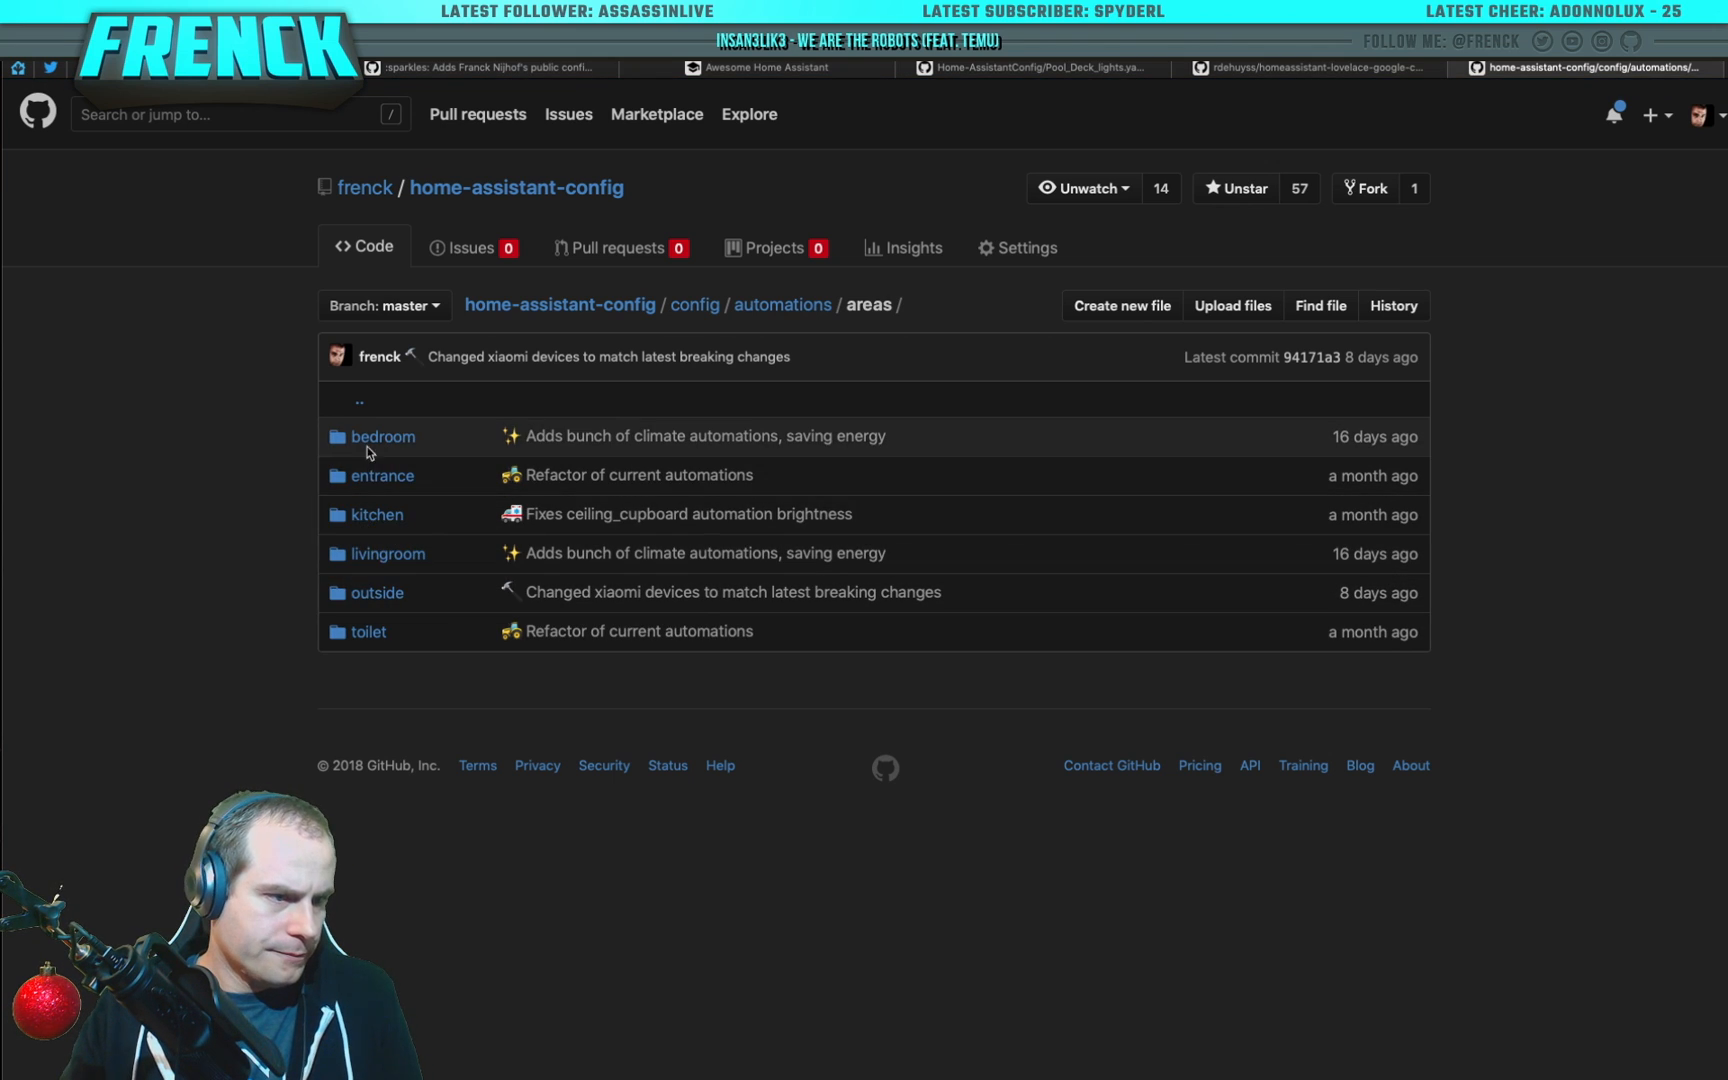
click(376, 592)
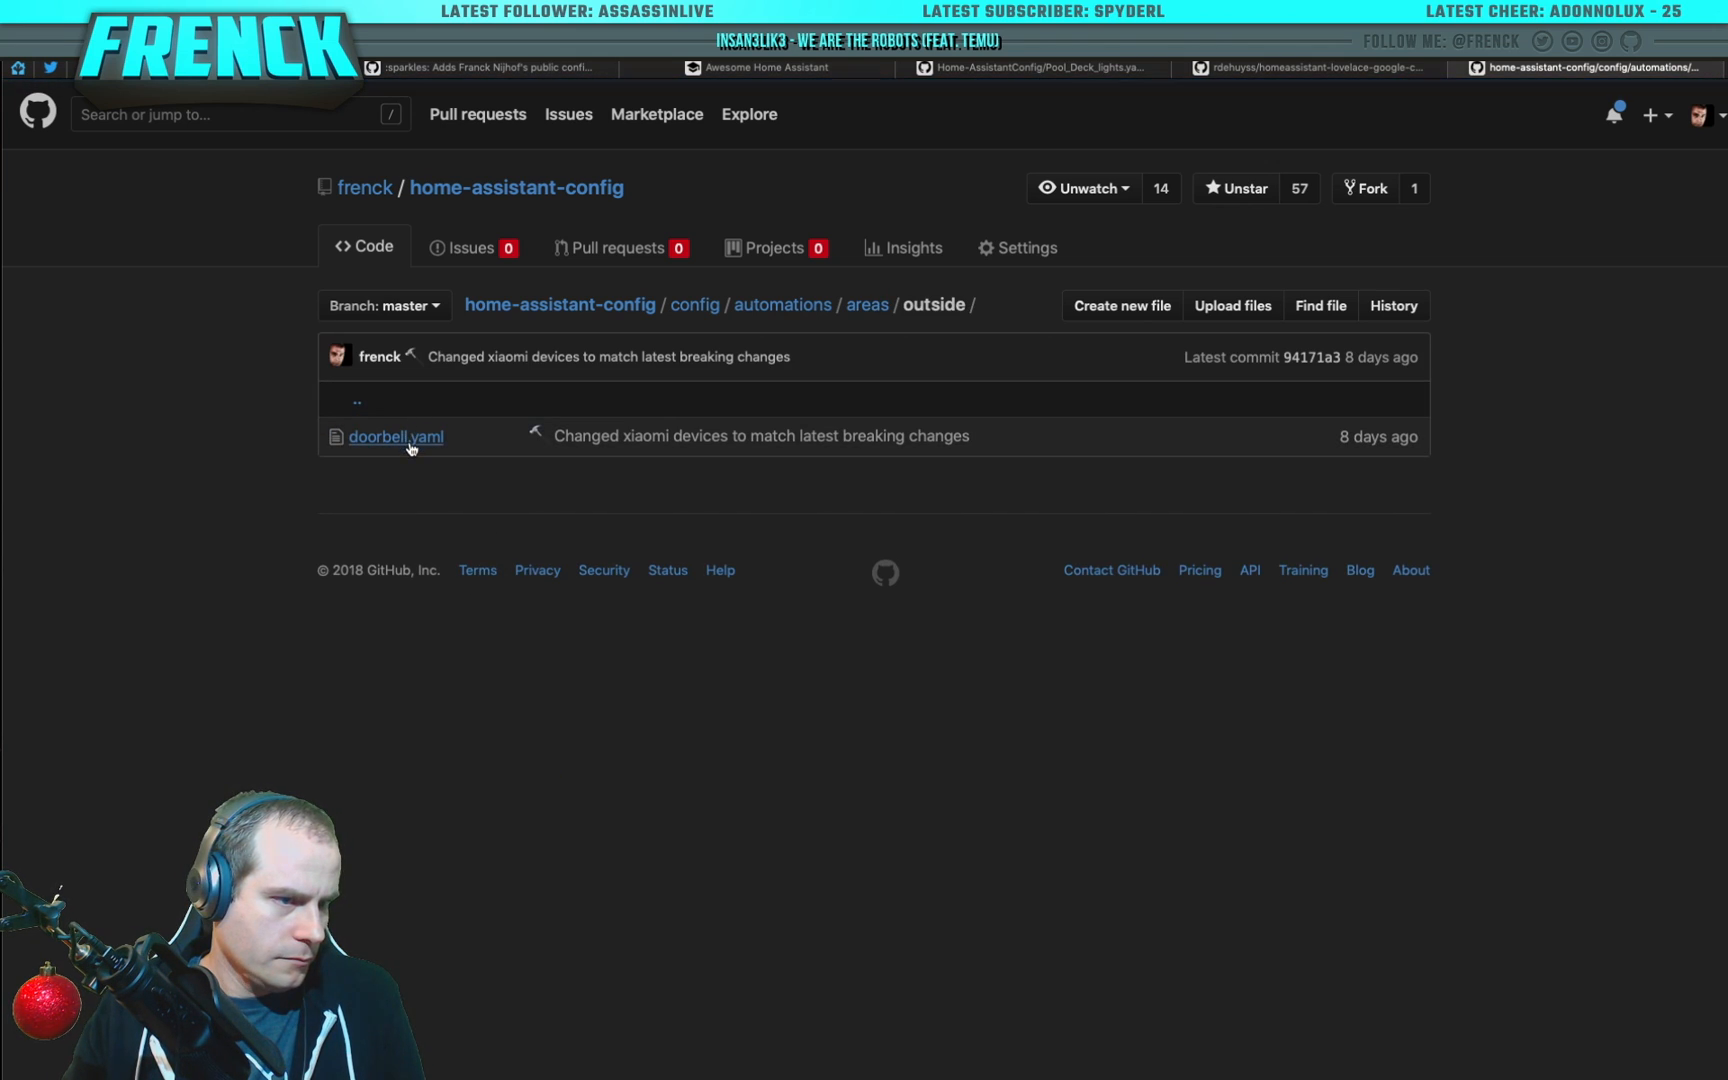
click(394, 436)
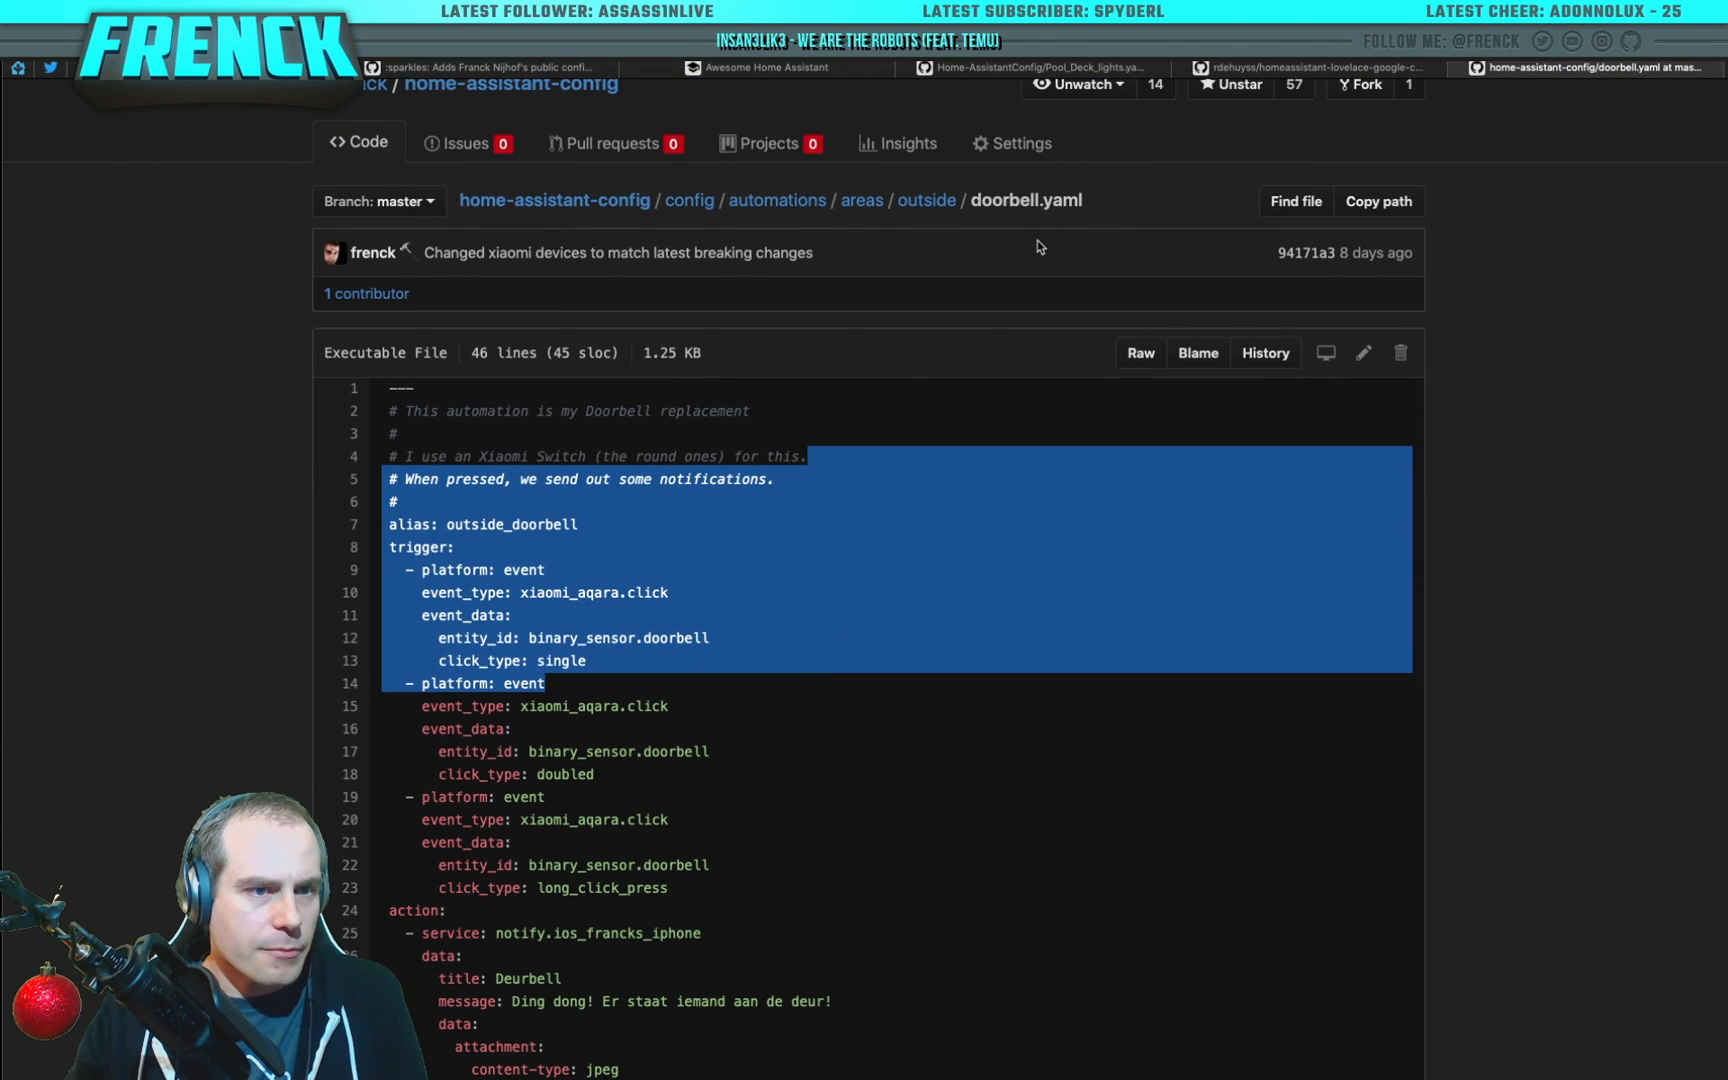
mouse_move(936, 254)
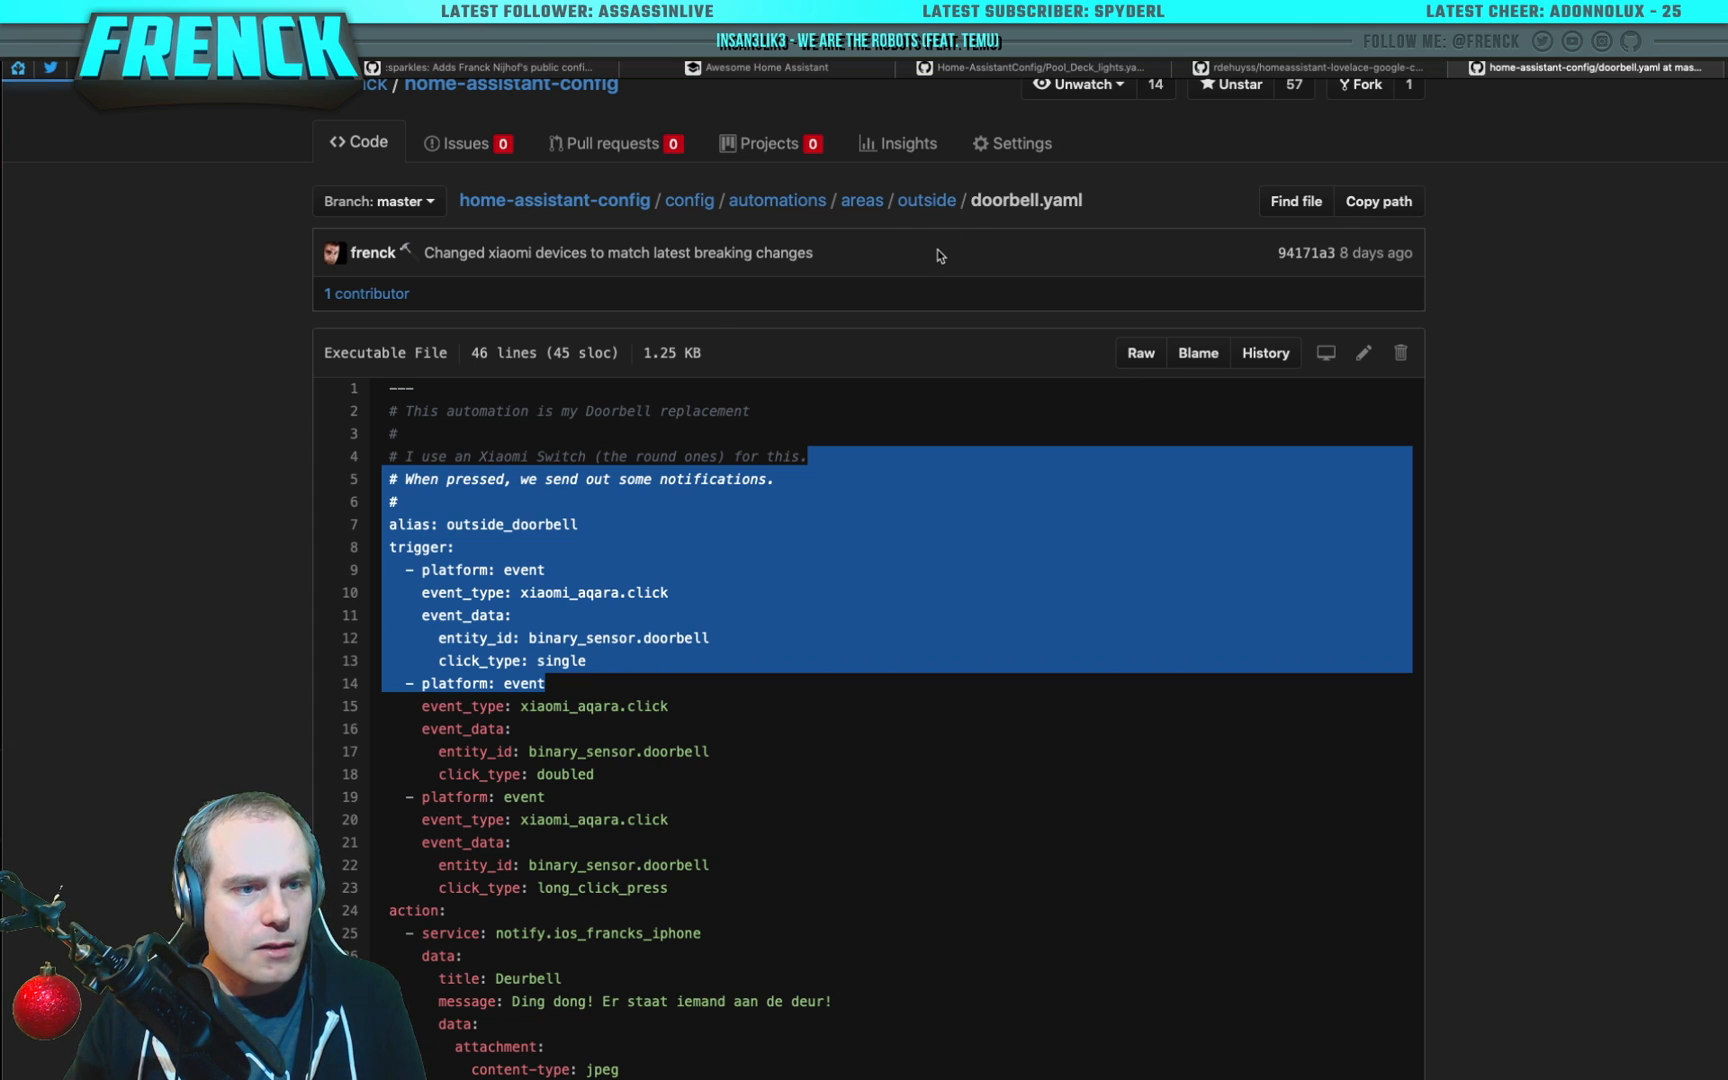
click(860, 200)
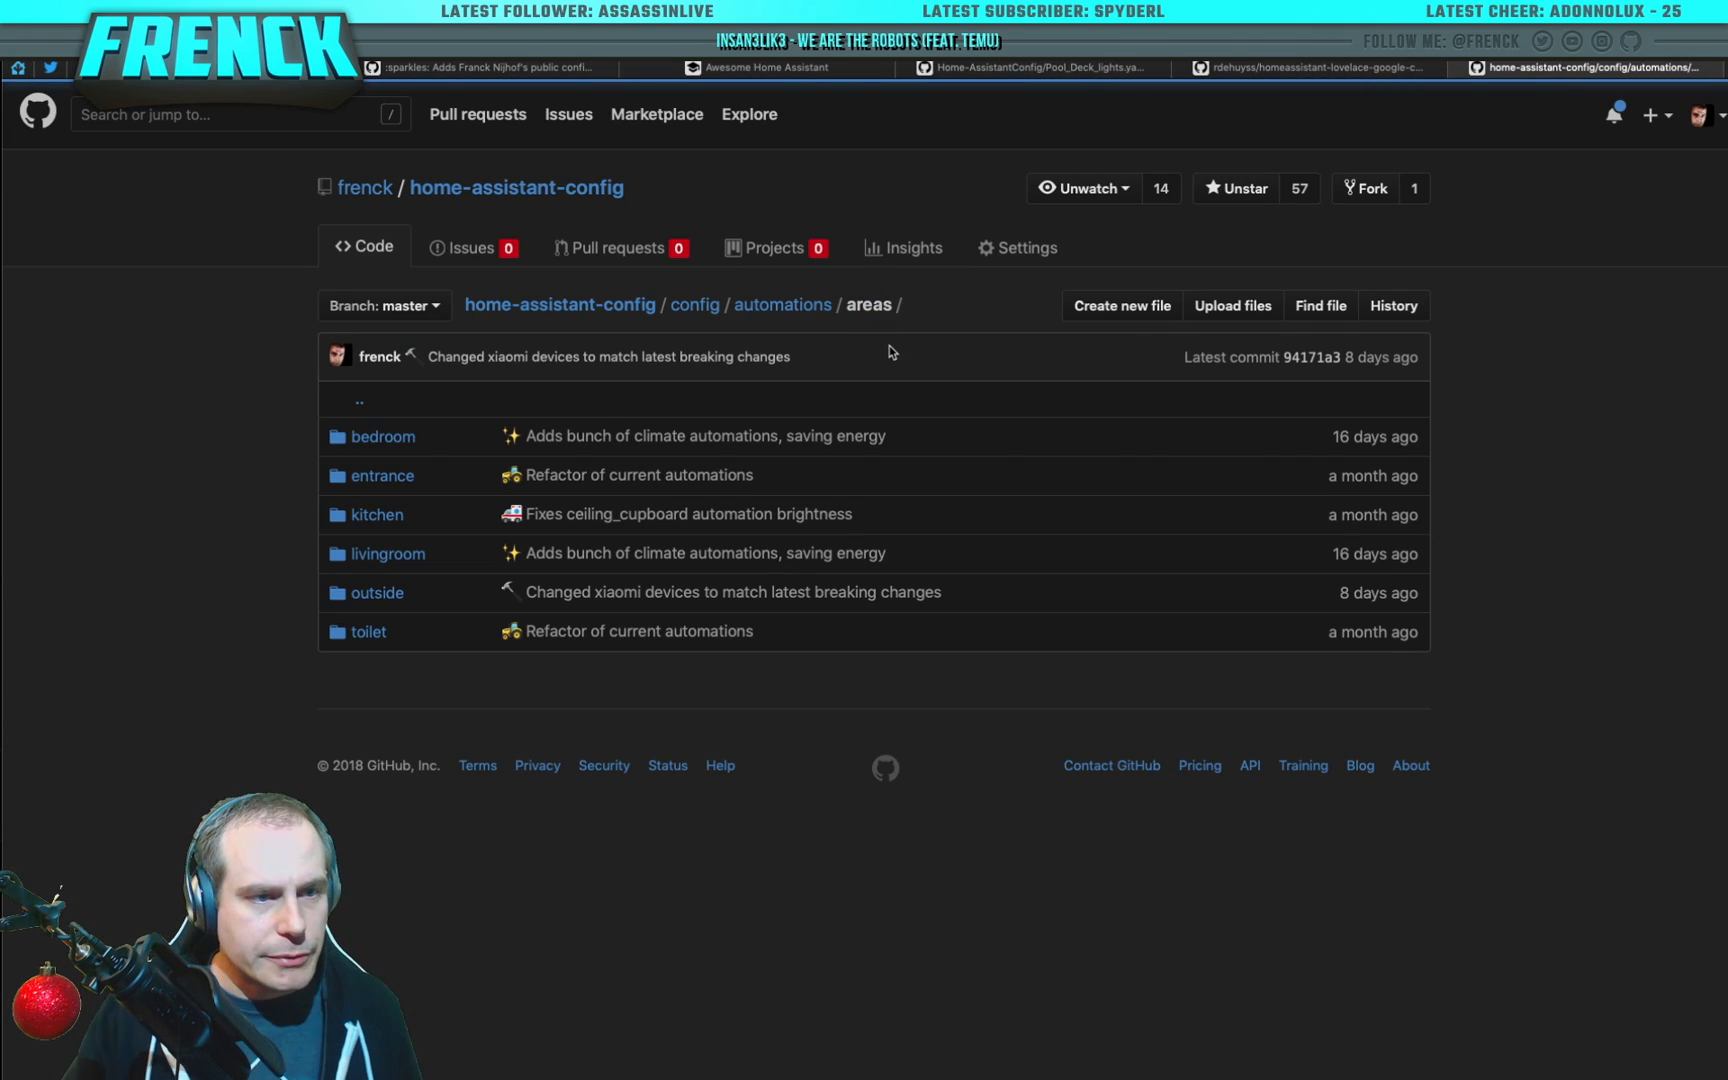
mouse_move(580, 444)
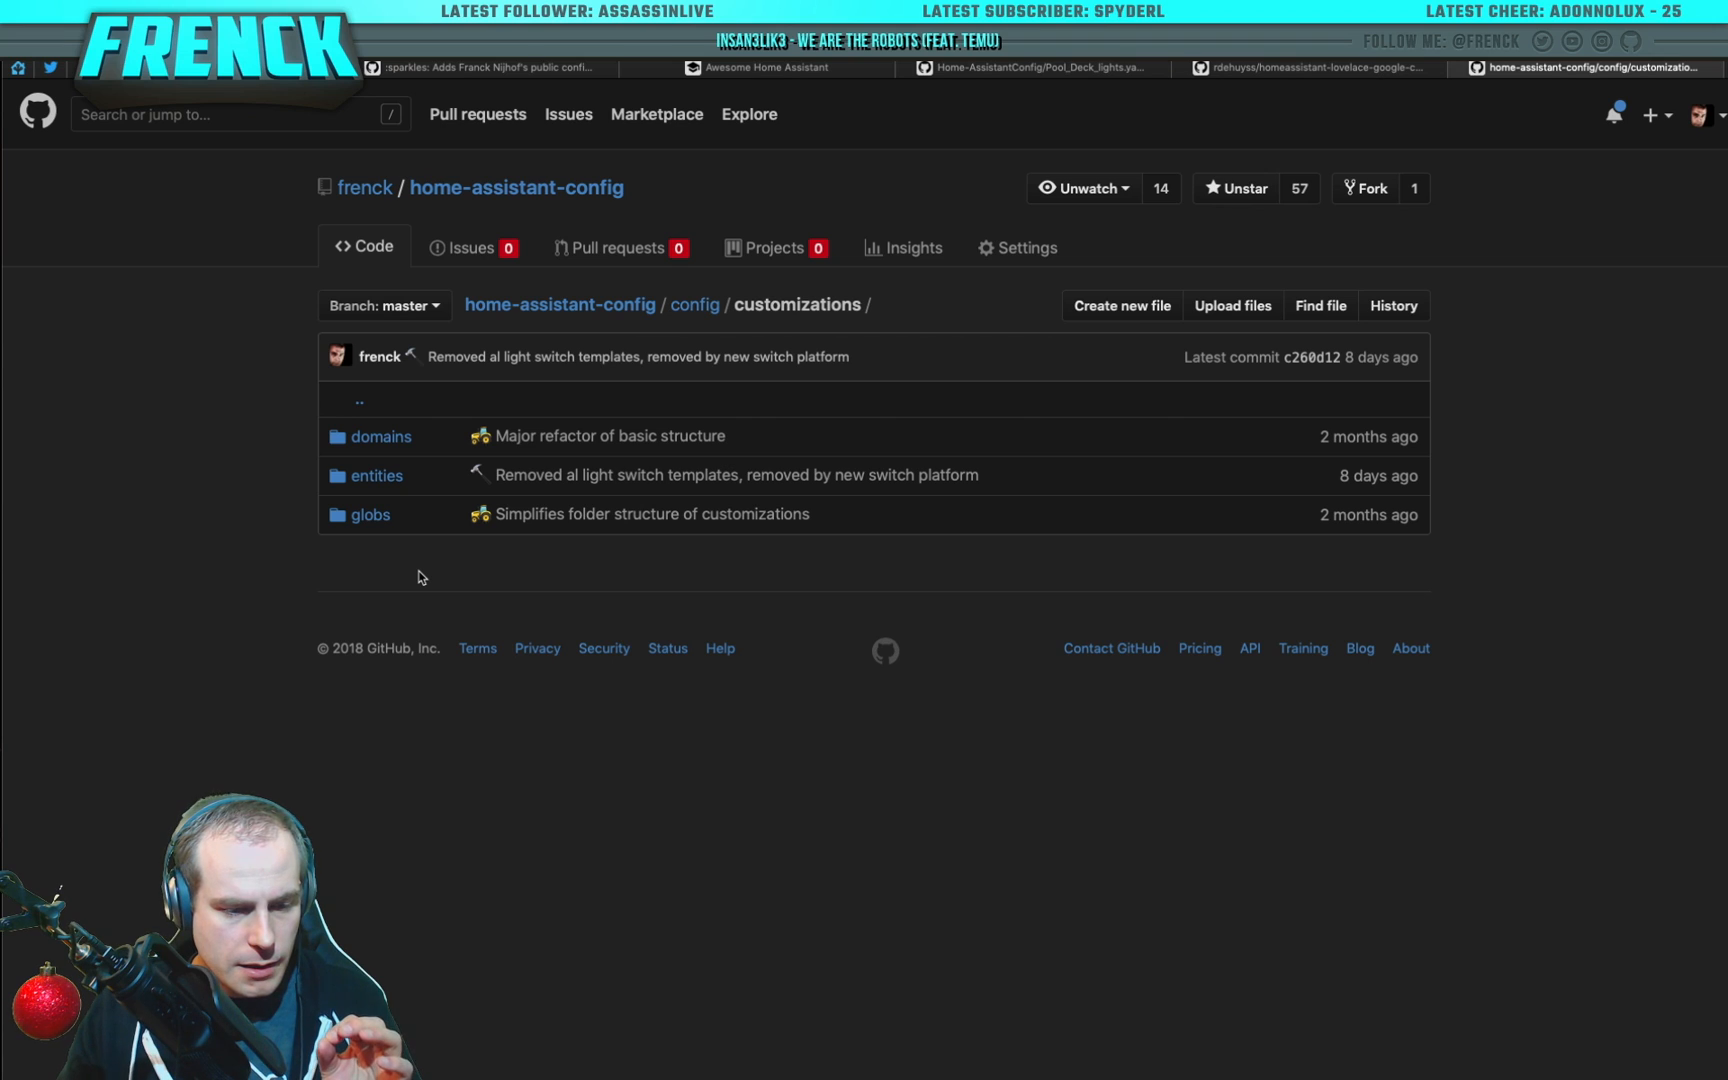
mouse_move(376, 474)
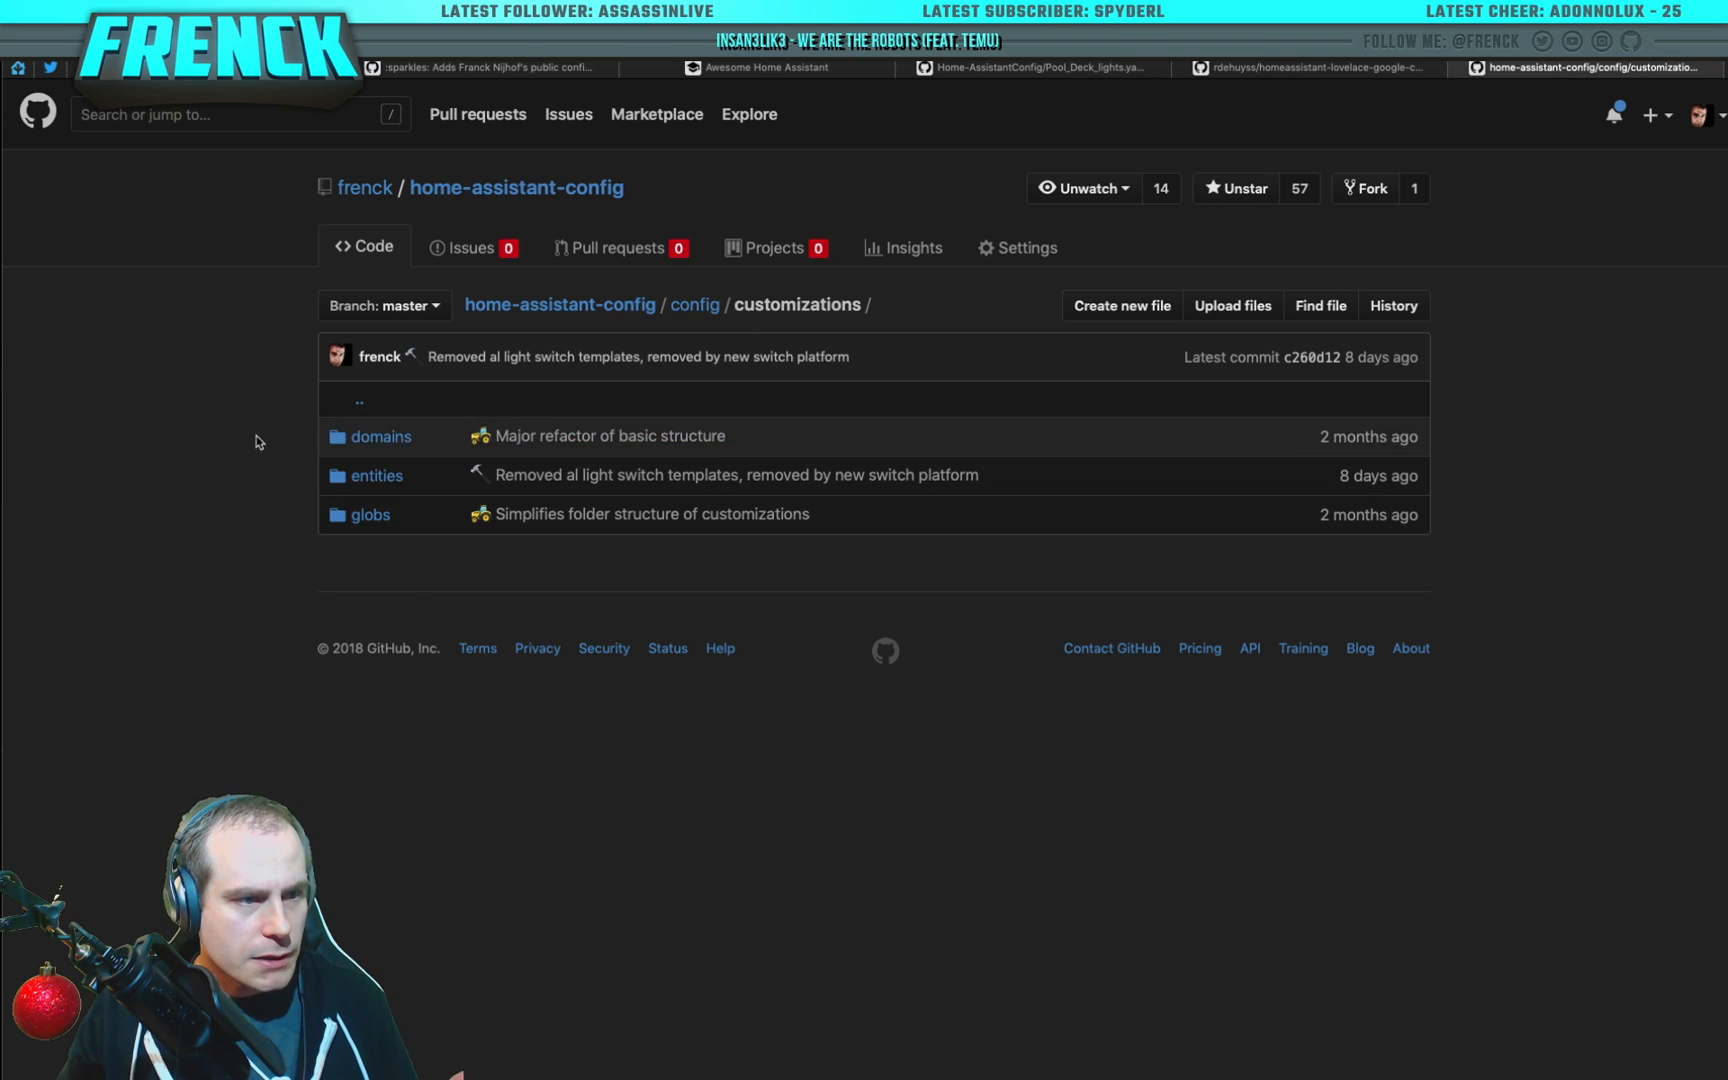
mouse_move(376, 474)
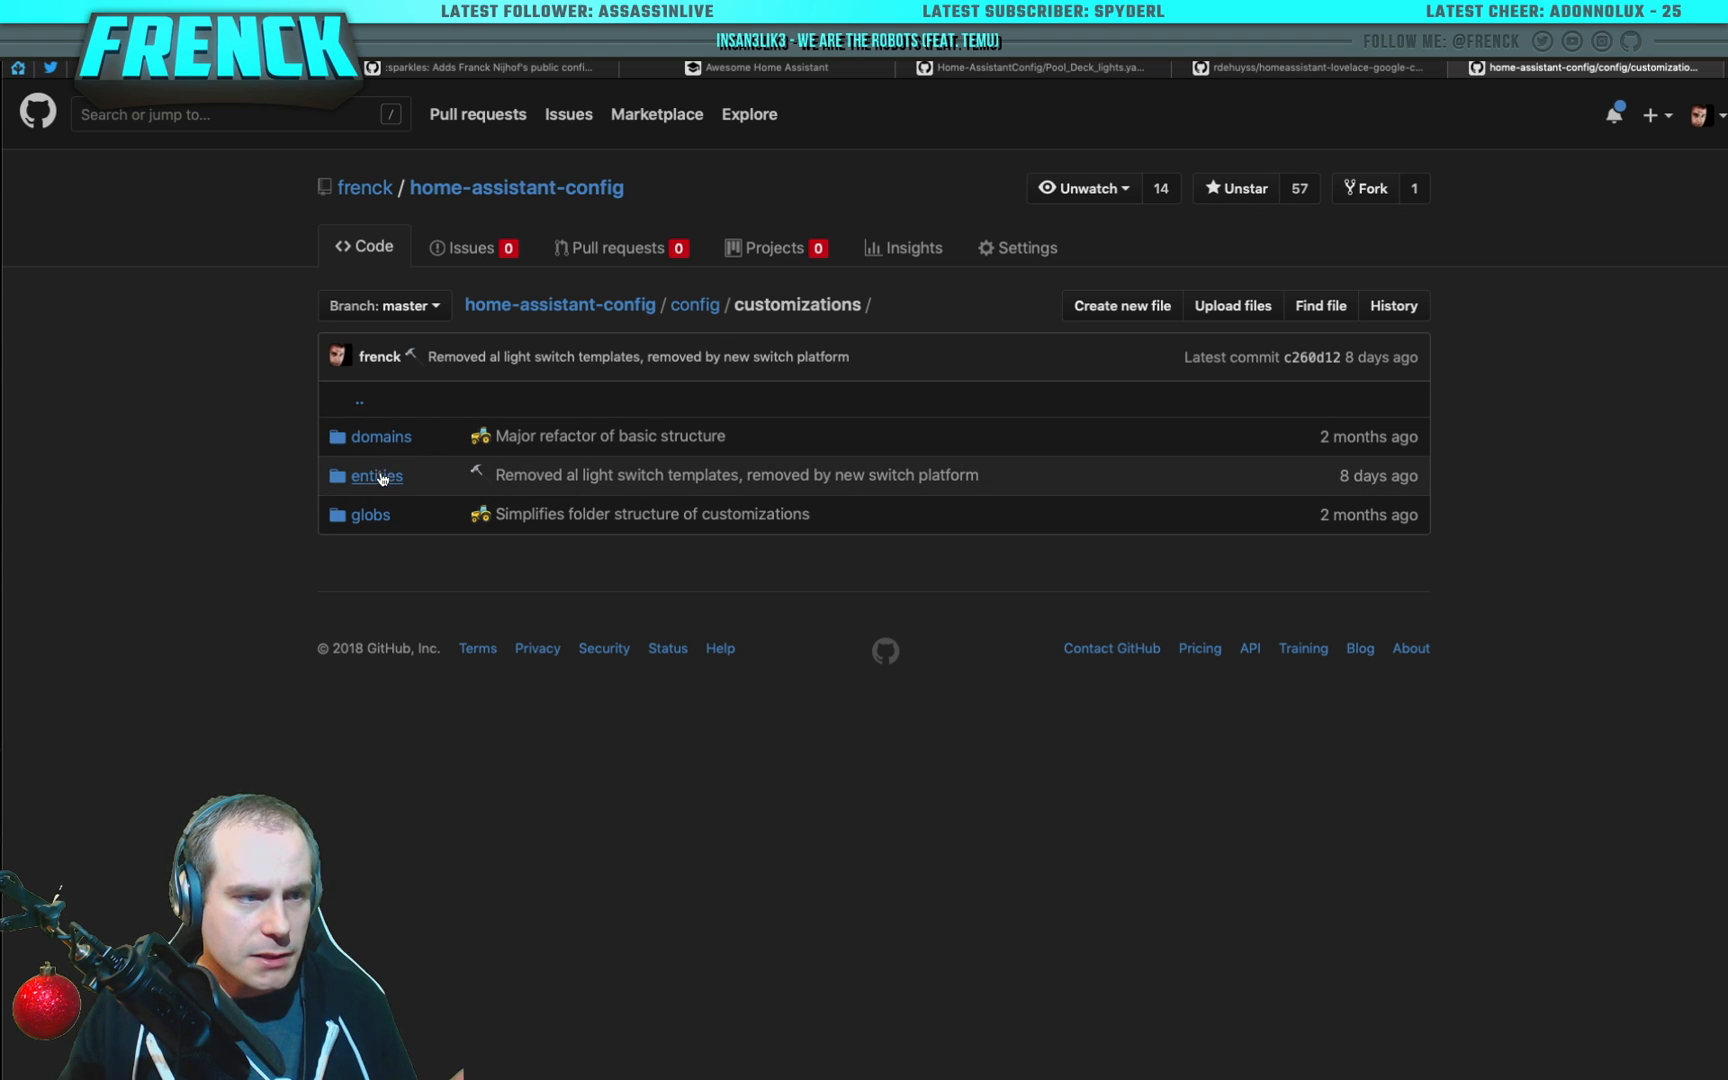
mouse_move(388, 468)
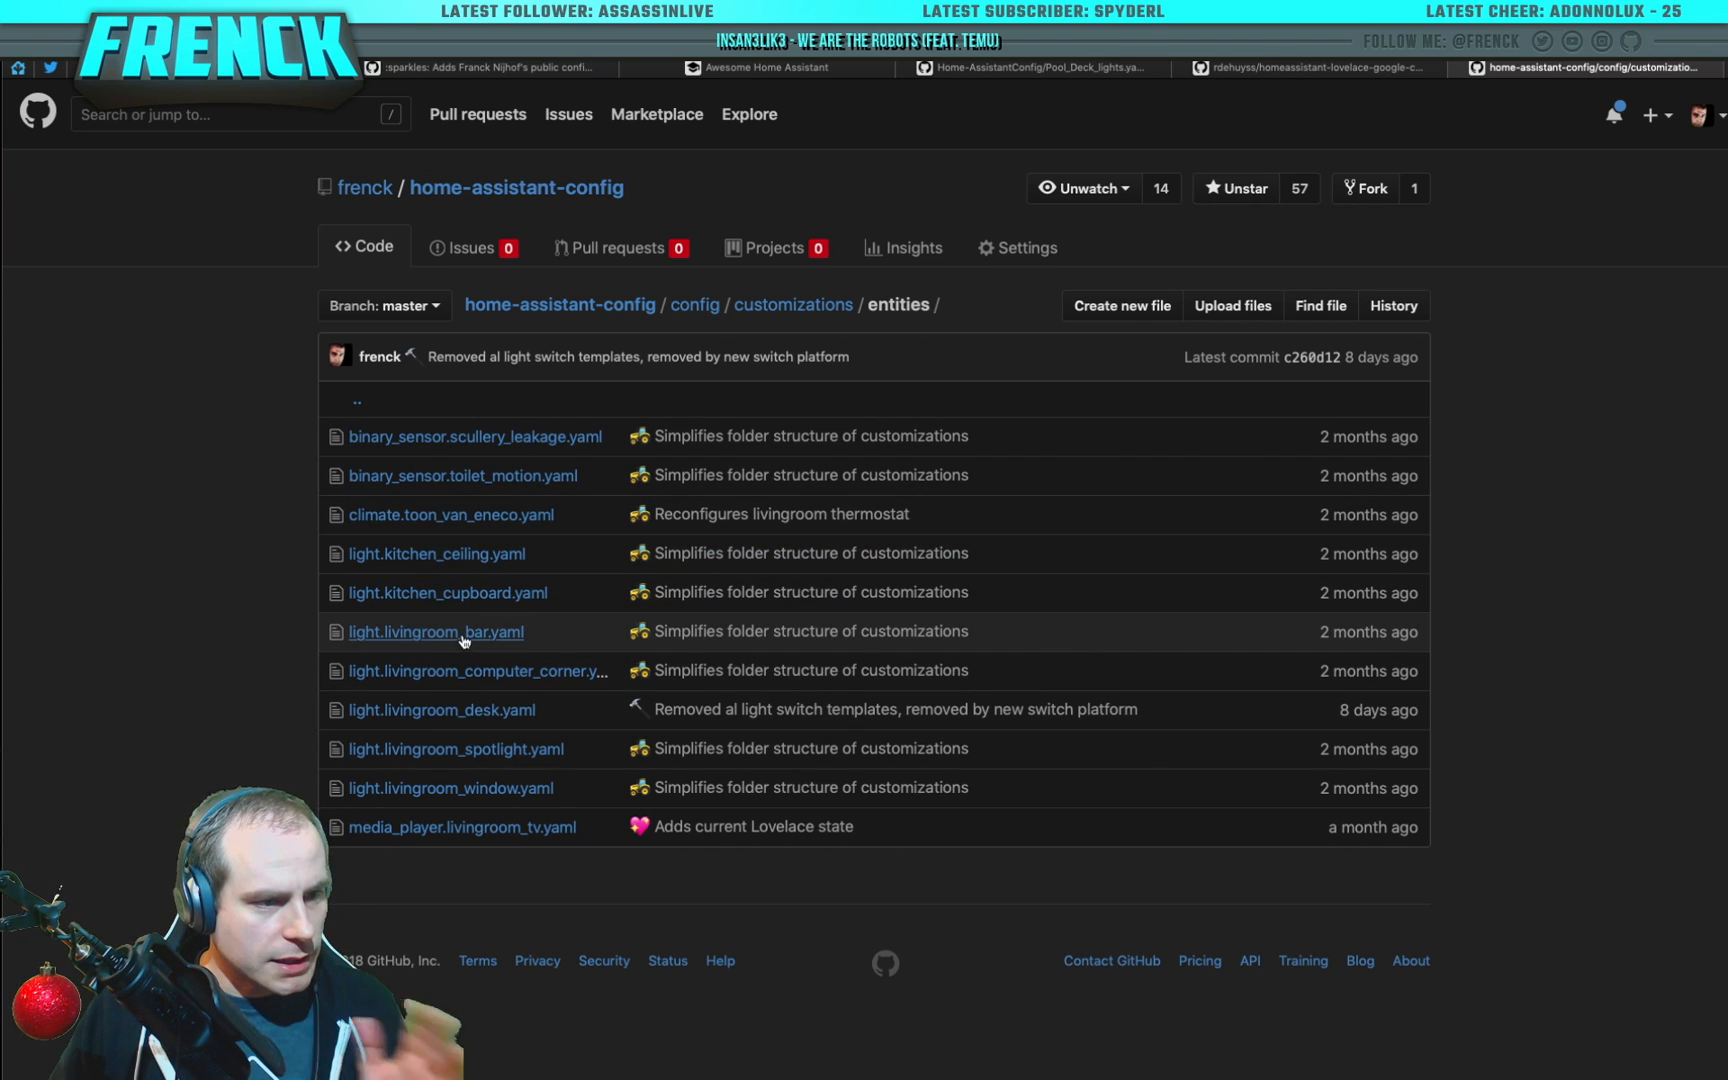
Step: View light.livingroom_bar.yaml and highlight its friendly name and icon lines
click(436, 632)
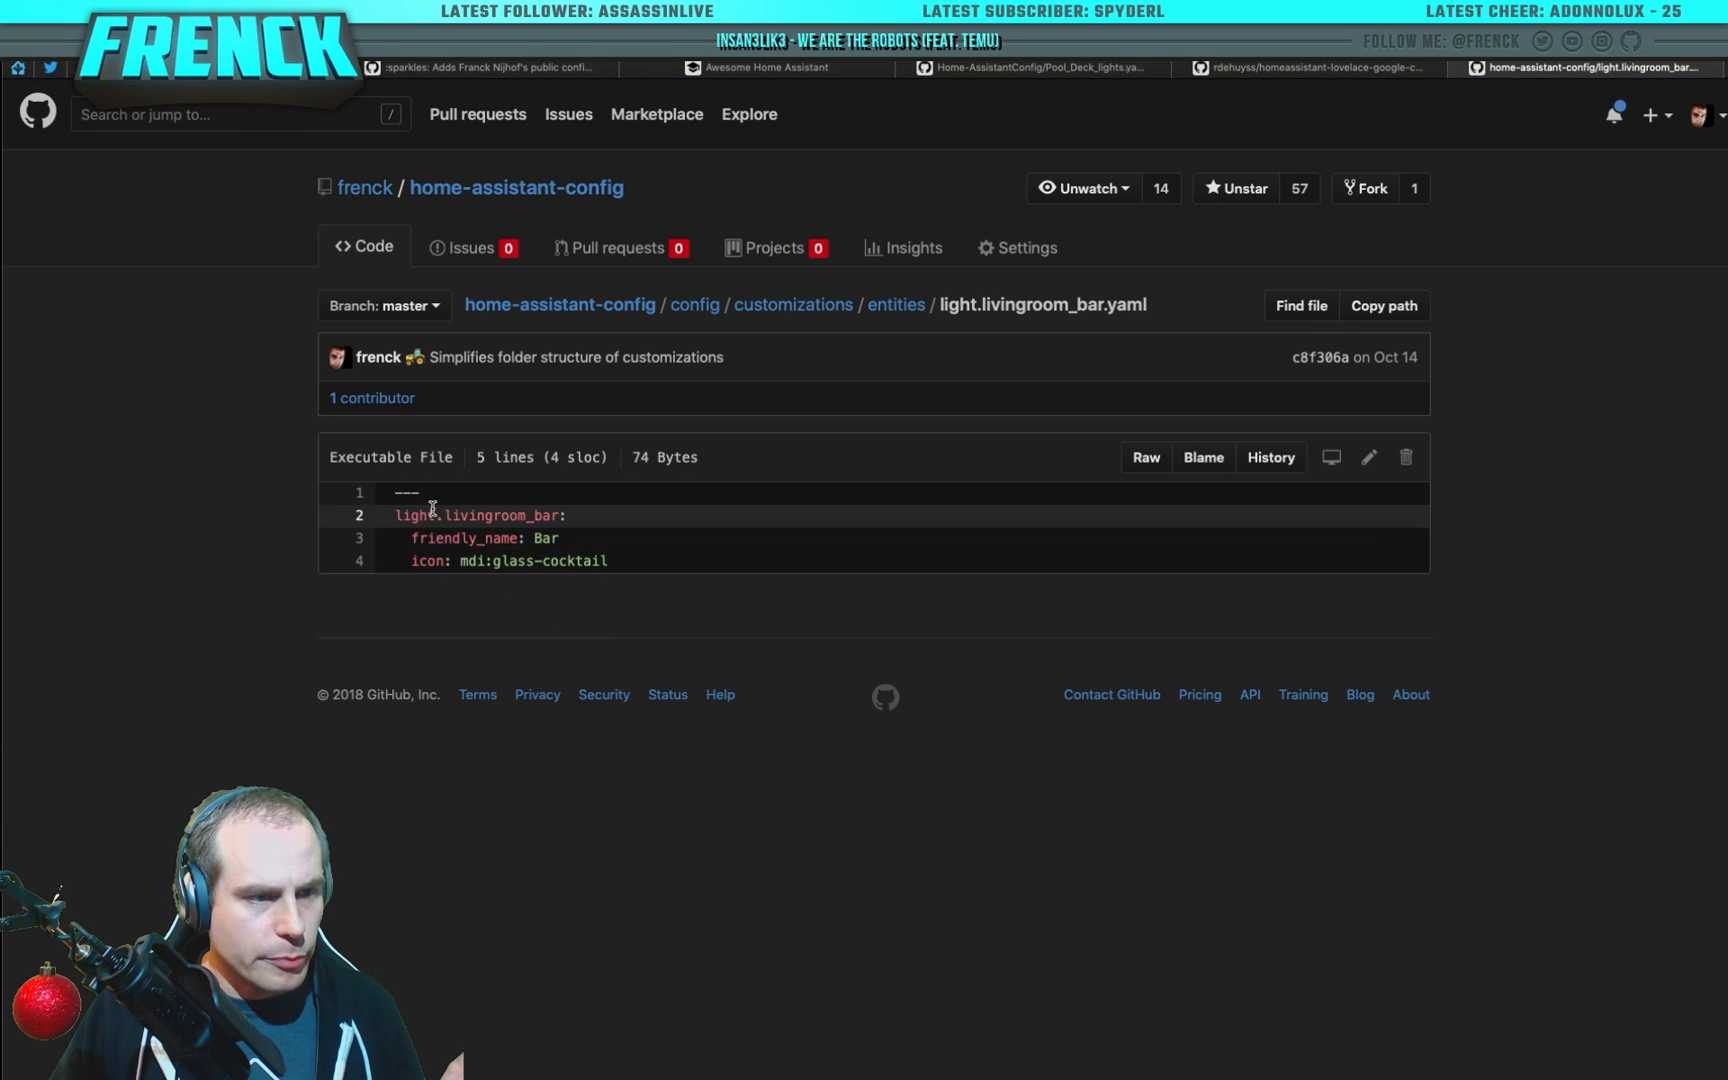
drag(414, 514, 606, 560)
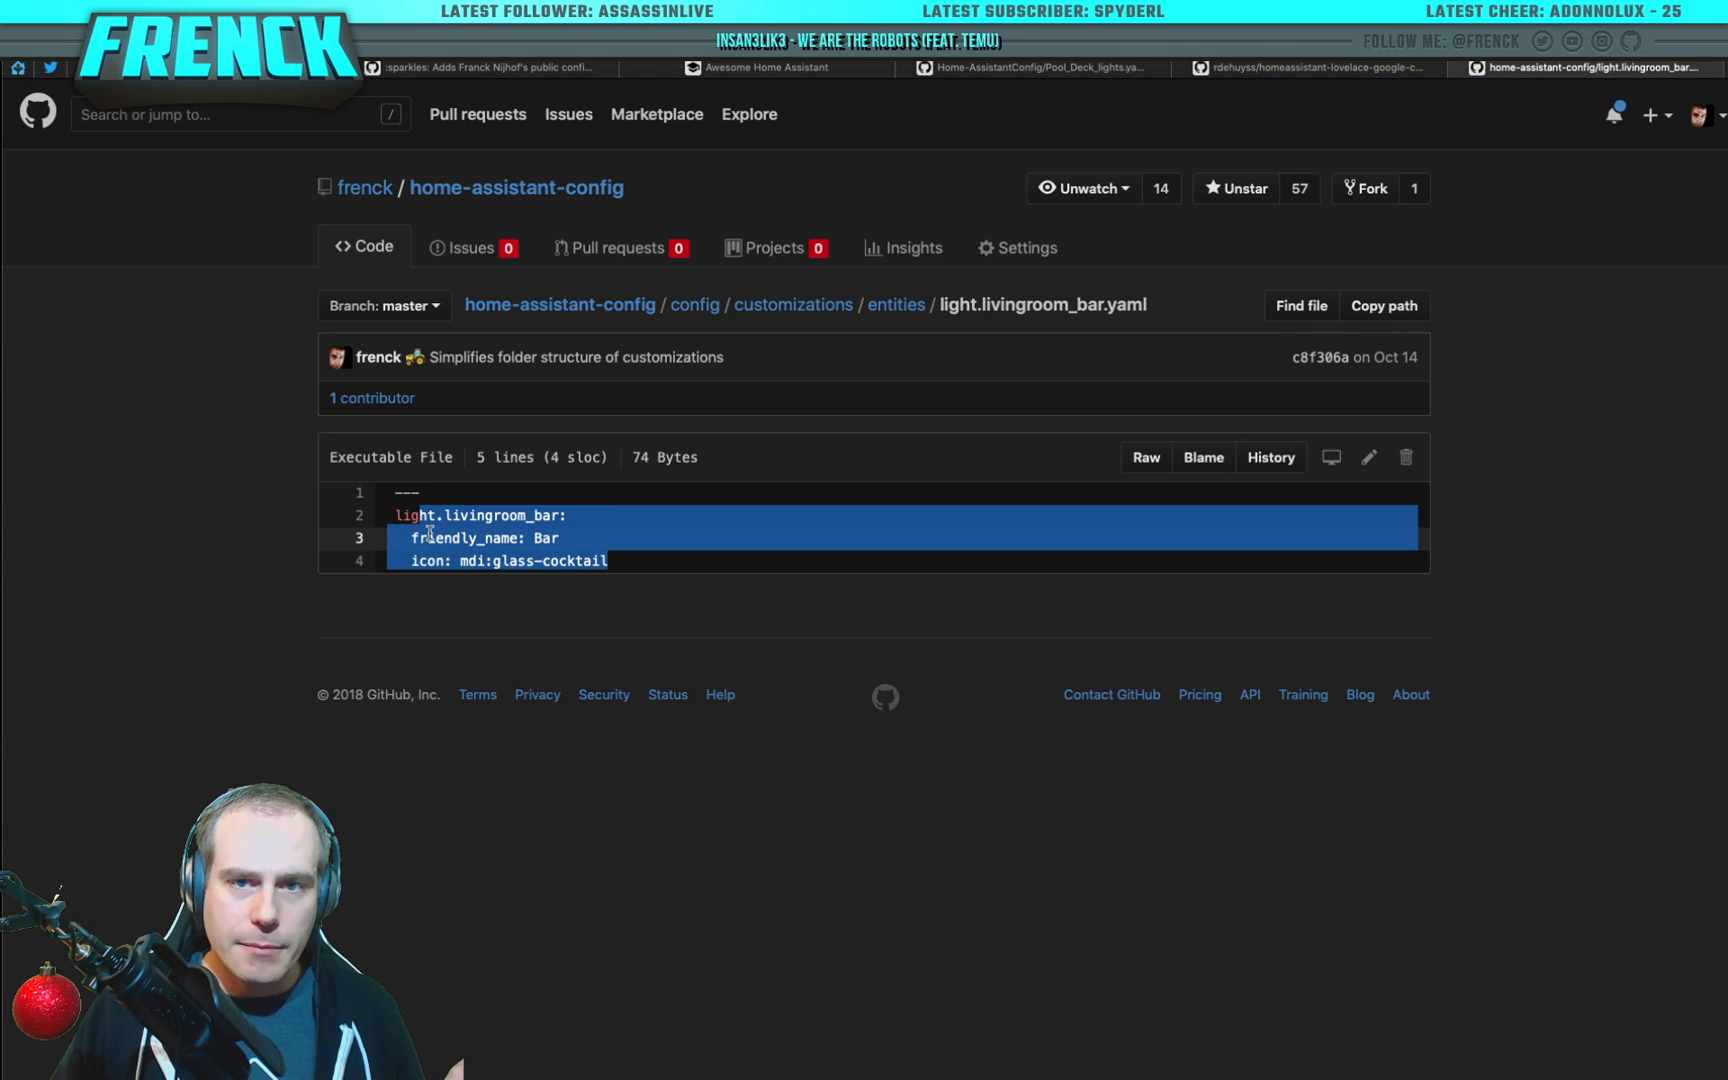
click(634, 526)
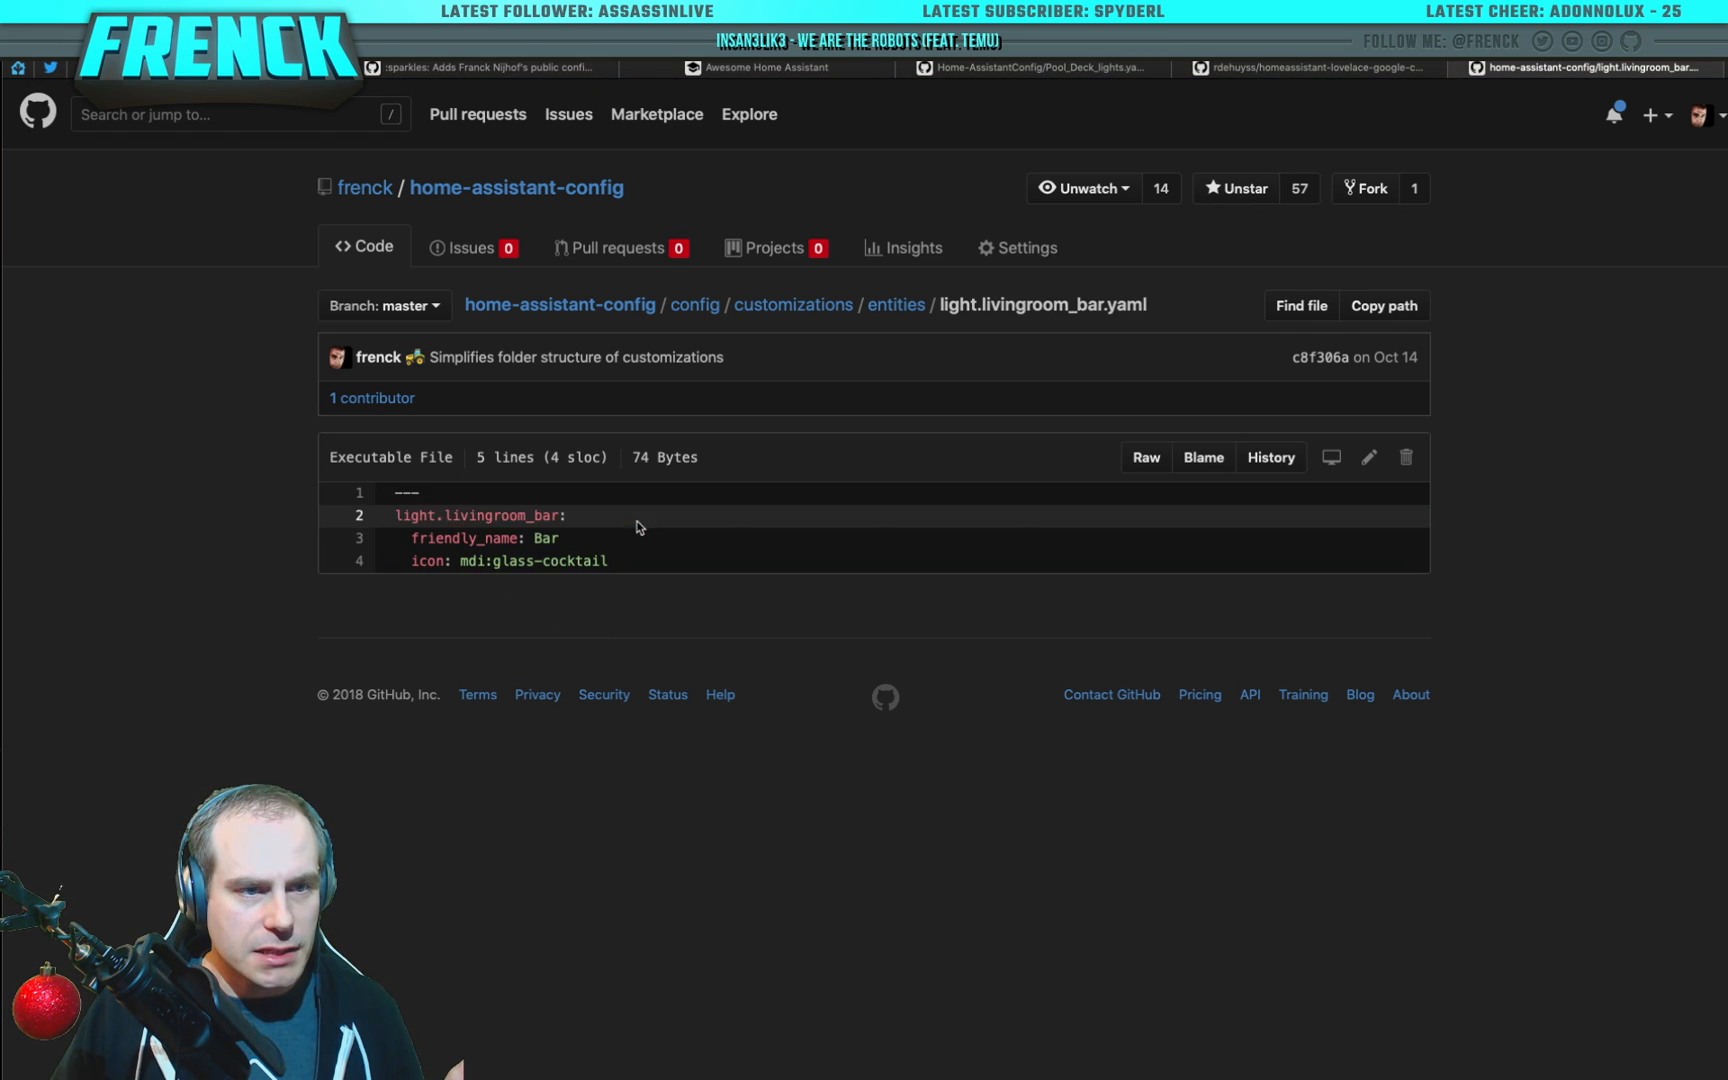
mouse_move(904, 326)
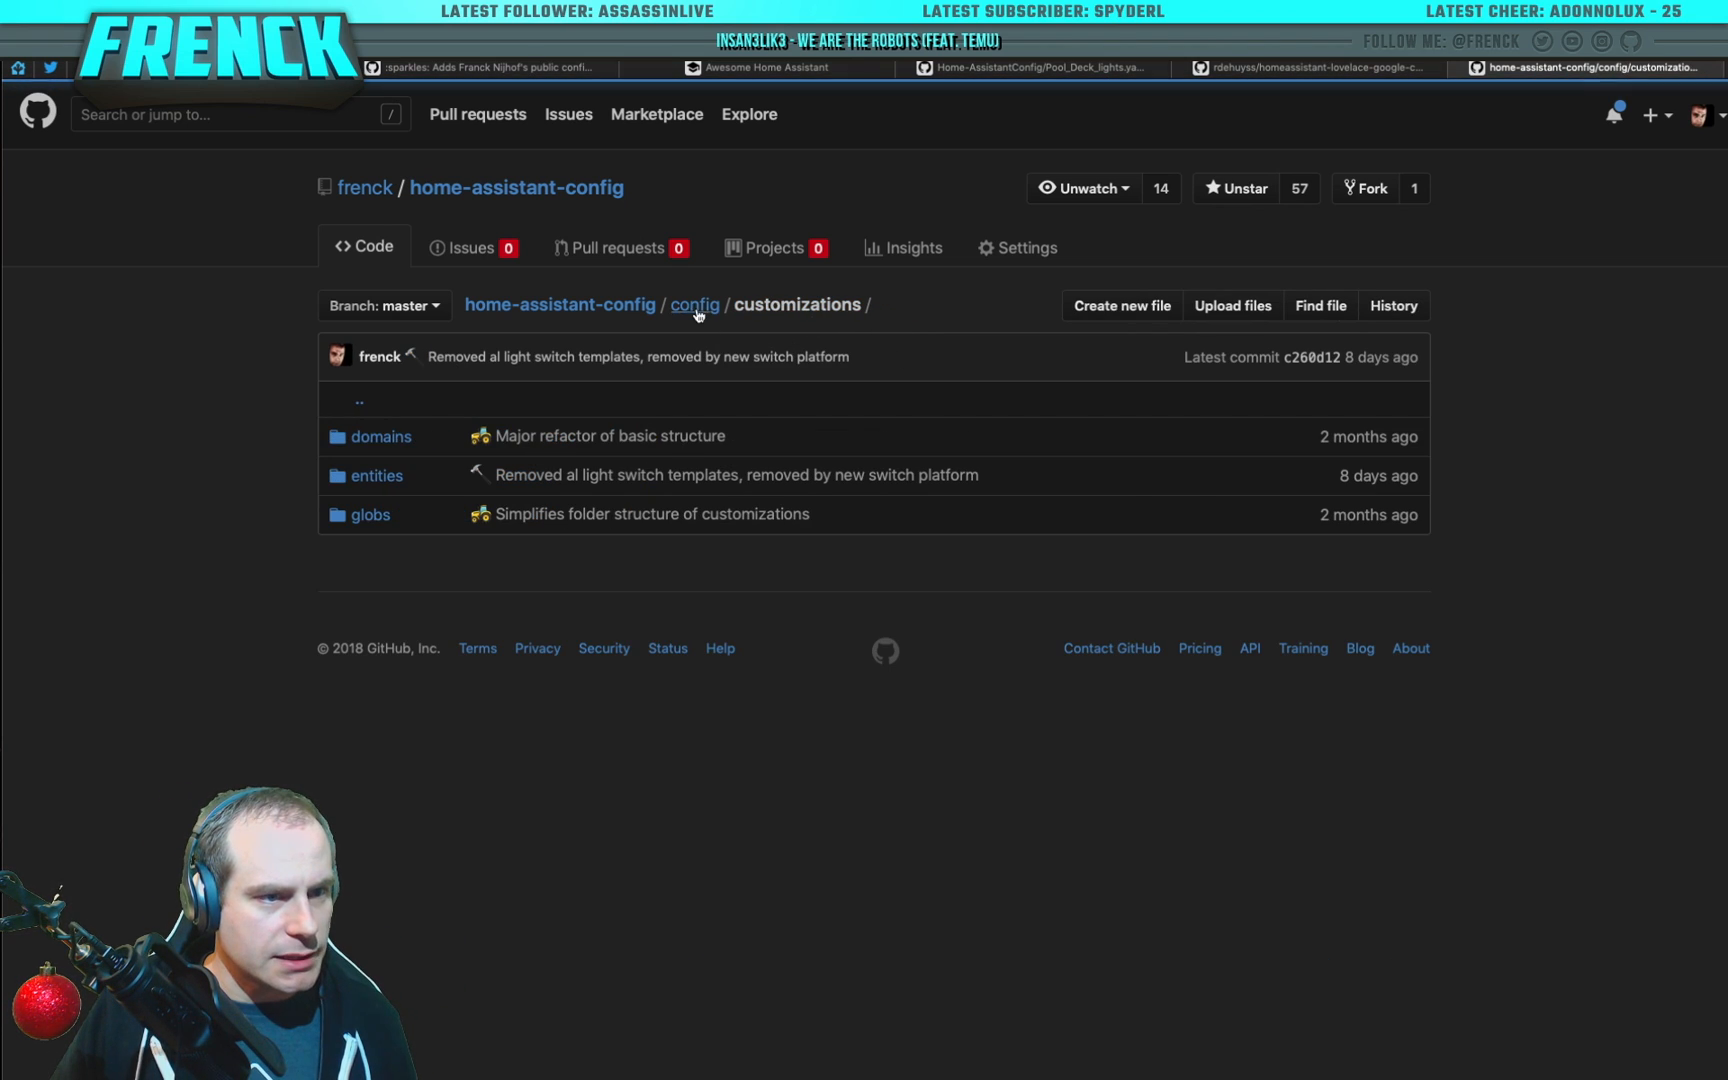
Step: Climb back through config to the home-assistant-config repository root
click(694, 304)
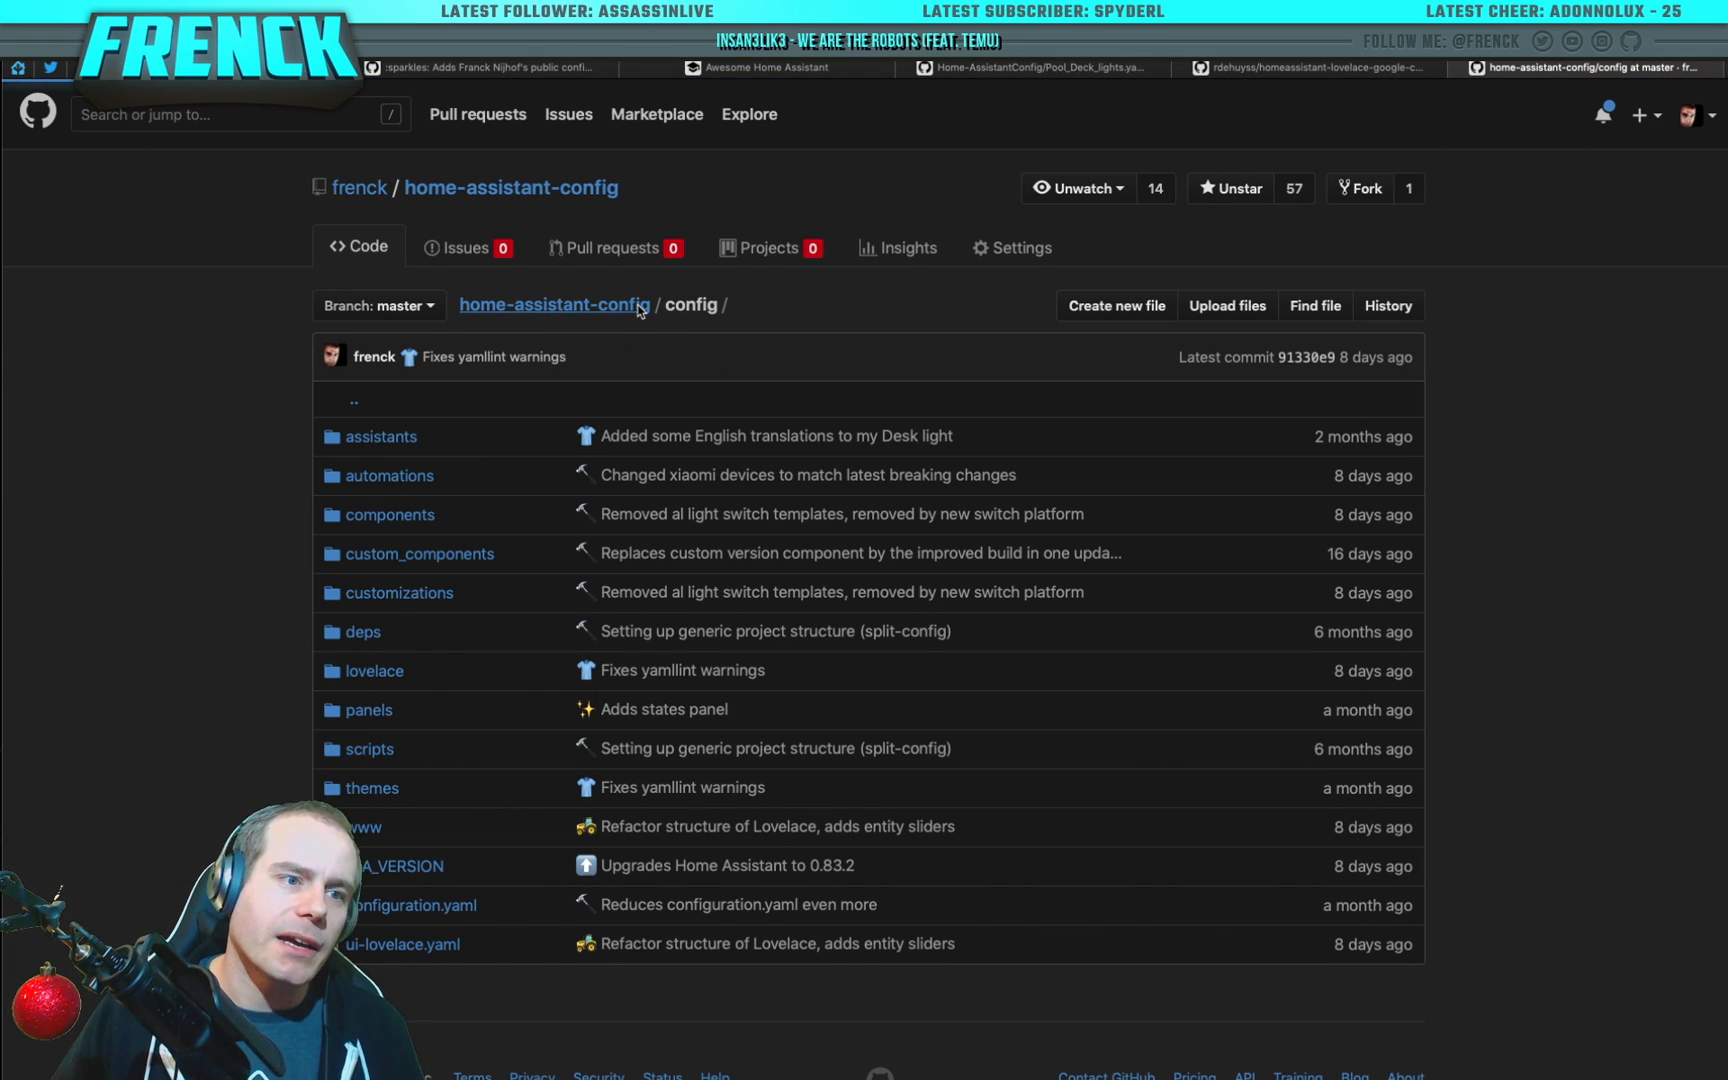
click(554, 304)
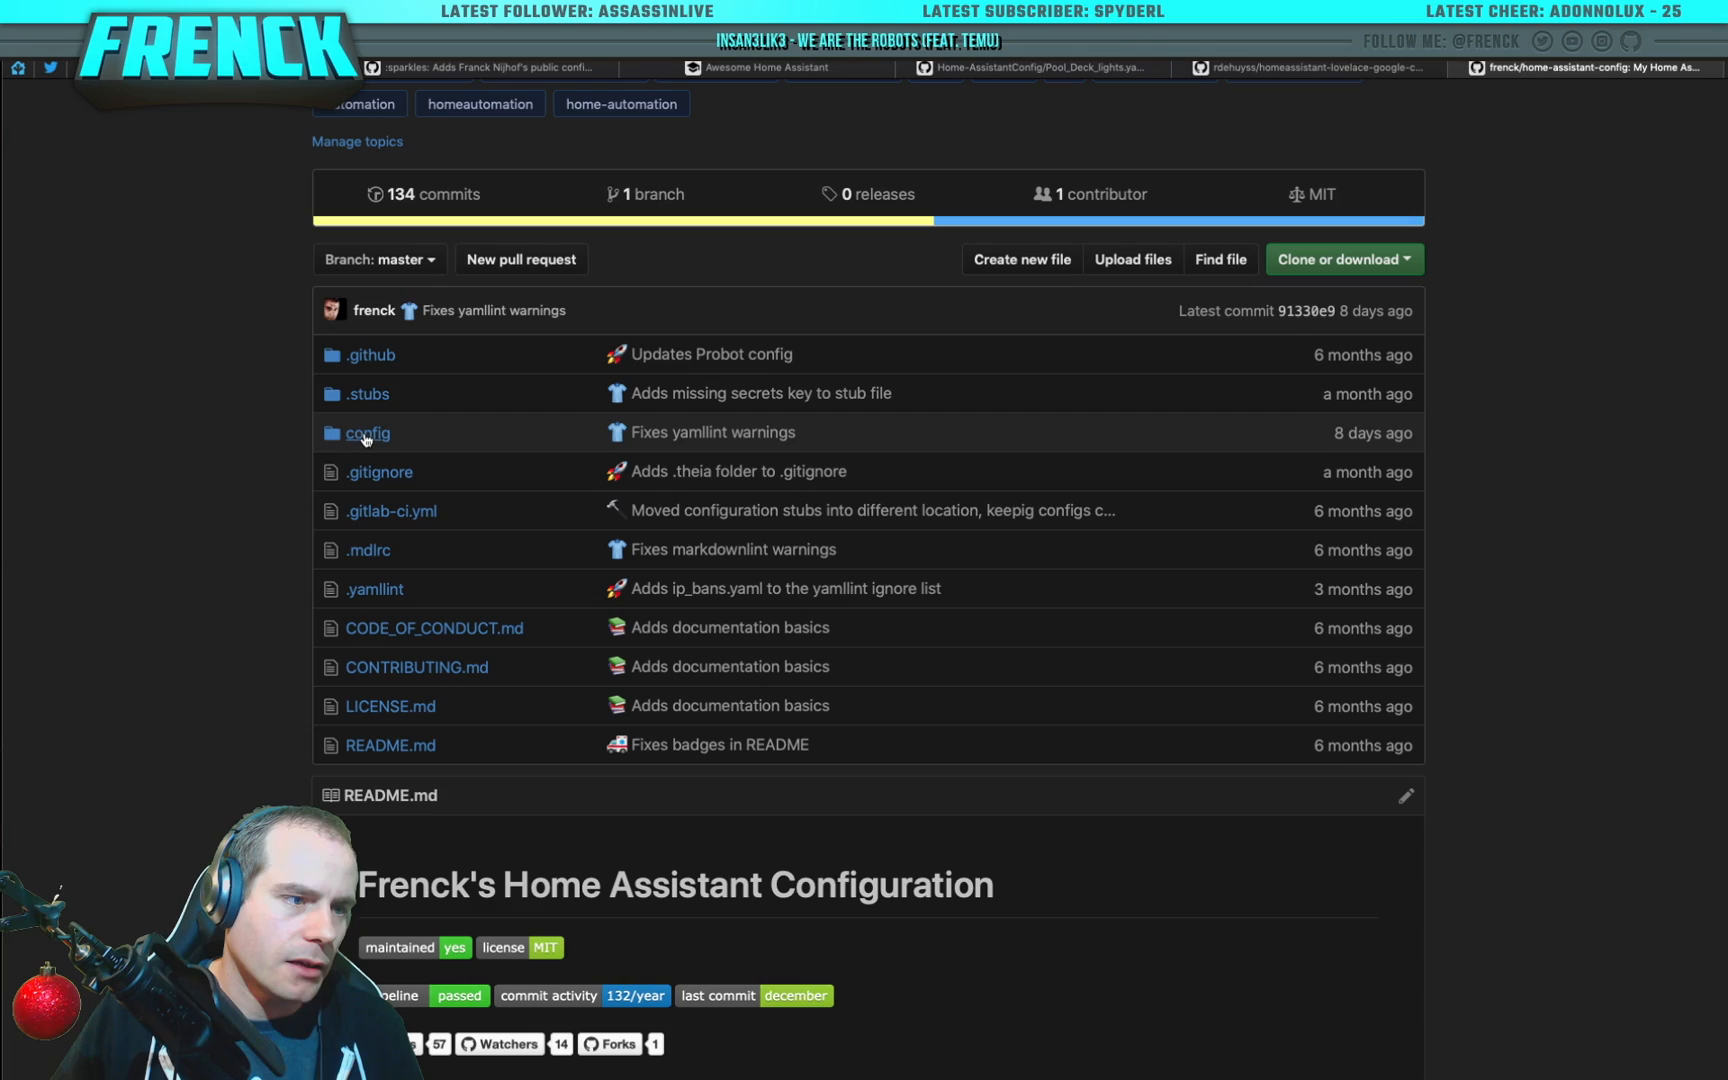